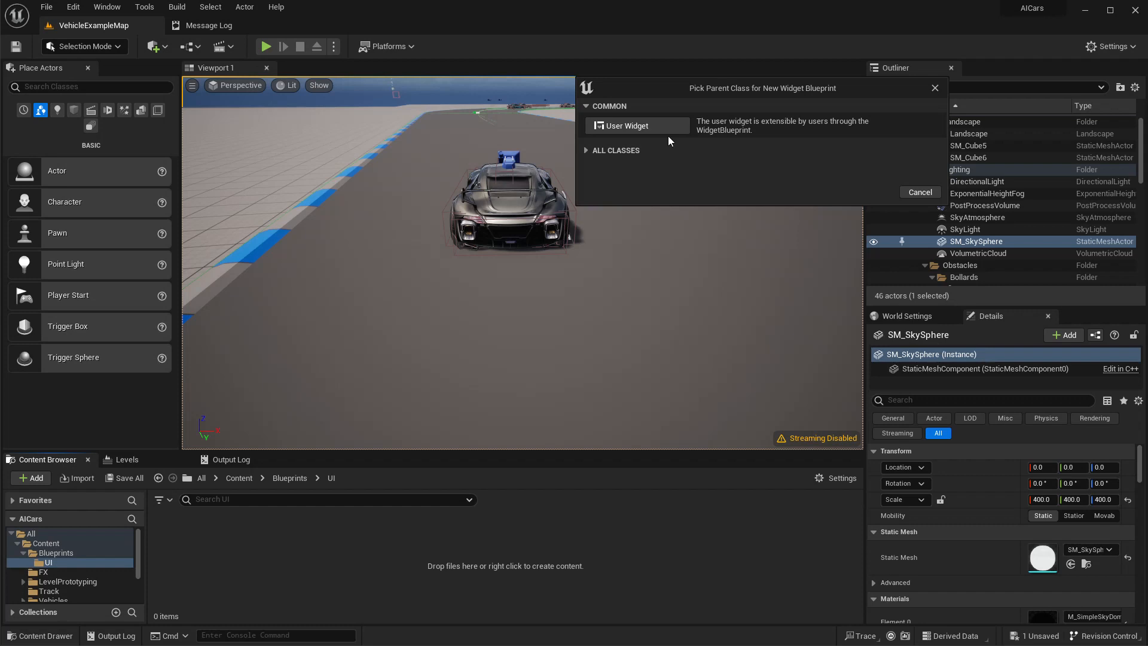
# - Create a User Widget blueprint and name it WDG_CountDown after correcting a mistyped start
pyautogui.click(626, 126)
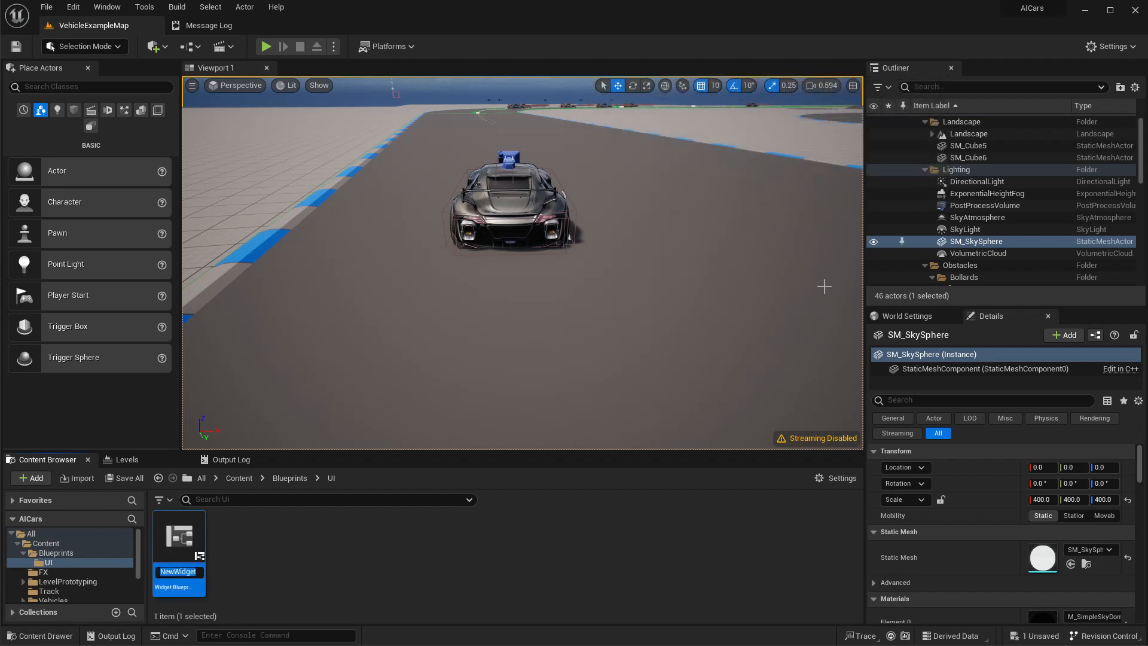
pyautogui.write('Cou')
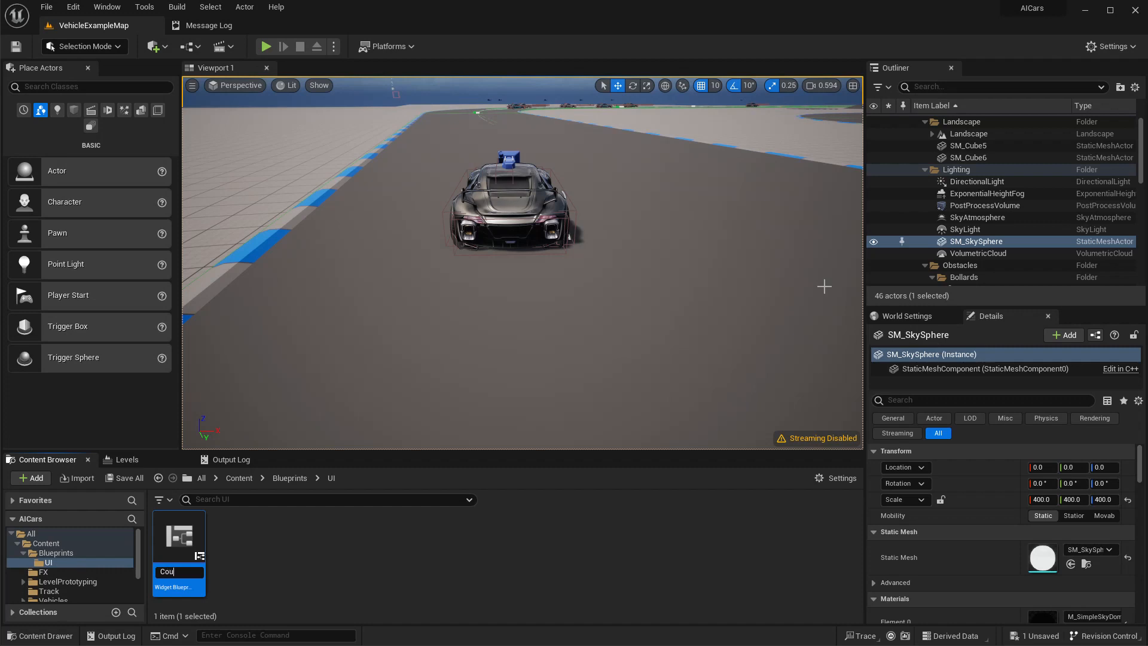
pyautogui.press('Backspace')
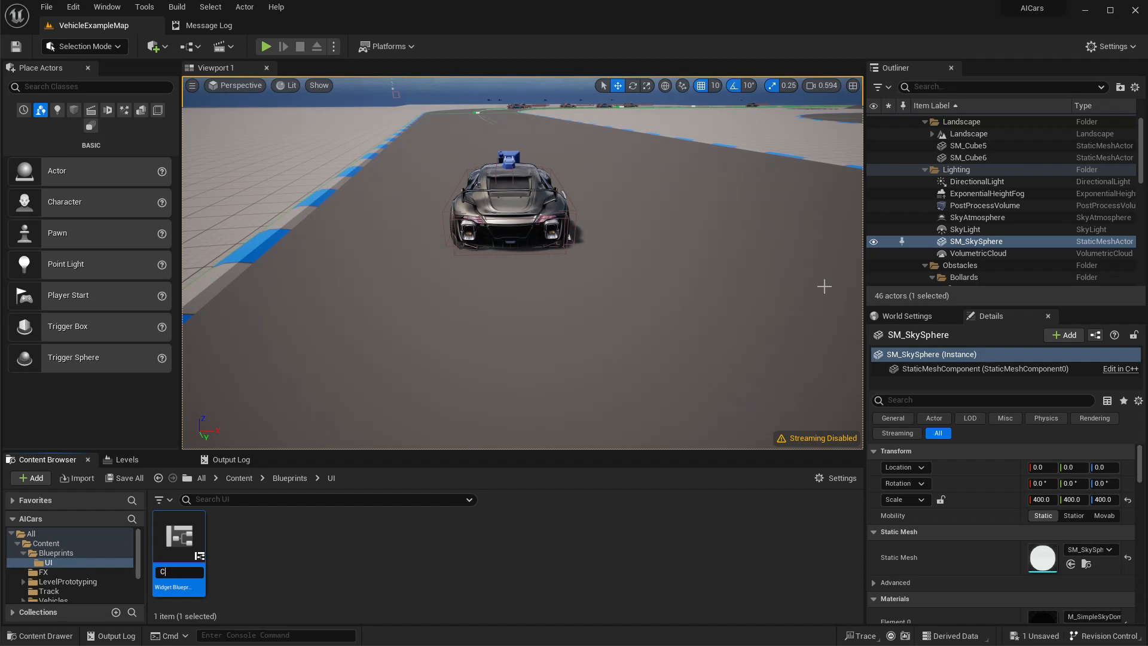
pyautogui.write('WD')
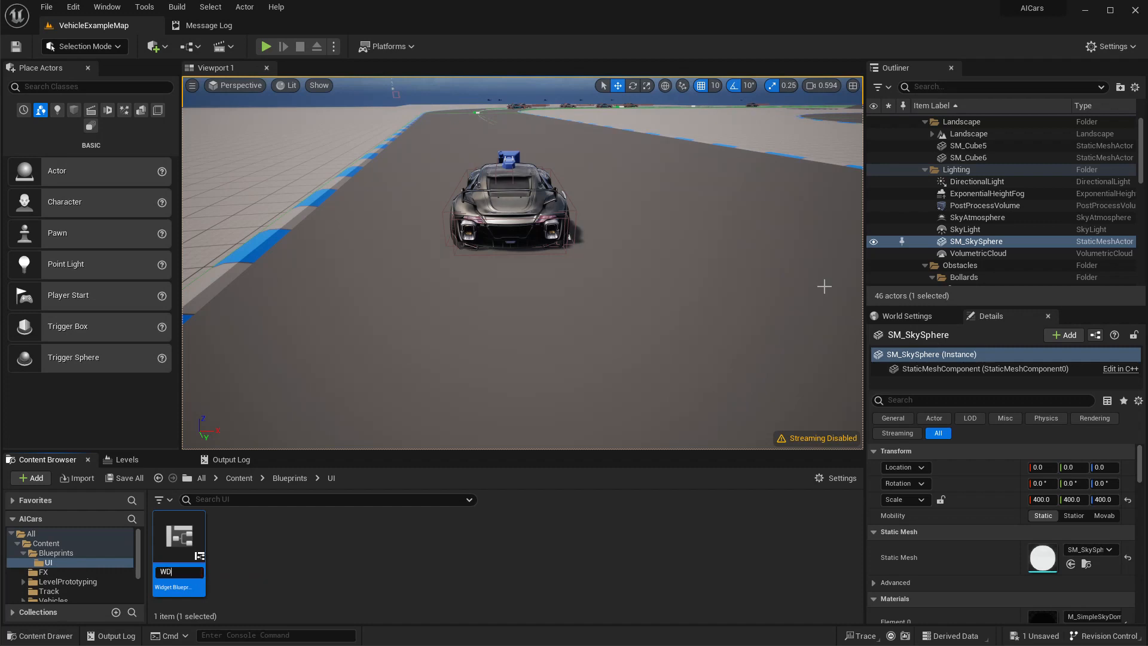
pyautogui.write('G_Co')
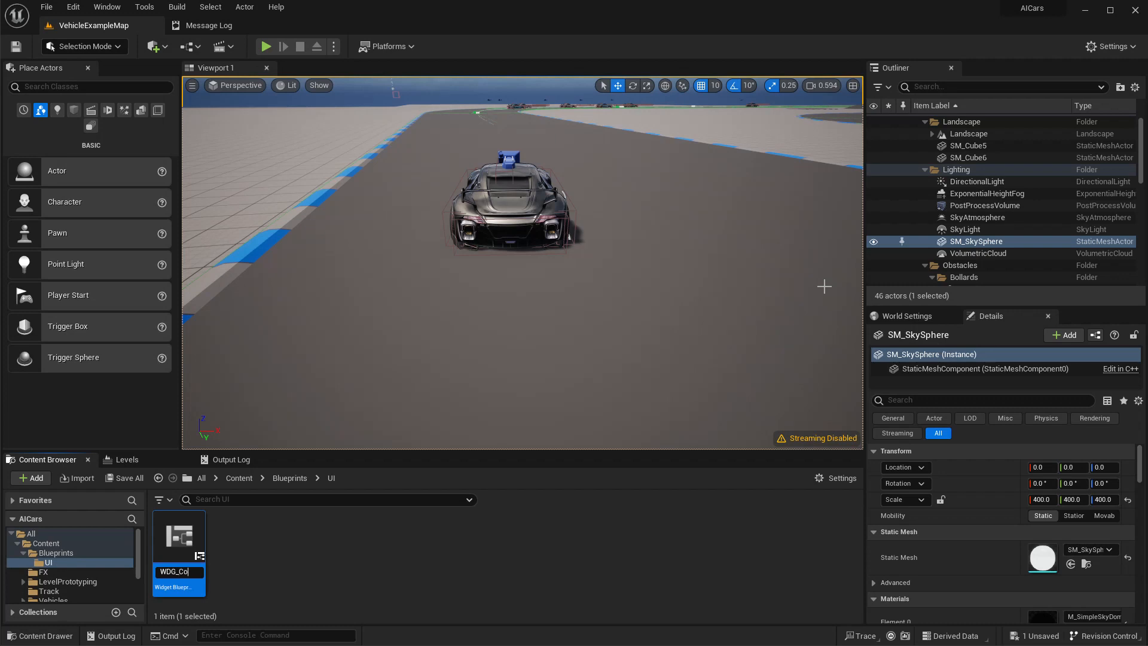
pyautogui.write('CountDown')
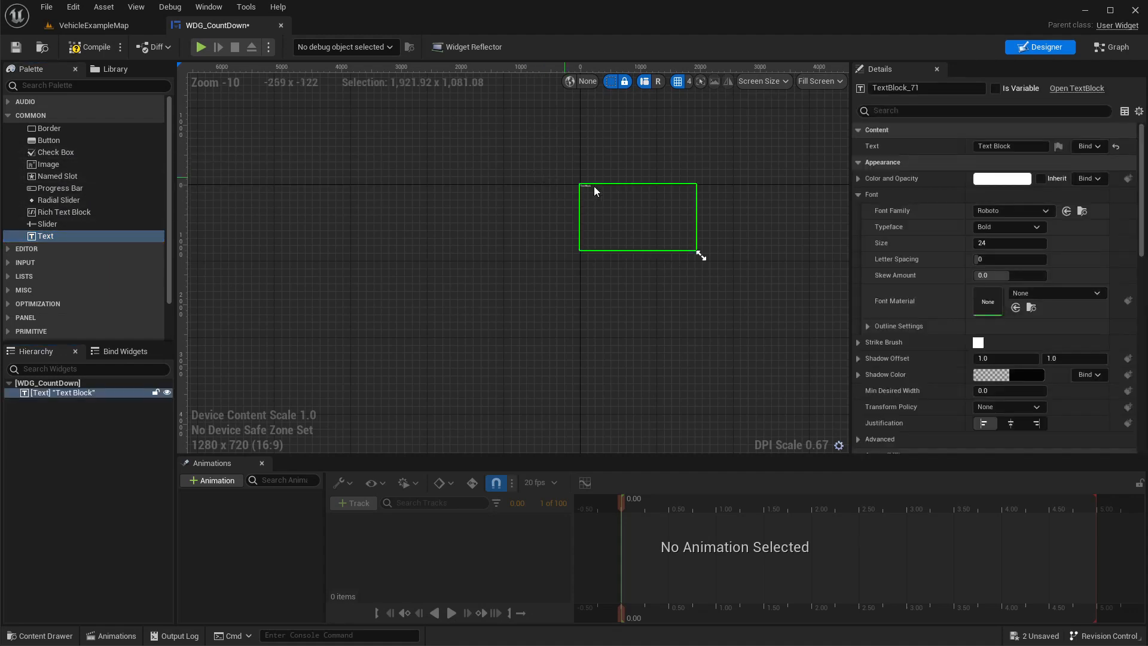
# - Wrap the Text Block in a Canvas Panel from the Hierarchy context menu
pyautogui.moveTo(700, 256); pyautogui.dragTo(778, 411)
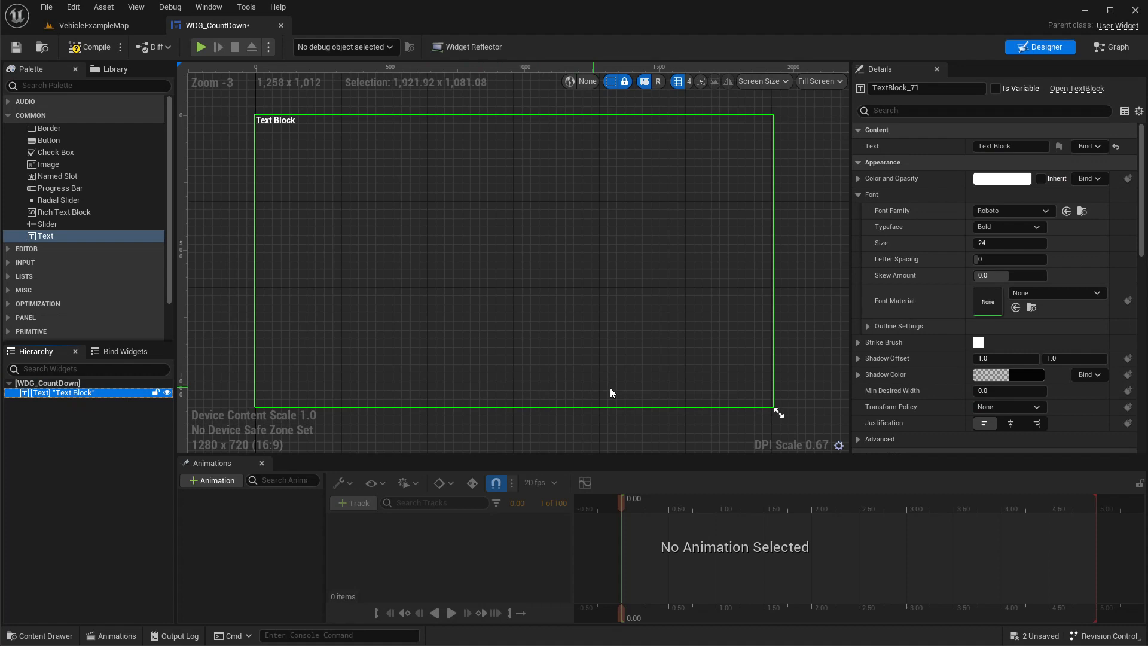
pyautogui.rightClick(64, 392)
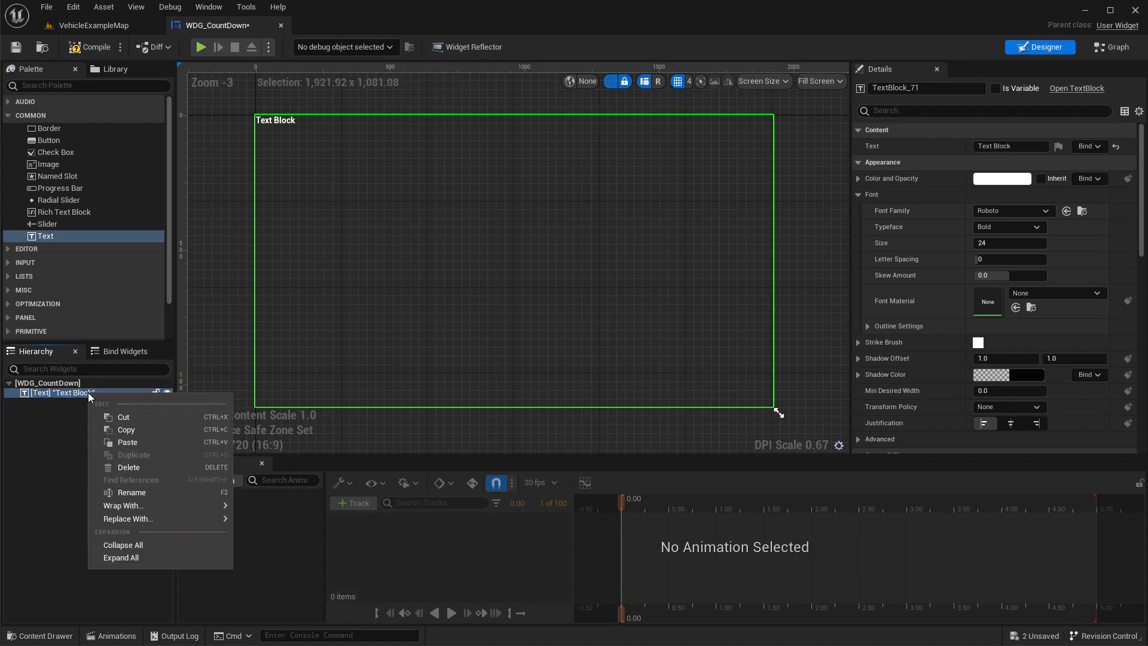
pyautogui.moveTo(122, 505)
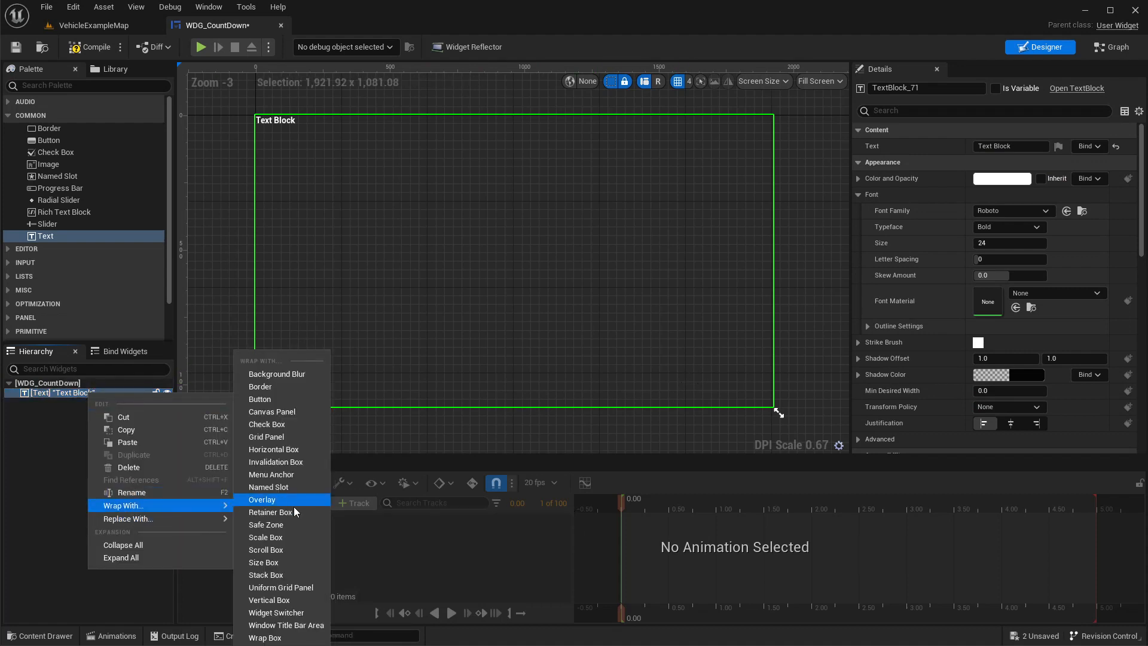
pyautogui.moveTo(282, 423)
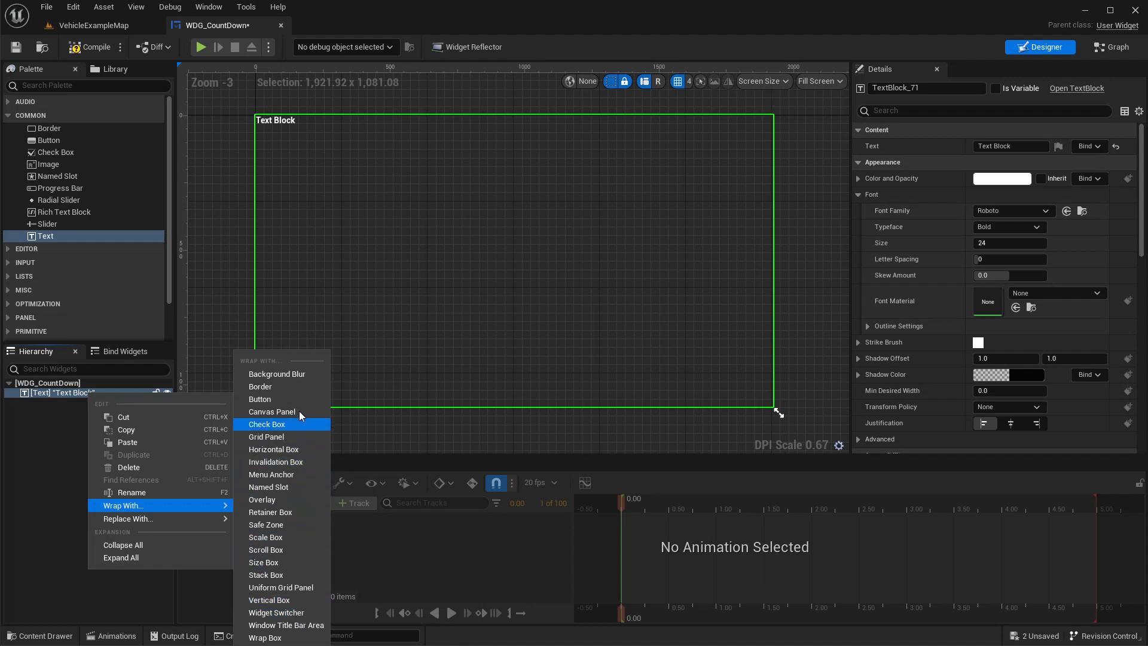
pyautogui.click(272, 411)
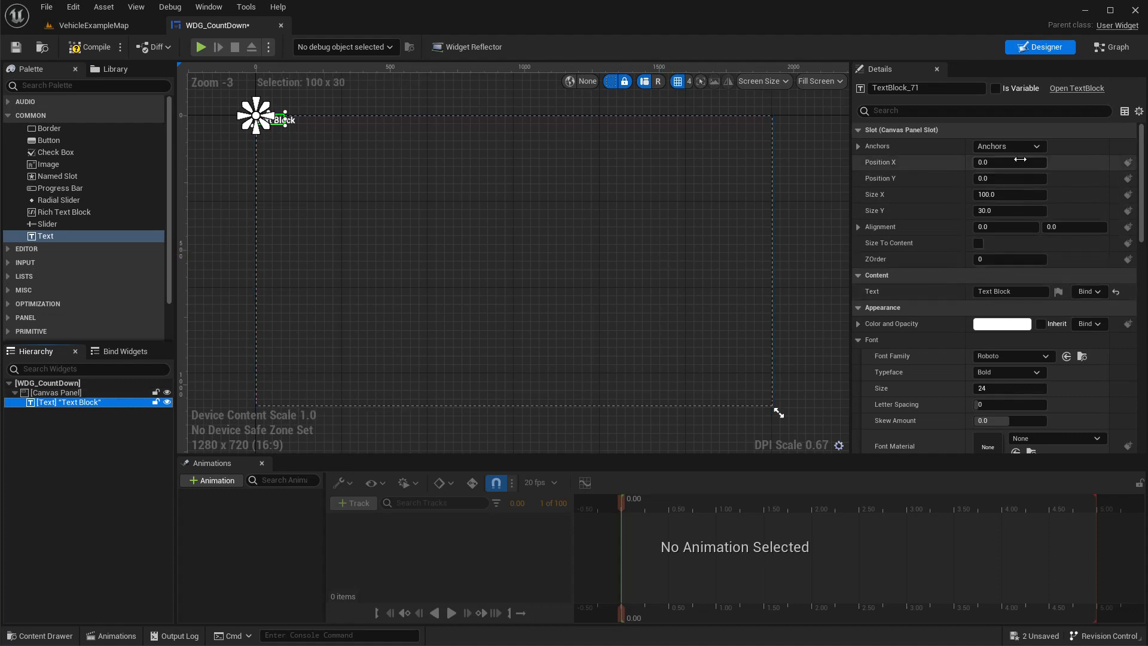
# - Anchor the text top-centre with Alignment X 0.5 and Position X 0.0
pyautogui.click(1041, 145)
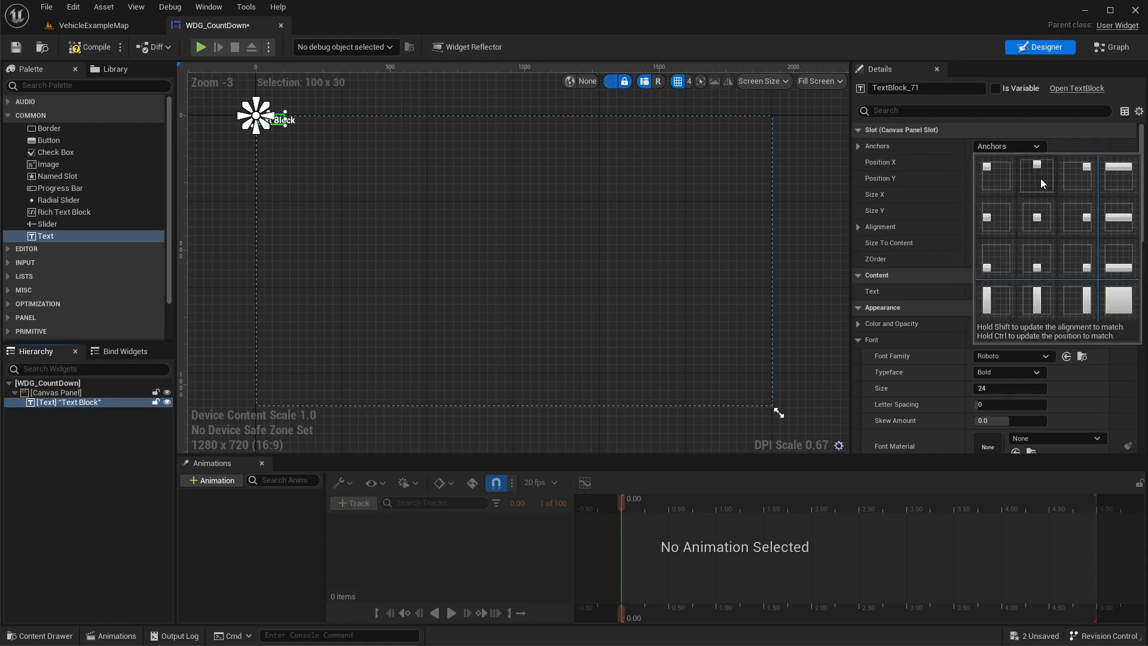
pyautogui.click(989, 170)
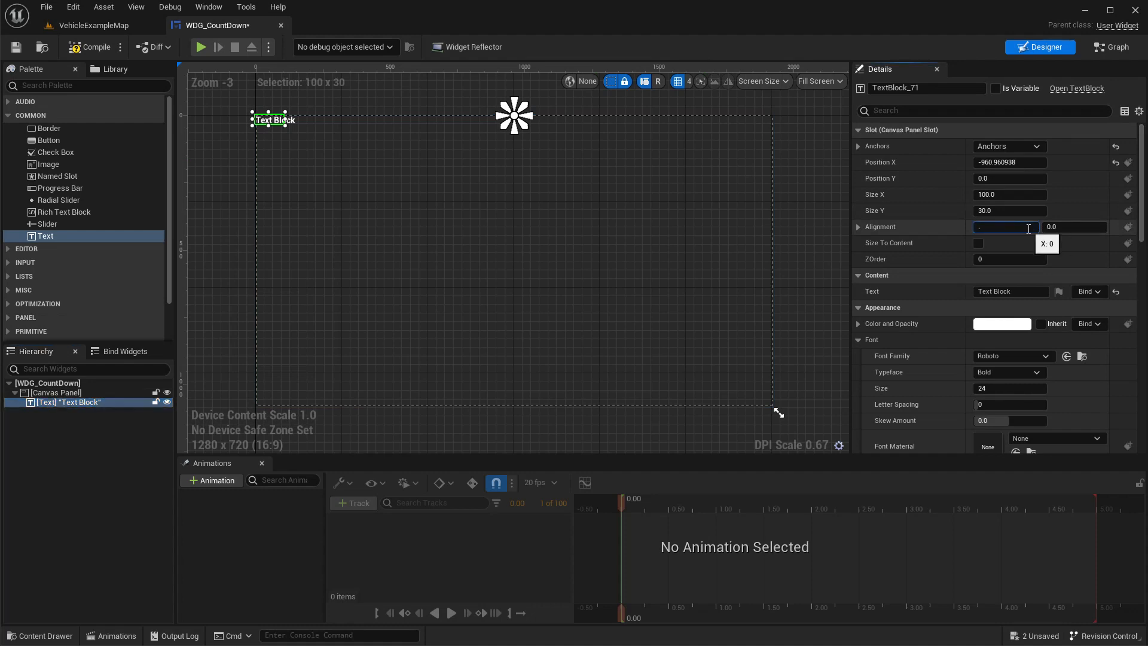
pyautogui.write('0.5')
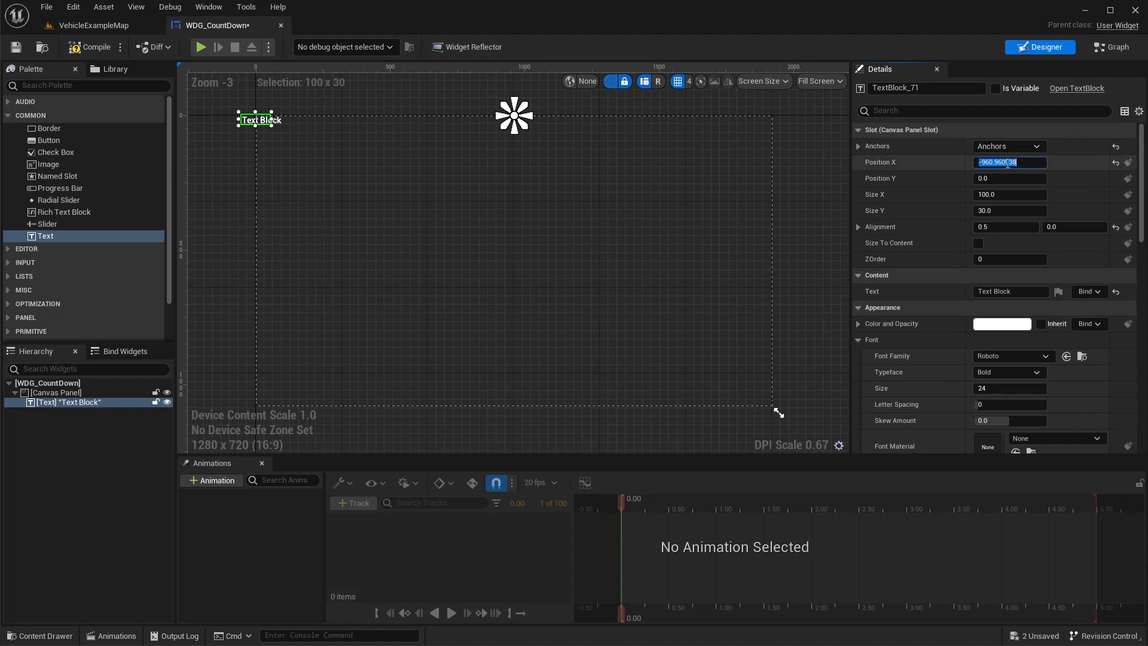
pyautogui.write('0.0')
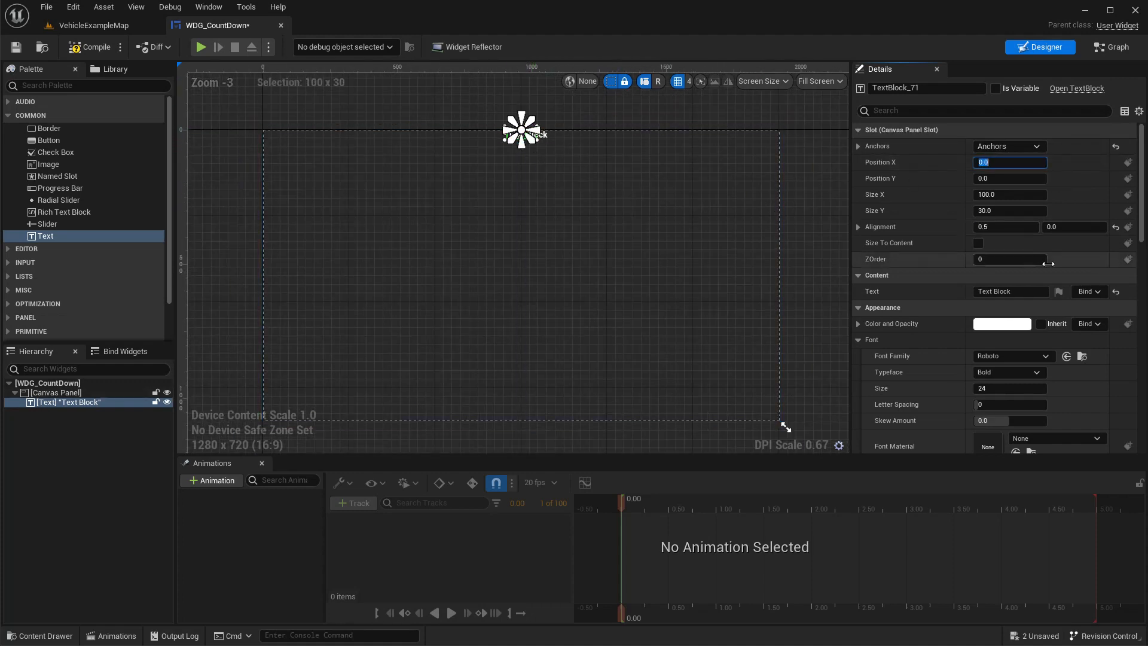
# - Offset the text's vertical position downward, settling on 200 after trying -50 and 300
pyautogui.click(1010, 179)
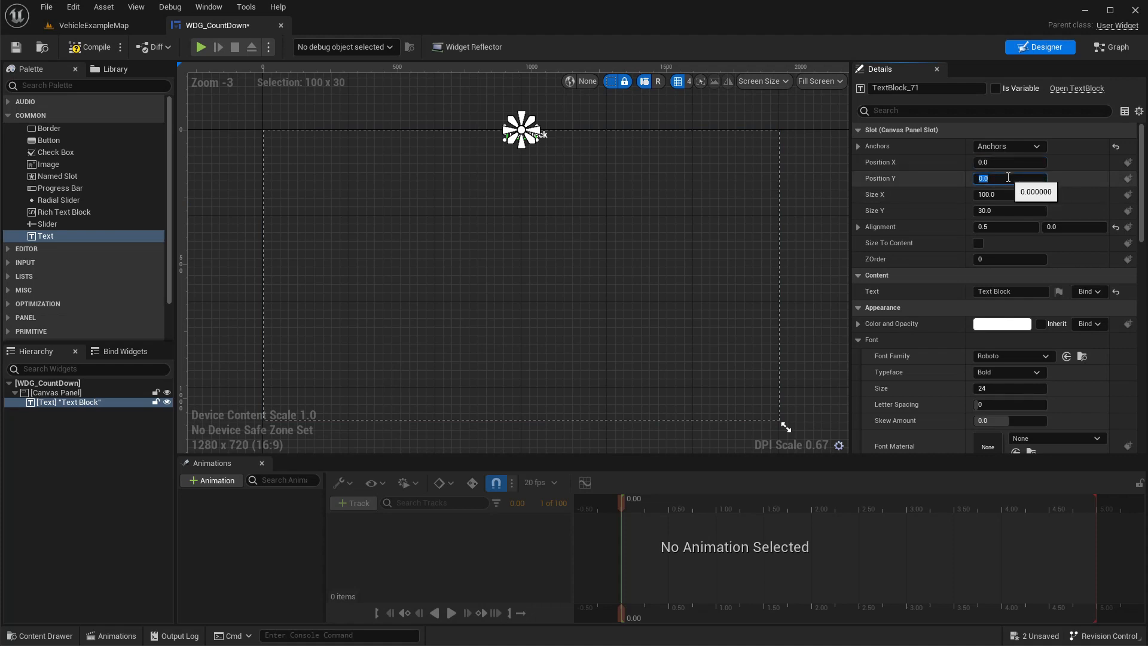
pyautogui.write('-50.0')
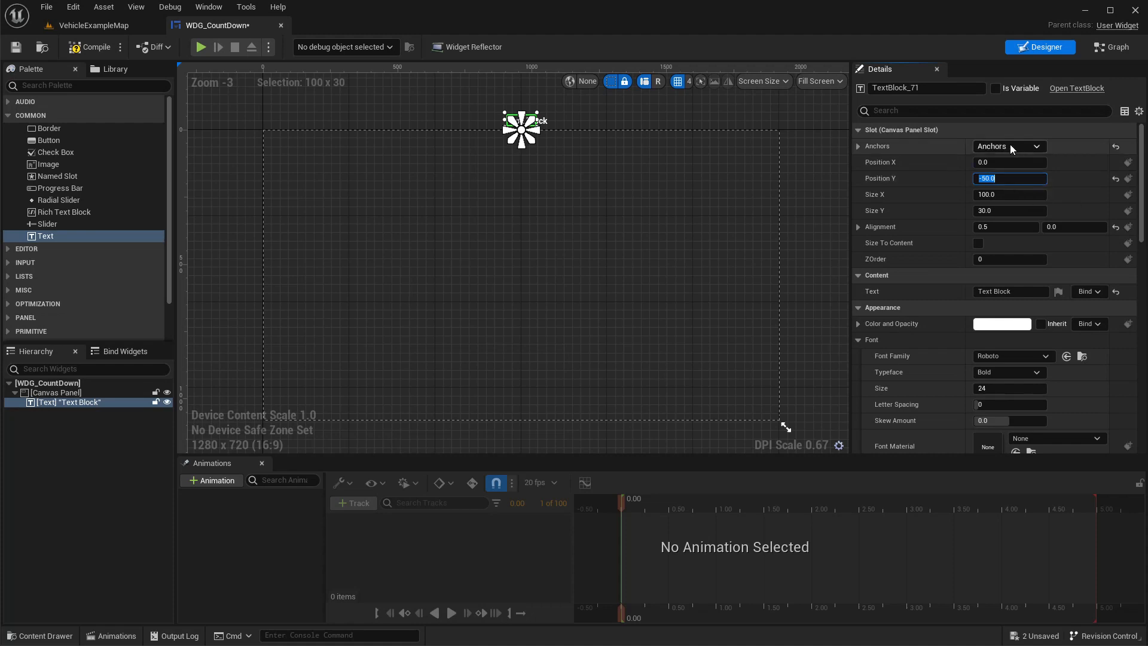
pyautogui.click(1038, 146)
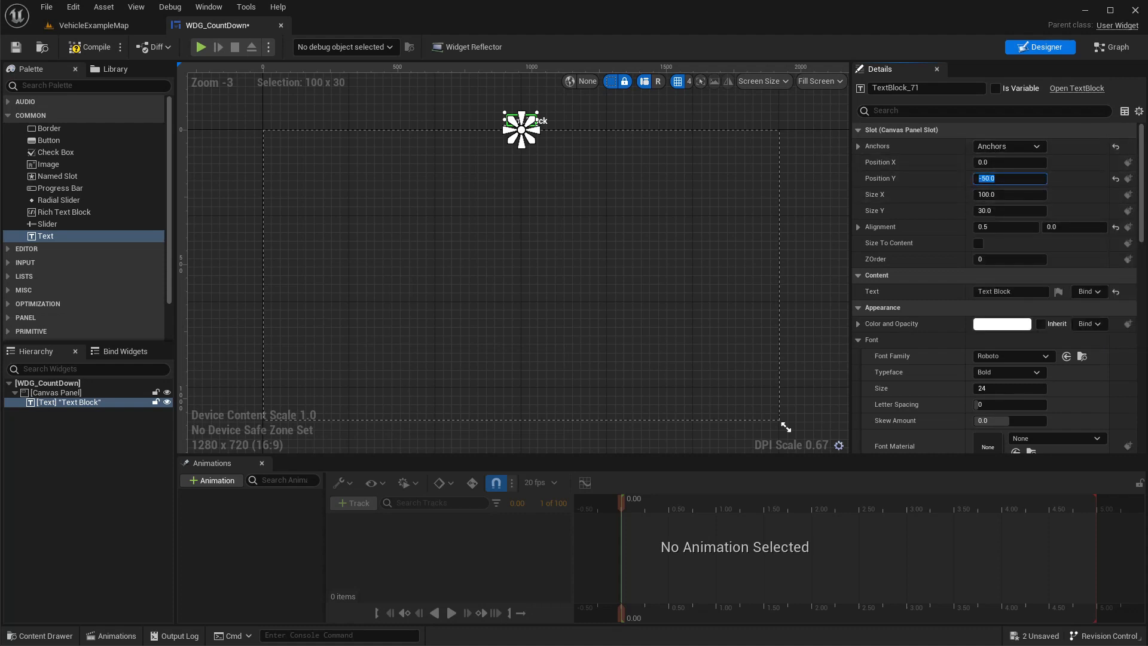
pyautogui.write('300.0')
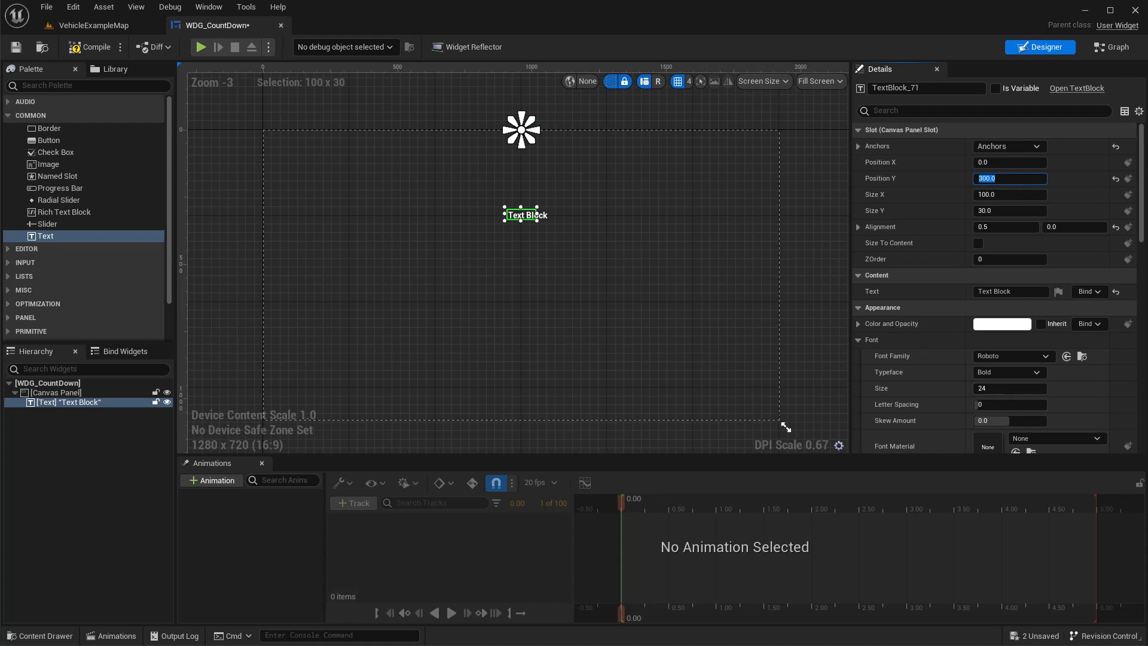
pyautogui.write('200.0')
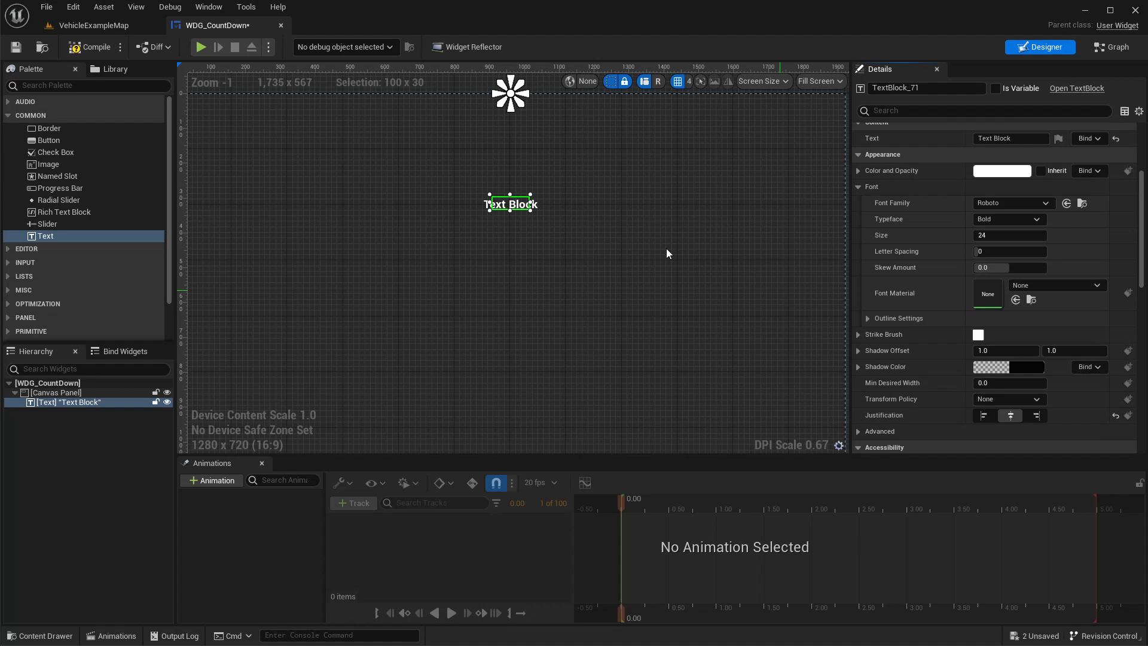
# - Set the text to '3' in bold italic and raise the font size to 140
pyautogui.click(1011, 138)
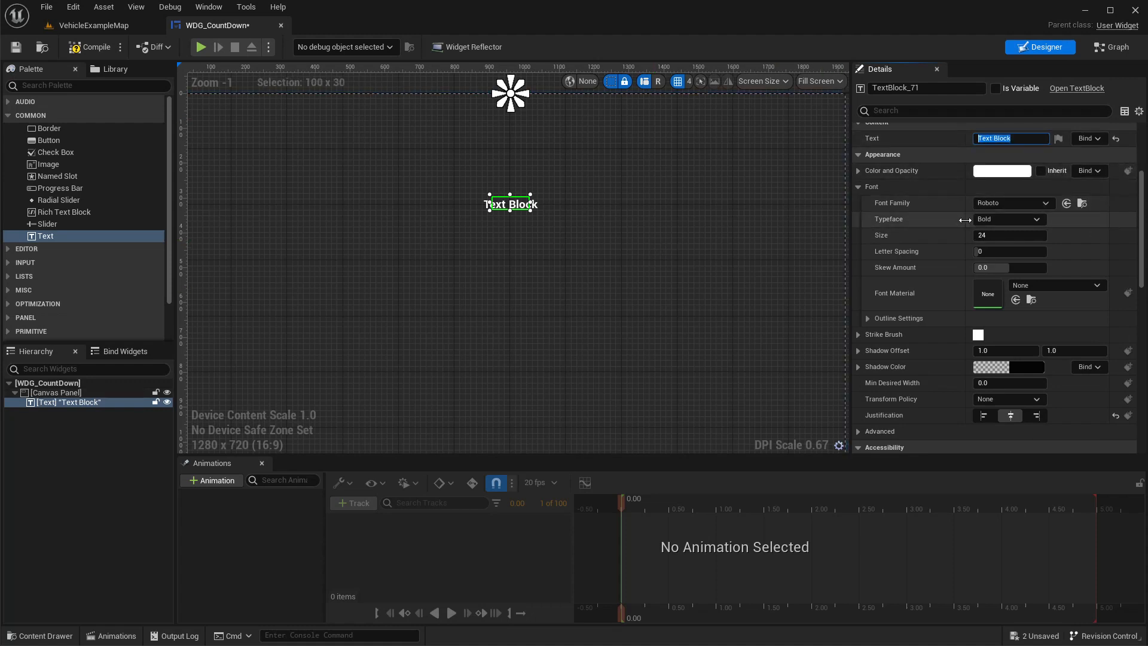
pyautogui.write('3')
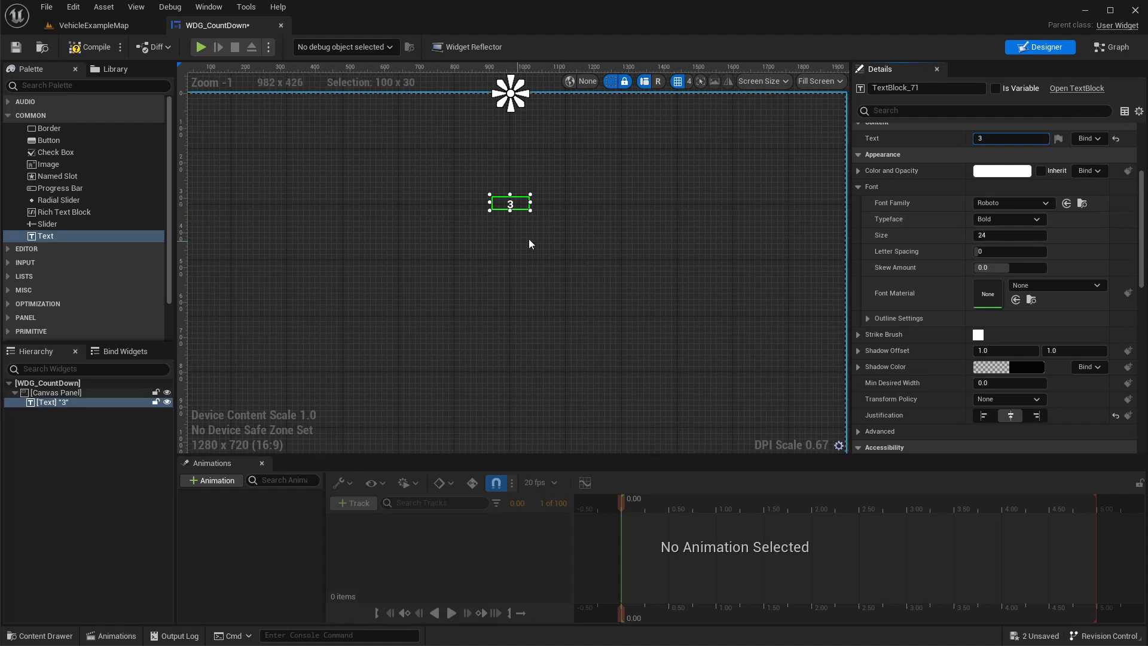
pyautogui.click(1010, 236)
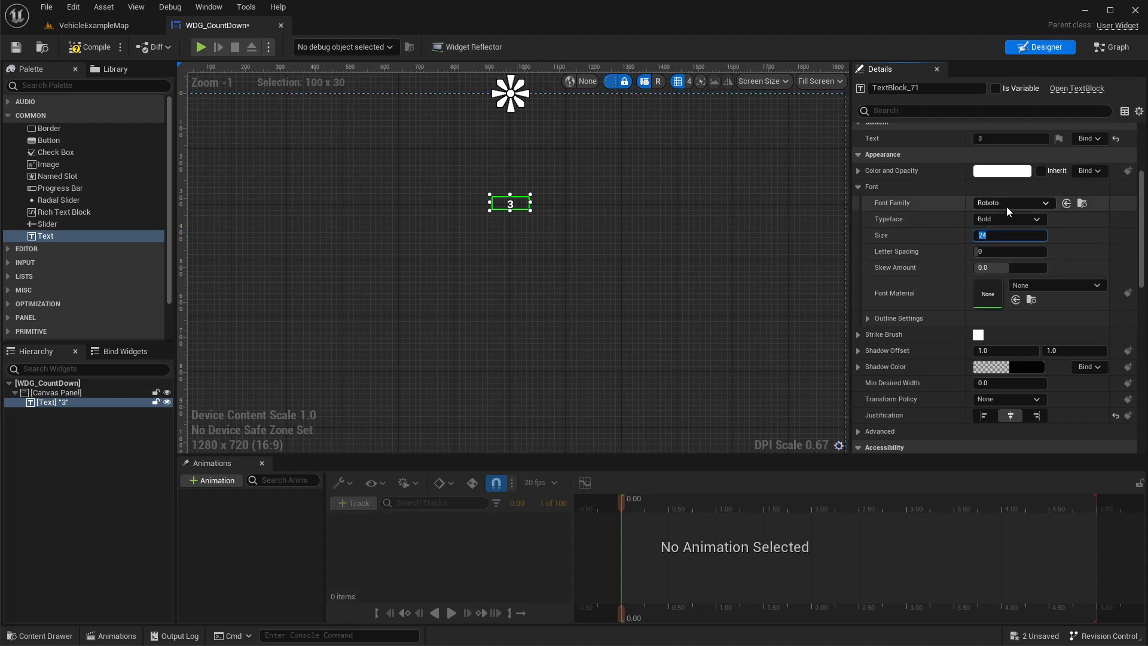
pyautogui.click(1034, 219)
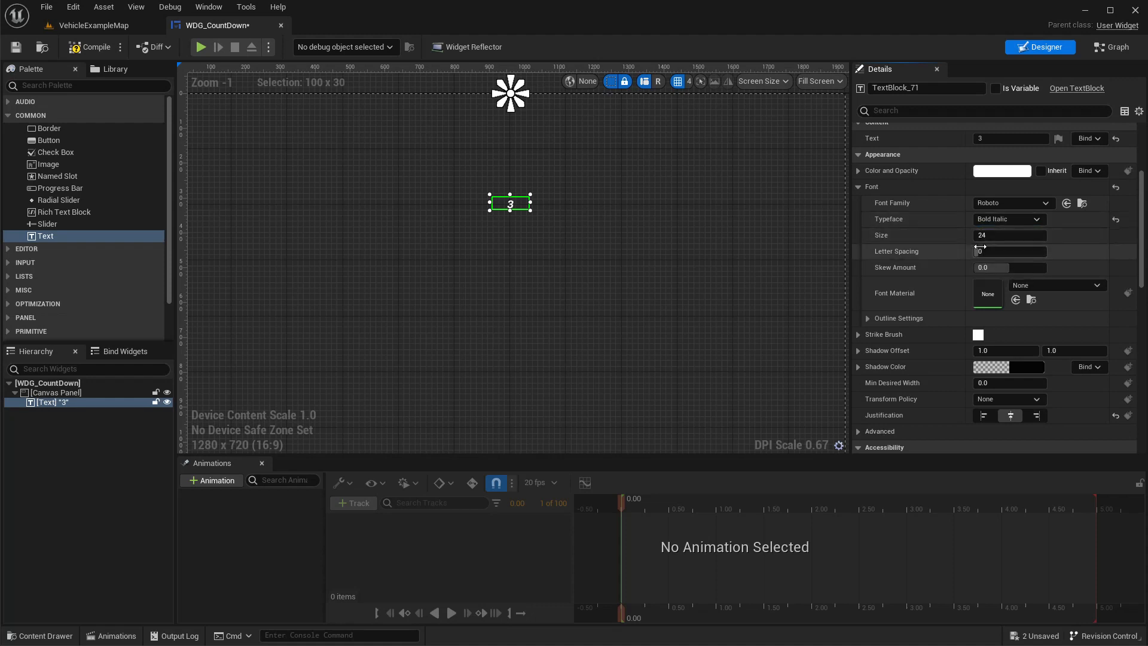
pyautogui.click(1009, 236)
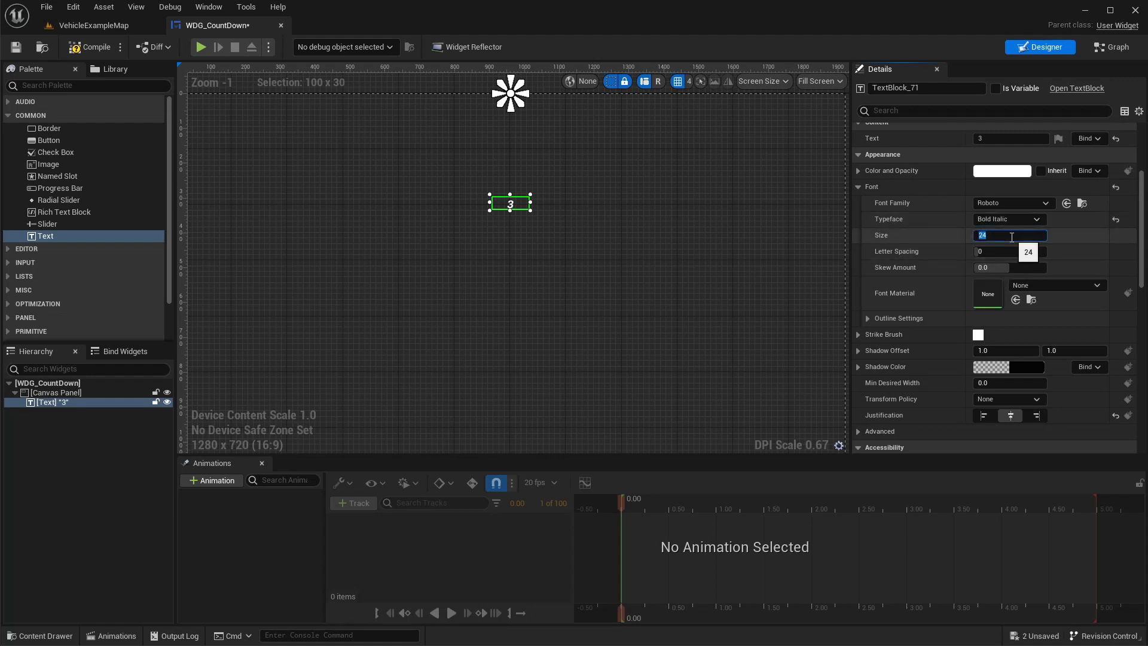
pyautogui.write('72')
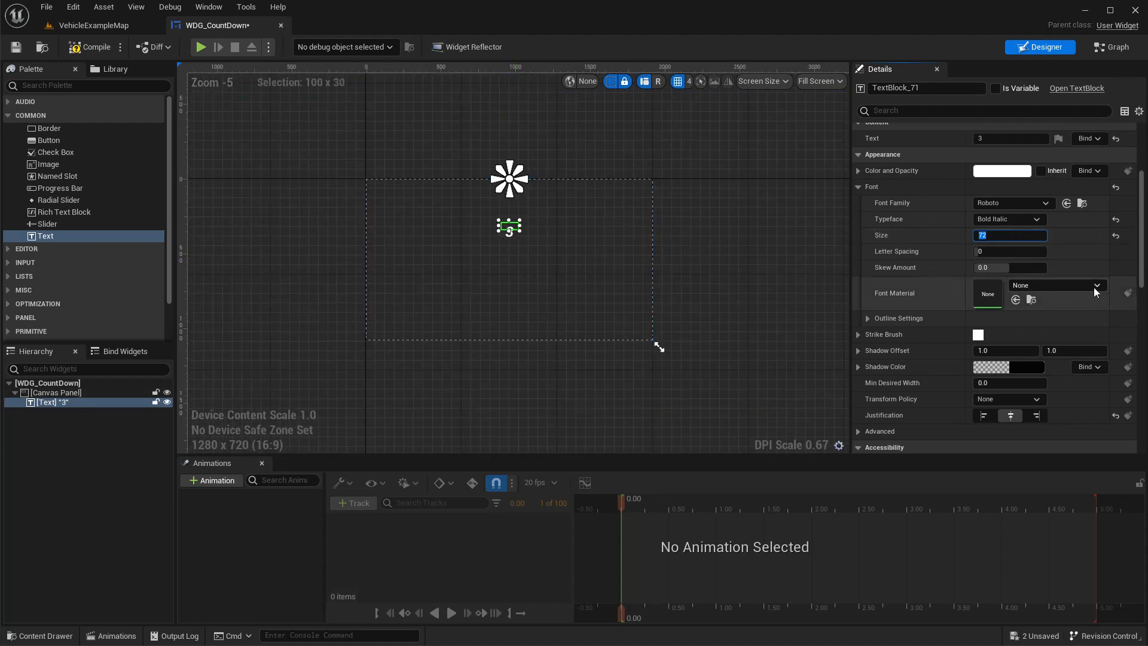
pyautogui.moveTo(1031, 250)
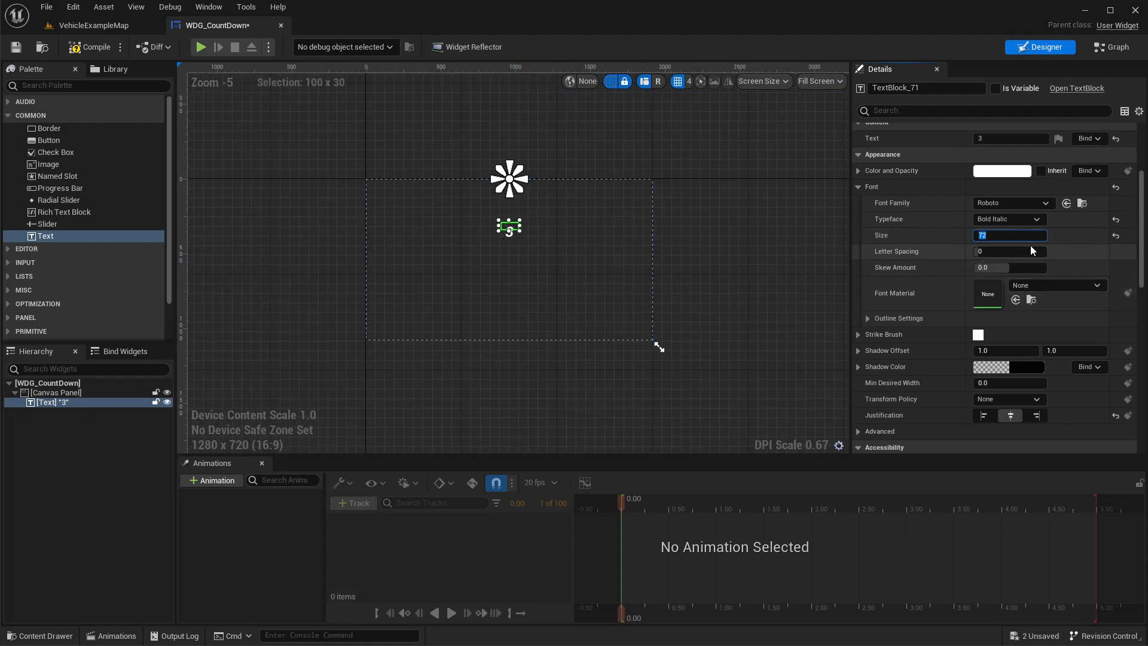
pyautogui.write('140')
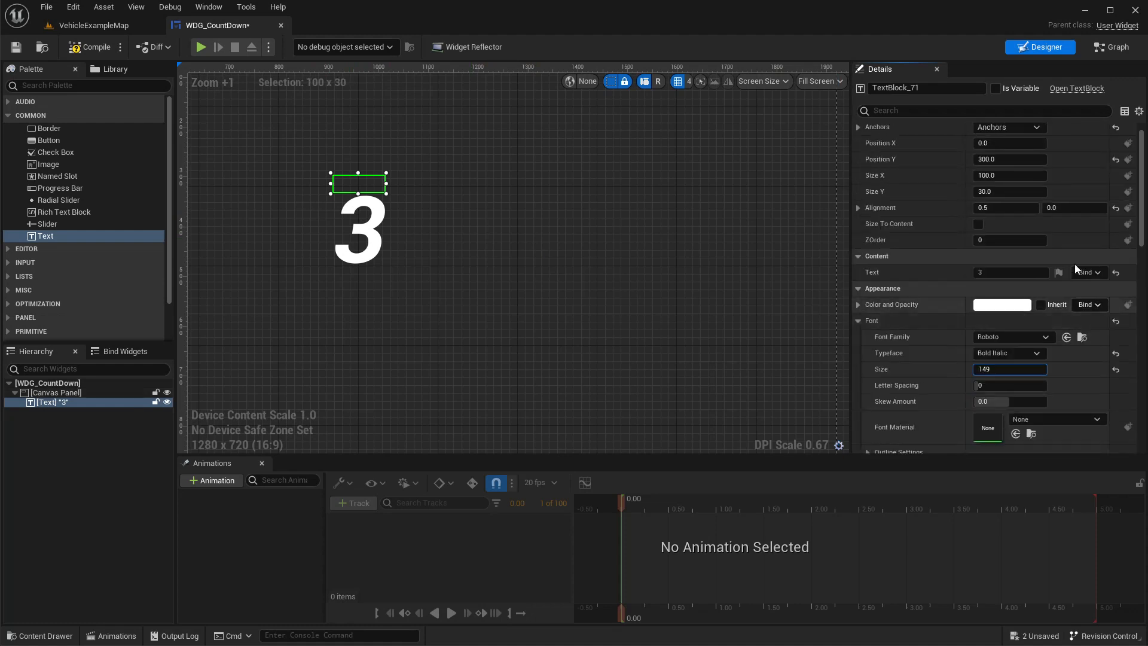
# - Enlarge the text box to 400 wide by 250 high
pyautogui.click(1010, 211)
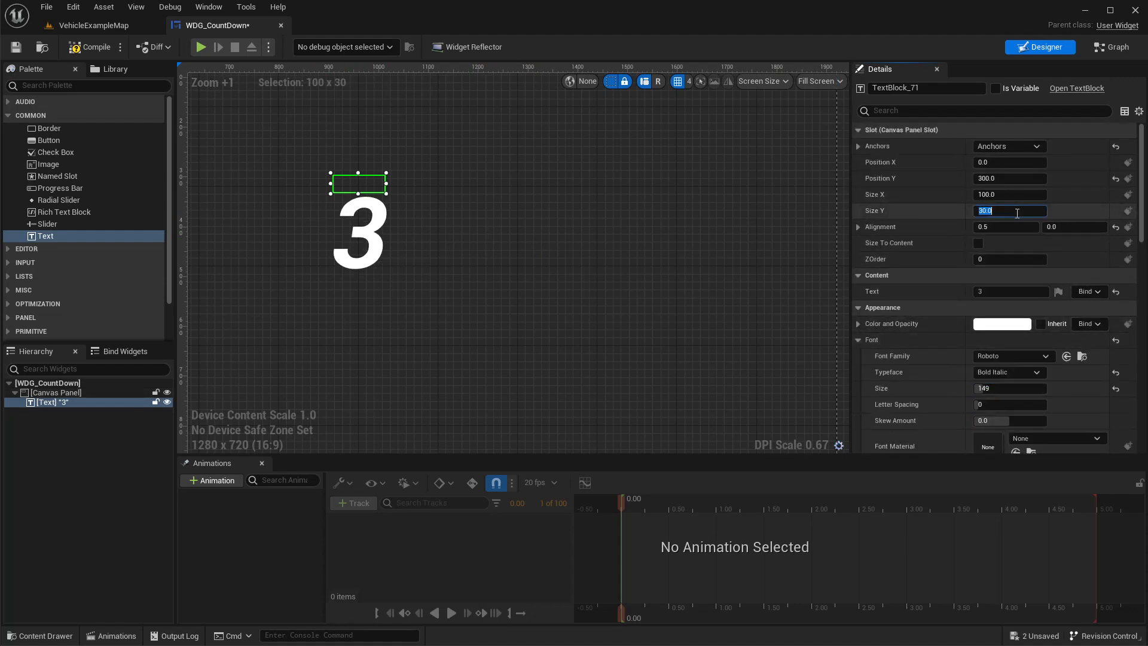
pyautogui.click(1010, 194)
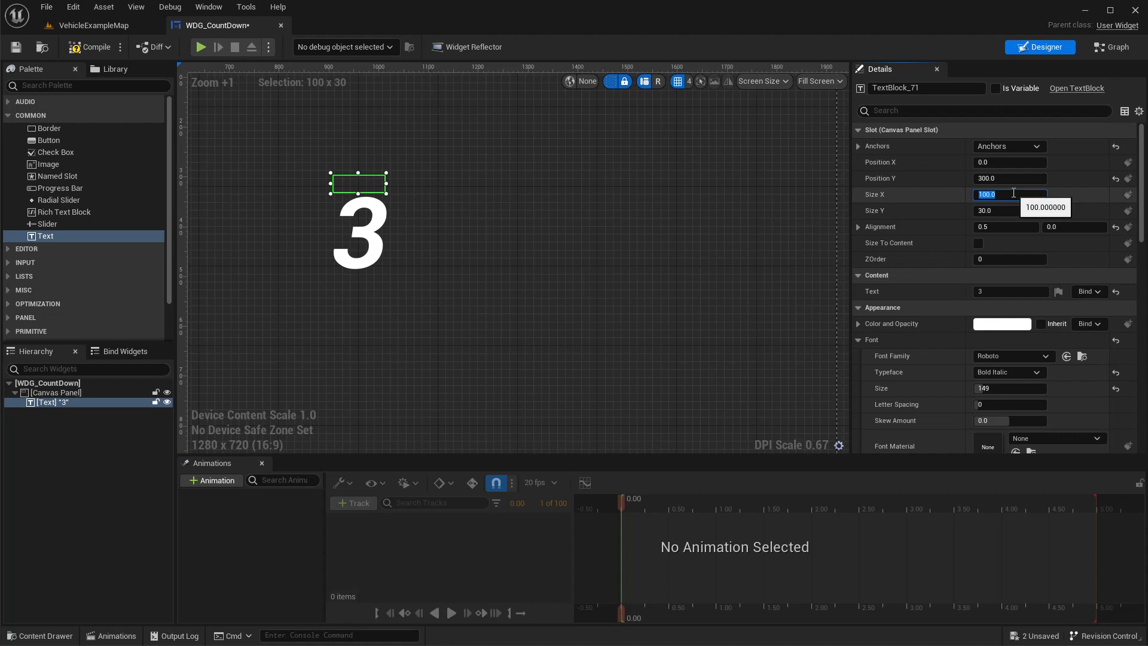
pyautogui.write('20')
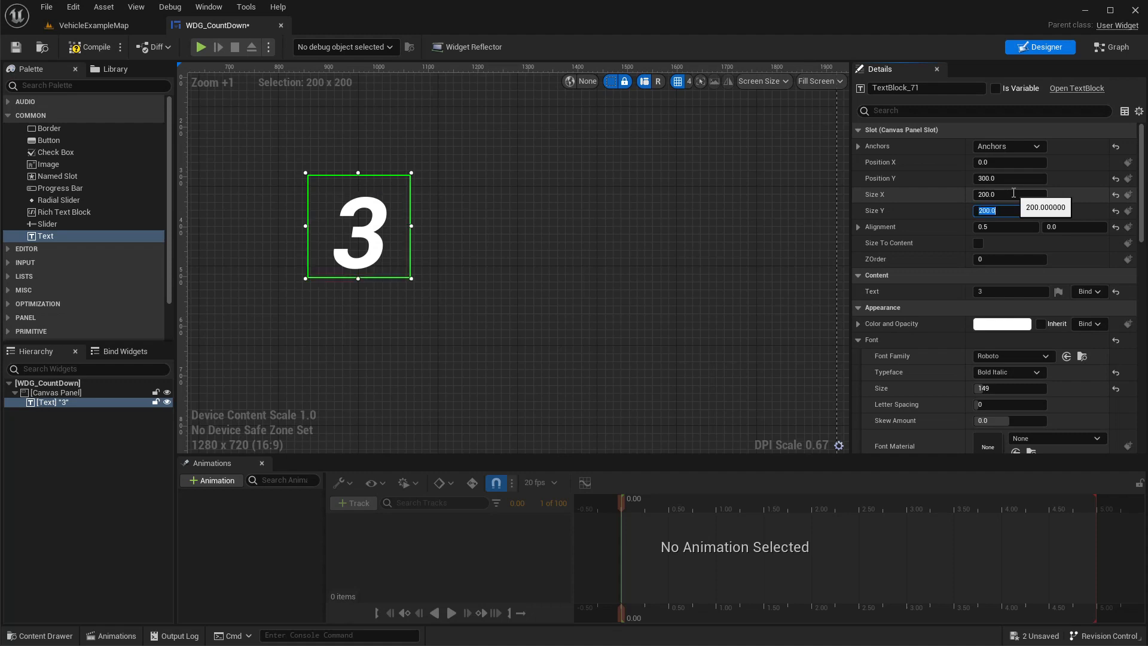
pyautogui.click(1009, 194)
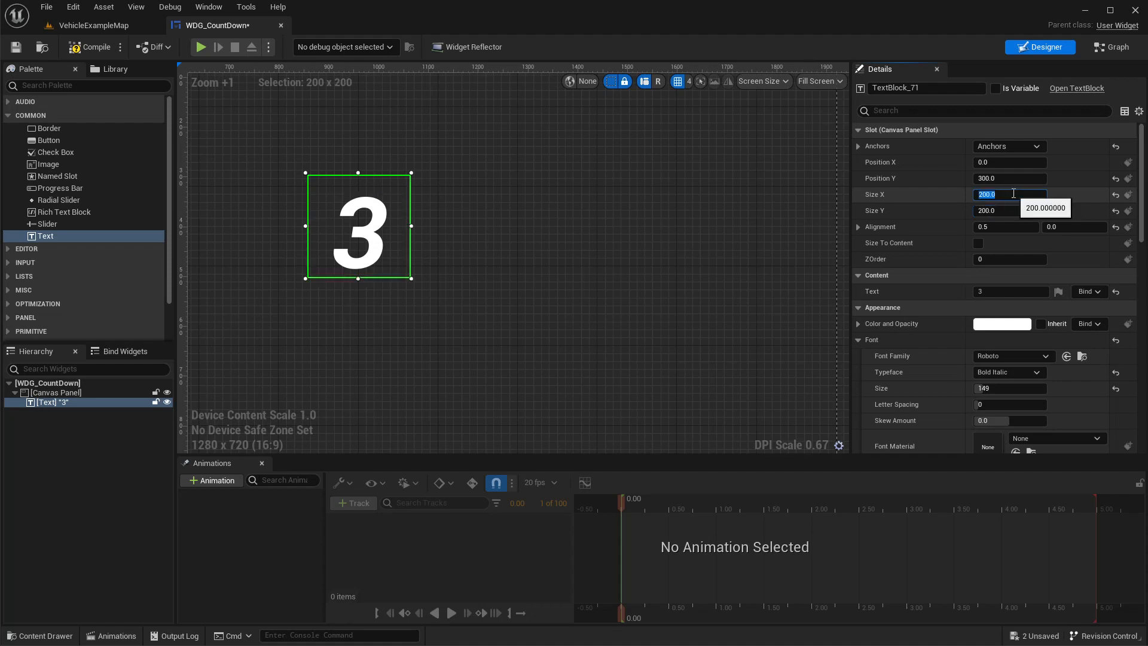
pyautogui.write('400')
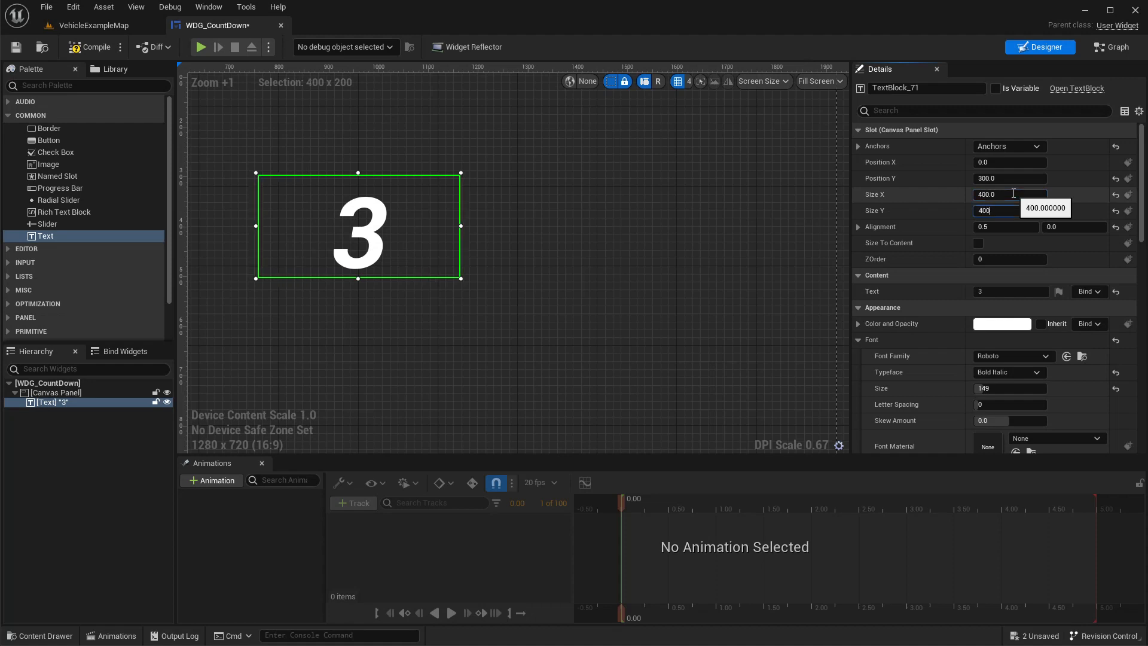
pyautogui.write('400')
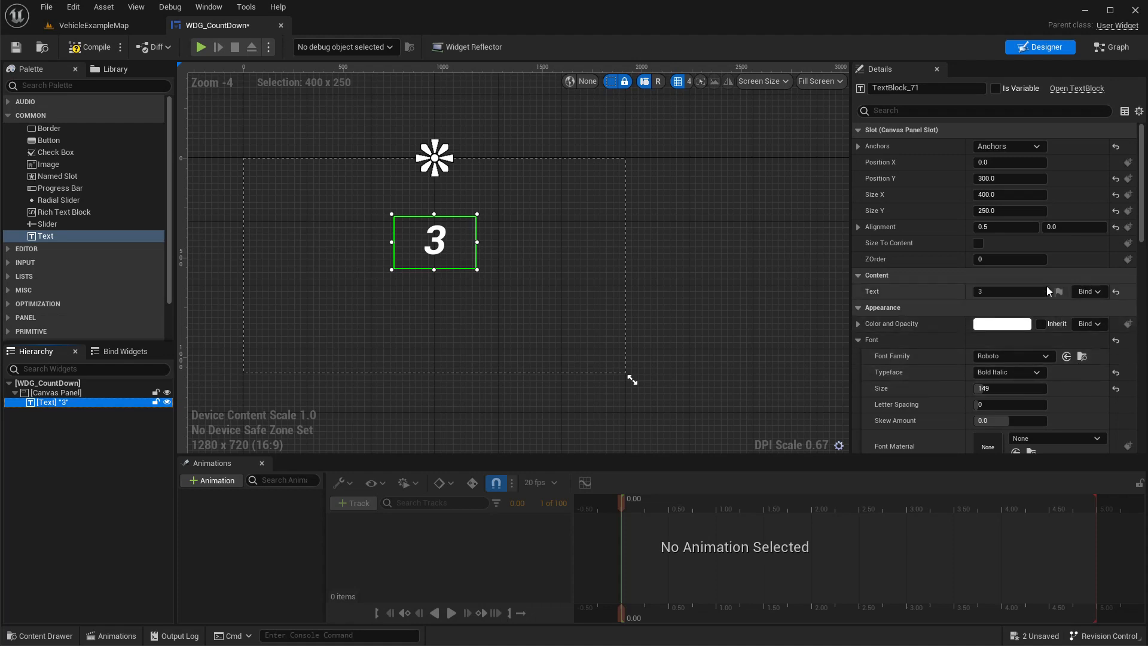
pyautogui.moveTo(142, 494)
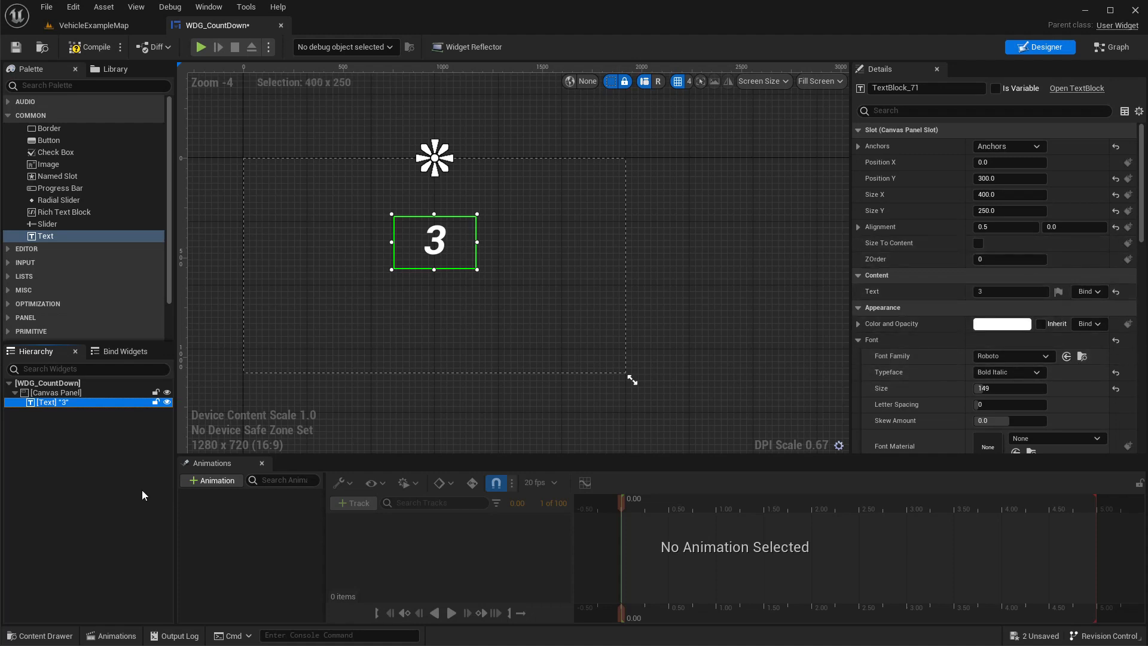
# - Add a widget animation named FadeIn and try setting the text's alpha to 0.0
pyautogui.click(212, 481)
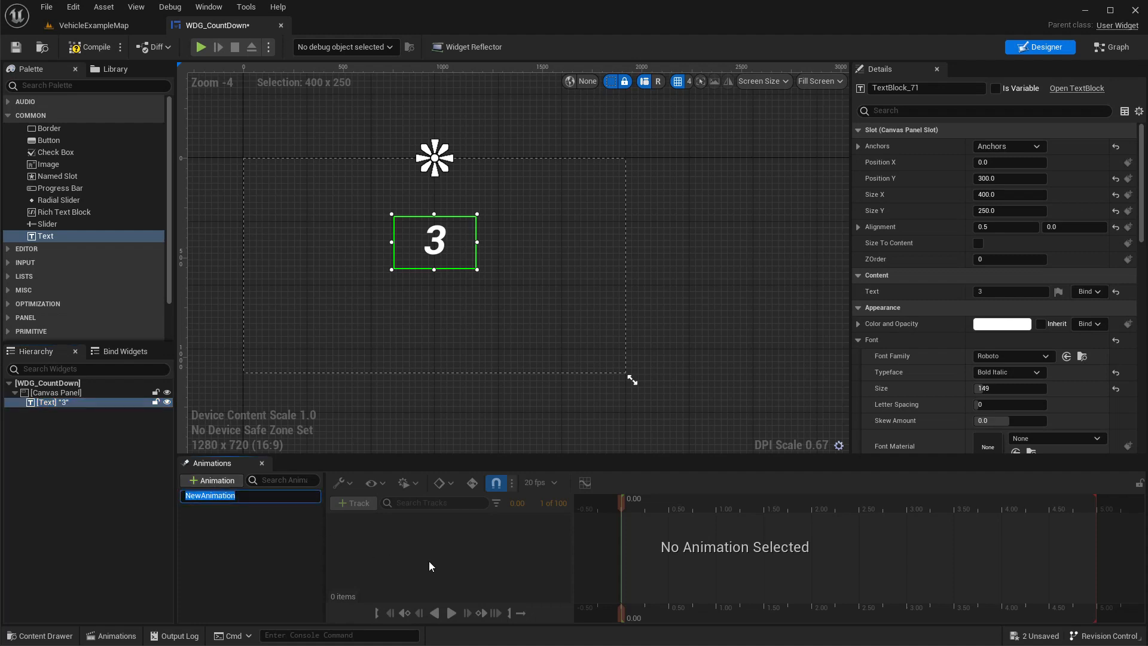
pyautogui.write('FadeIn')
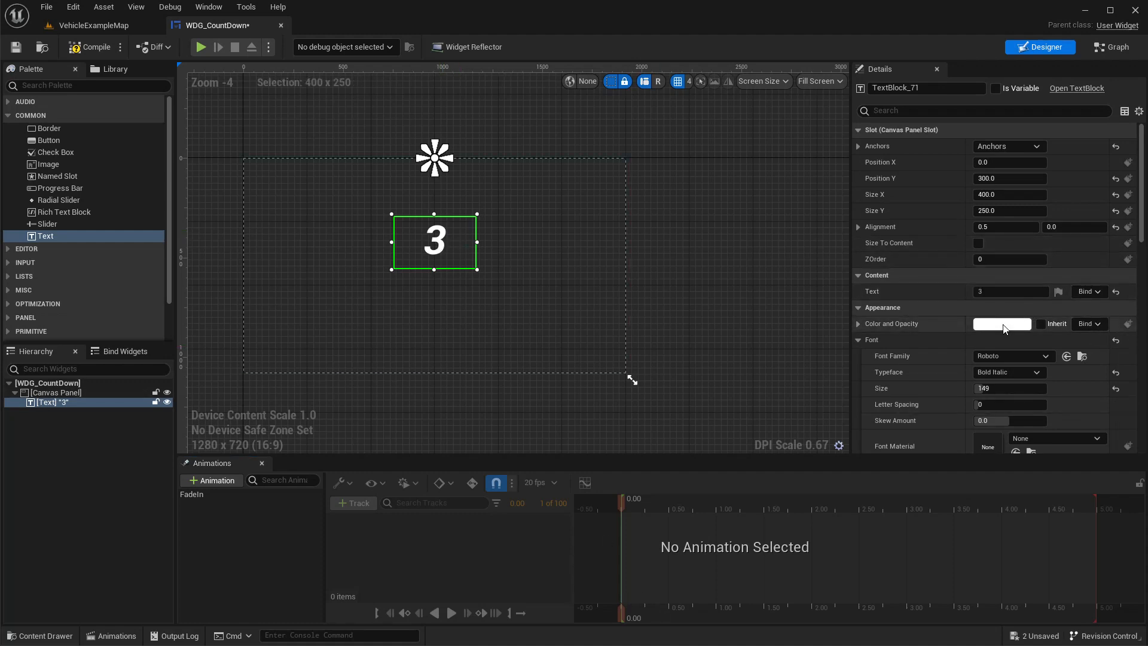
pyautogui.click(1003, 325)
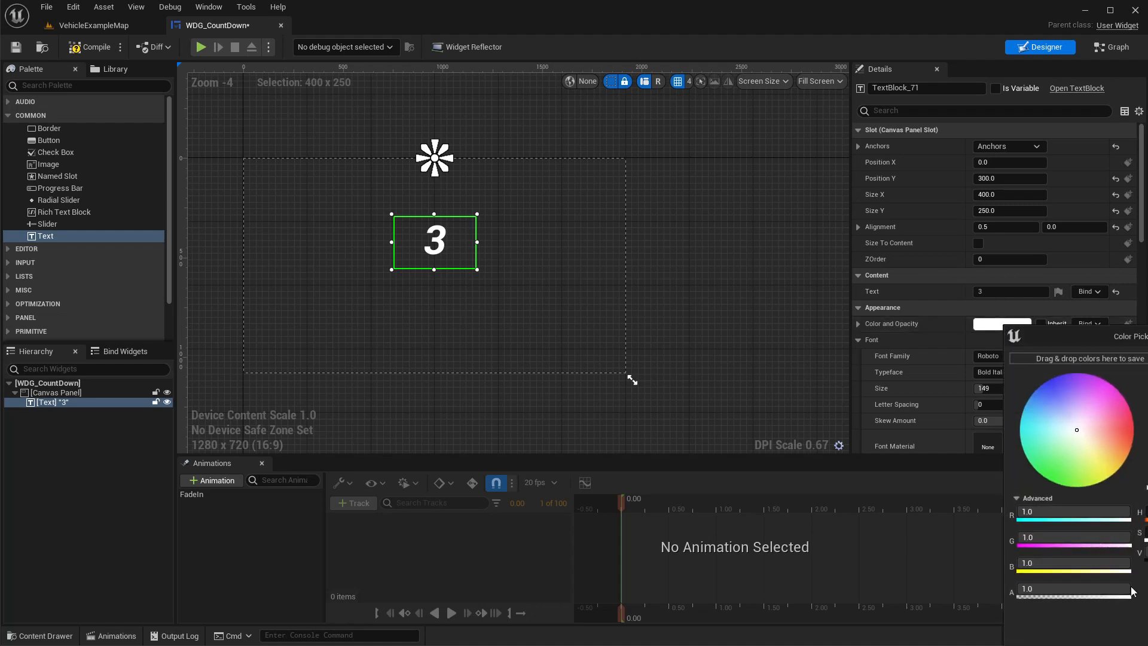
pyautogui.write('0.0')
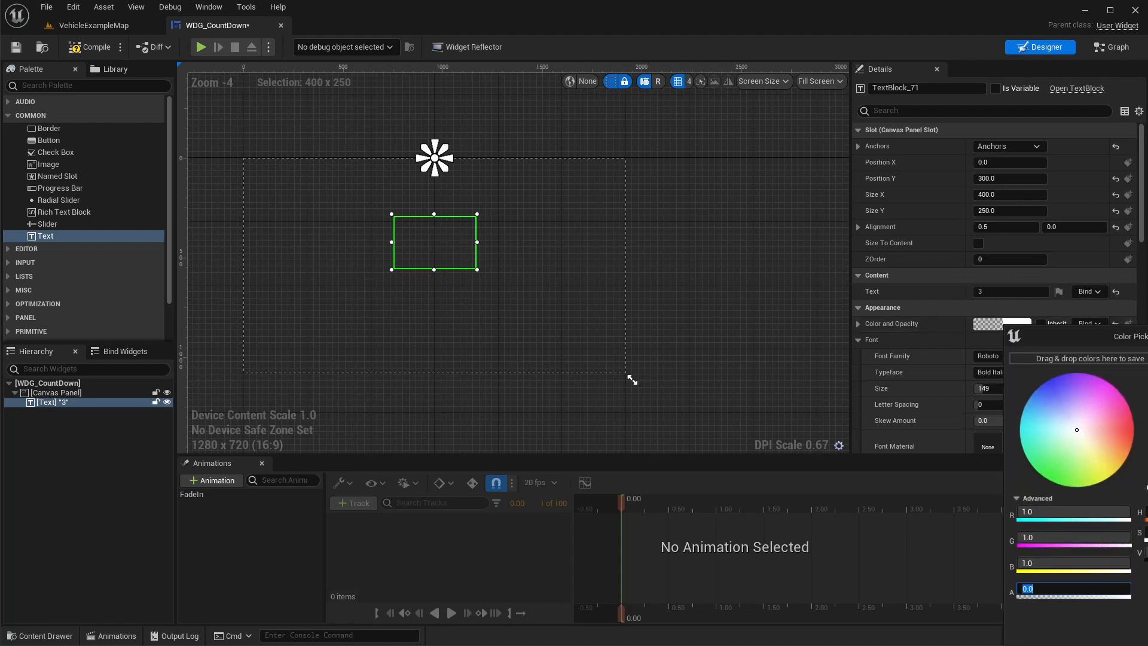
pyautogui.moveTo(622, 507)
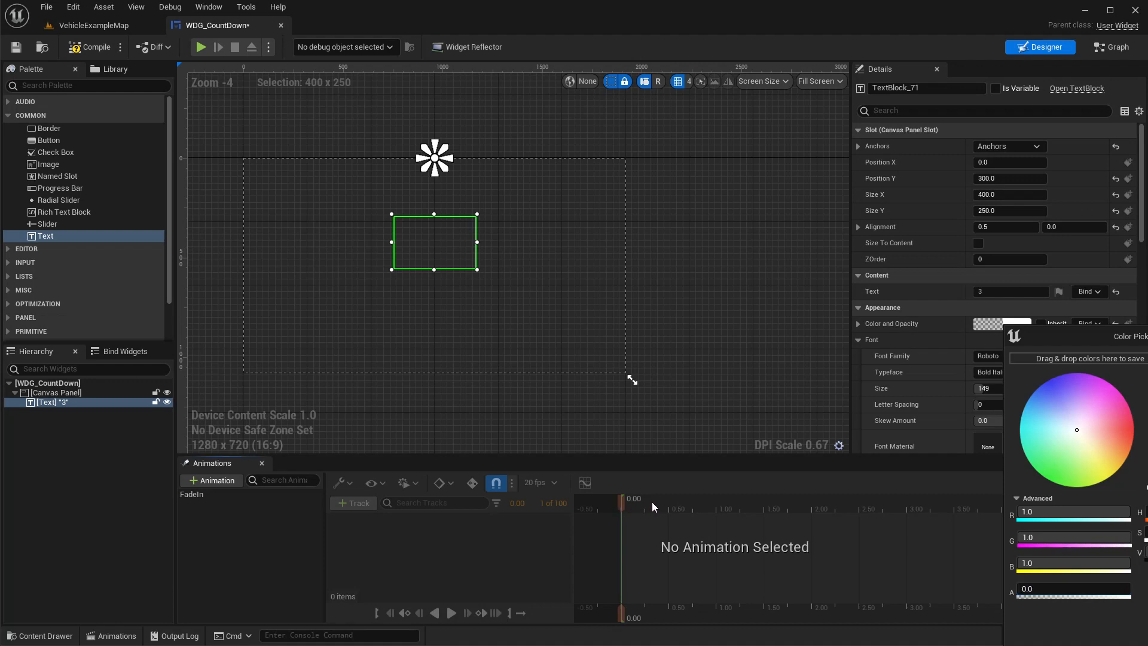
pyautogui.moveTo(190, 509)
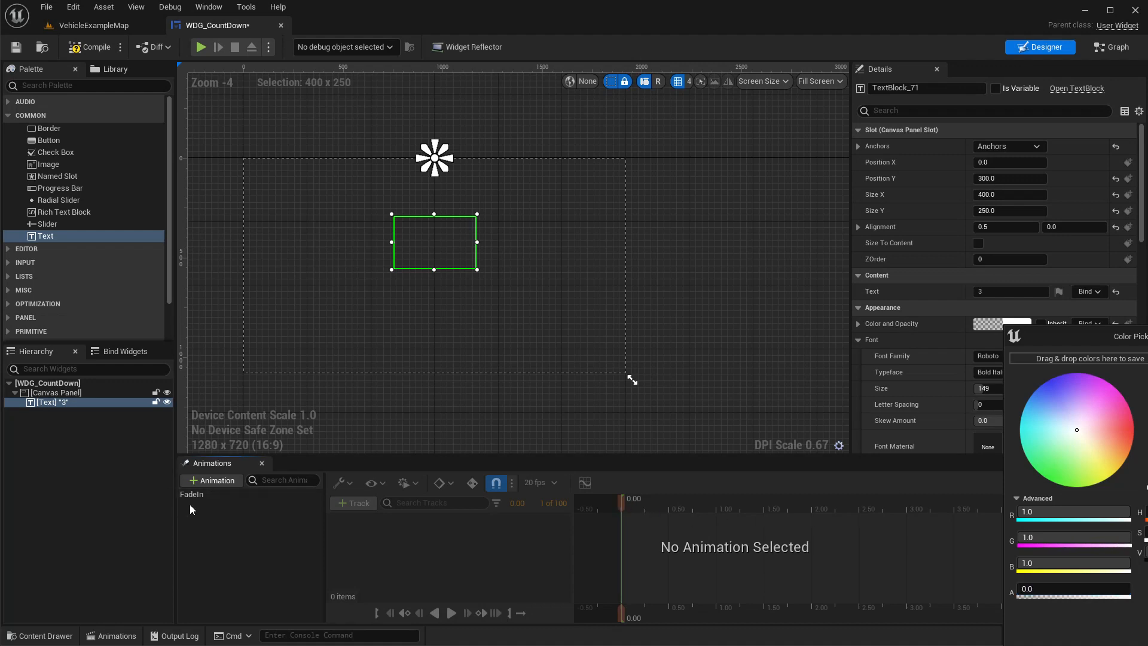
pyautogui.click(212, 481)
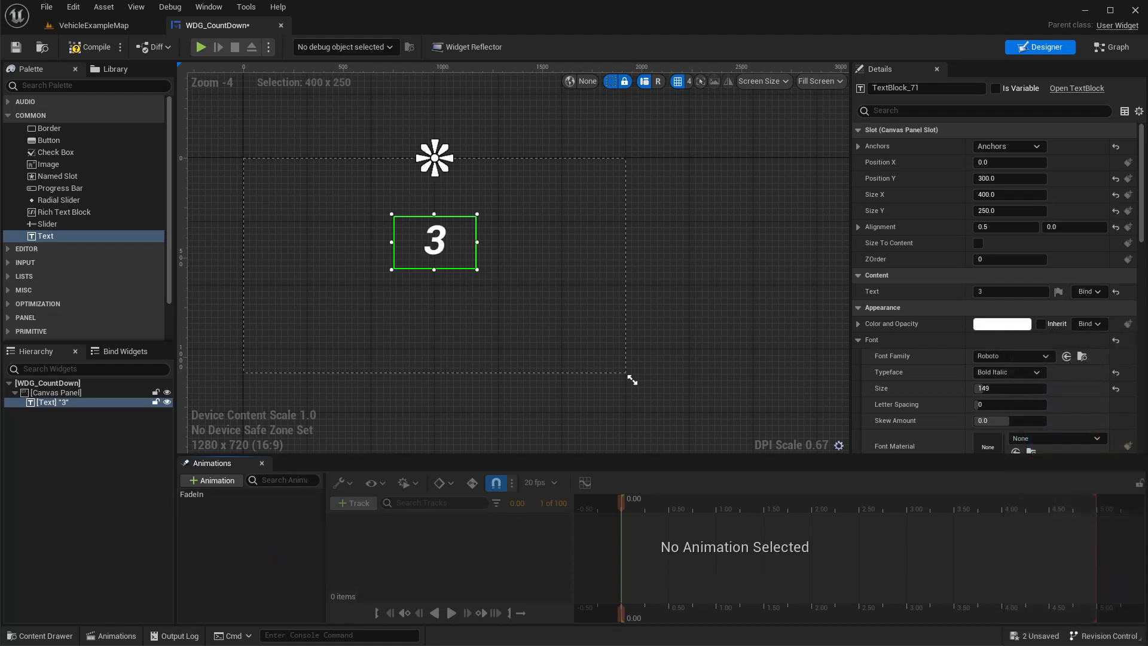
# - With FadeIn selected for editing, set the text's Color and Opacity alpha to 0.0
pyautogui.click(191, 494)
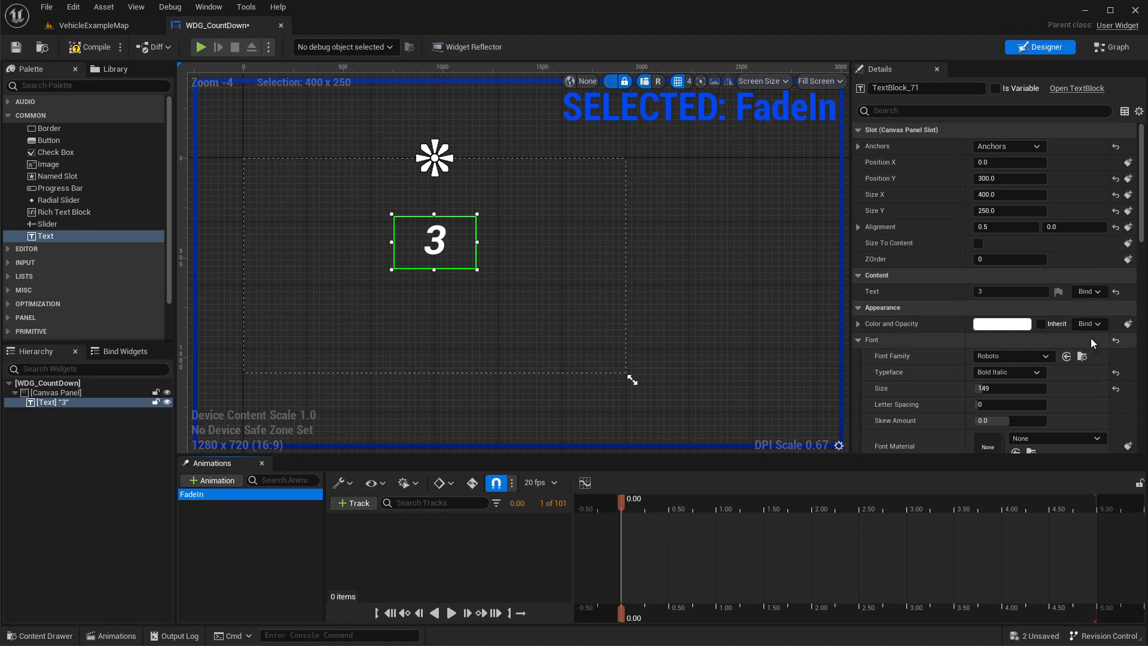
pyautogui.click(1001, 325)
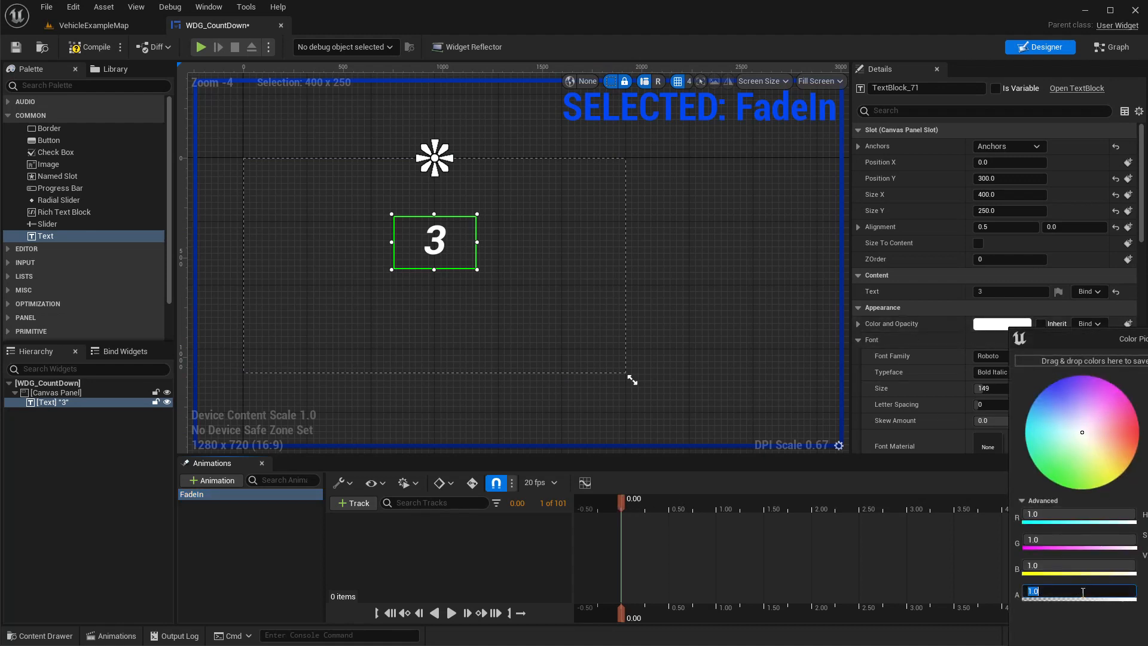
pyautogui.write('0.0')
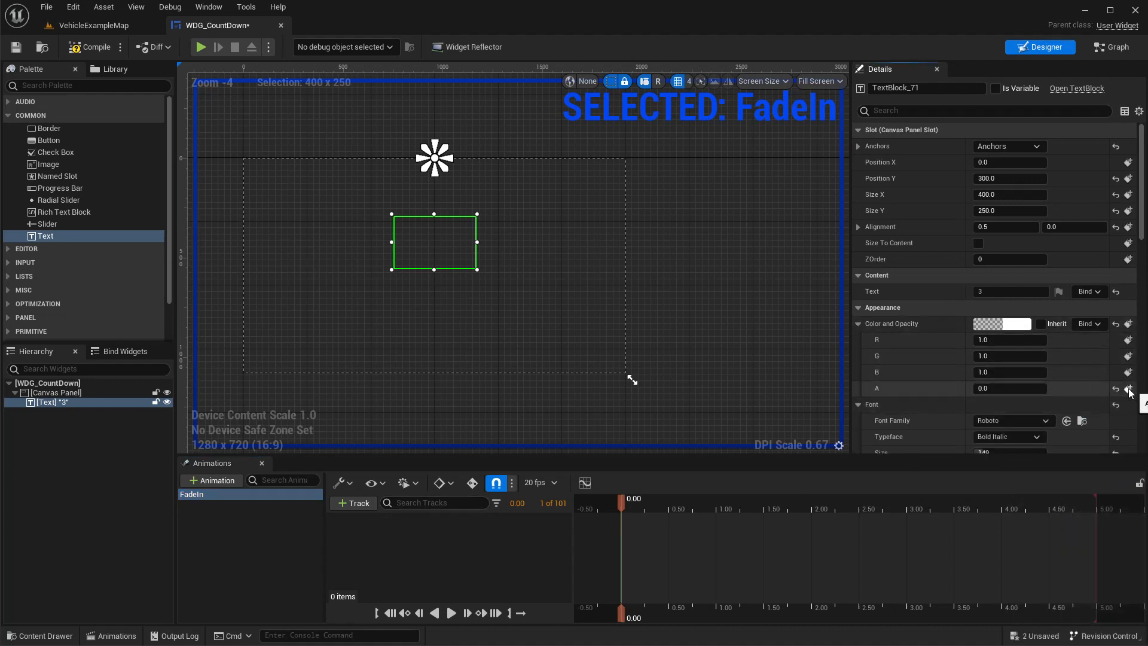
# - Key the text's opacity at 0.00, visible in between, and back to 0.0 at 0.75 seconds
pyautogui.click(1129, 387)
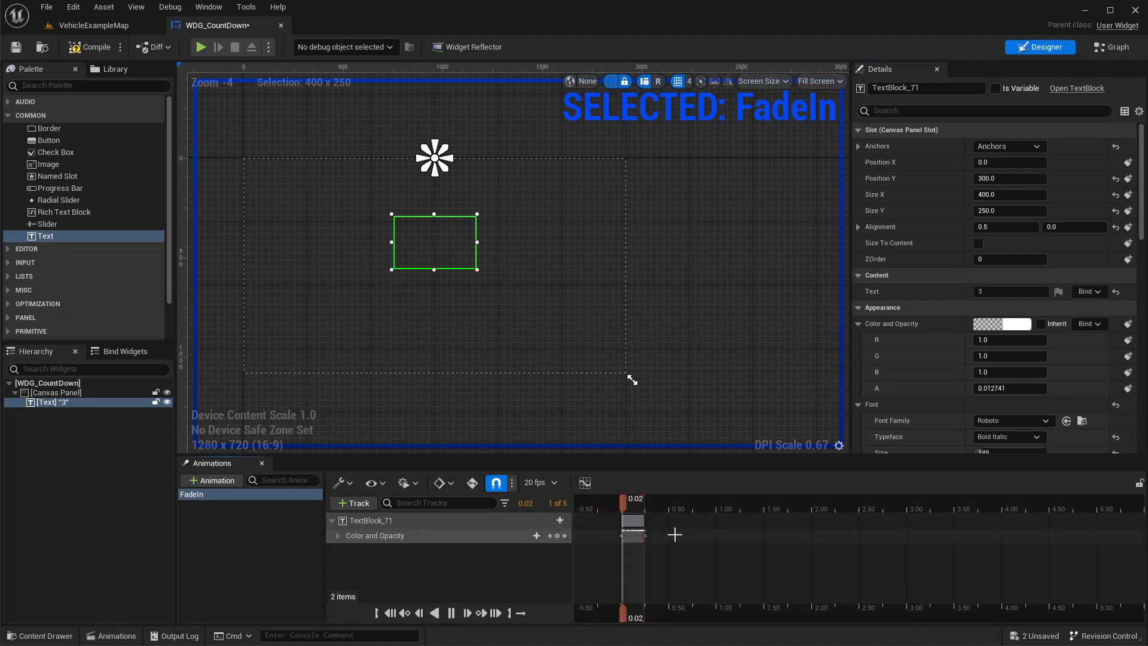
pyautogui.moveTo(625, 518); pyautogui.dragTo(645, 517)
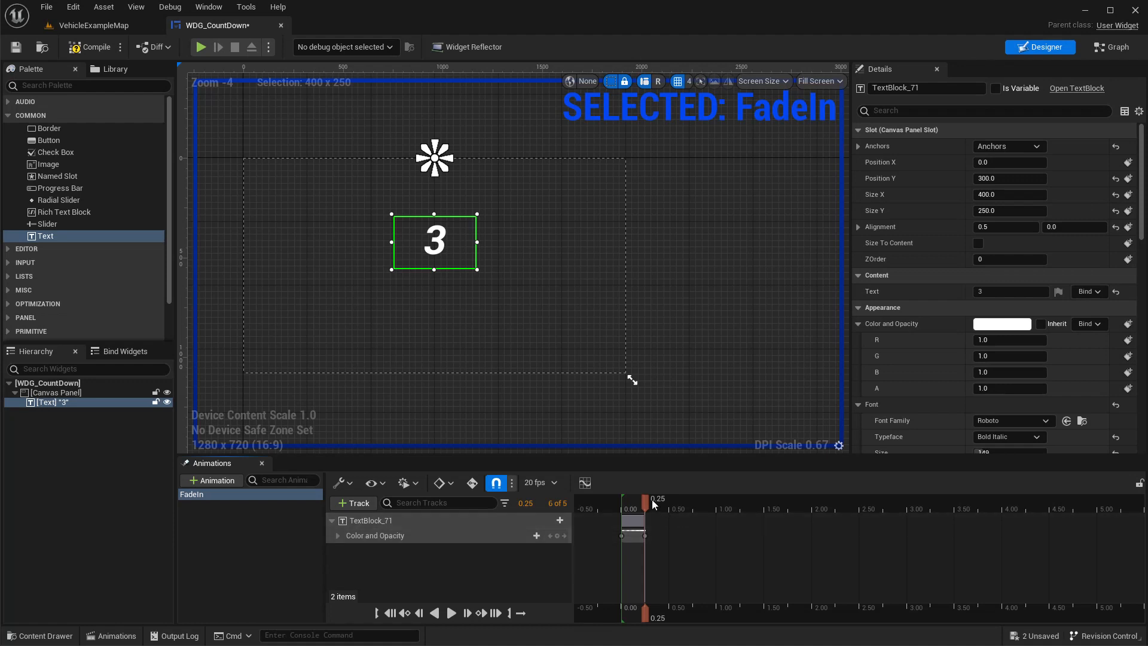
pyautogui.moveTo(653, 504); pyautogui.dragTo(631, 504)
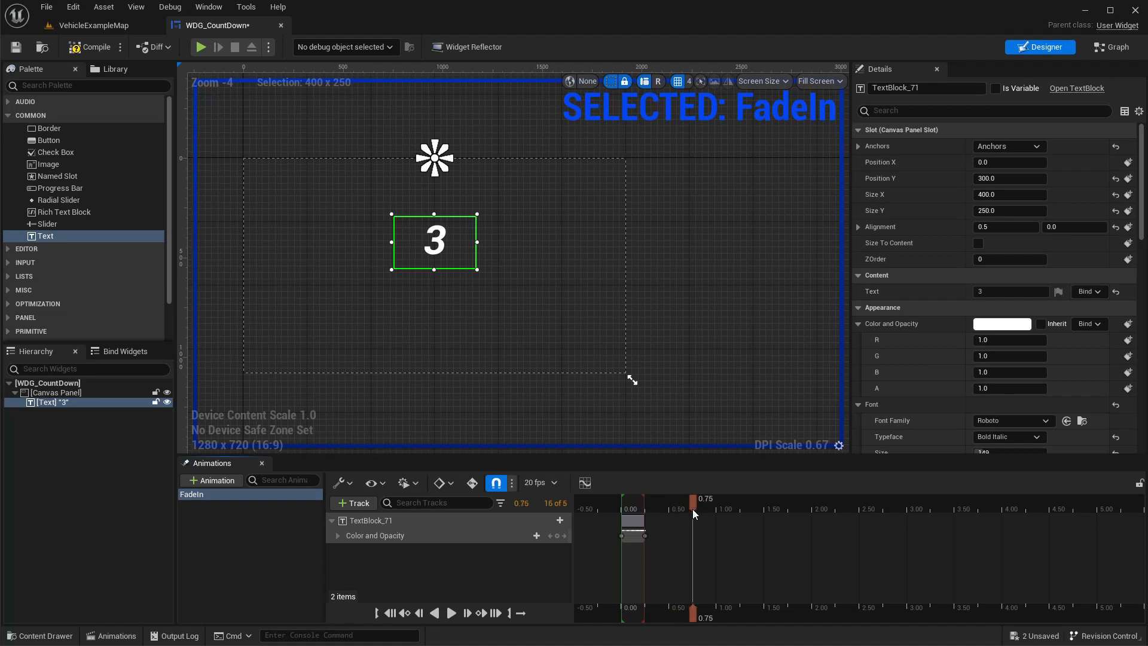
pyautogui.moveTo(693, 514); pyautogui.dragTo(670, 515)
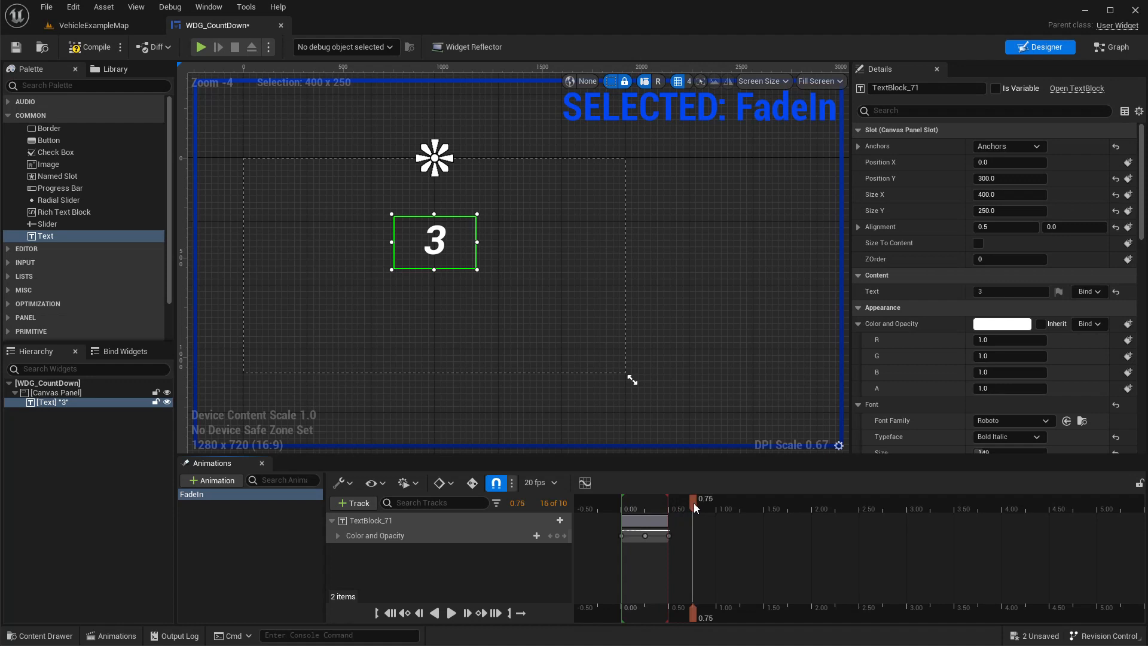
pyautogui.moveTo(1005, 575)
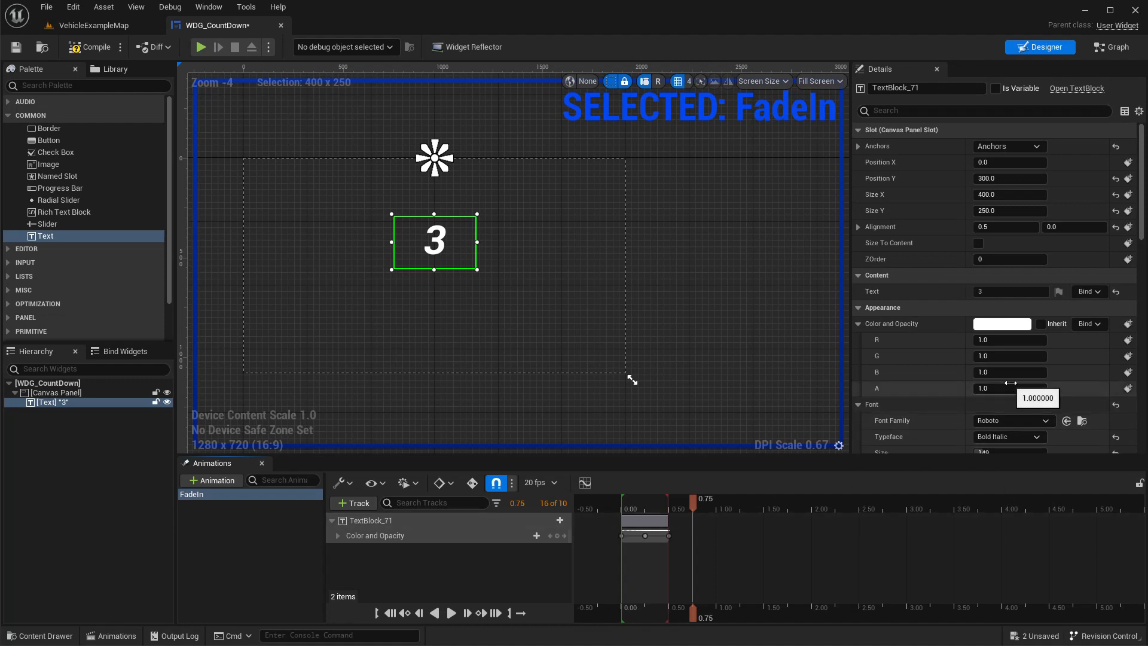
pyautogui.write('0.0')
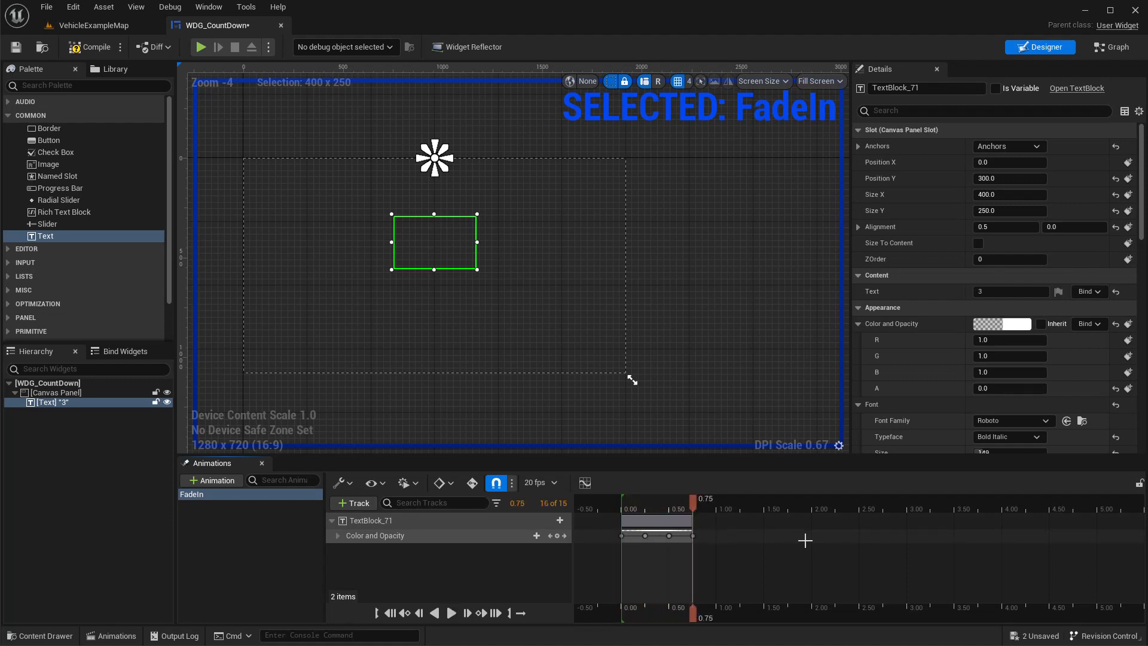
# - Rename the animation to Fade and expand the text's Render Transform settings
pyautogui.click(191, 494)
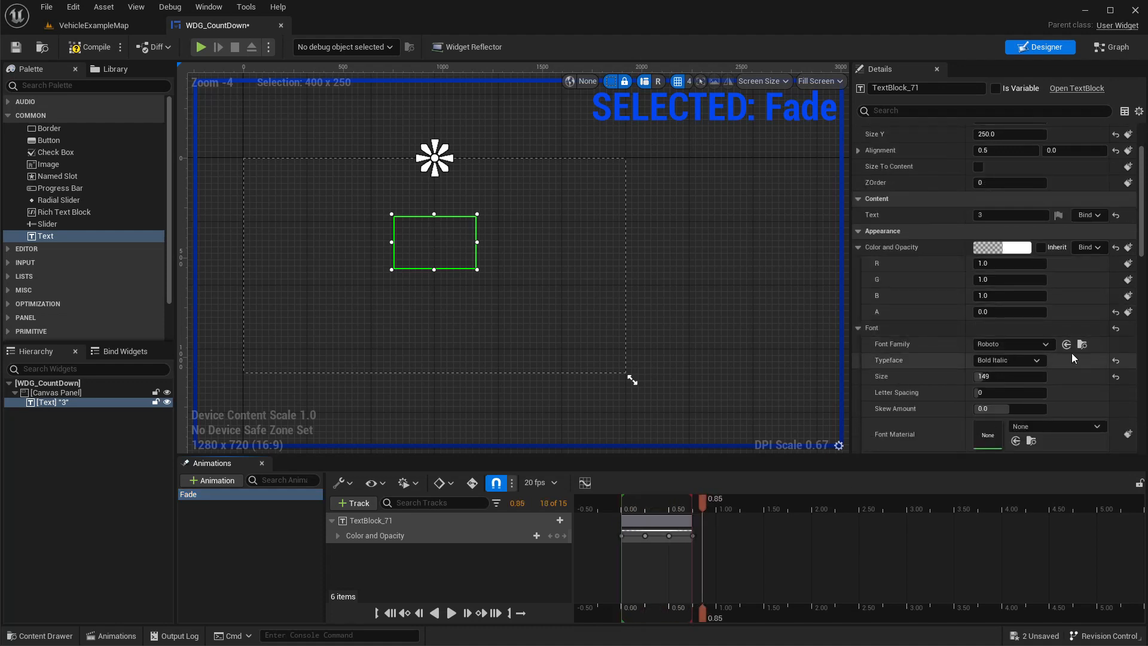
pyautogui.scroll(-3)
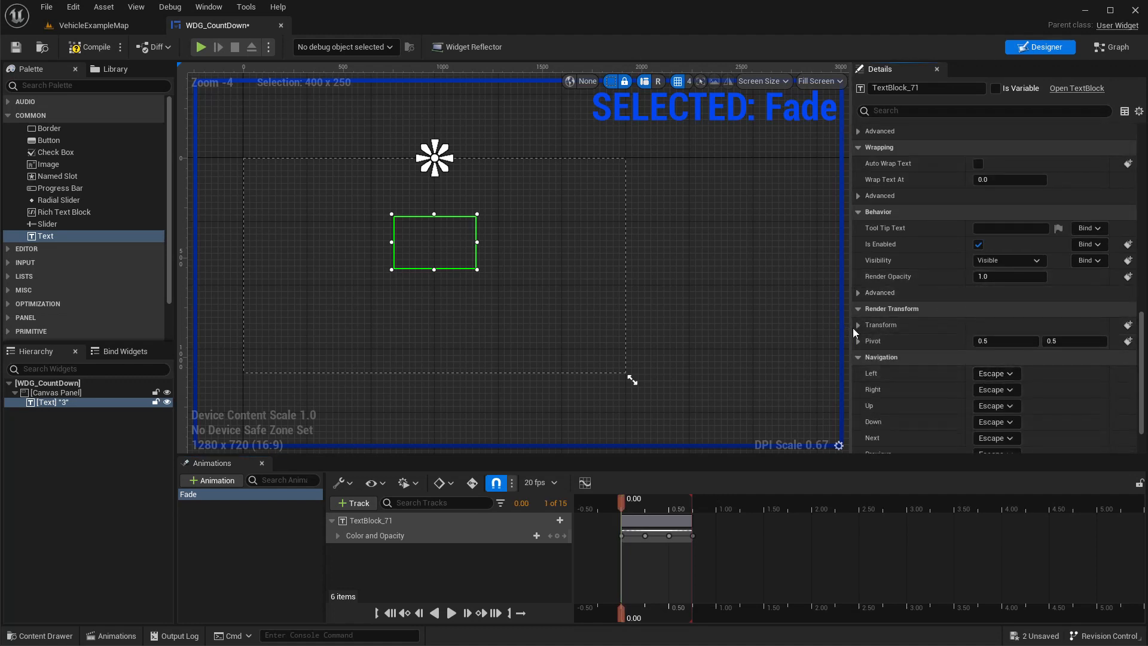
pyautogui.click(859, 324)
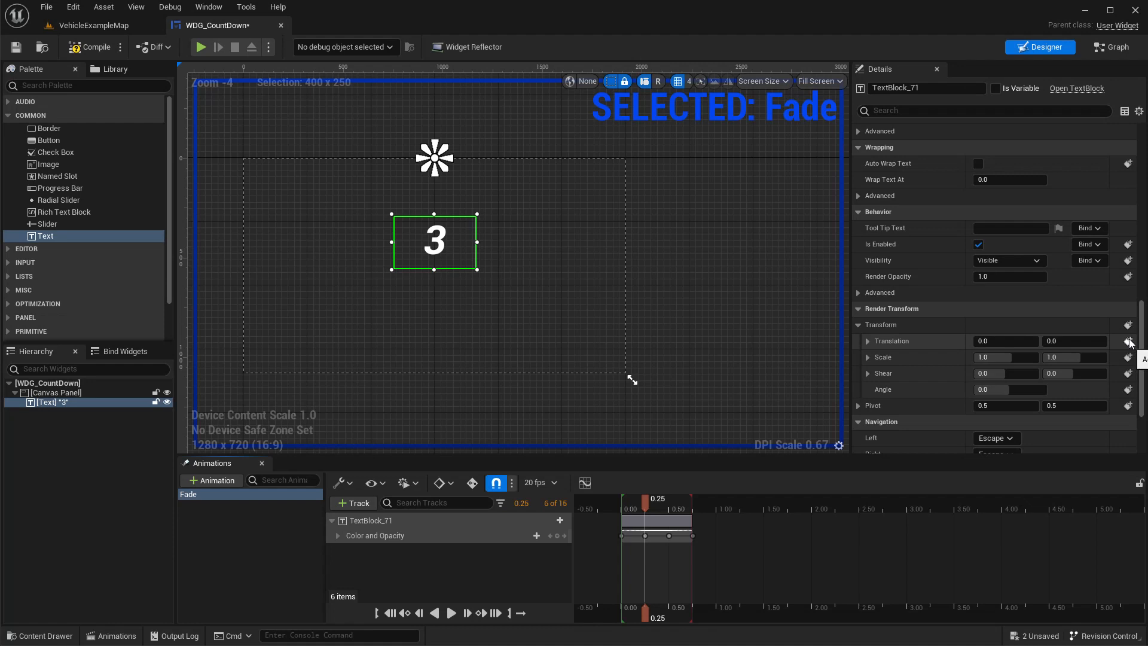
# - Add a Transform track keying the text's translation X at -2000
pyautogui.click(1131, 341)
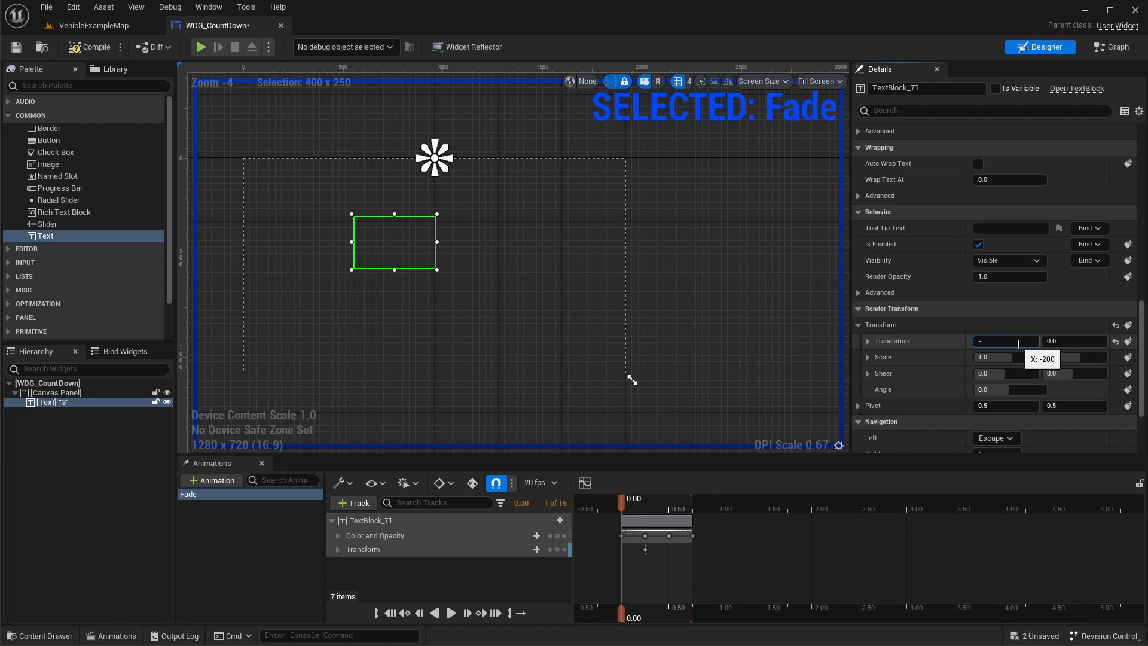
pyautogui.write('-2000.0')
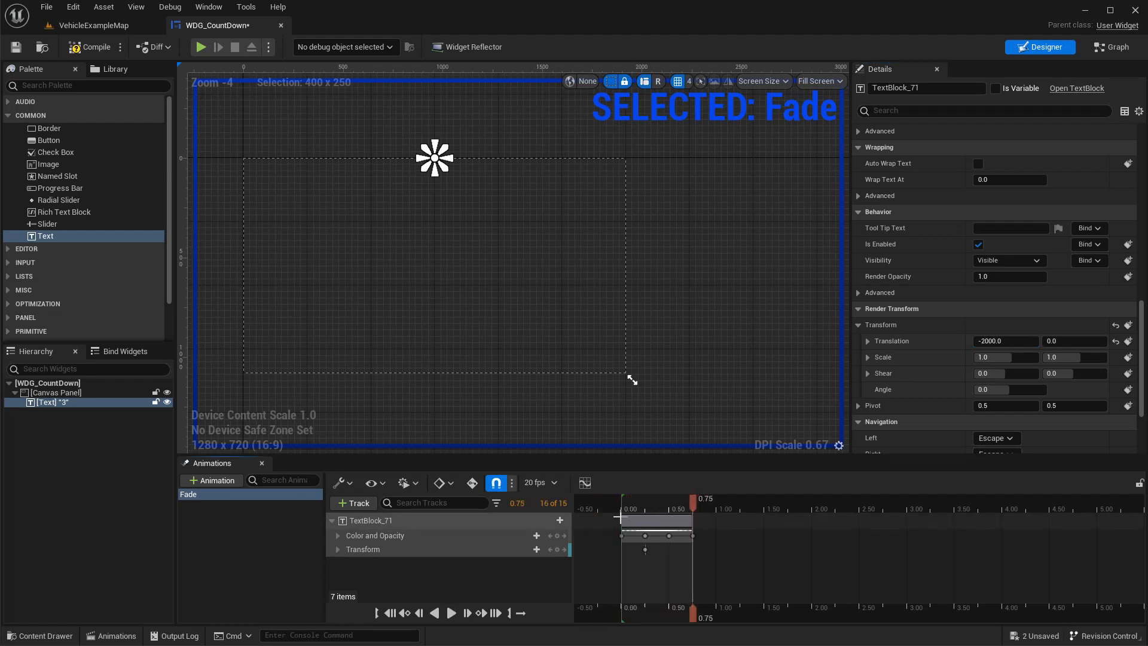
# - Key translation X at -2000 at 0.00 so the text reaches centre by 0.50, then preview
pyautogui.click(629, 509)
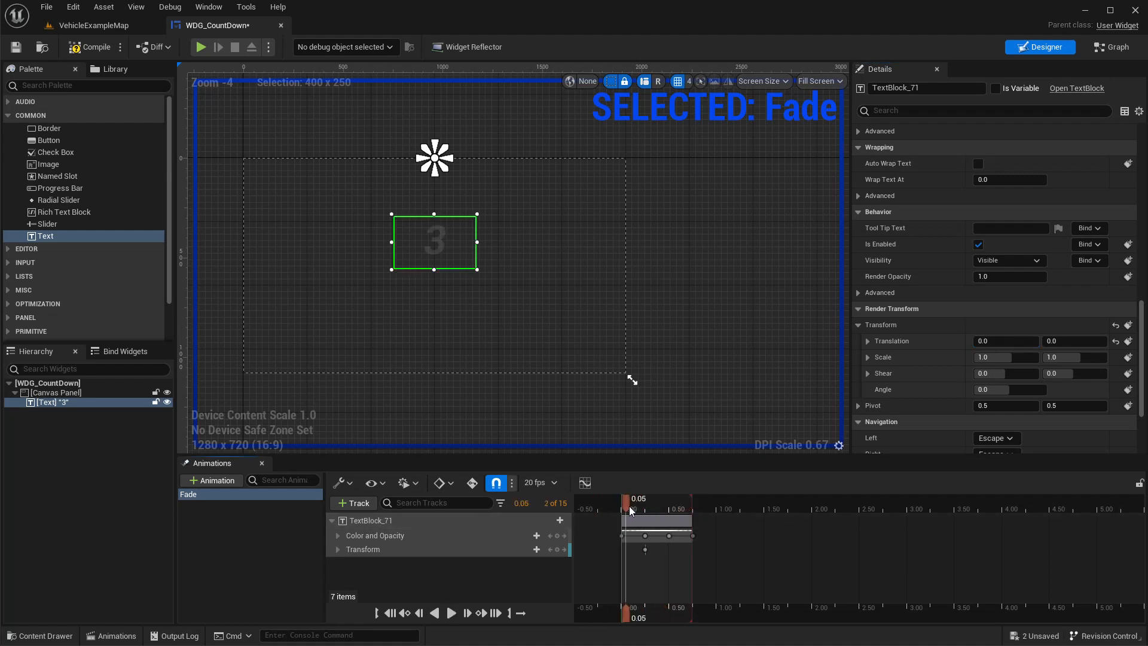
pyautogui.moveTo(632, 509); pyautogui.dragTo(601, 510)
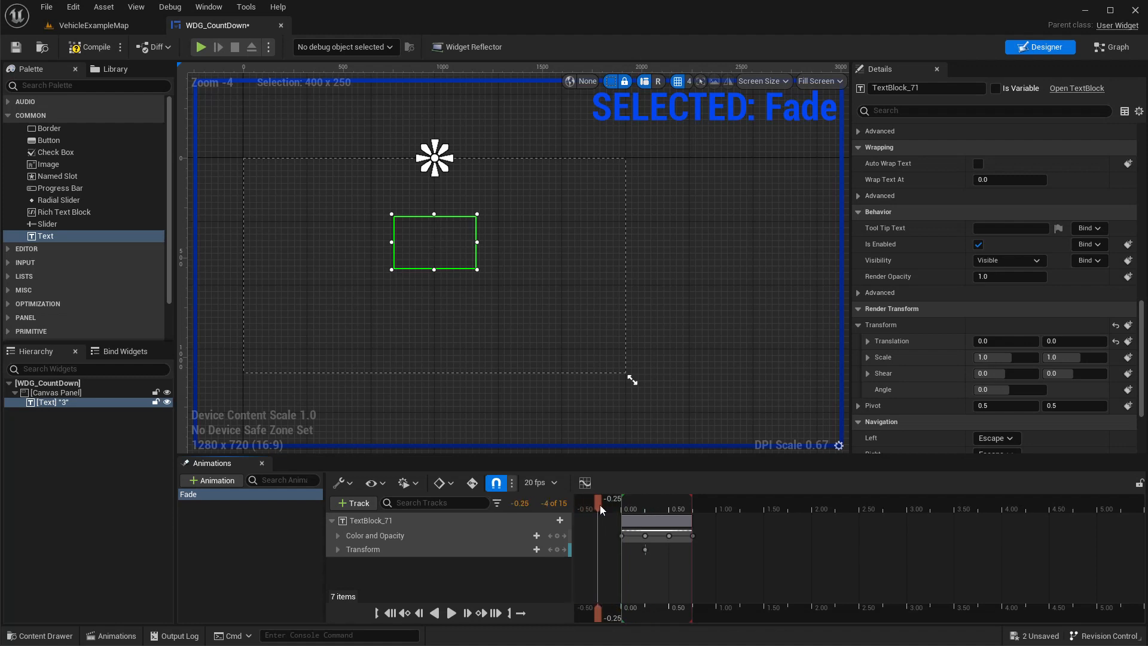
pyautogui.moveTo(600, 509); pyautogui.dragTo(645, 509)
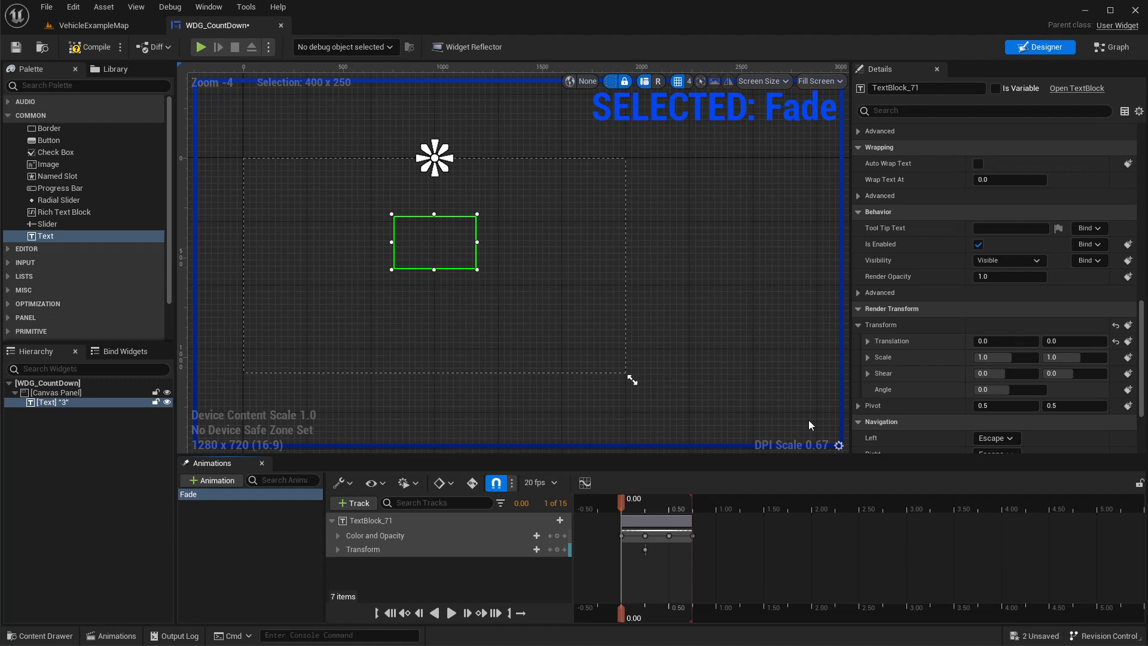
pyautogui.click(1007, 341)
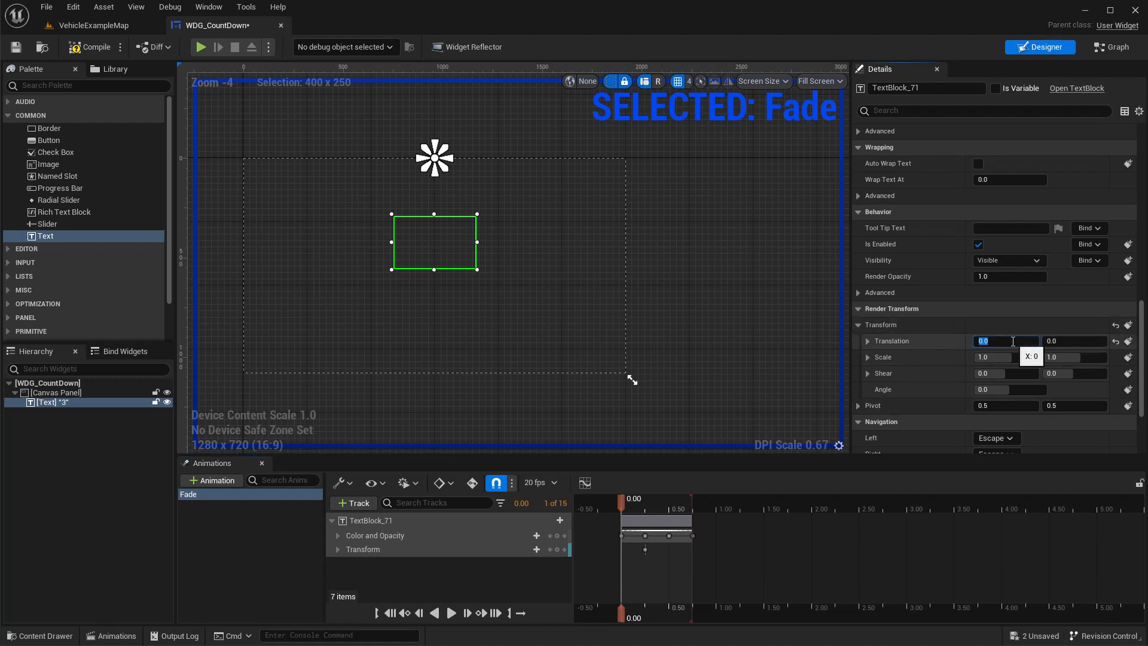
pyautogui.write('-2000')
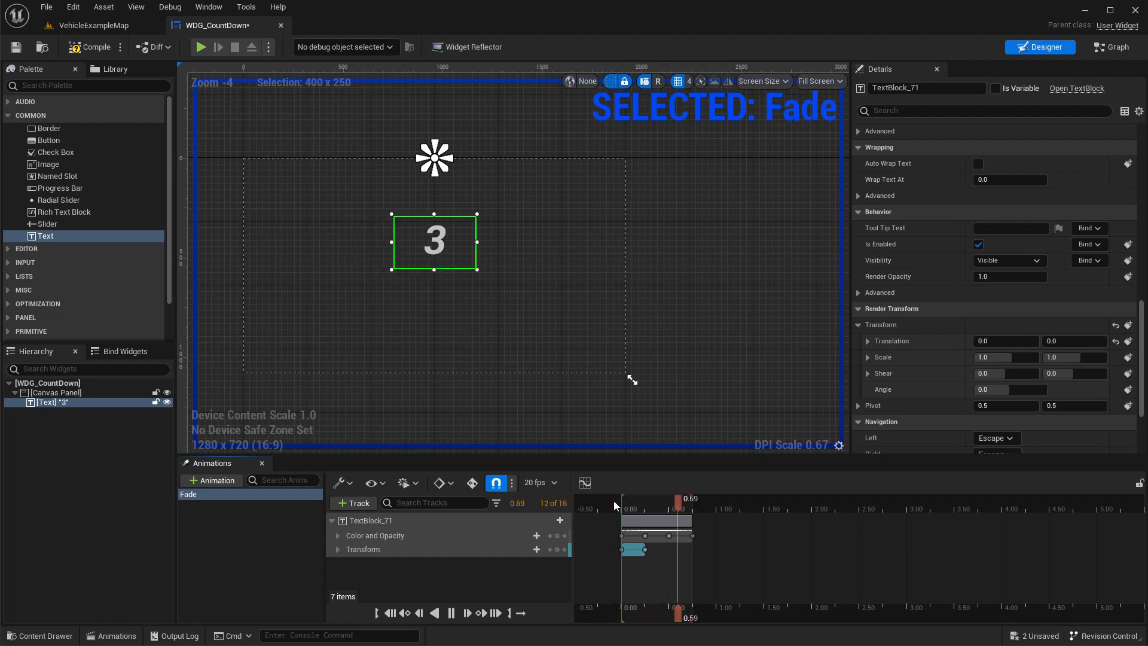
pyautogui.moveTo(680, 499); pyautogui.dragTo(659, 499)
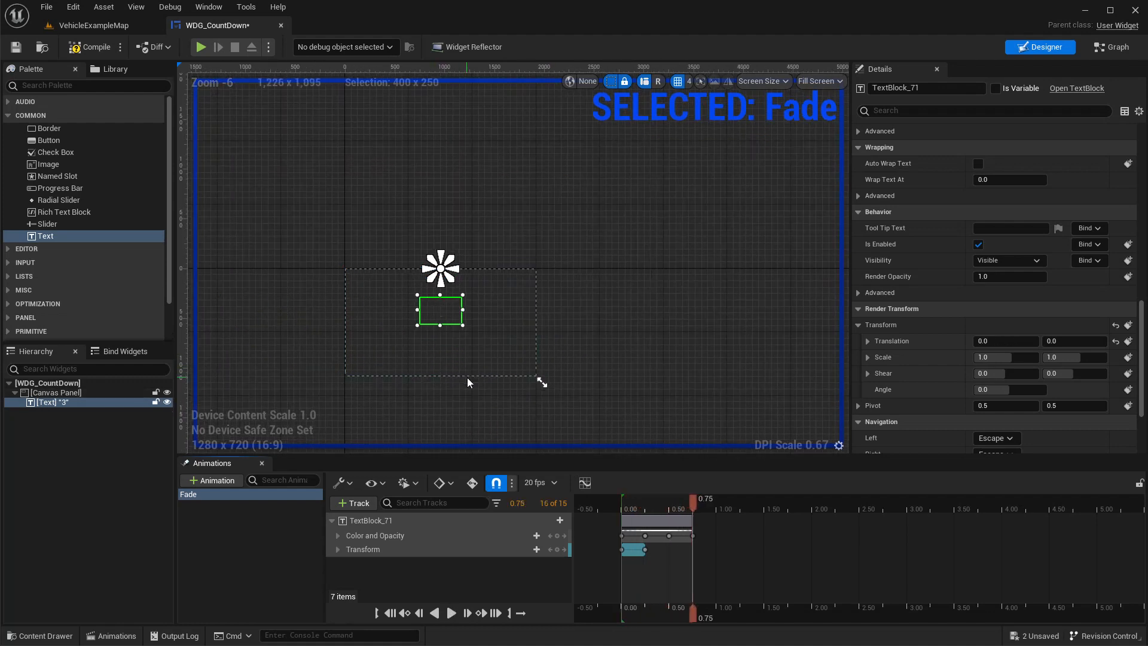
pyautogui.moveTo(659, 458)
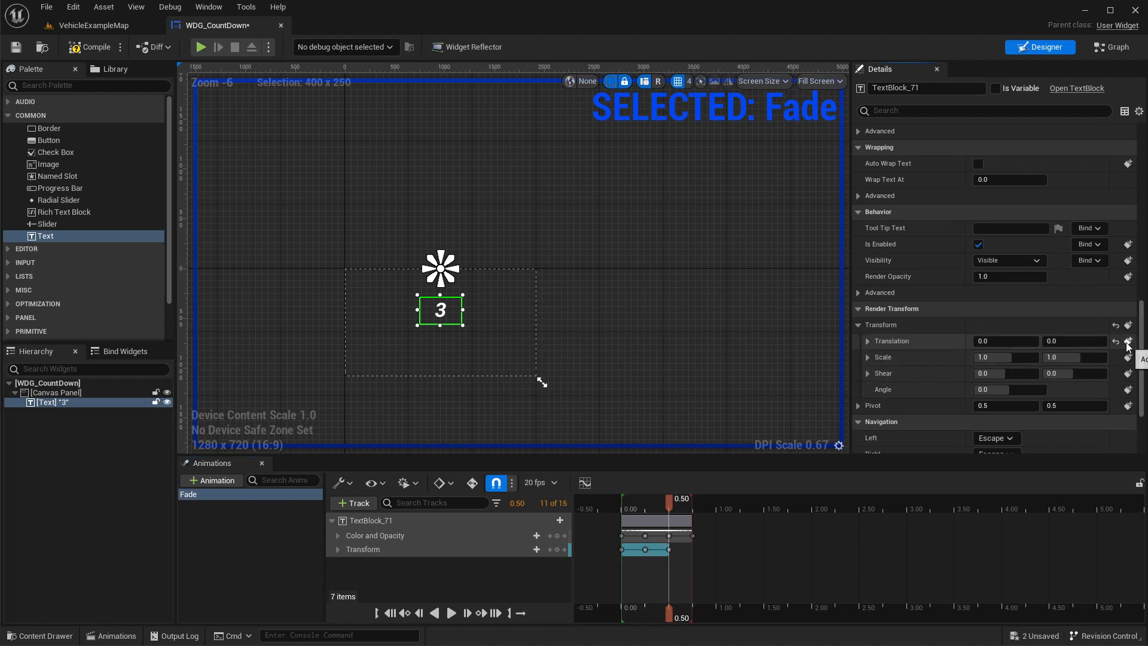
# - Key the translation at 0.75 s so the text exits rightward, scrubbing to check the slide
pyautogui.moveTo(668, 498); pyautogui.dragTo(693, 498)
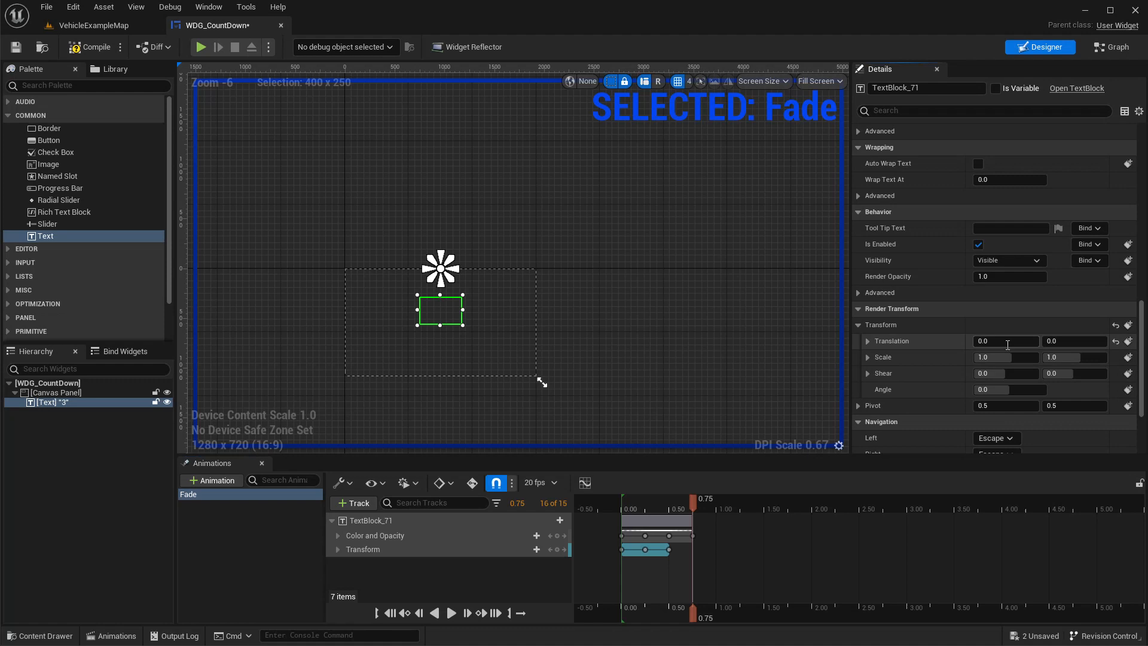
pyautogui.write('200')
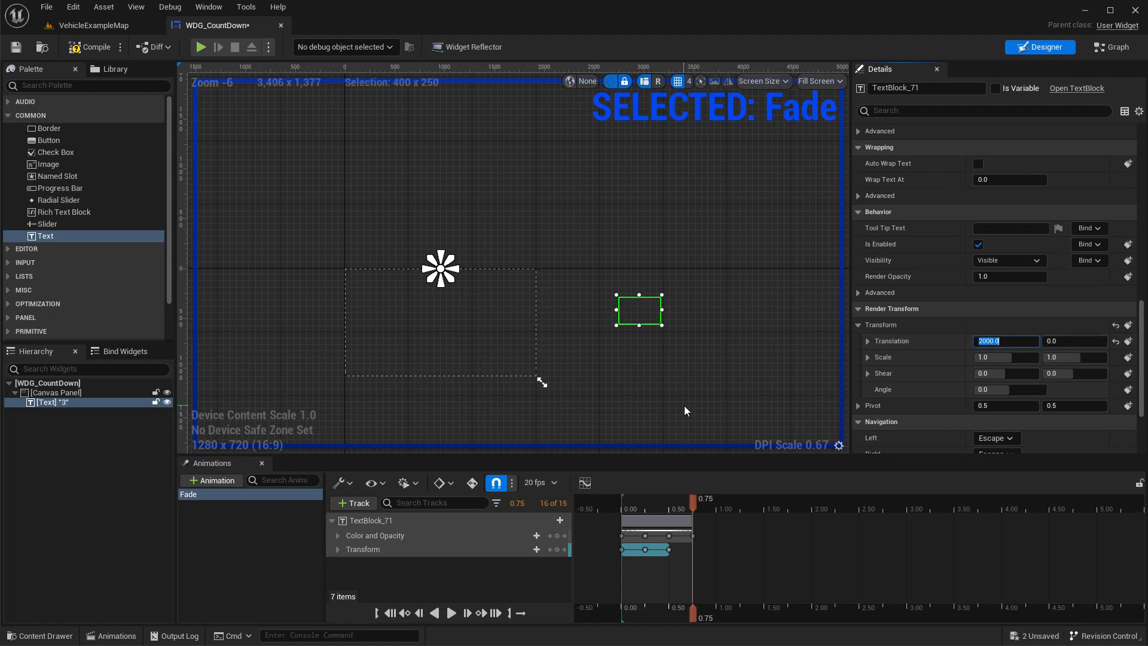
pyautogui.moveTo(703, 499); pyautogui.dragTo(621, 502)
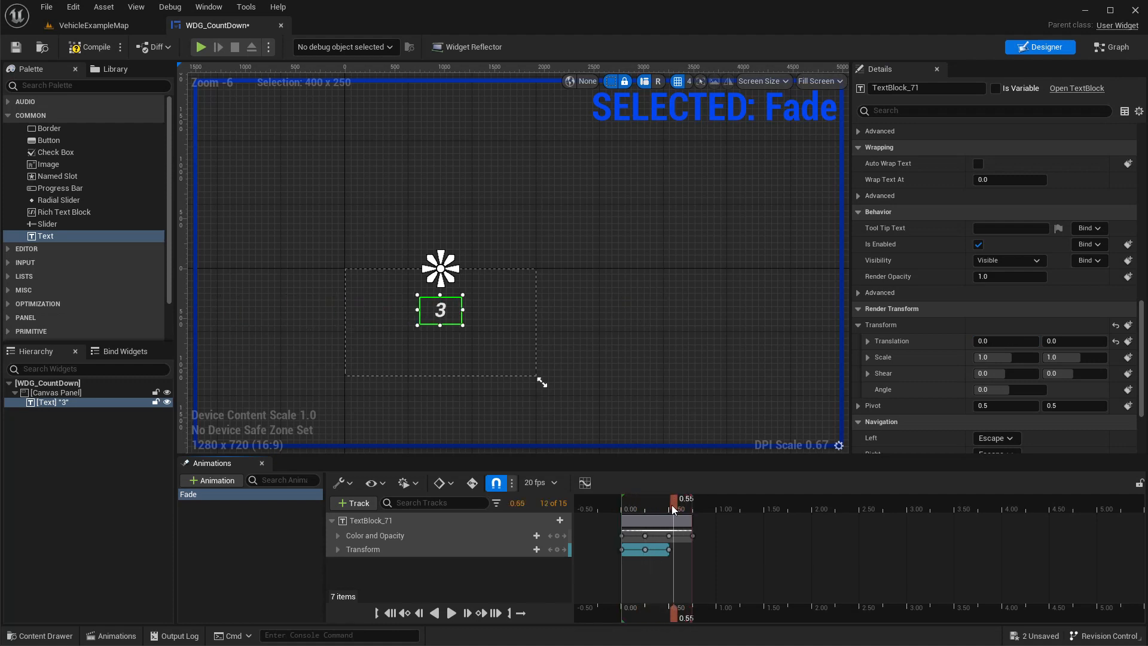
pyautogui.moveTo(672, 509); pyautogui.dragTo(692, 509)
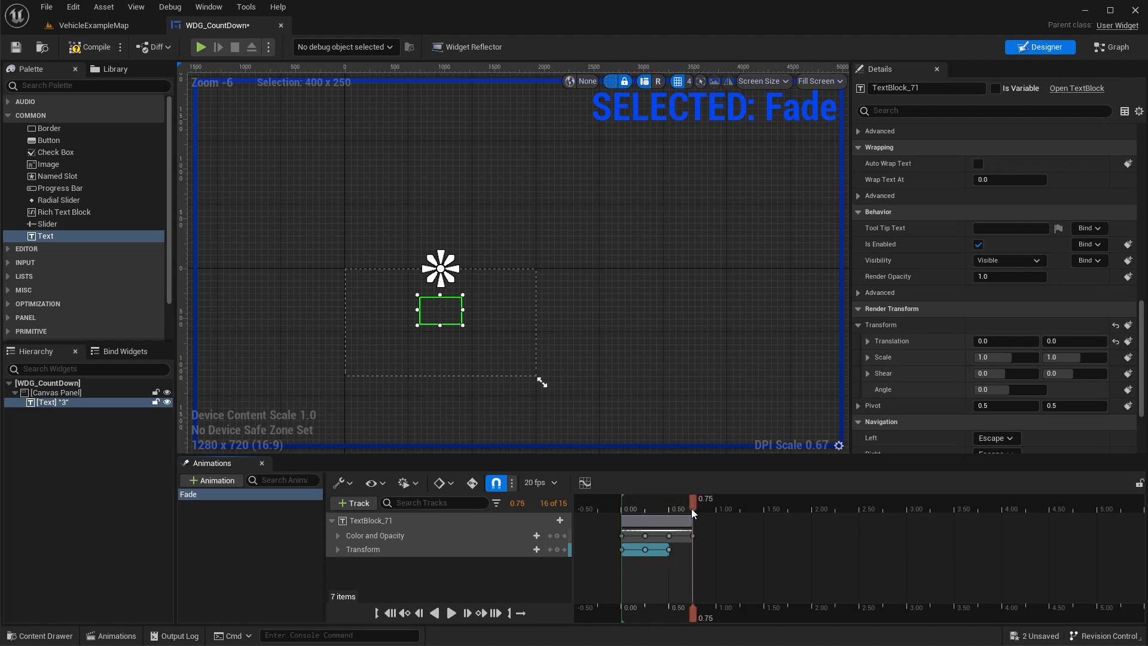
pyautogui.moveTo(1084, 439)
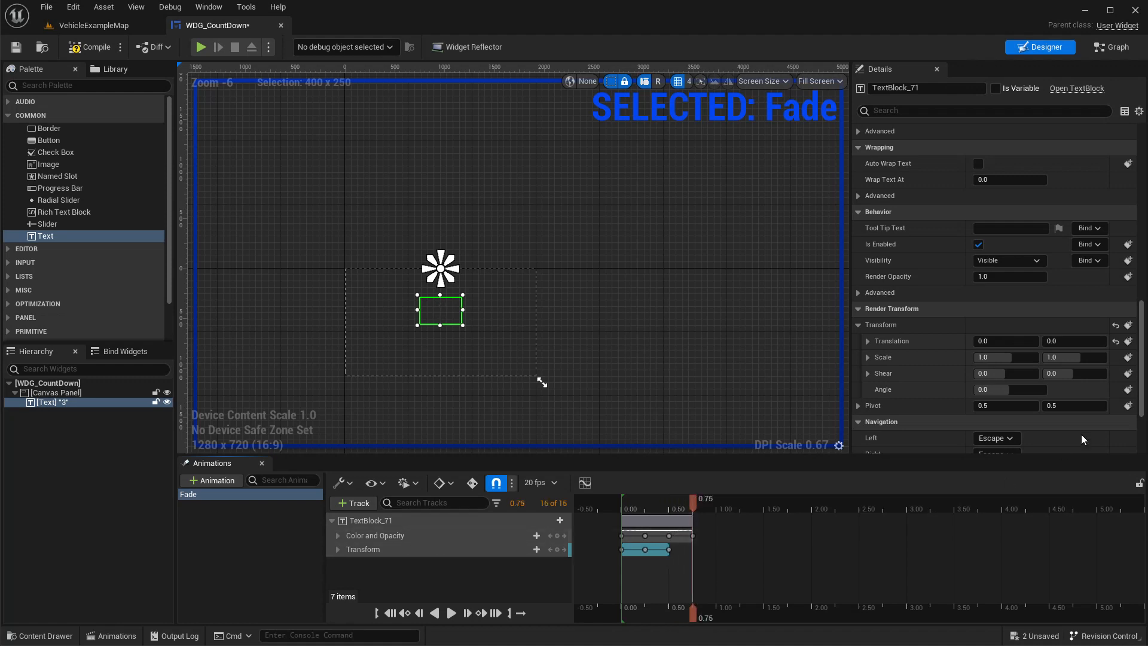
pyautogui.click(1008, 341)
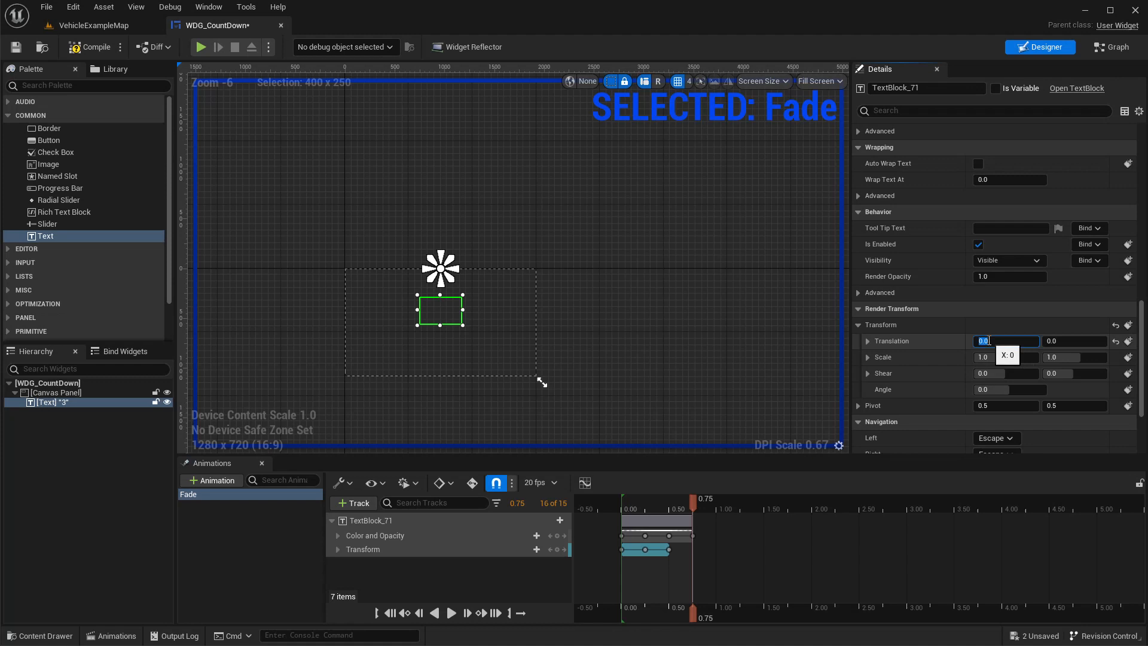
pyautogui.write('200')
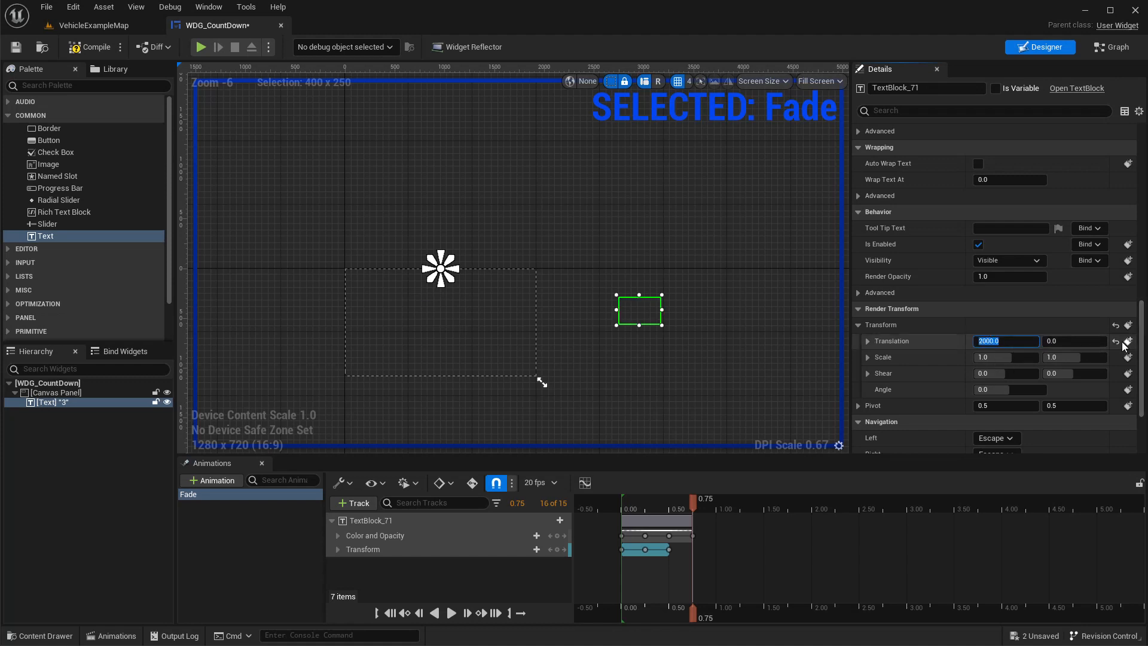
pyautogui.moveTo(691, 498); pyautogui.dragTo(628, 498)
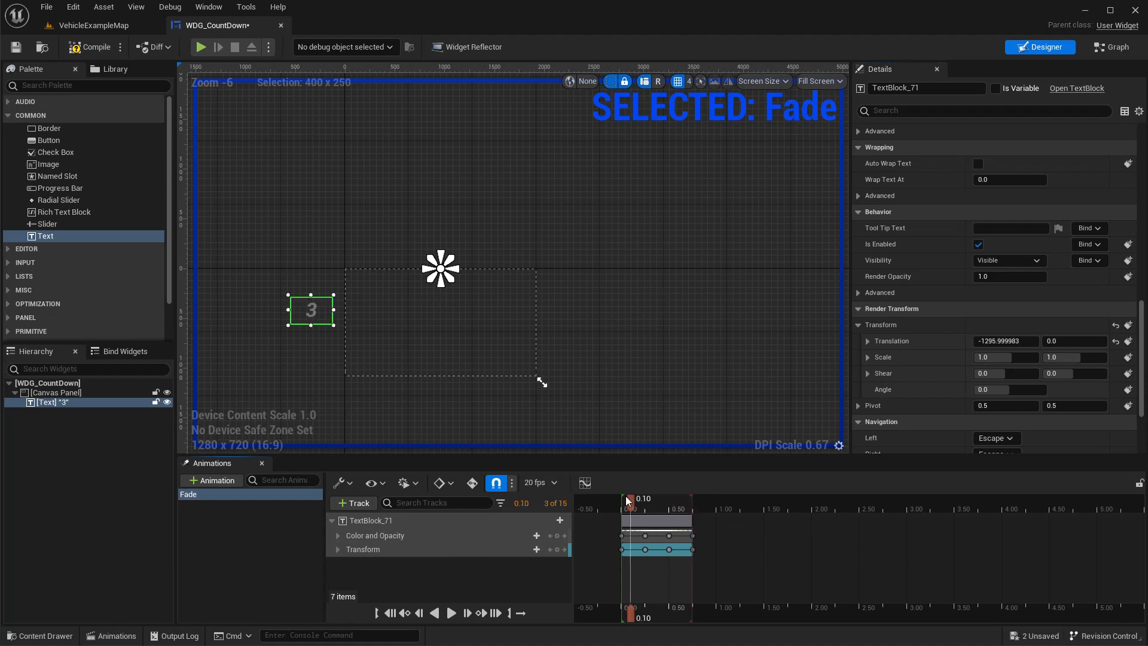
pyautogui.moveTo(632, 504); pyautogui.dragTo(693, 503)
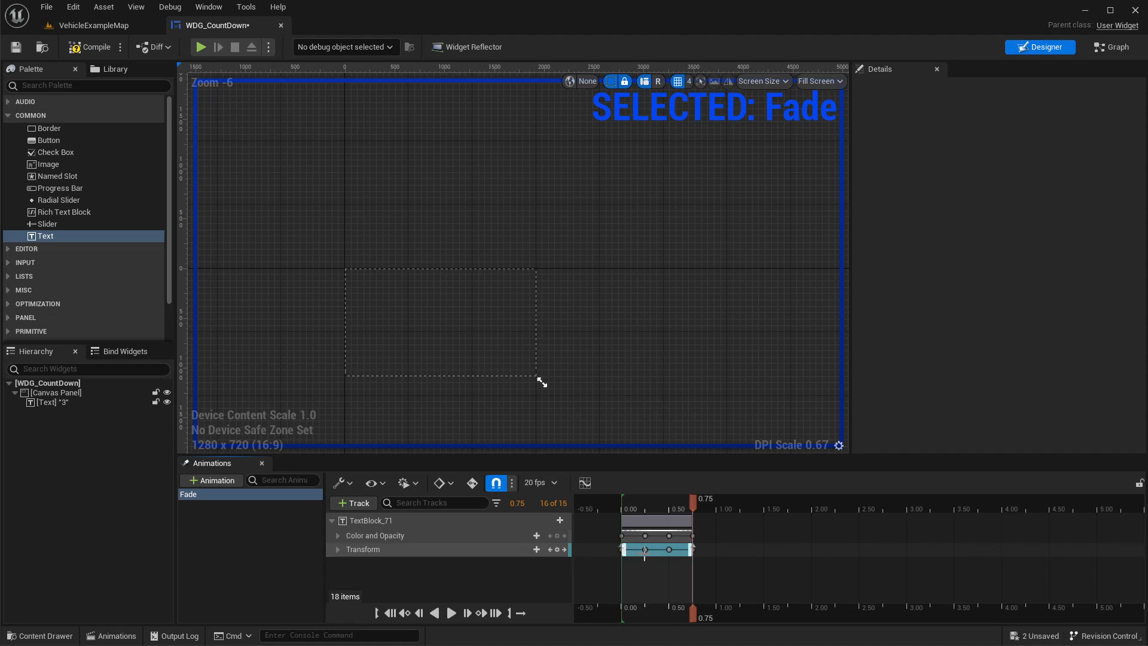
# - Key Translation X -500 at 0.00 and 500 at 0.75 on the Fade animation
pyautogui.click(623, 508)
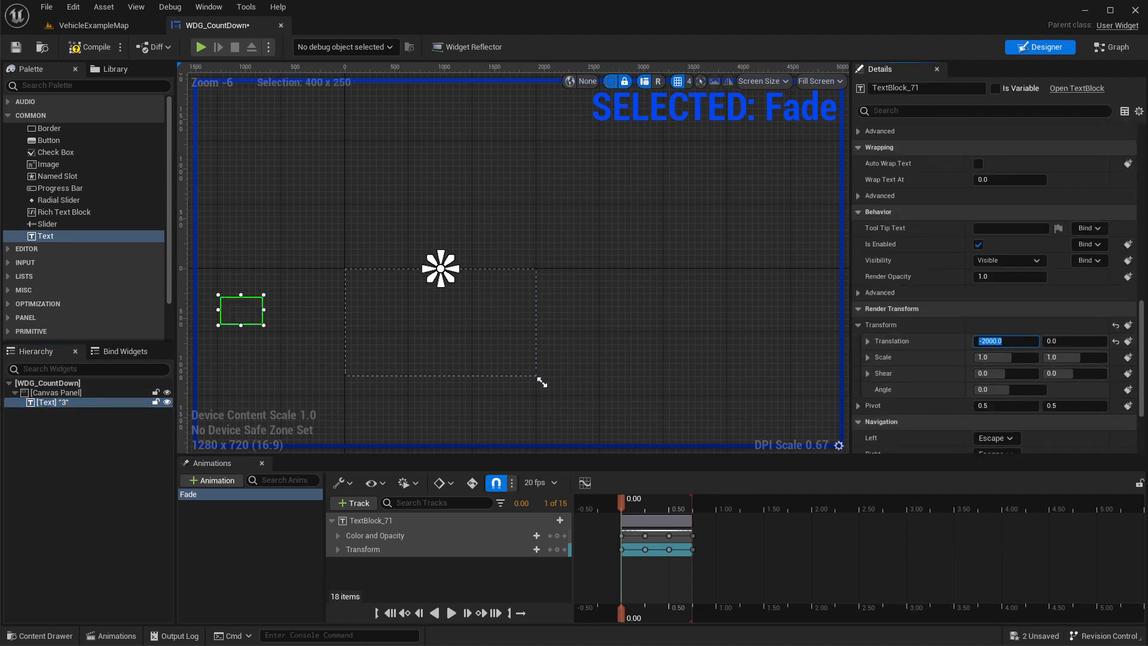
pyautogui.write('-500')
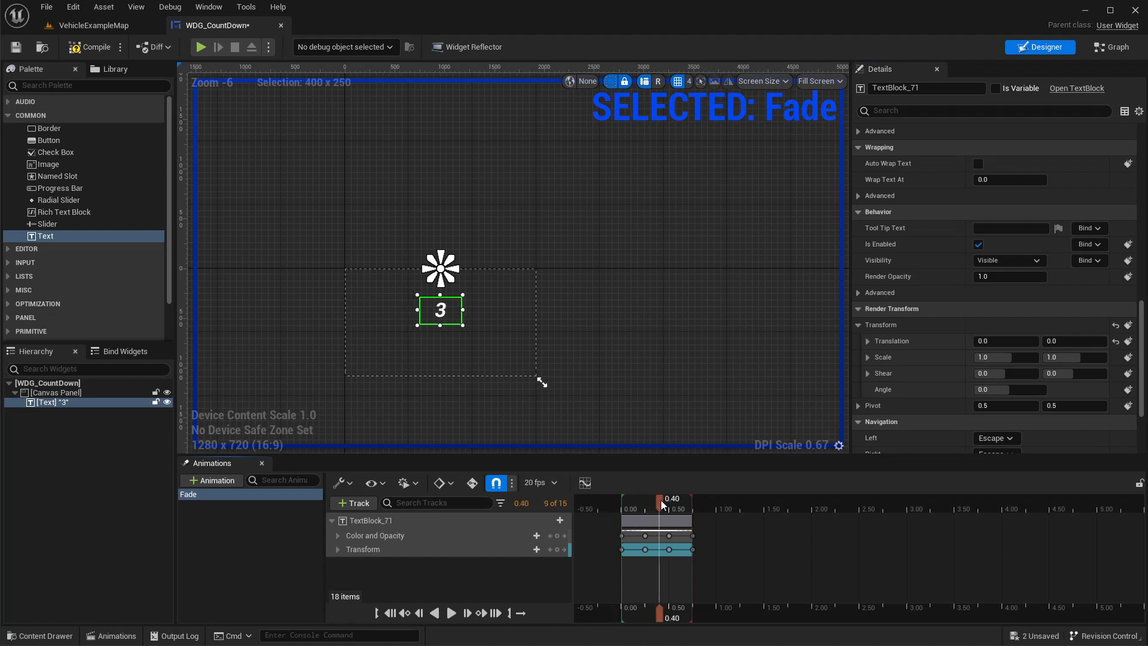
pyautogui.moveTo(659, 504); pyautogui.dragTo(692, 504)
pyautogui.write('500')
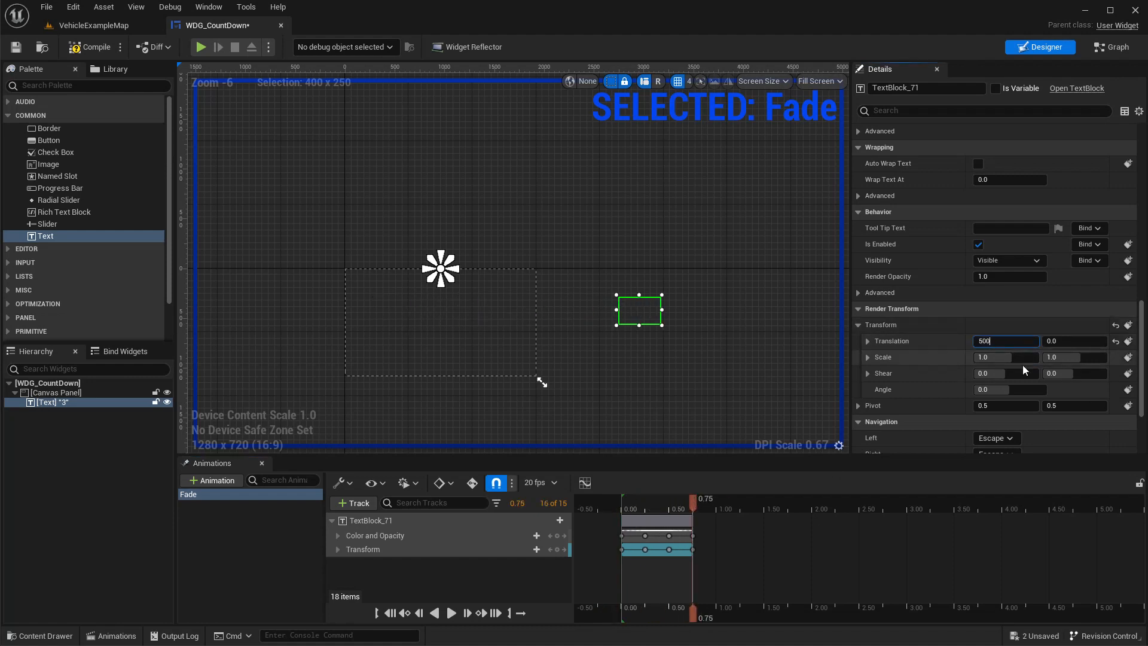
pyautogui.press('Enter')
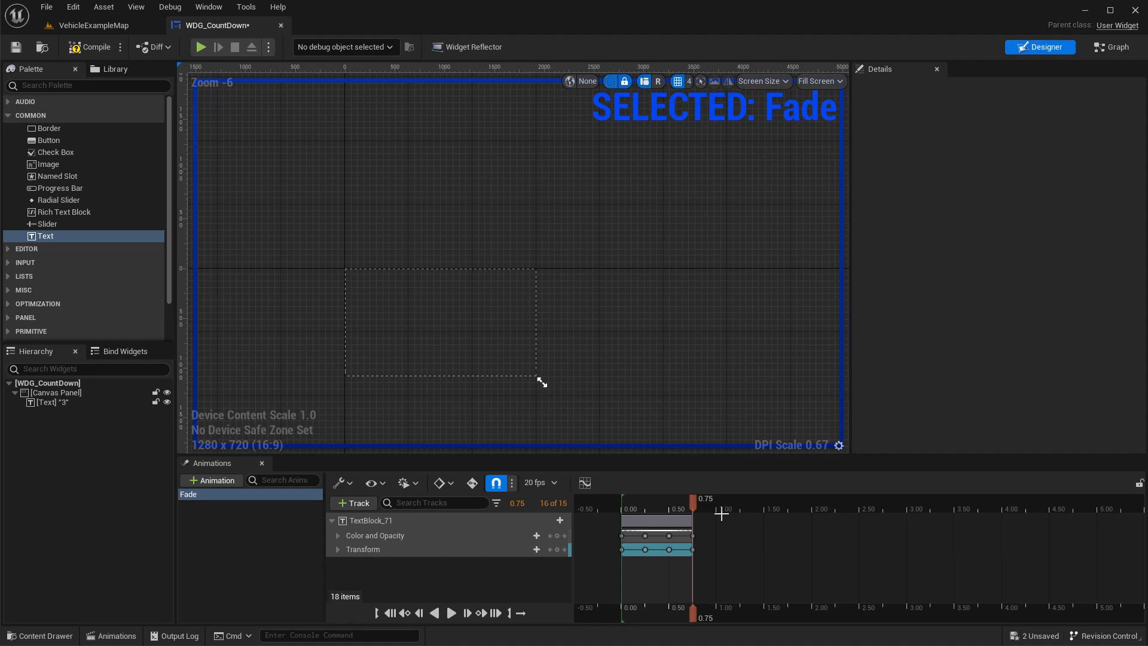
pyautogui.moveTo(805, 519)
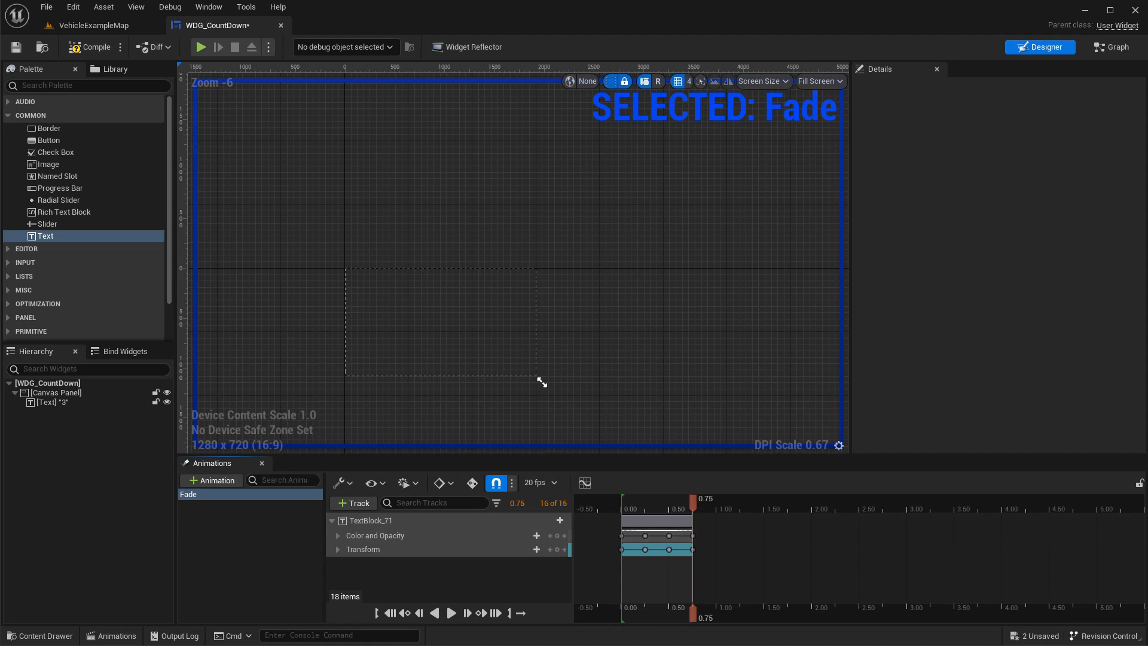
# - Add a Custom Event named CountDown in the widget's event graph
pyautogui.click(1111, 46)
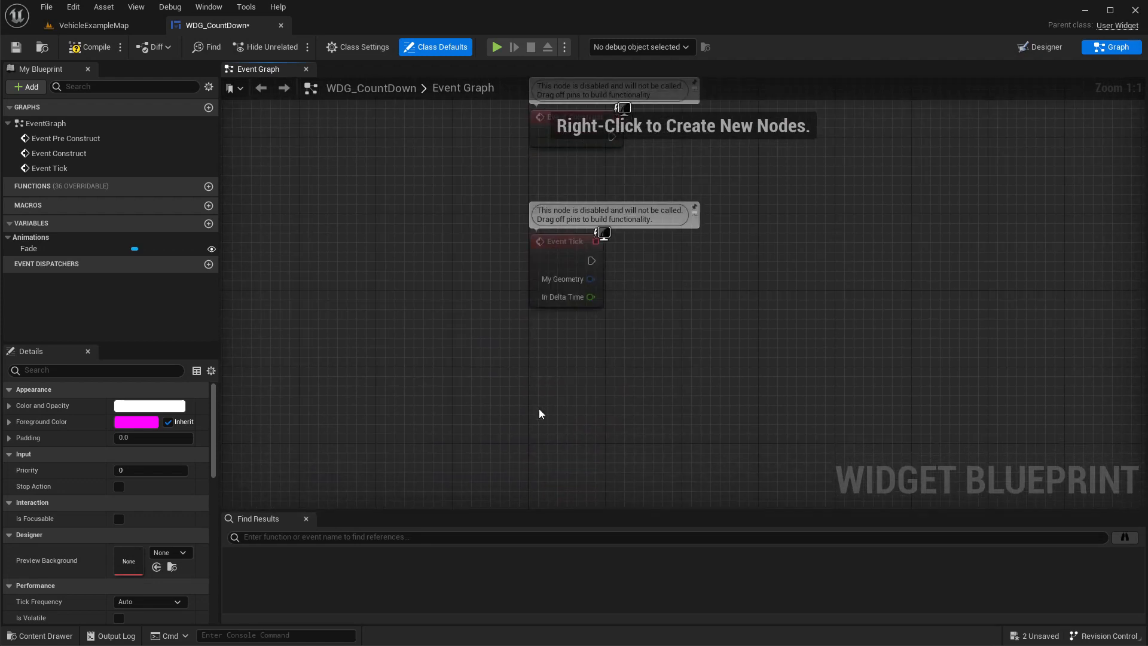
pyautogui.write('cust')
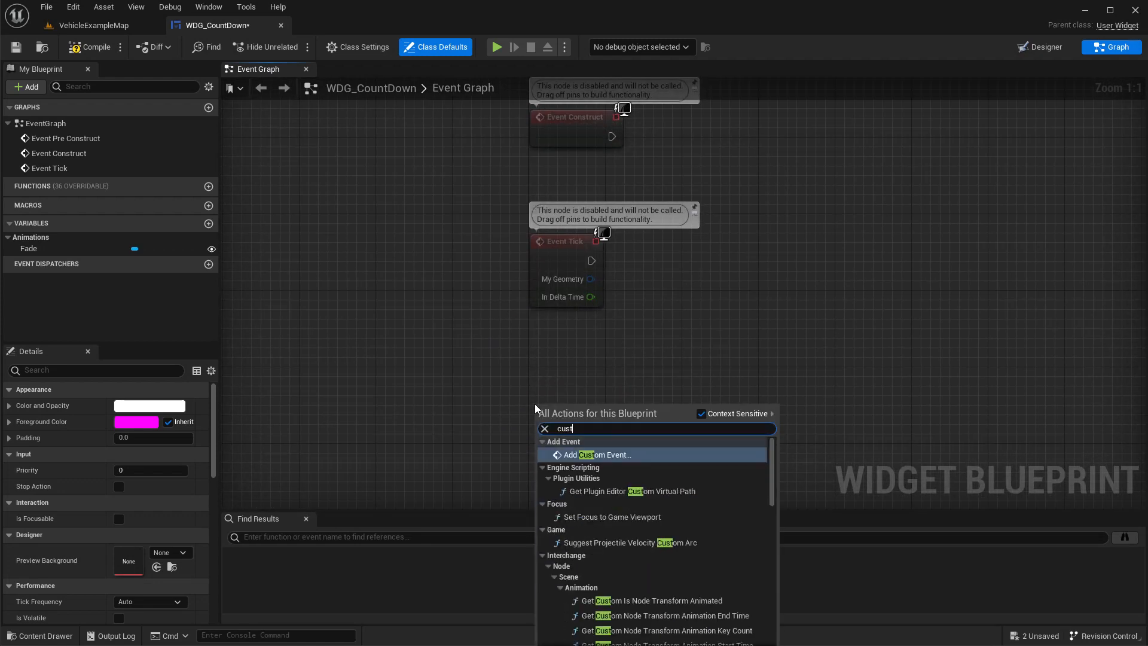
pyautogui.click(613, 455)
pyautogui.write('CountDown')
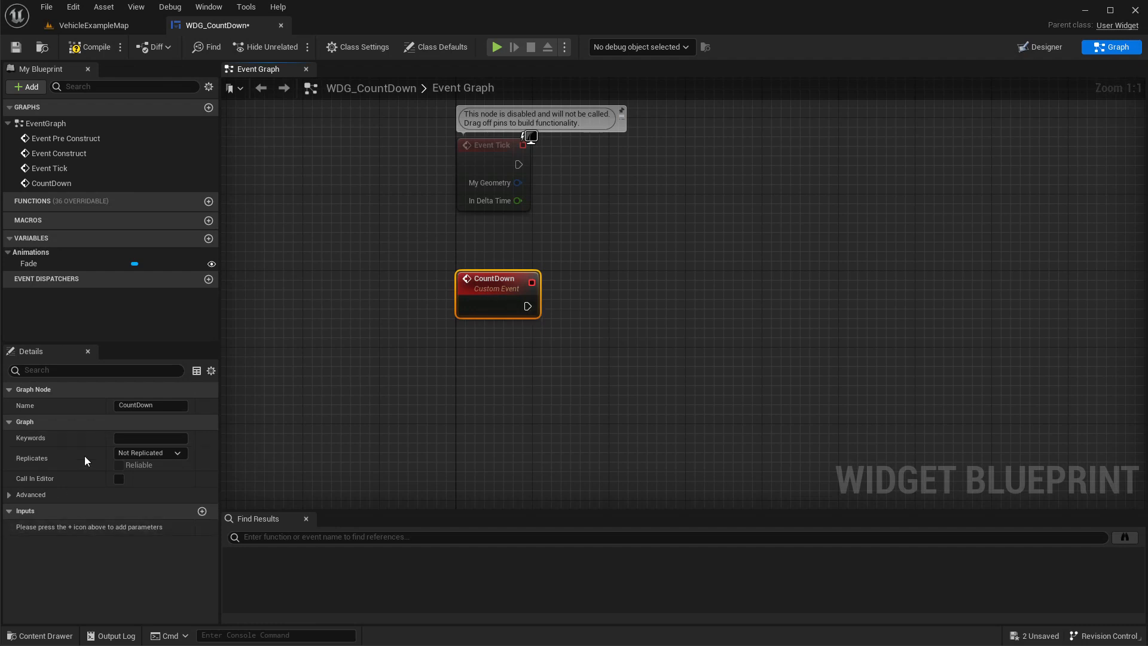
# - Give CountDown an integer Start input and a string EndText input defaulting to GO
pyautogui.click(202, 510)
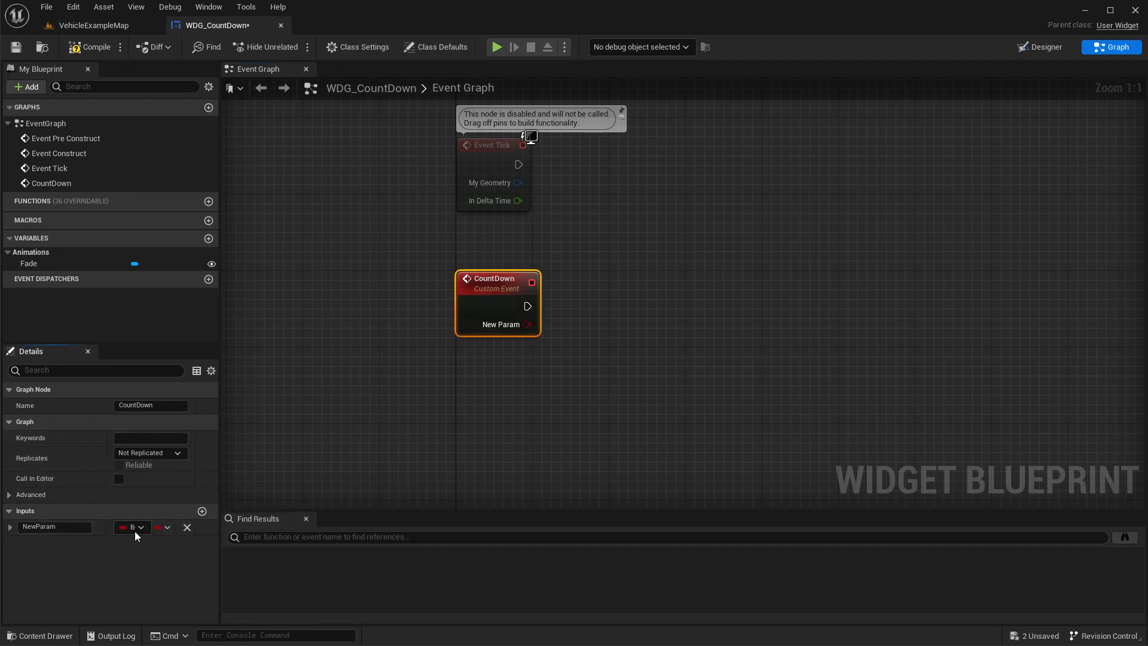
pyautogui.click(132, 528)
pyautogui.write('S')
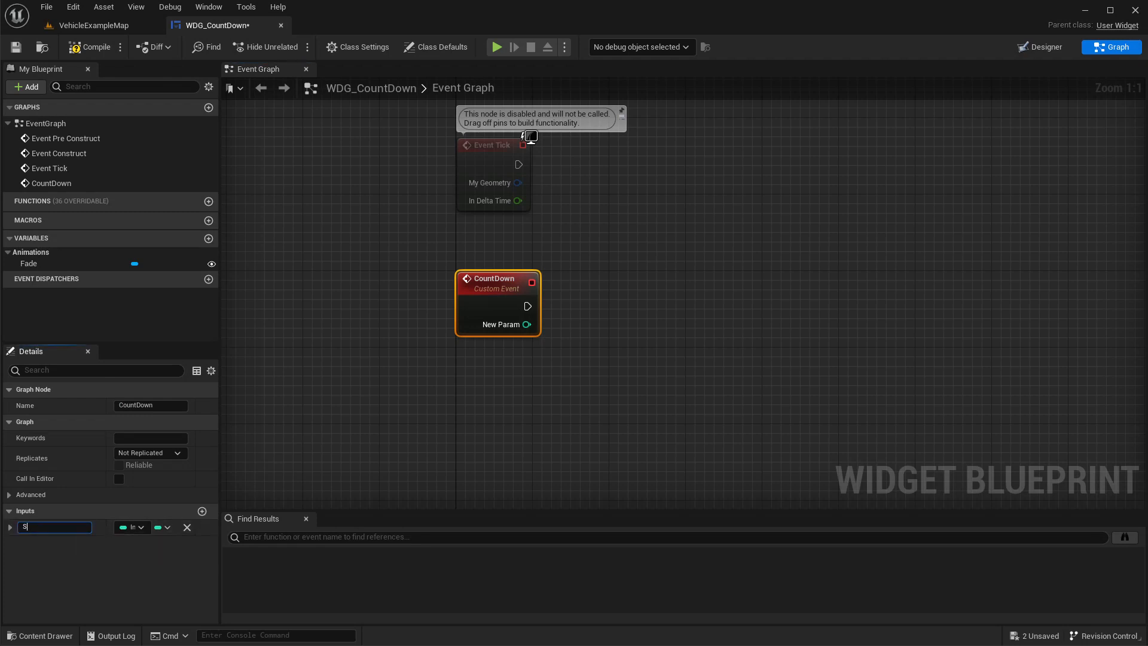
pyautogui.write('tart')
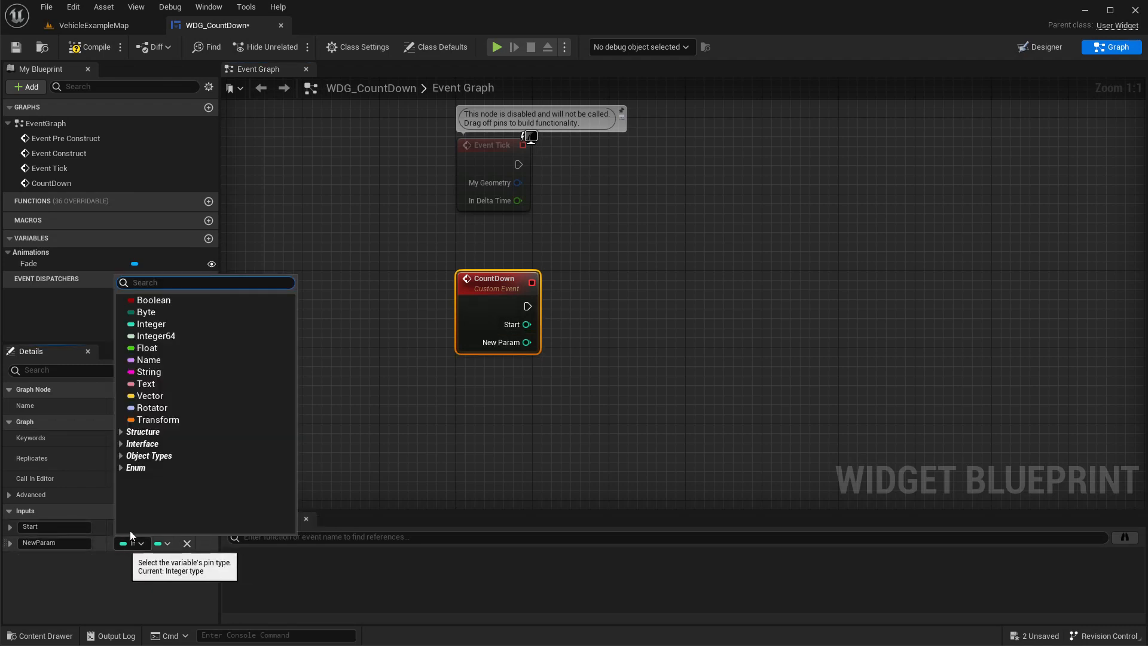
pyautogui.click(148, 371)
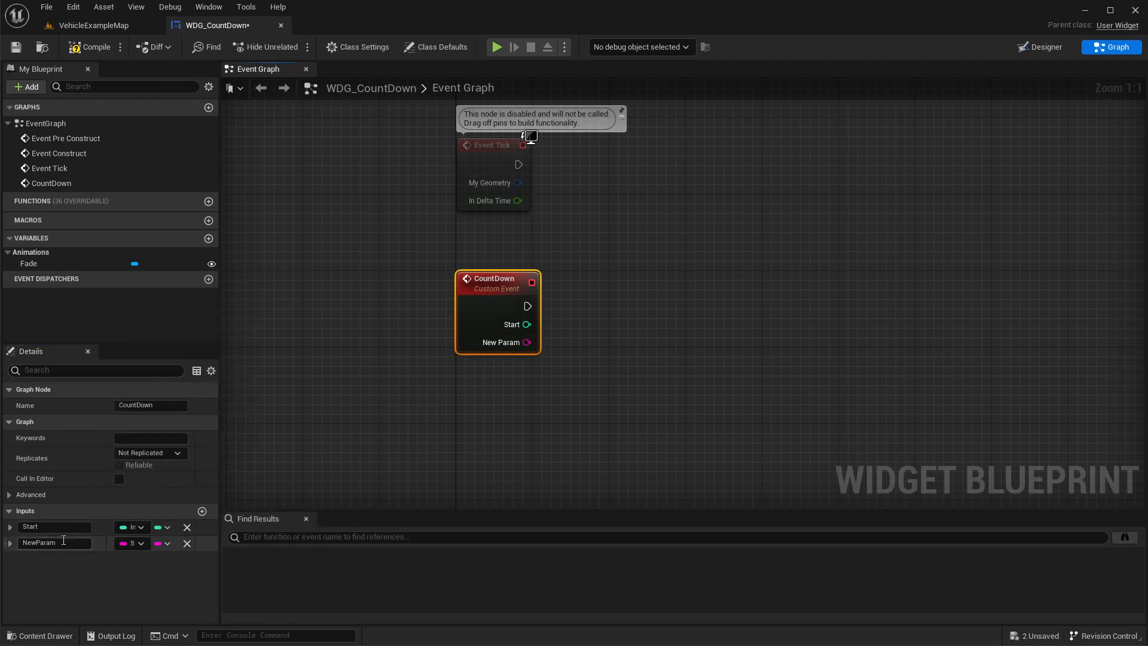
pyautogui.doubleClick(47, 543)
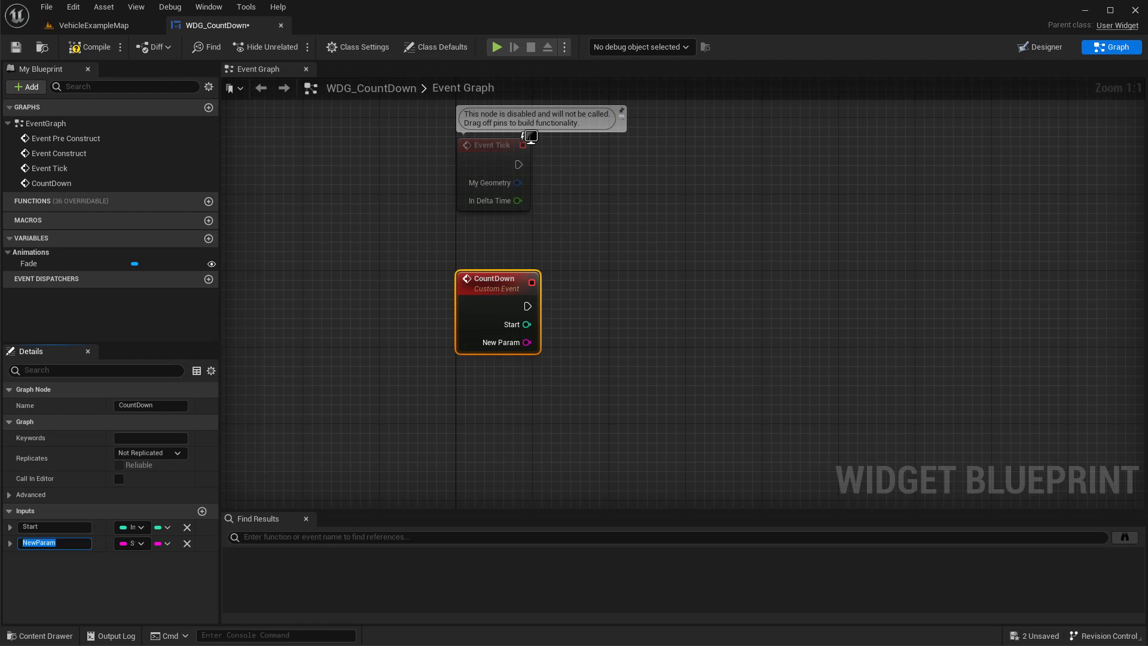
pyautogui.write('GO')
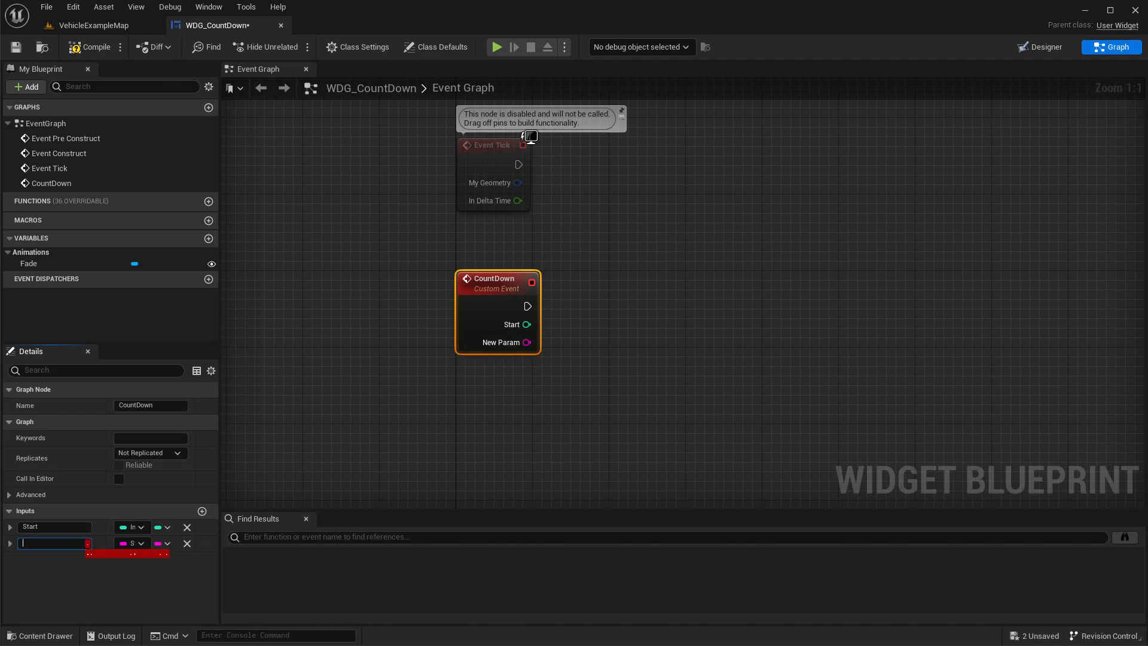
pyautogui.write('EndText')
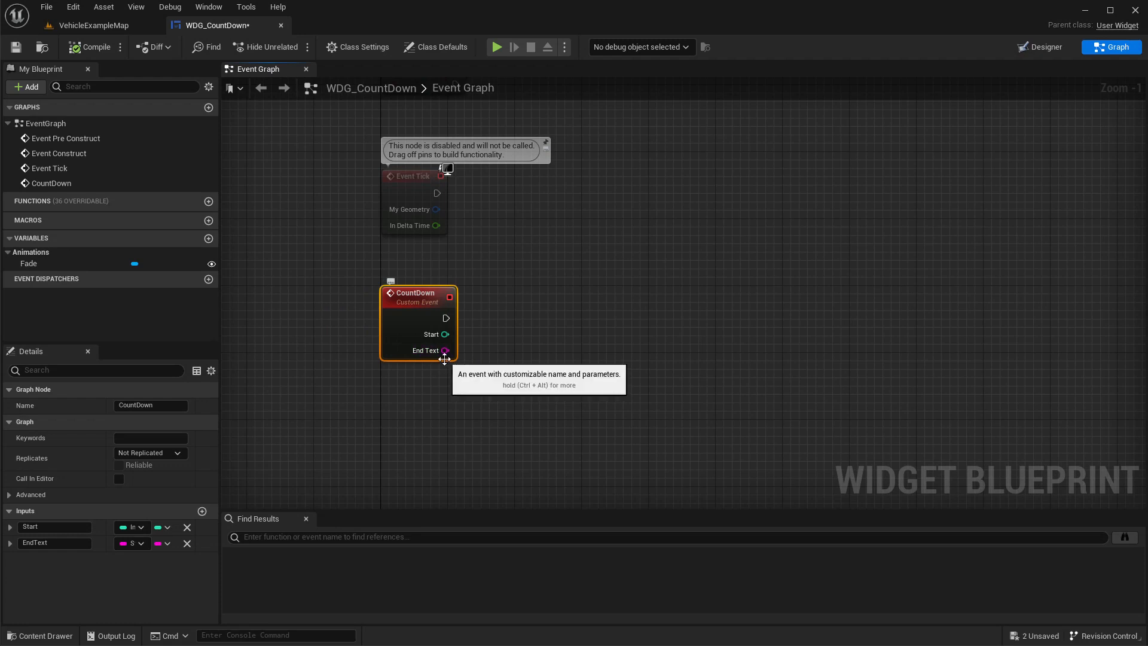
# - Rename the text block to TextCountDown in the Designer and expose it as a variable
pyautogui.click(1040, 46)
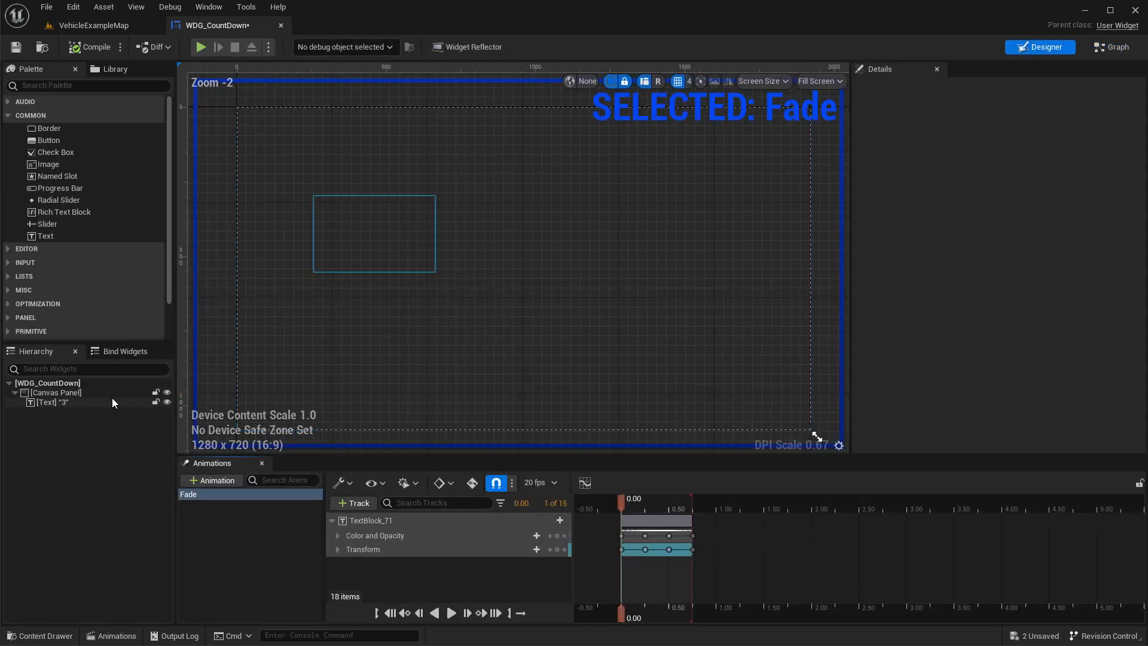
pyautogui.click(48, 402)
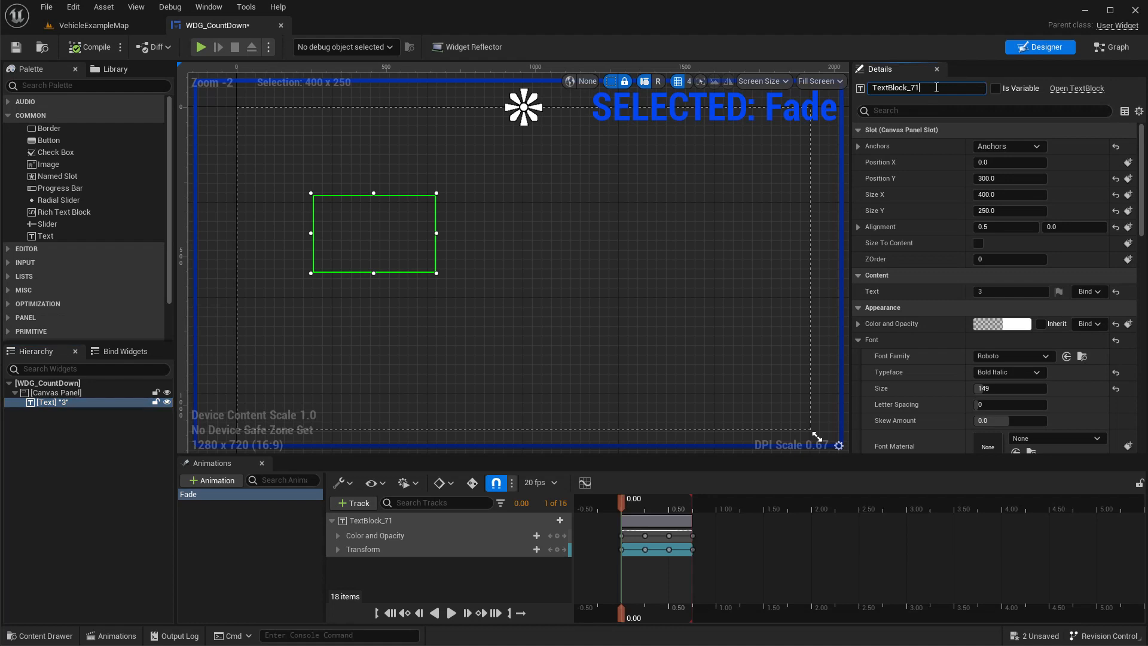
pyautogui.write('C')
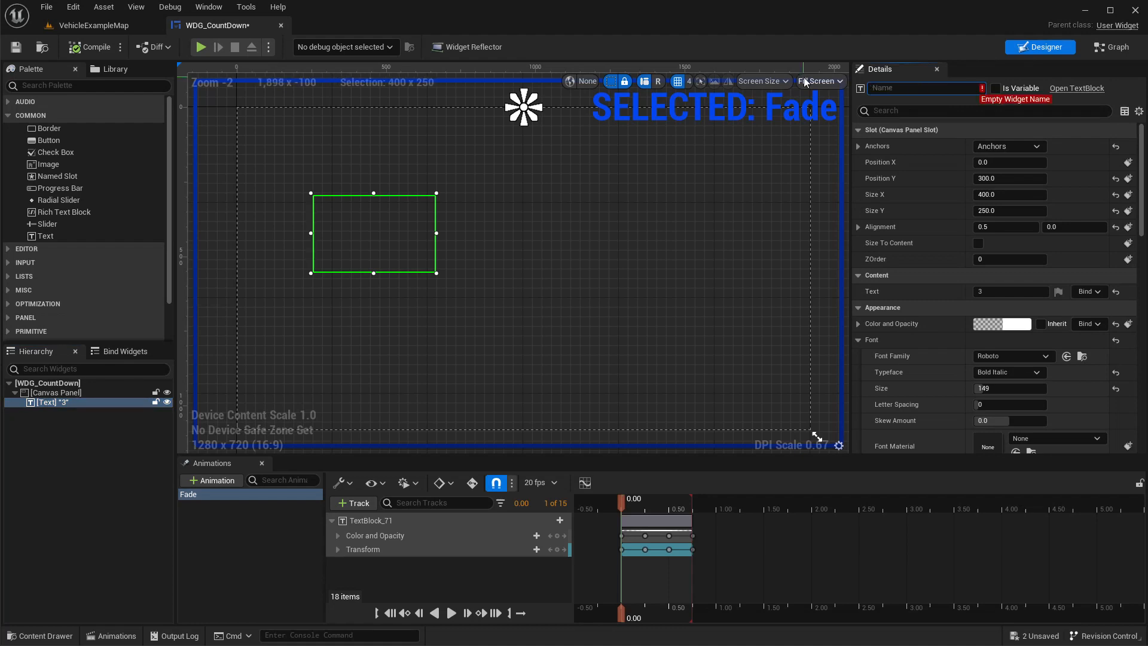
pyautogui.write('TextCountDown')
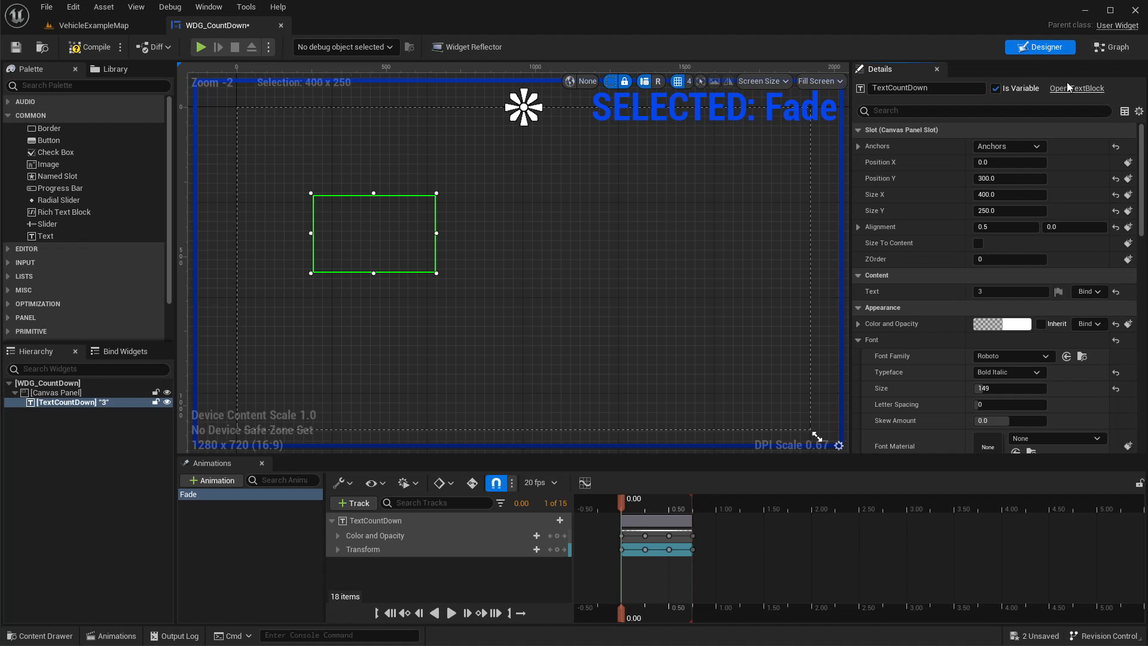
pyautogui.click(1110, 47)
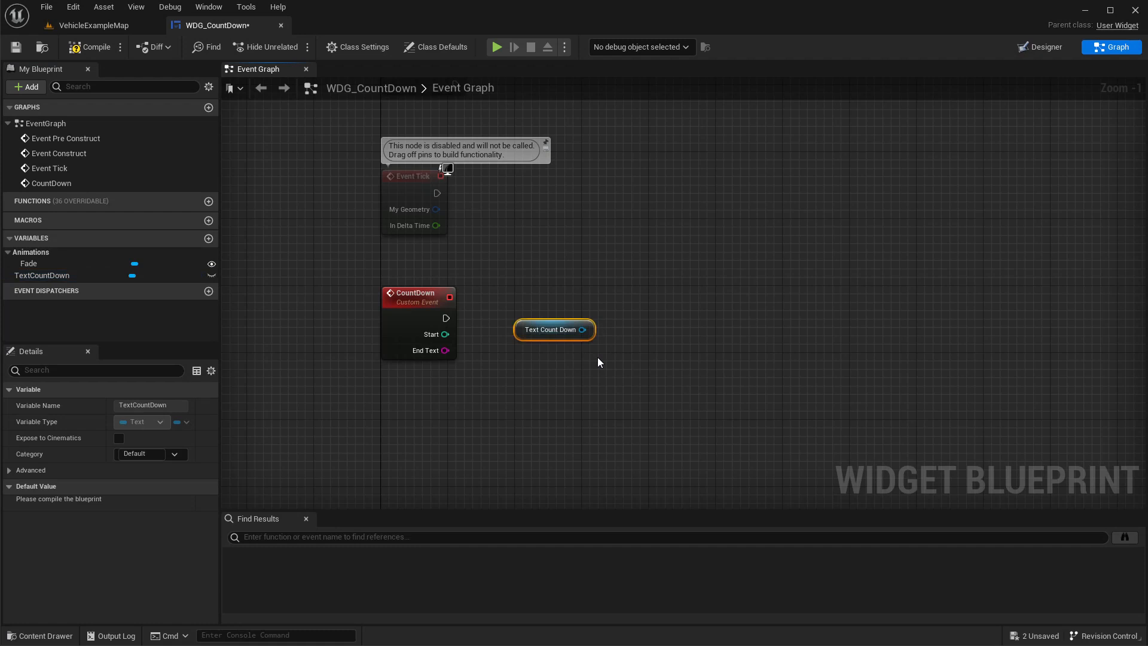
# - Add a Set Text node targeting the TextCountDown reference
pyautogui.moveTo(585, 329); pyautogui.dragTo(614, 359)
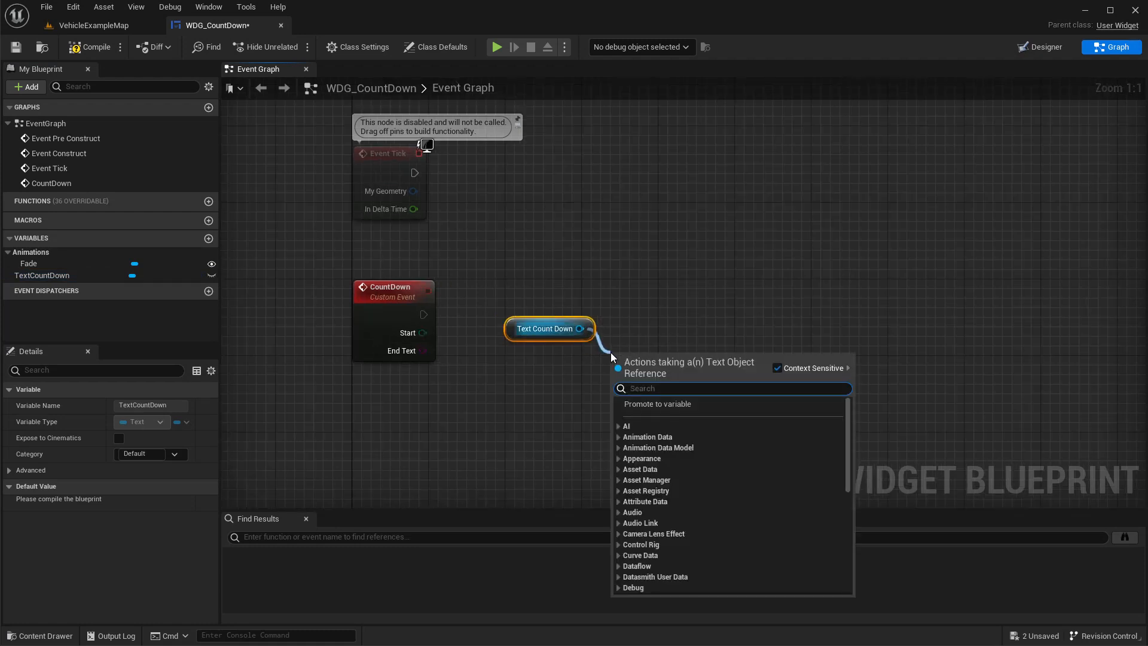
pyautogui.write('set tex')
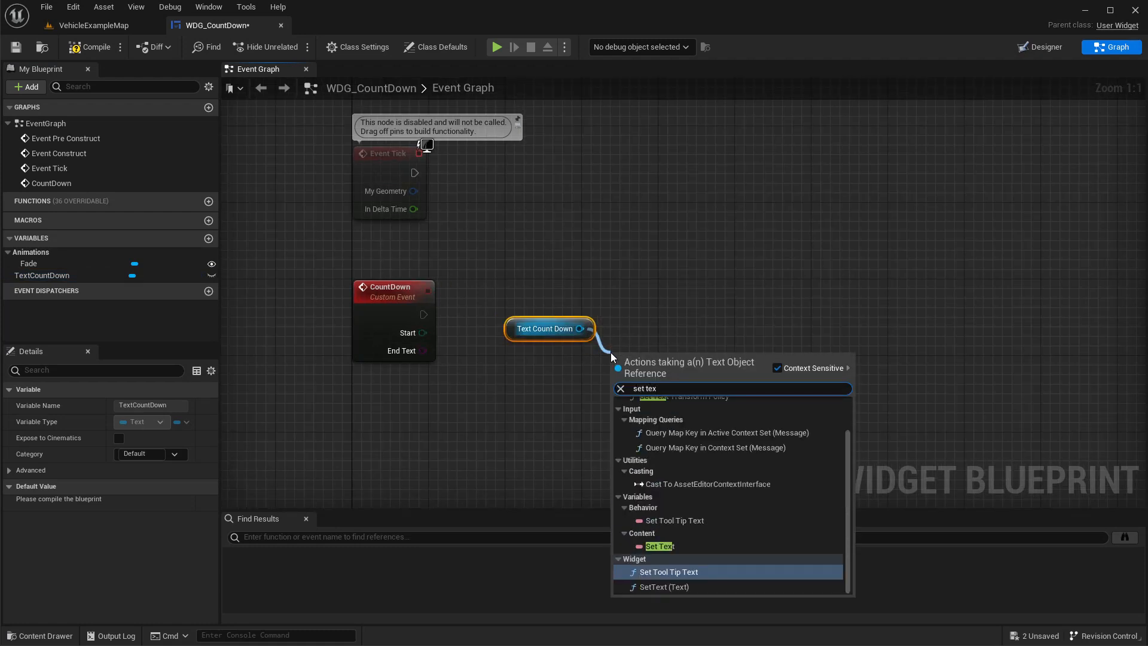
pyautogui.click(658, 547)
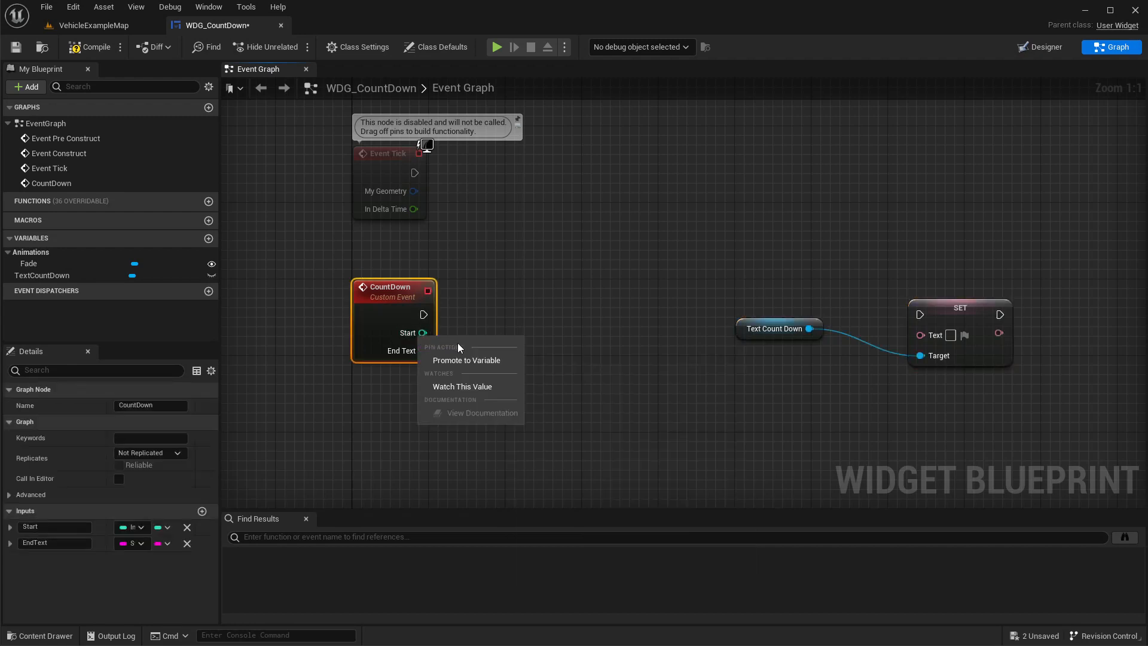
# - Promote the Start pin to a variable named CountDownStart
pyautogui.click(466, 360)
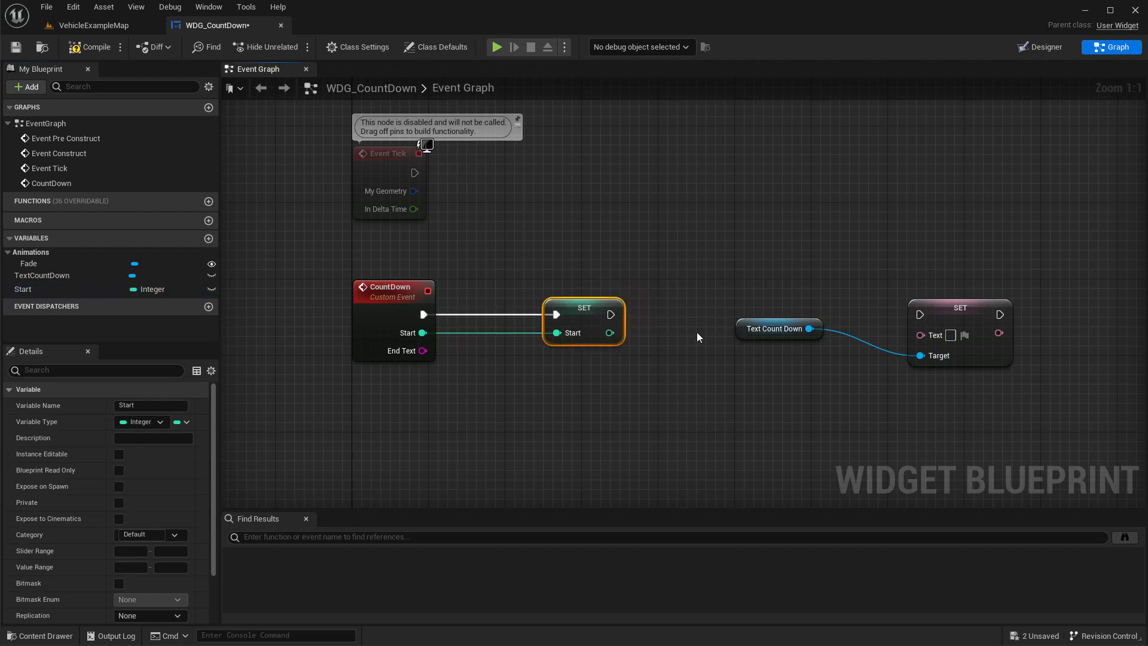
pyautogui.click(41, 275)
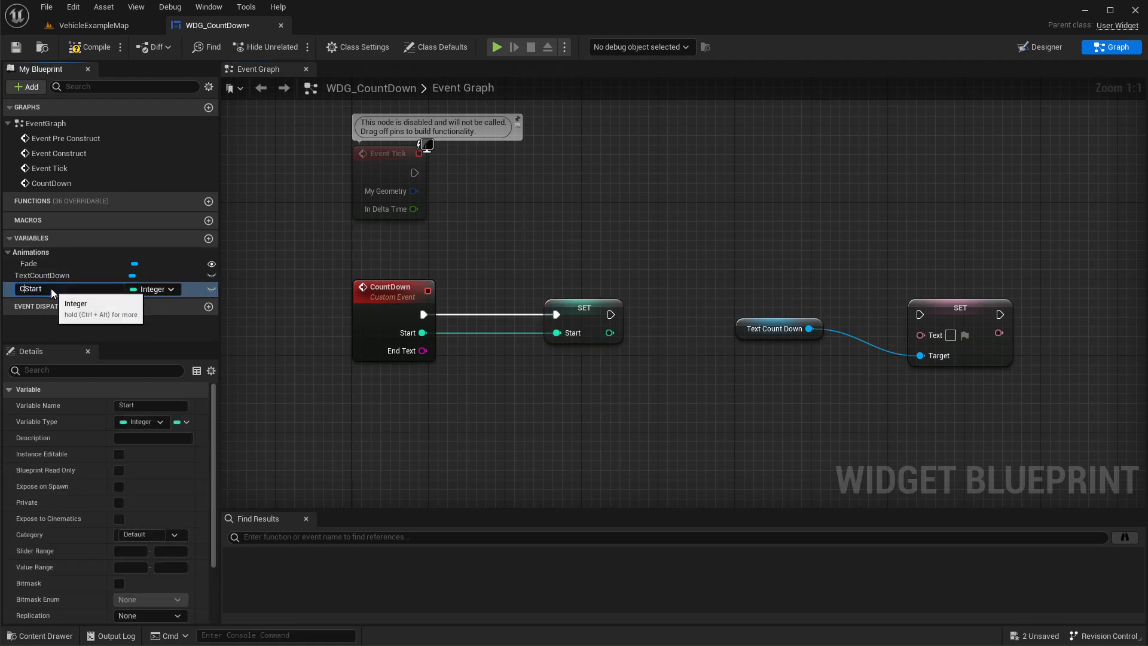
pyautogui.write('CountDownStart')
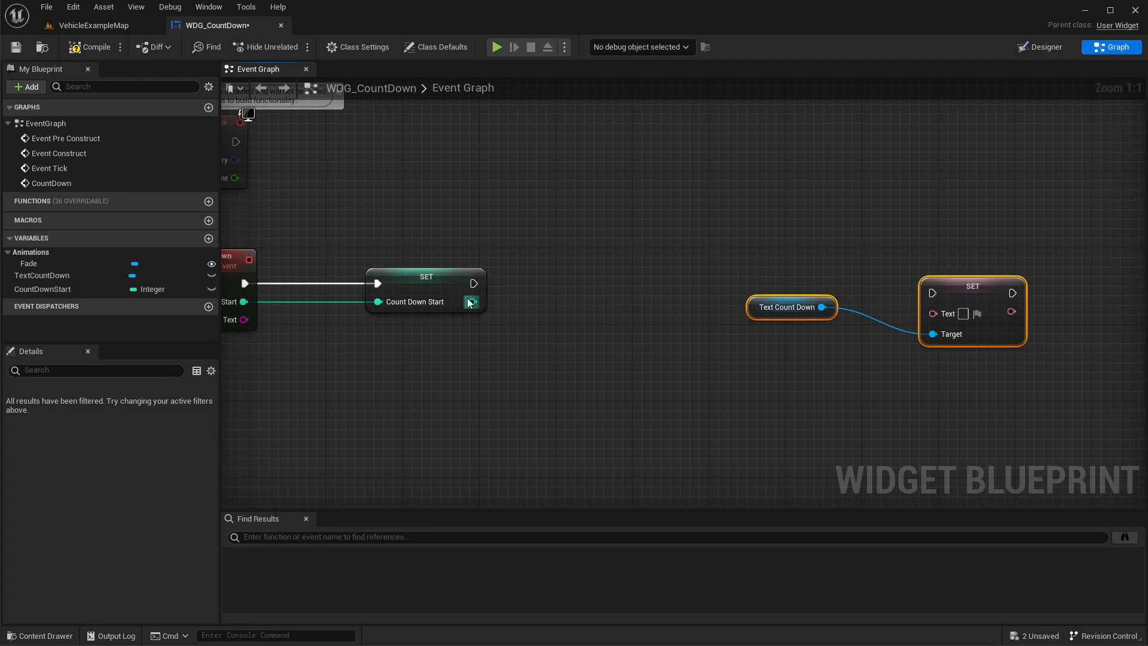
pyautogui.moveTo(475, 301); pyautogui.dragTo(583, 316)
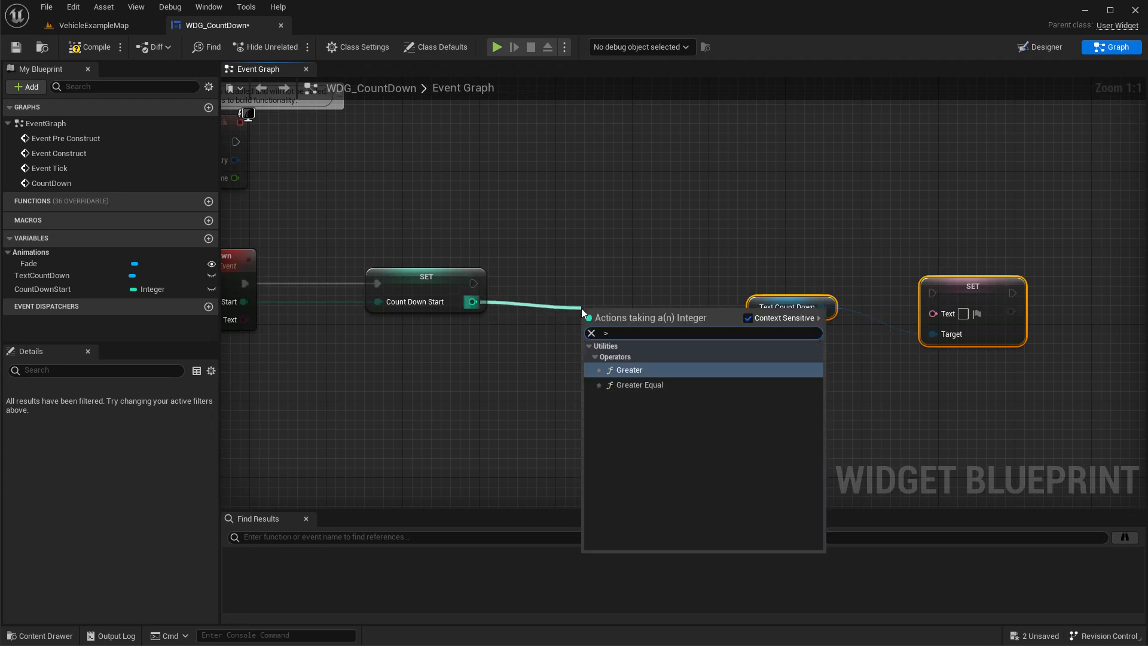
# - Branch on CountDownNumber > 0, show it as text via To Text (Integer), then decrement it
pyautogui.click(629, 370)
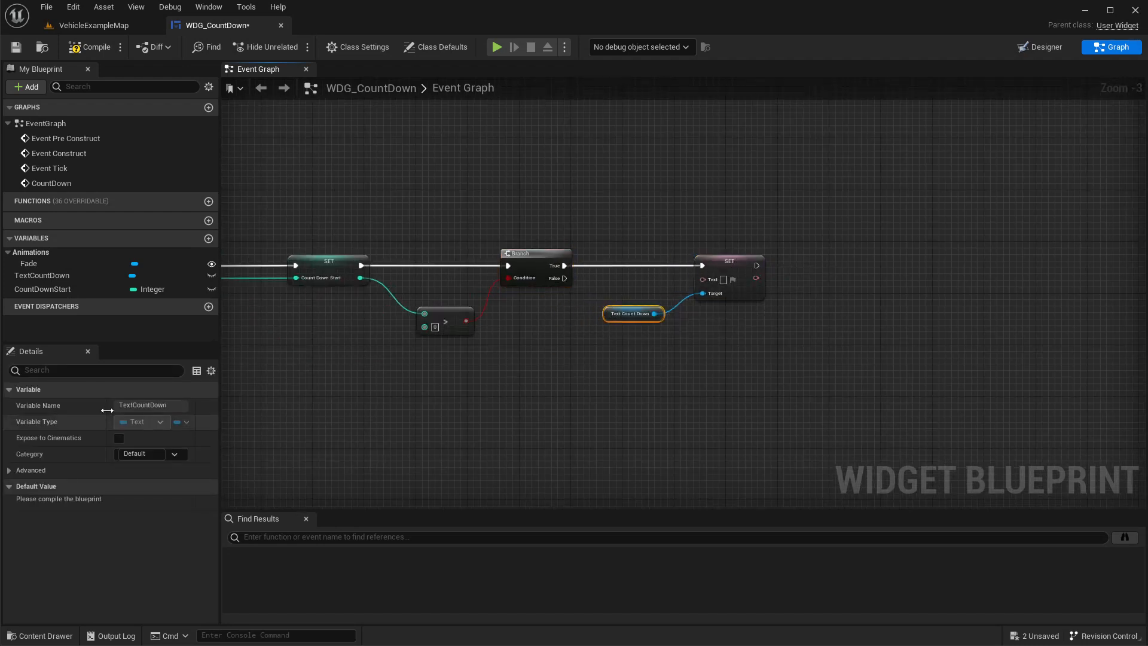
pyautogui.click(43, 288)
pyautogui.write('Numbe')
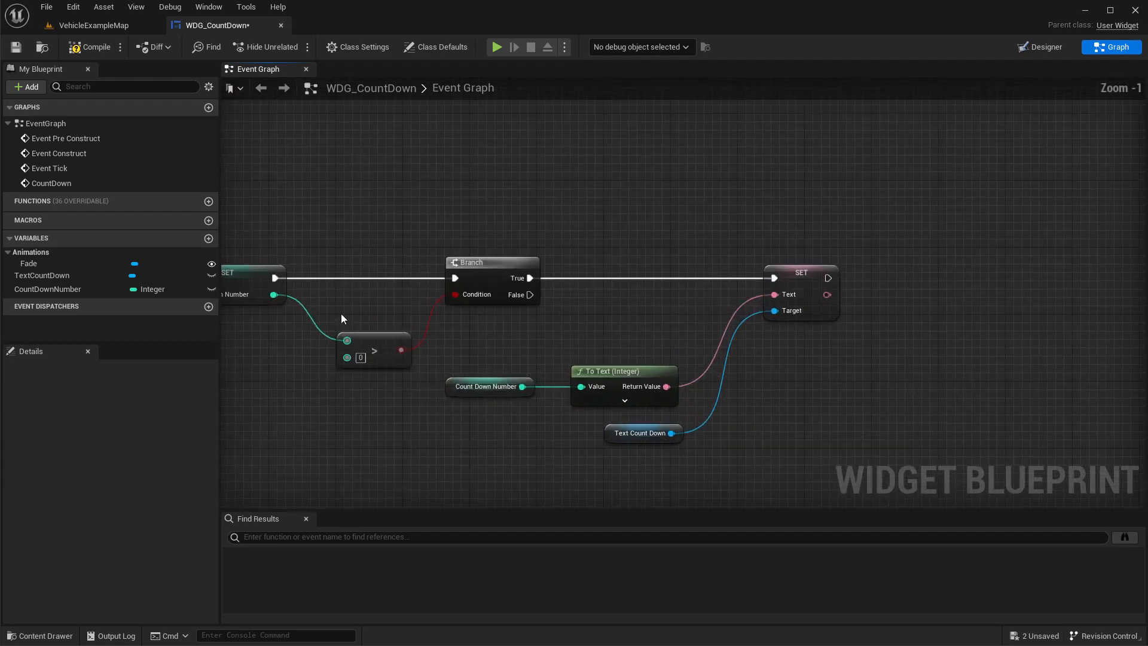
pyautogui.moveTo(308, 304)
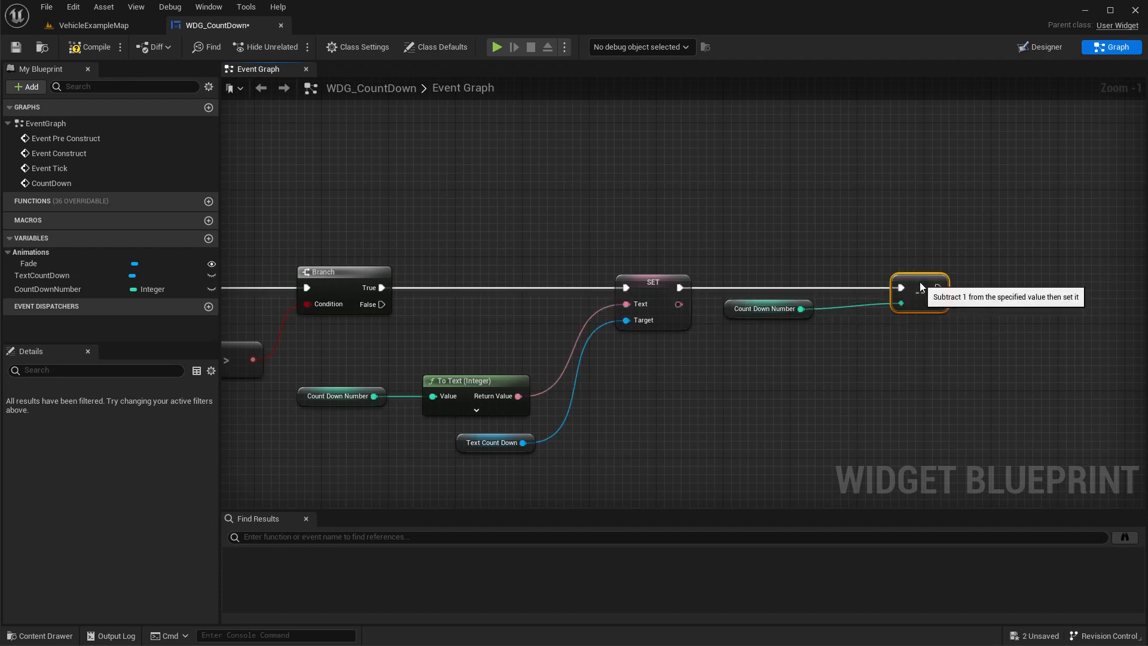
pyautogui.scroll(-3)
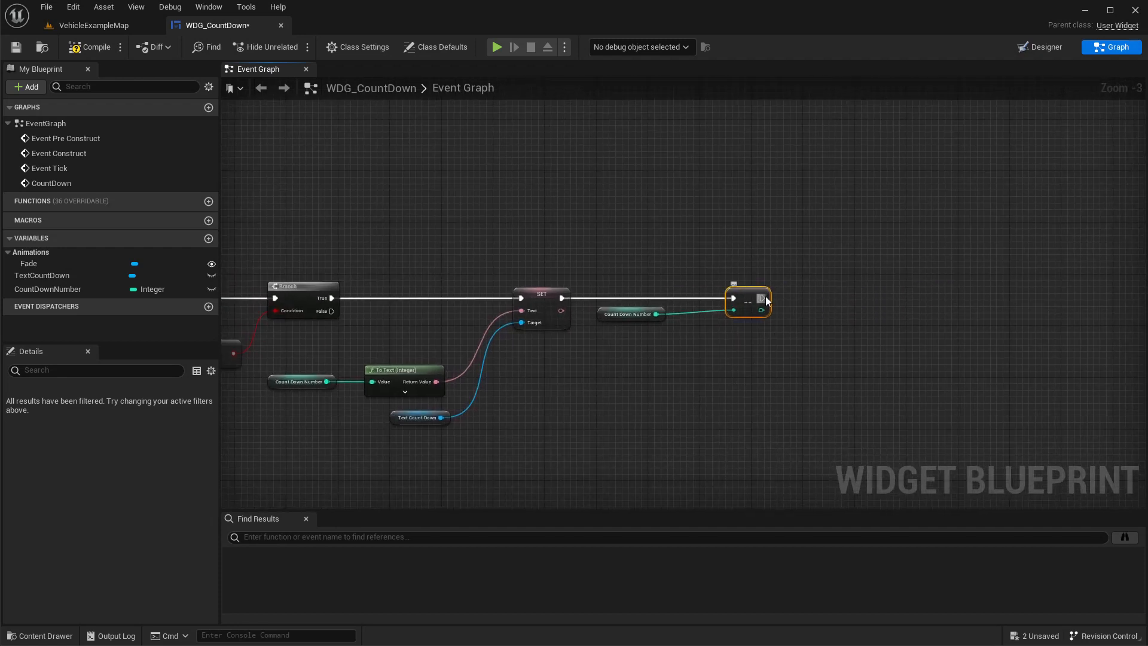
# - Add a Delay after the decrement and loop its completion back into the Branch
pyautogui.moveTo(752, 300); pyautogui.dragTo(887, 315)
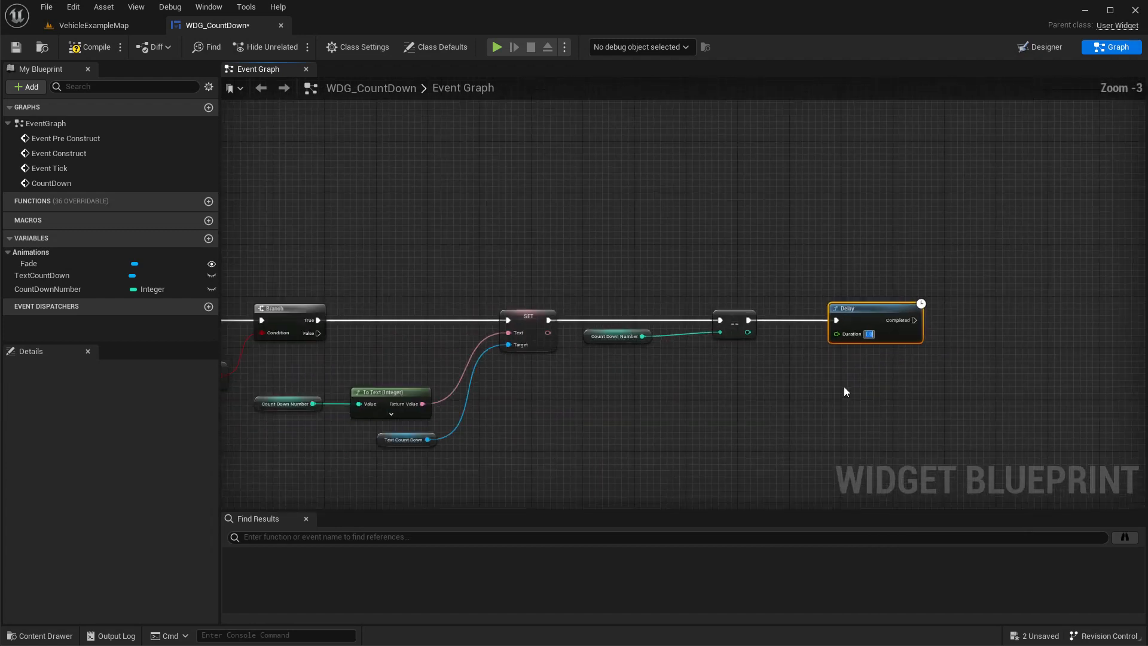
pyautogui.scroll(-3)
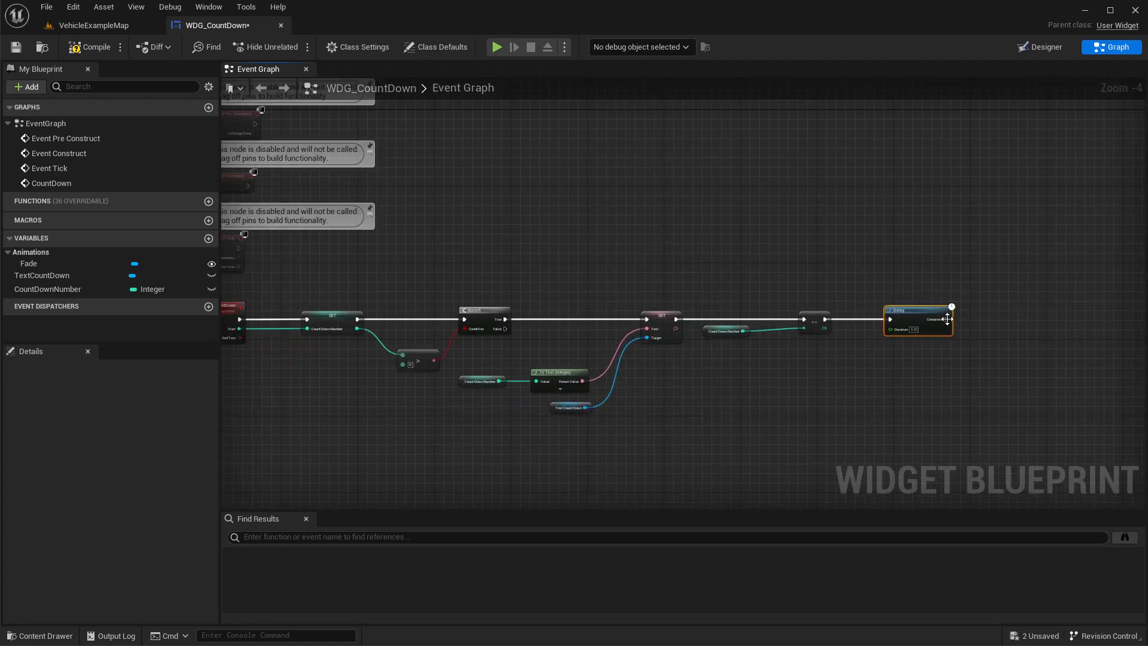
pyautogui.moveTo(945, 318); pyautogui.dragTo(955, 420)
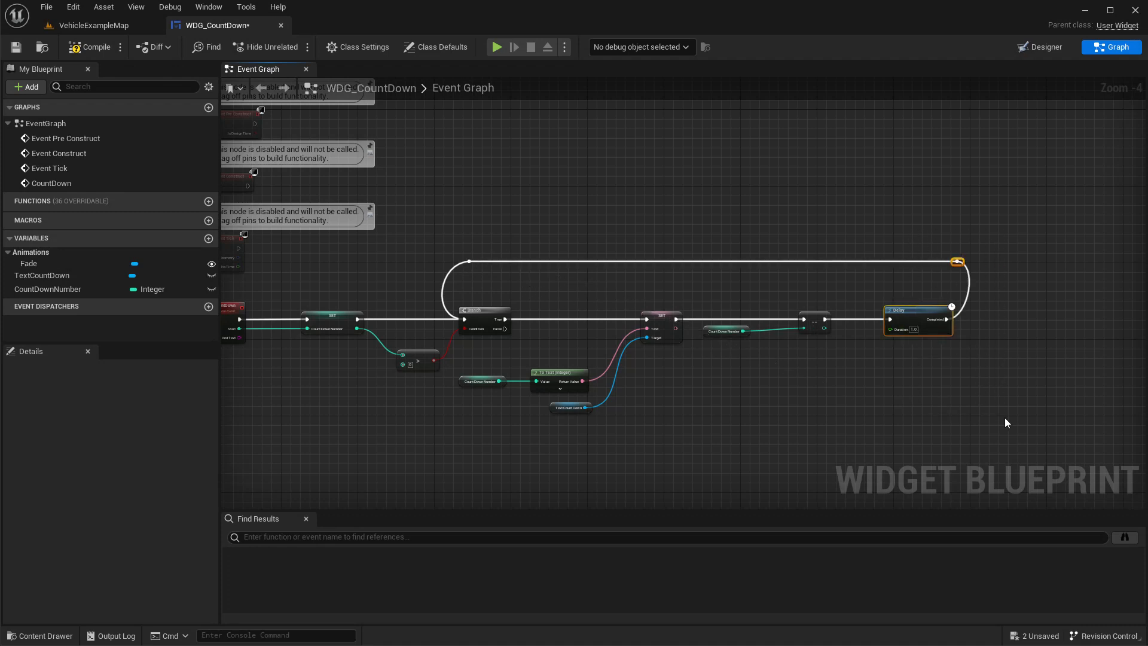
pyautogui.moveTo(479, 320)
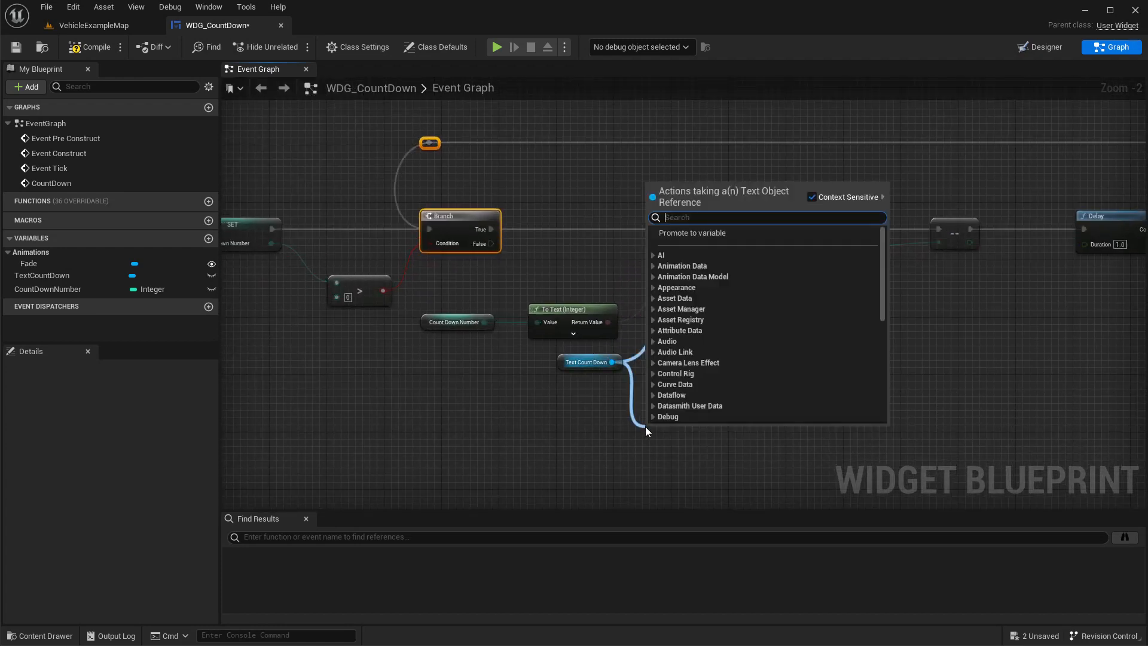
# - On Branch False, set TextCountDown to EndText via To Text (String); bring in the Fade reference
pyautogui.write('set tex')
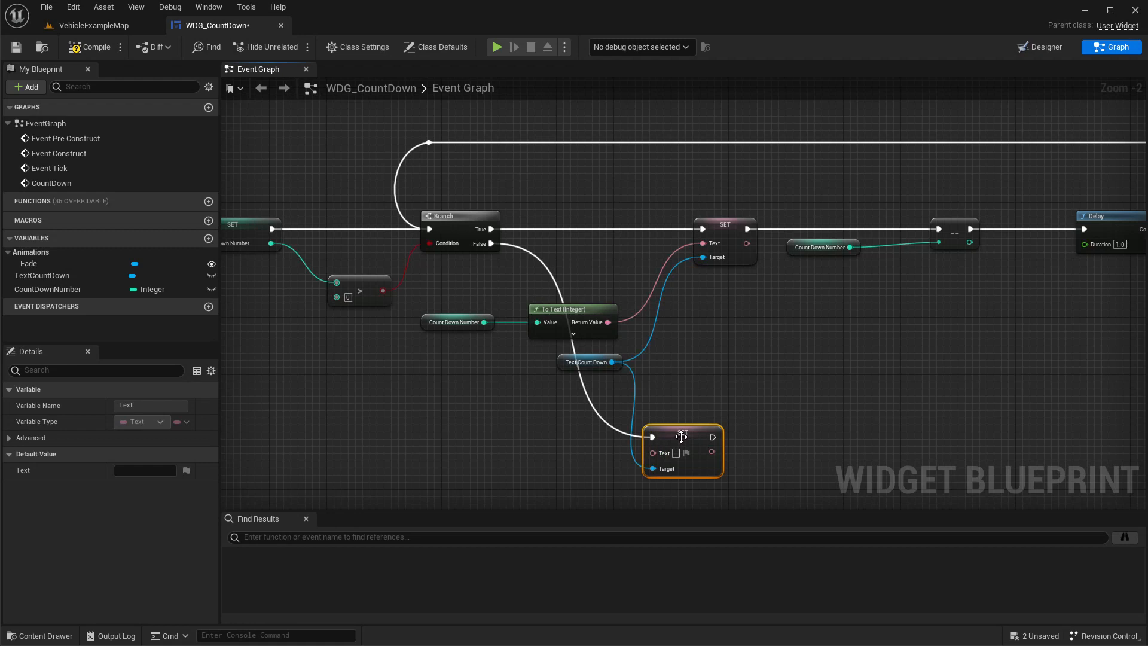
pyautogui.scroll(-3)
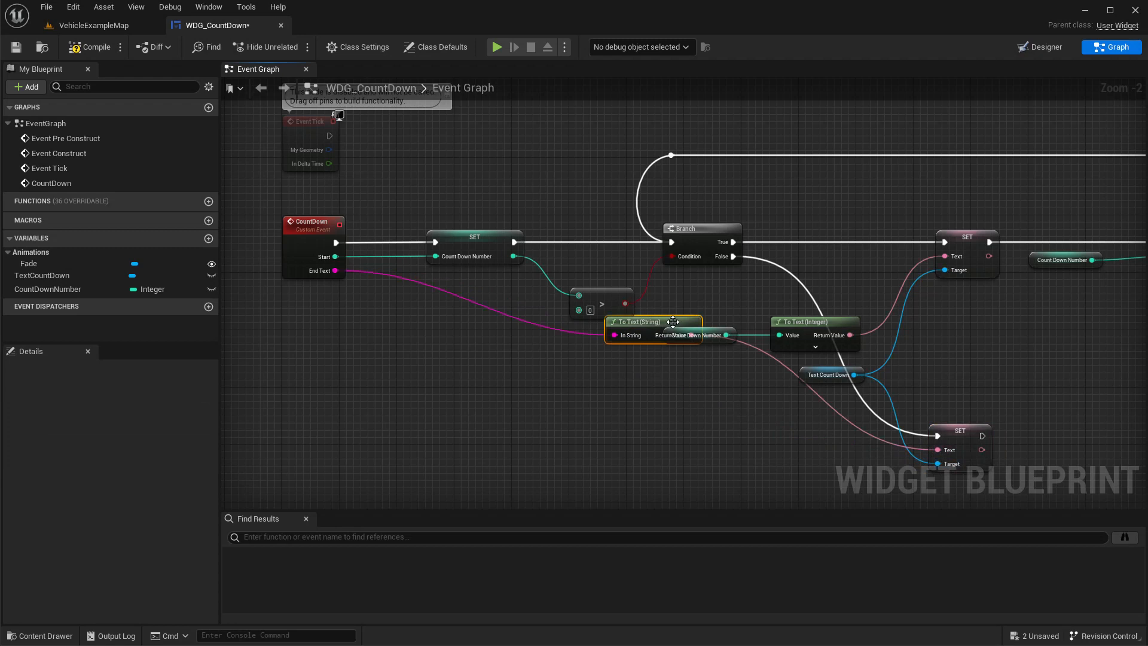
pyautogui.scroll(-3)
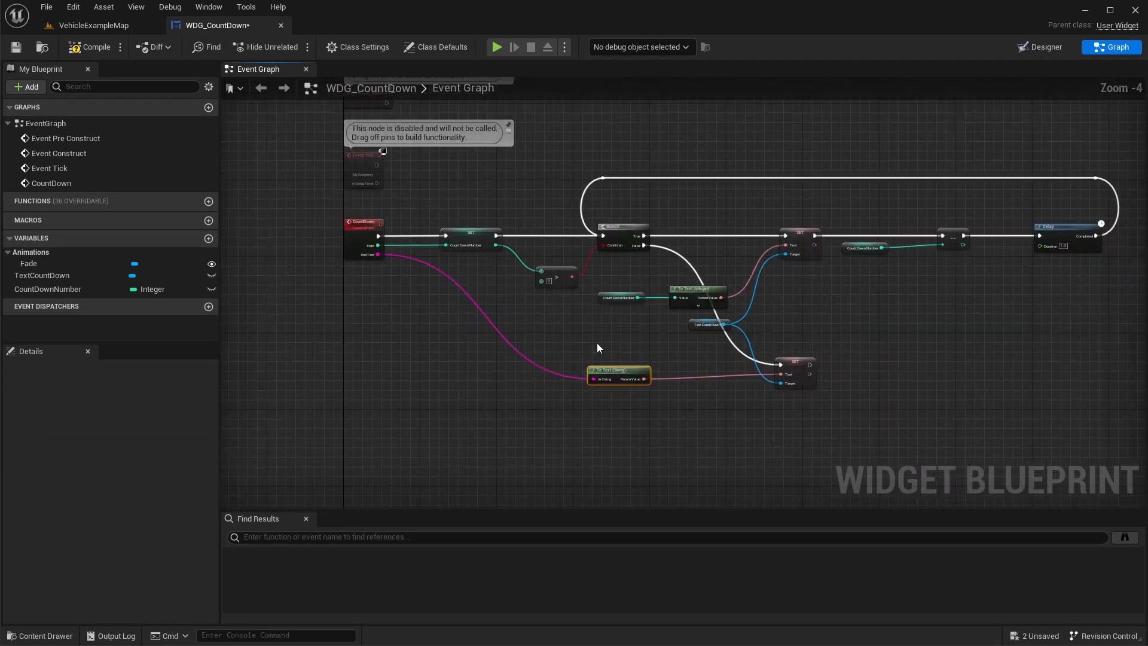
pyautogui.click(794, 372)
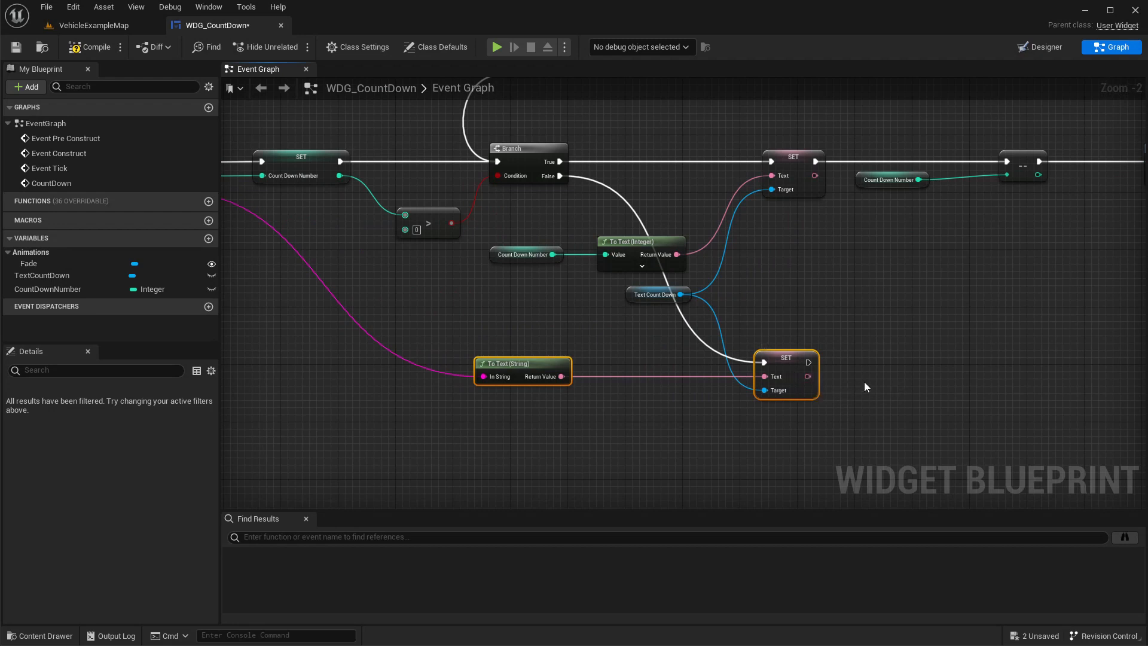
pyautogui.scroll(-3)
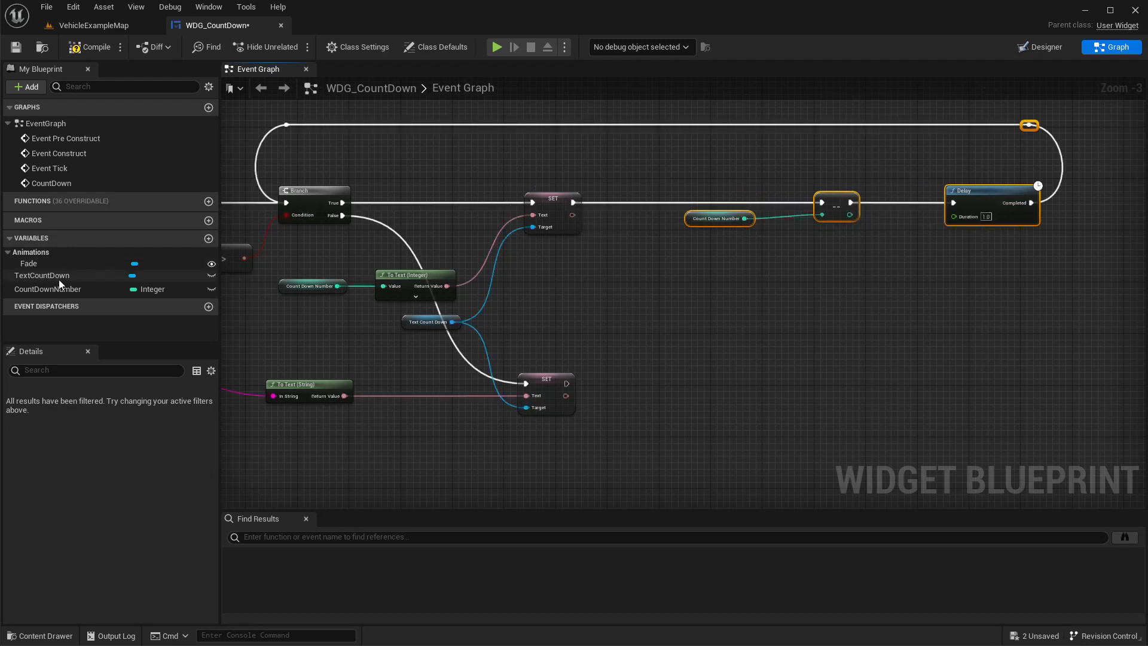
pyautogui.click(28, 263)
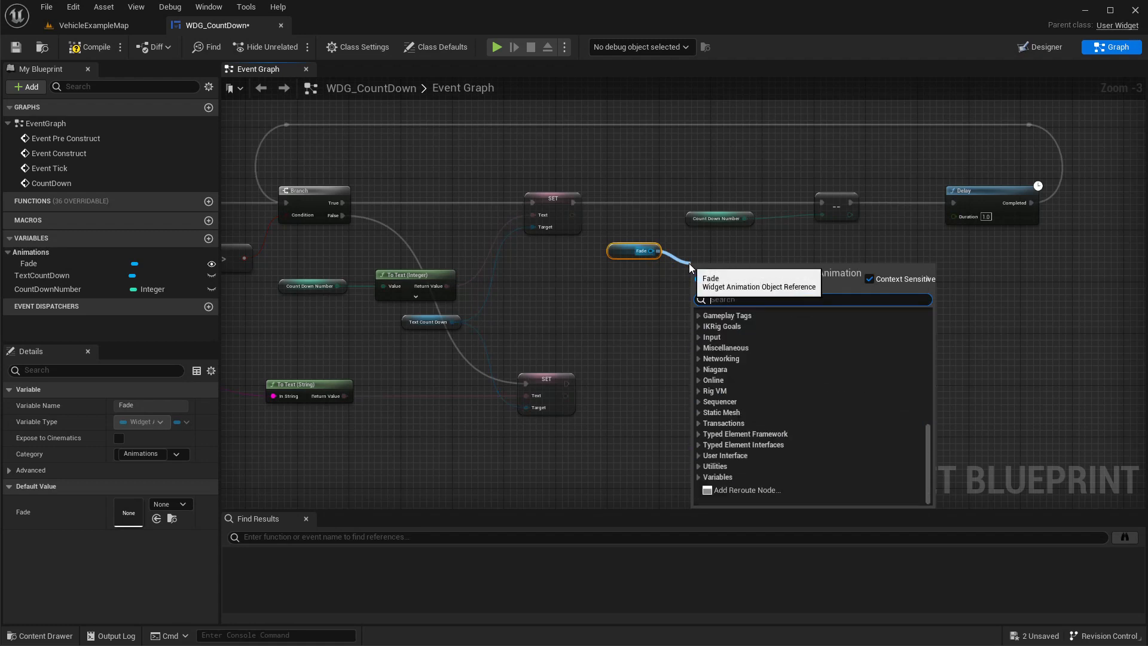
# - Play the Fade animation between the SET node and the Delay
pyautogui.write('play')
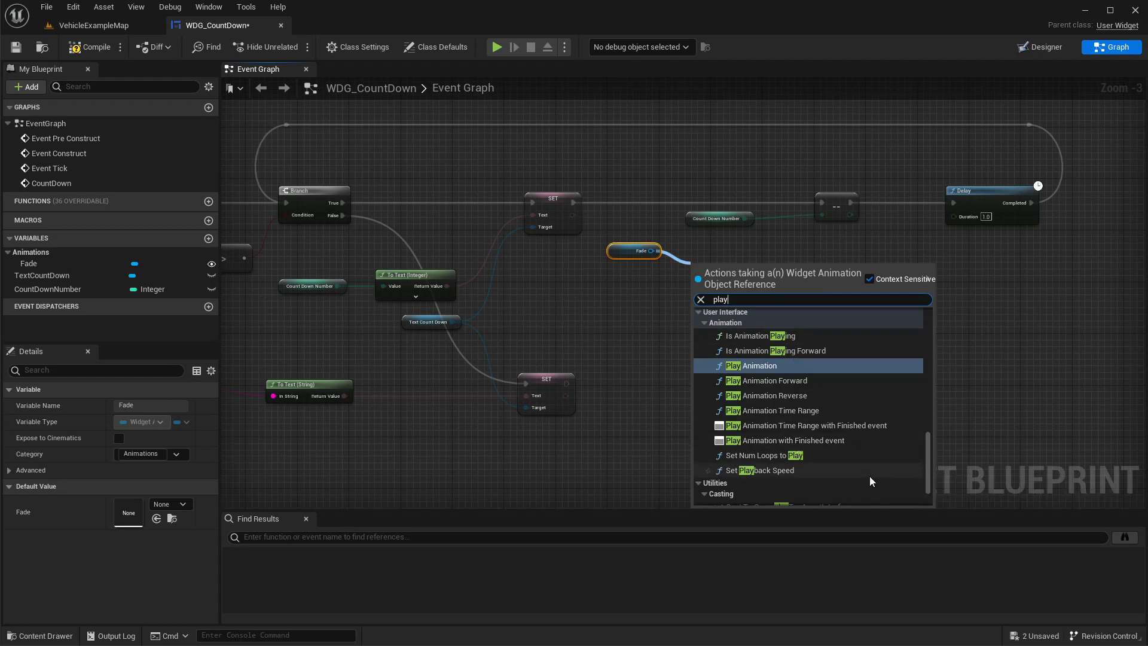
pyautogui.moveTo(805, 411)
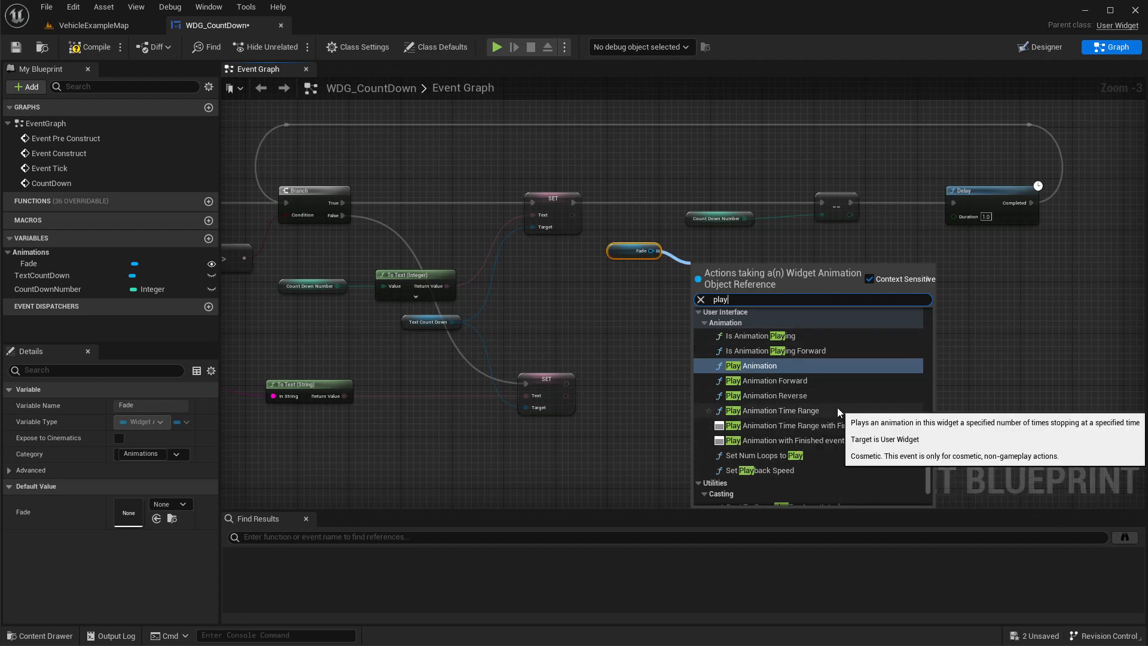
pyautogui.scroll(-3)
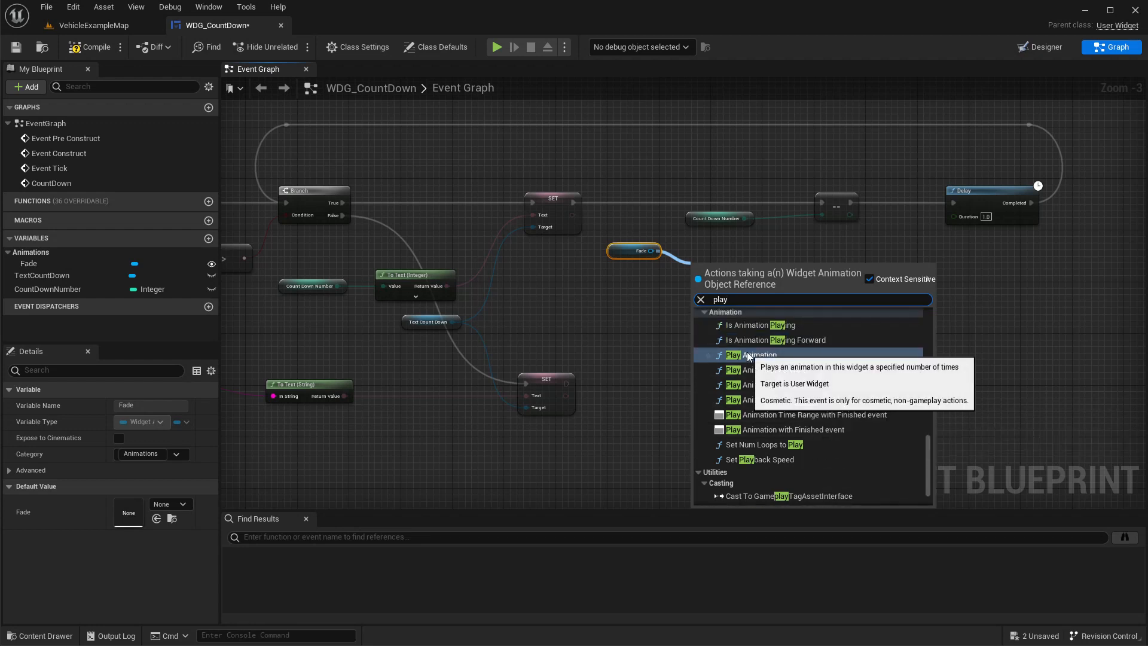
pyautogui.click(744, 354)
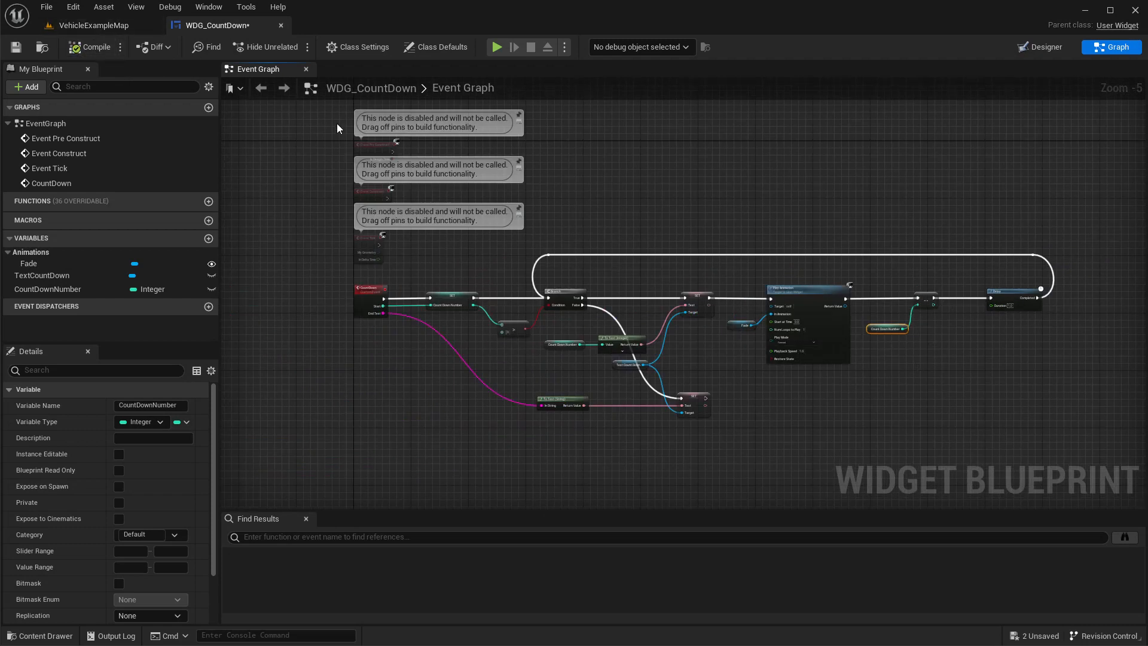
pyautogui.moveTo(1045, 47)
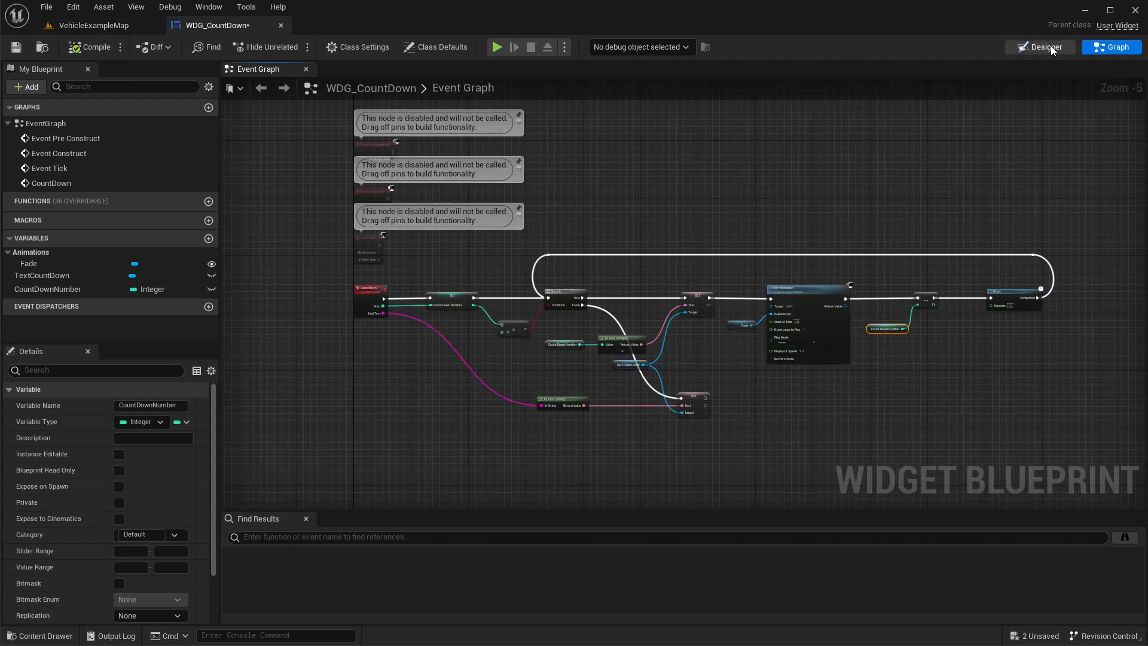
# - Clear TextCountDown's default text "3" and switch to the VehicleExampleMap level editor
pyautogui.click(1039, 47)
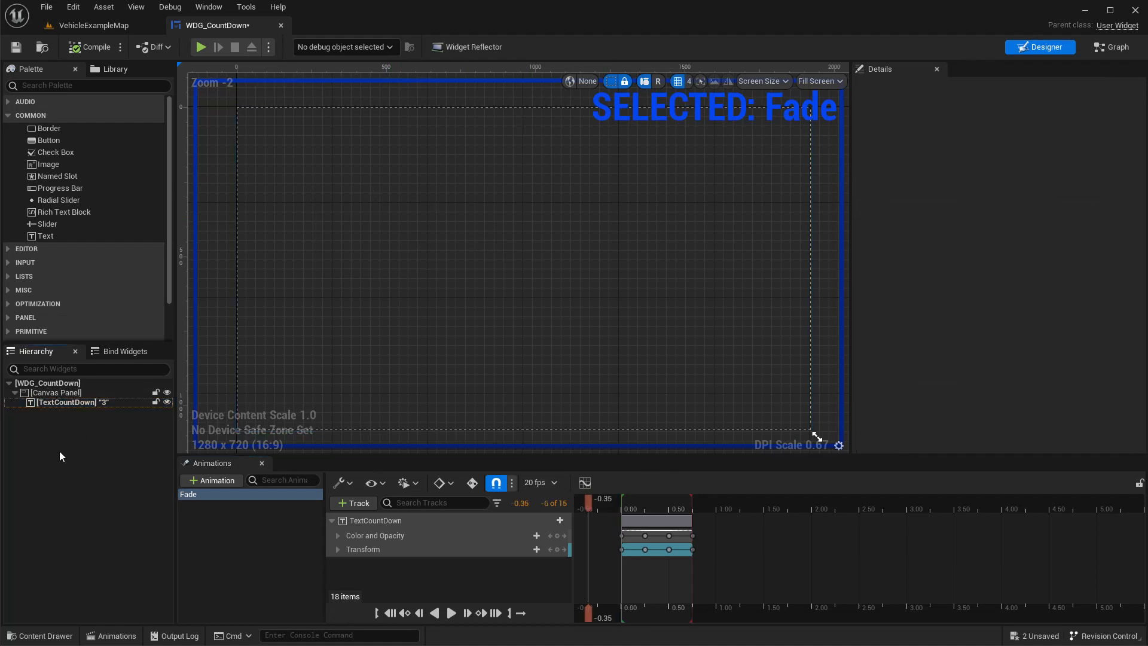
pyautogui.moveTo(57, 430)
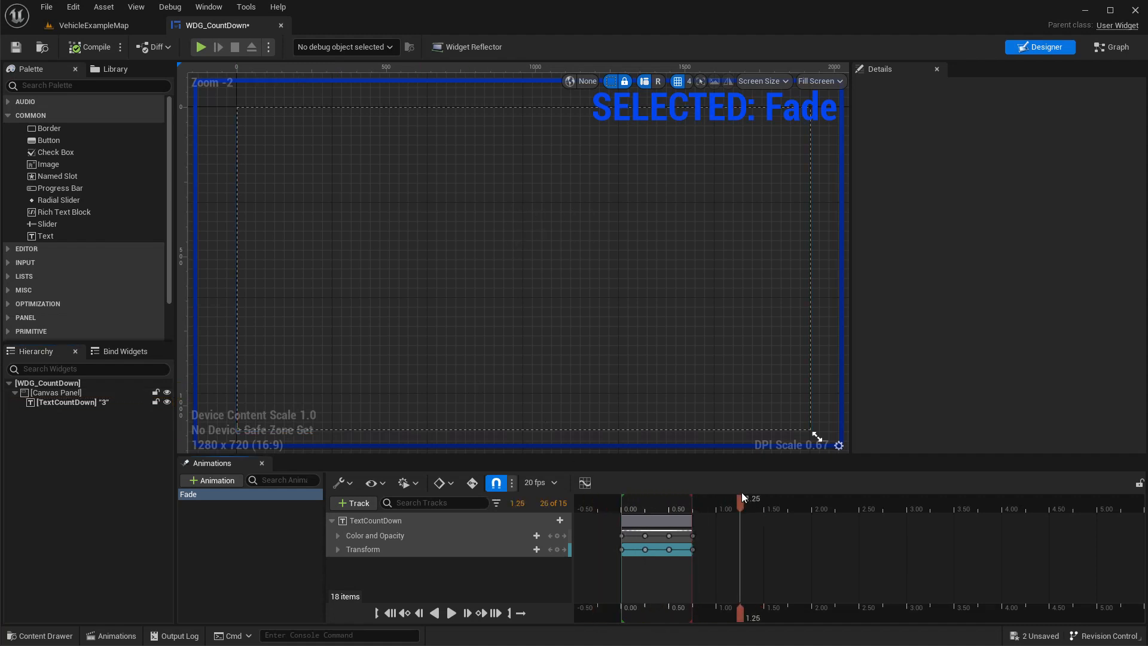
pyautogui.moveTo(743, 498); pyautogui.dragTo(725, 498)
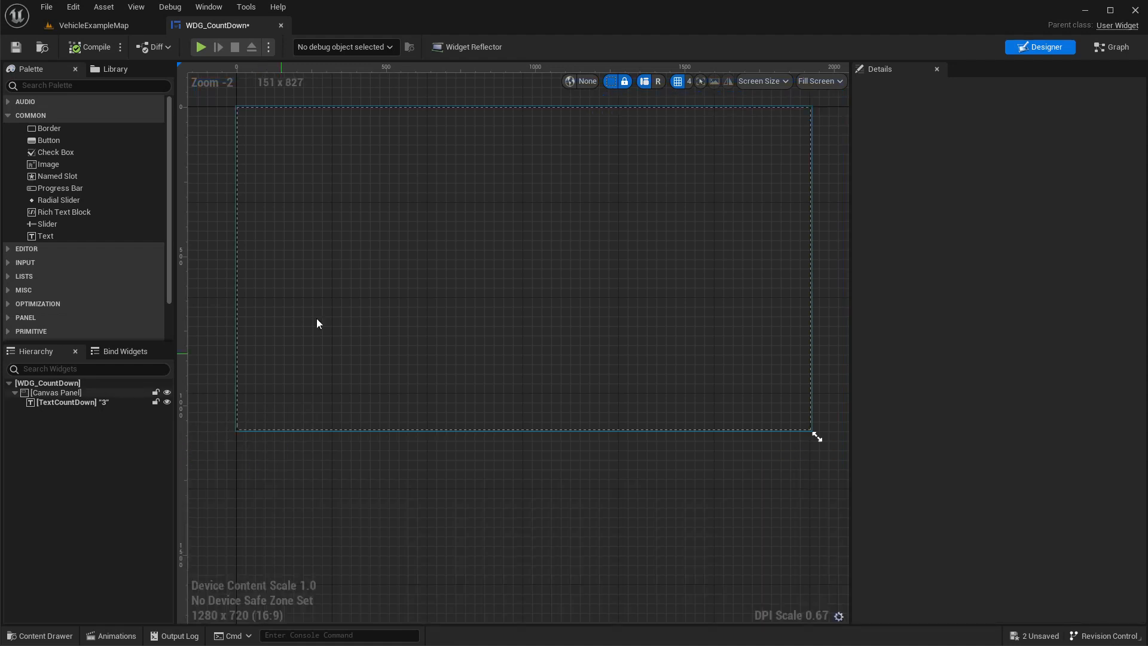
pyautogui.click(71, 402)
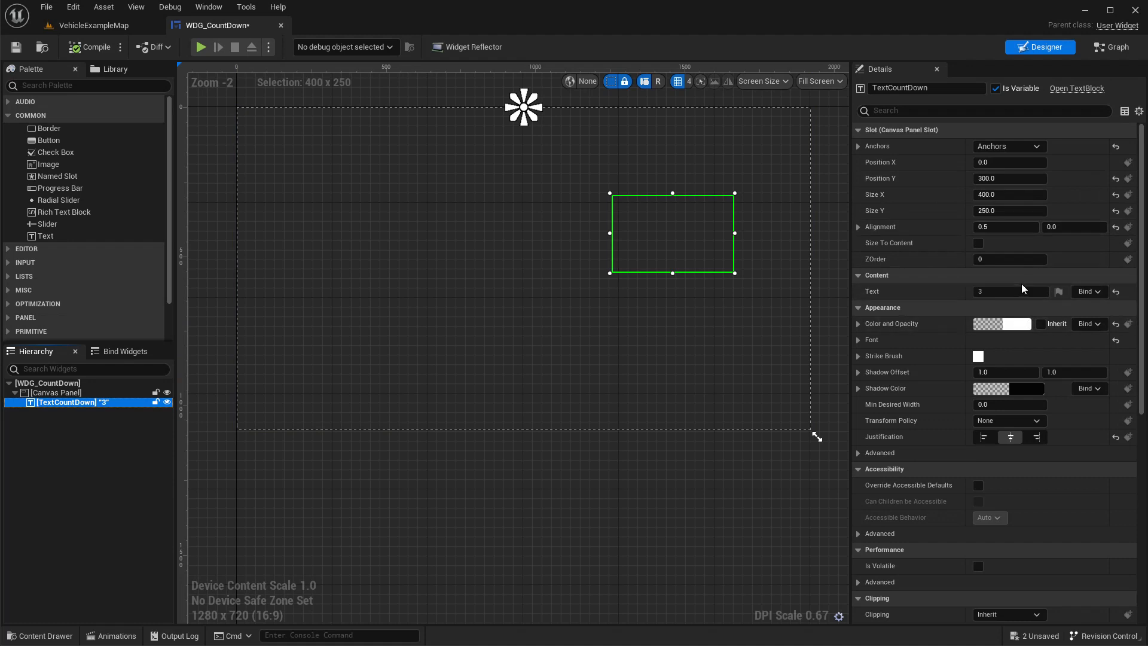
pyautogui.click(1010, 291)
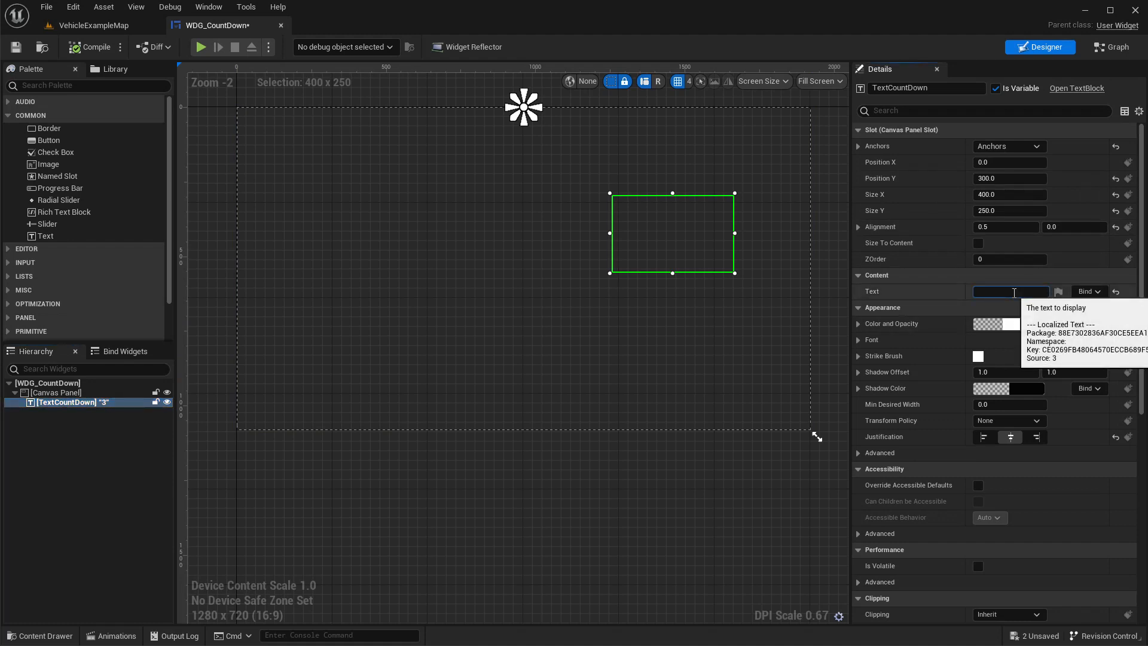
pyautogui.click(93, 46)
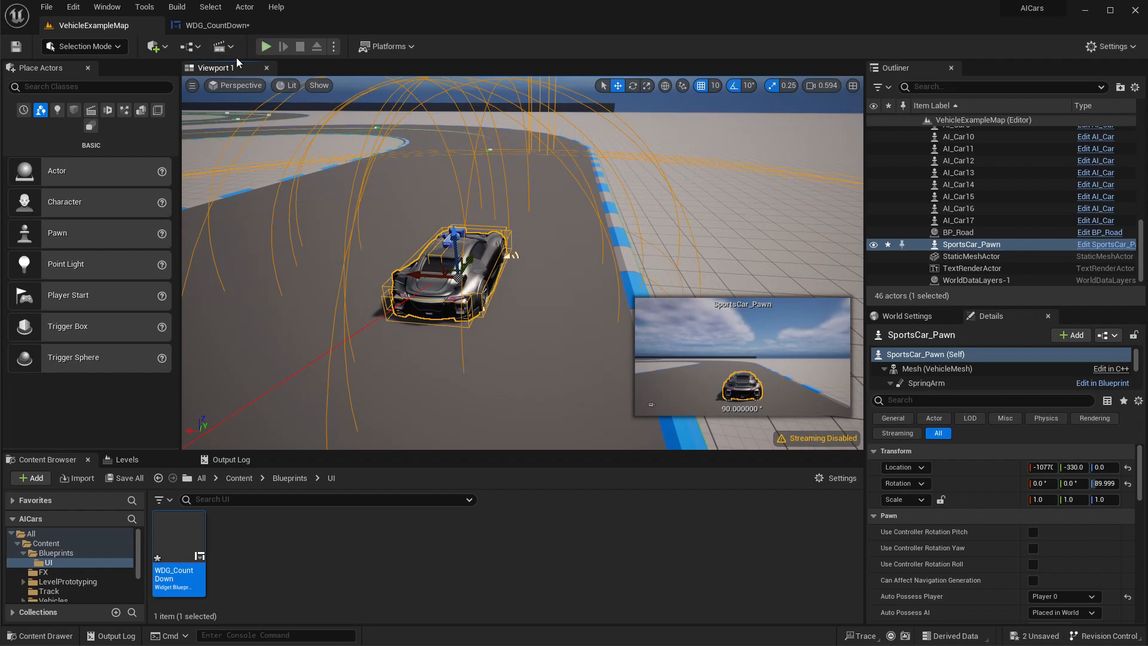
pyautogui.click(185, 46)
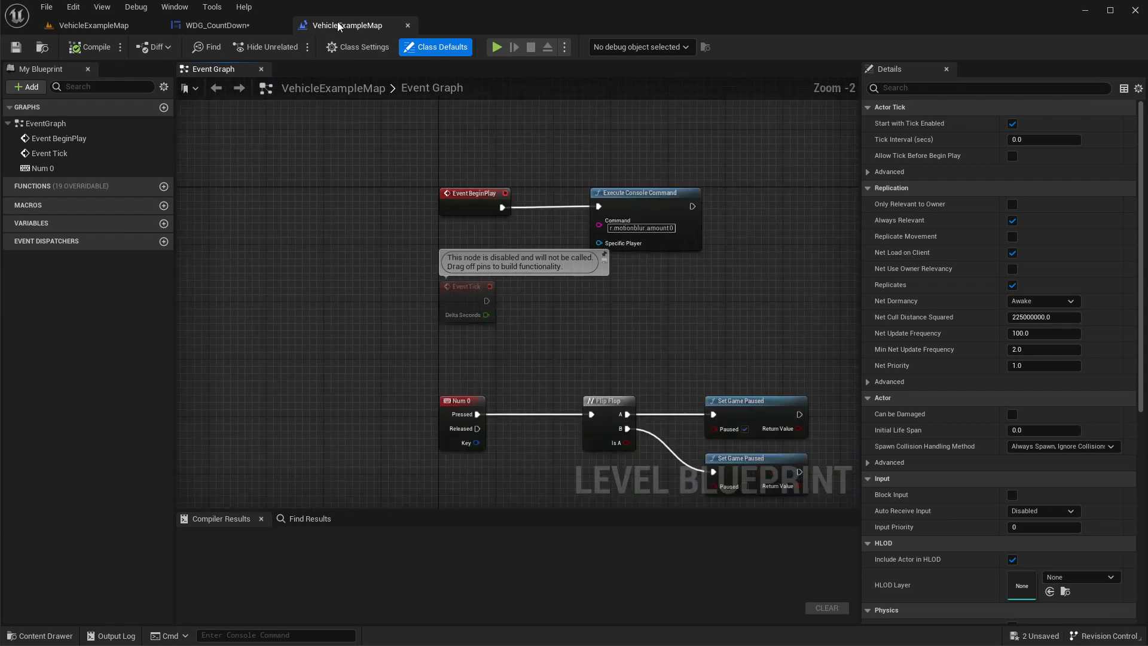
pyautogui.moveTo(320, 69)
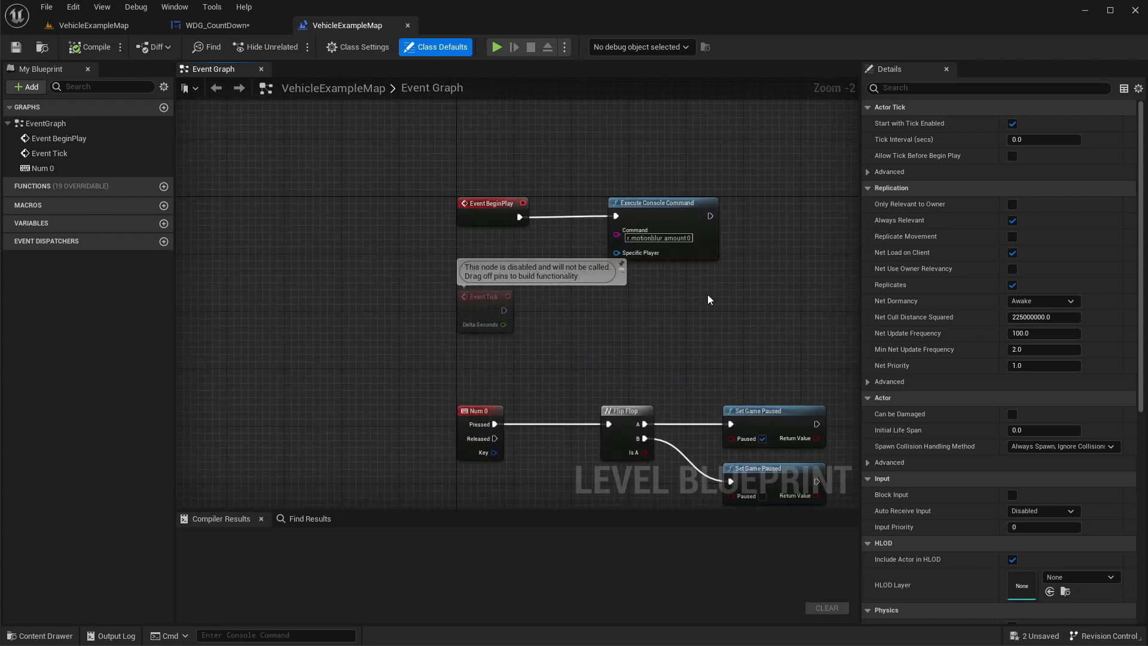
# - Add a Create Widget node to the Level Blueprint event graph
pyautogui.write('c')
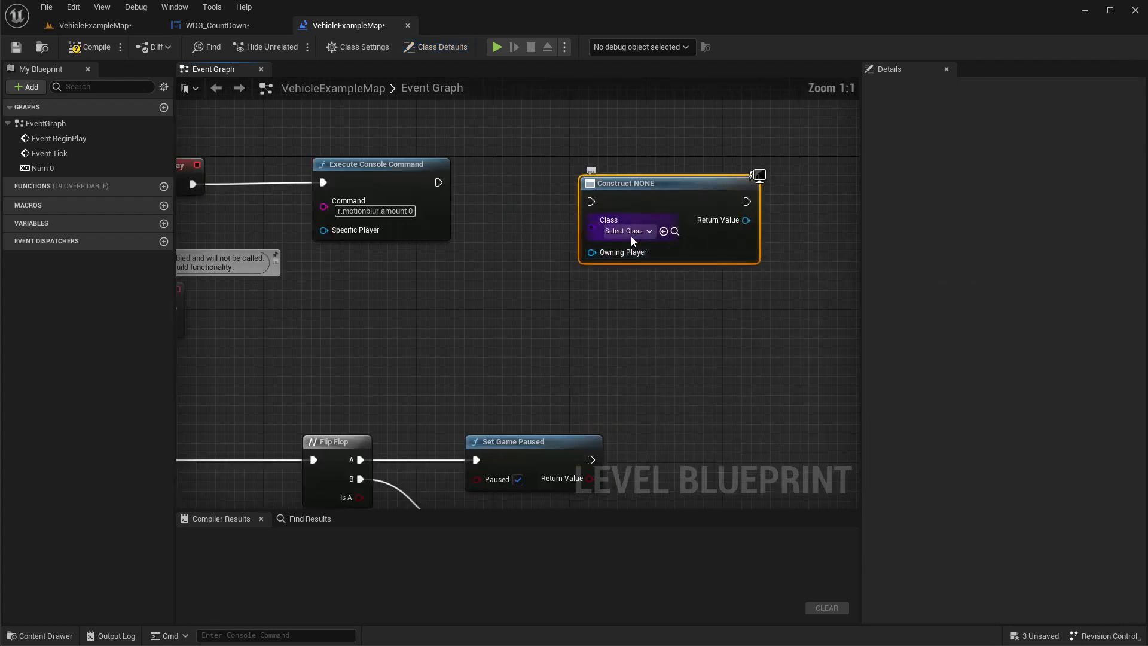
# - Make Create Widget use WDG_CountDown and add a Start Count Down call on its return value
pyautogui.click(623, 231)
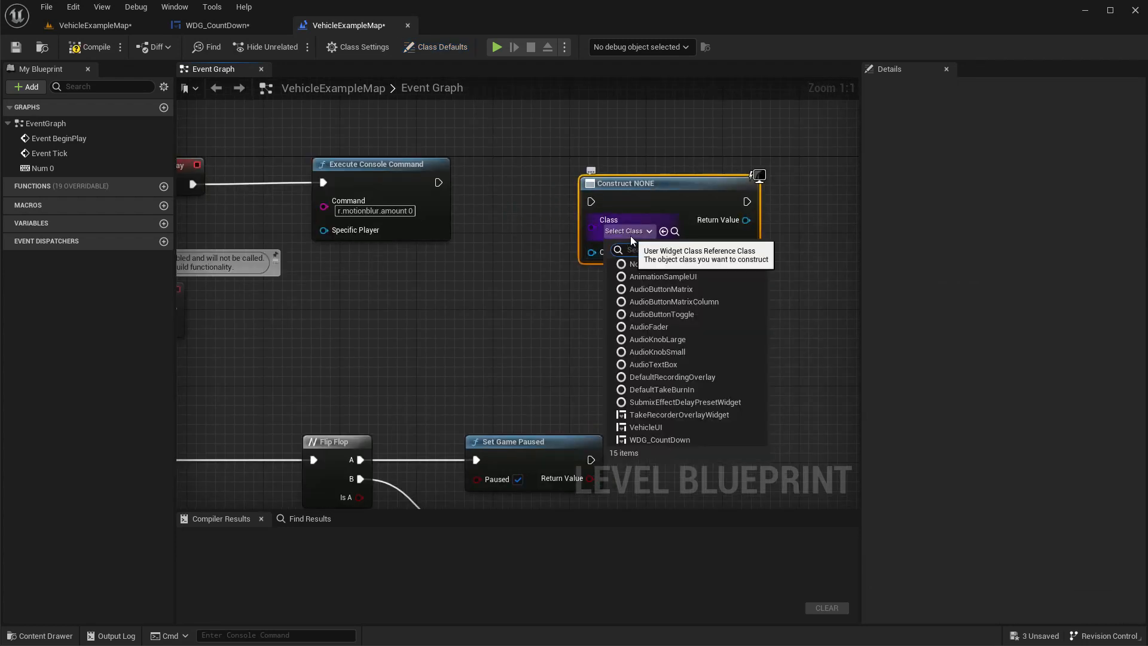
pyautogui.click(661, 439)
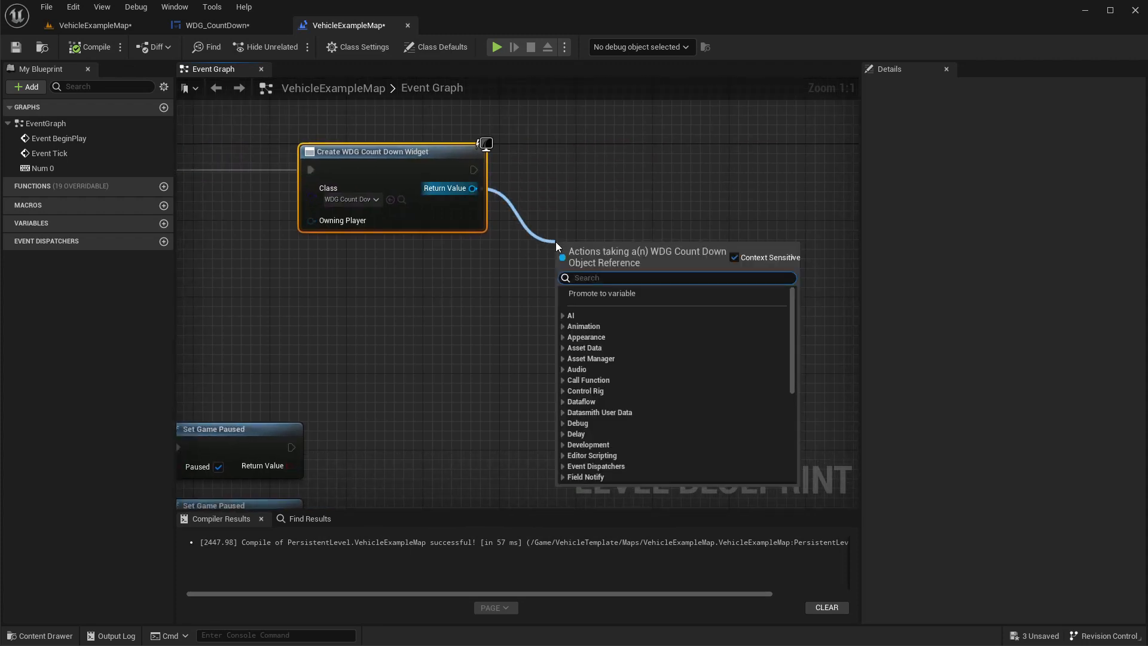
pyautogui.write('statr')
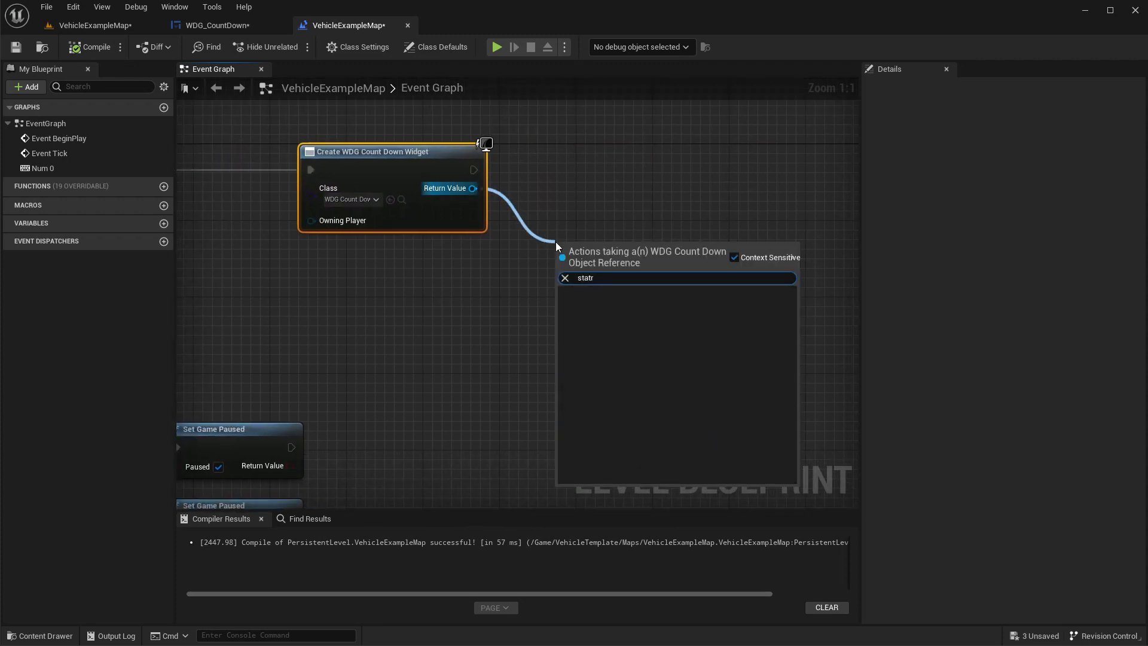
pyautogui.click(213, 25)
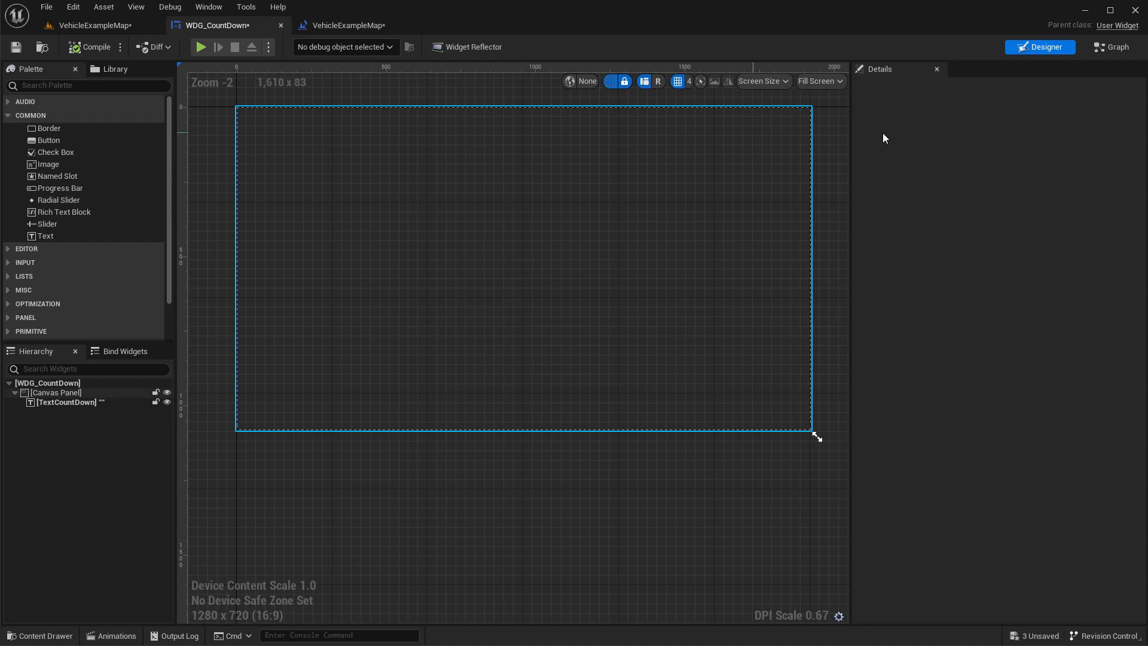
pyautogui.click(1114, 47)
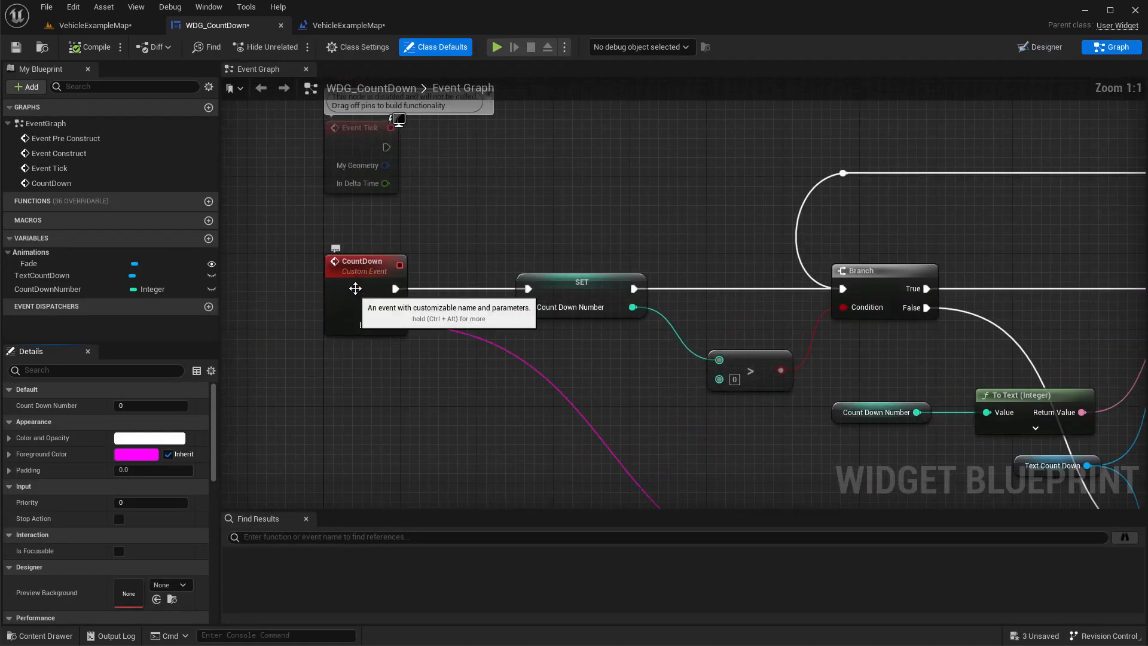
pyautogui.click(348, 25)
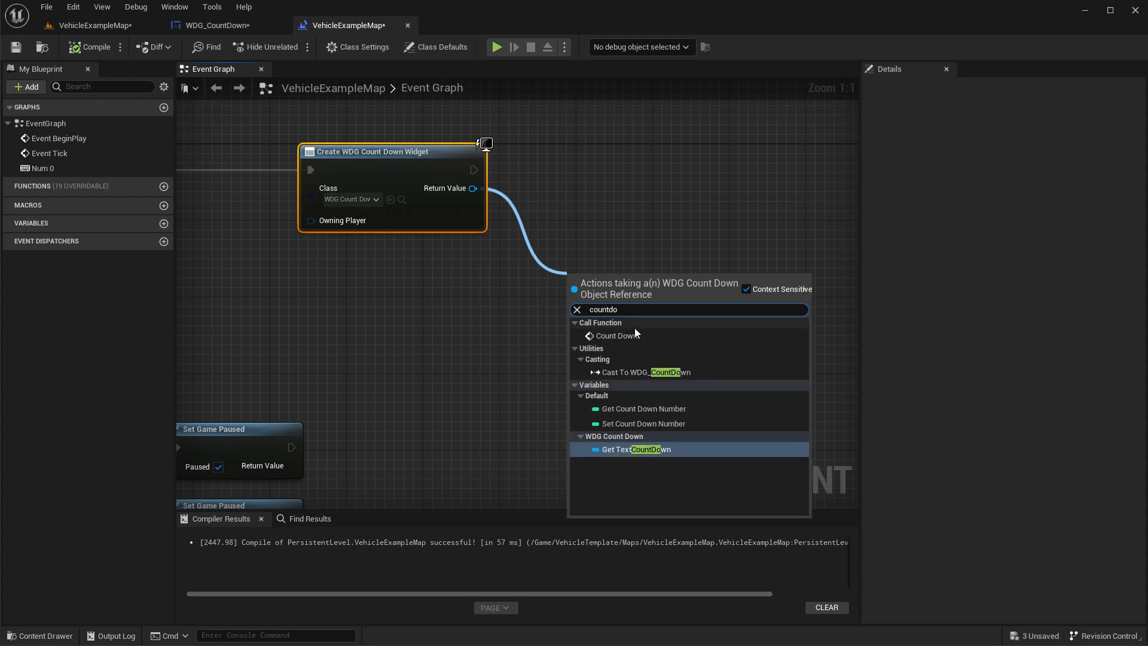
pyautogui.click(614, 335)
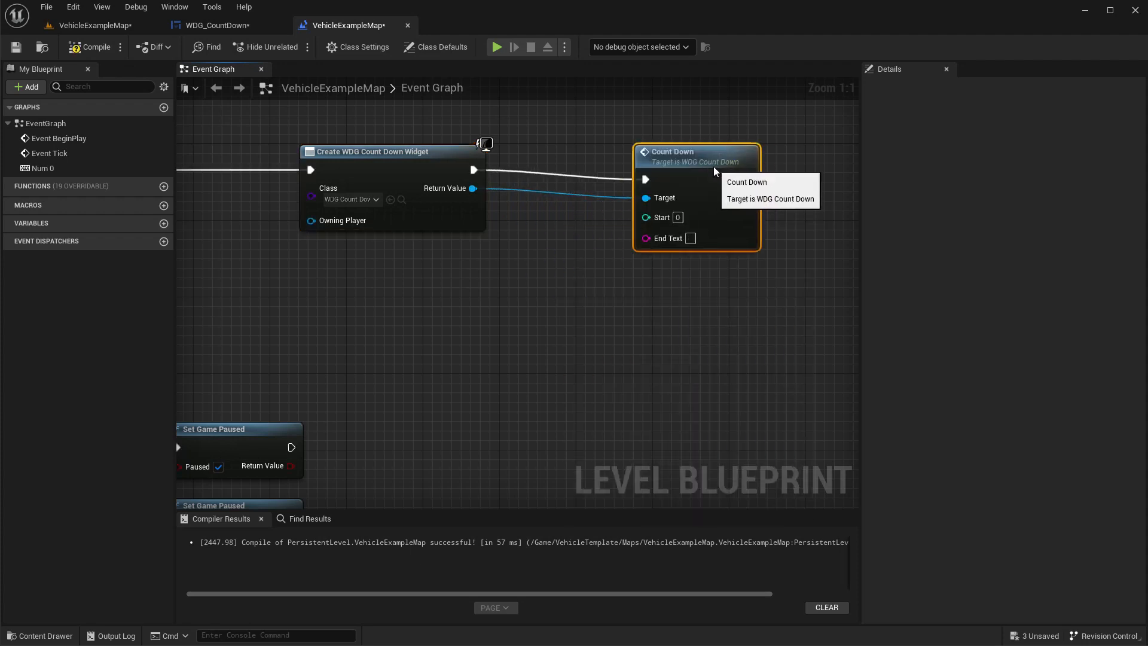
# - Set Start Count Down's Start to 3 and End Text to GO!
pyautogui.click(213, 26)
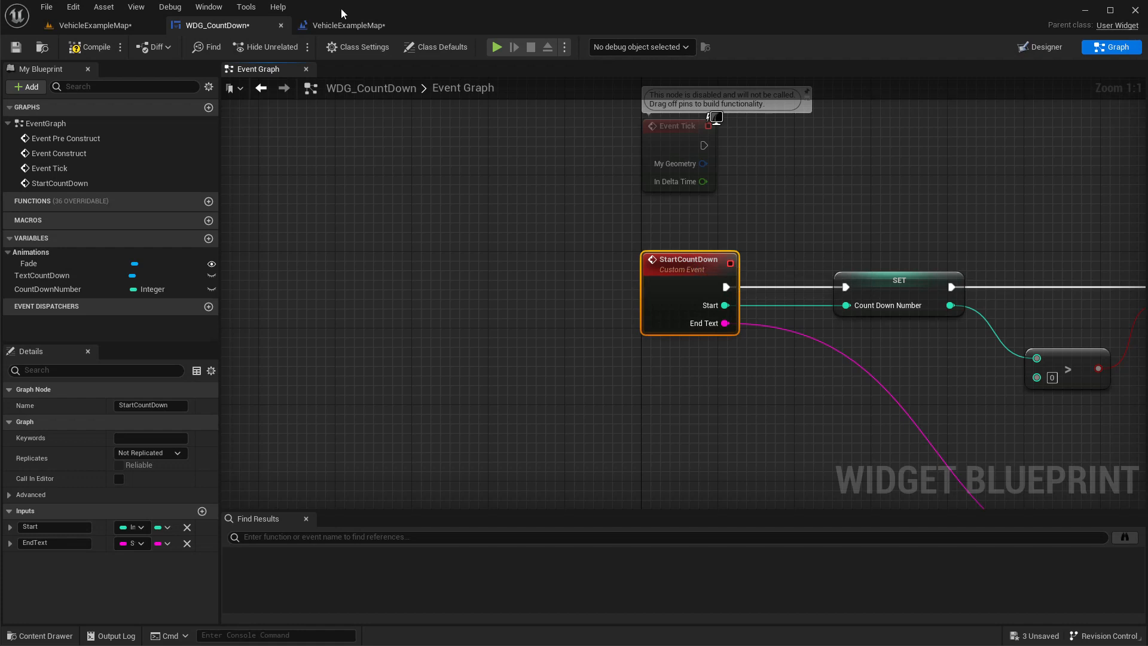
pyautogui.click(344, 26)
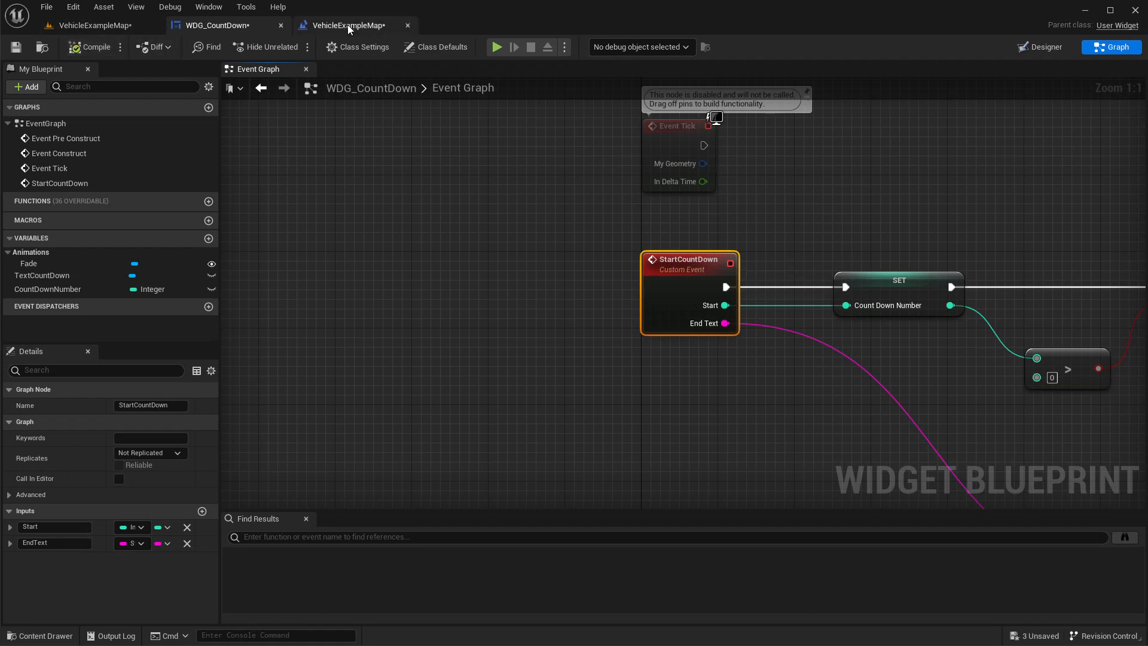
pyautogui.click(346, 25)
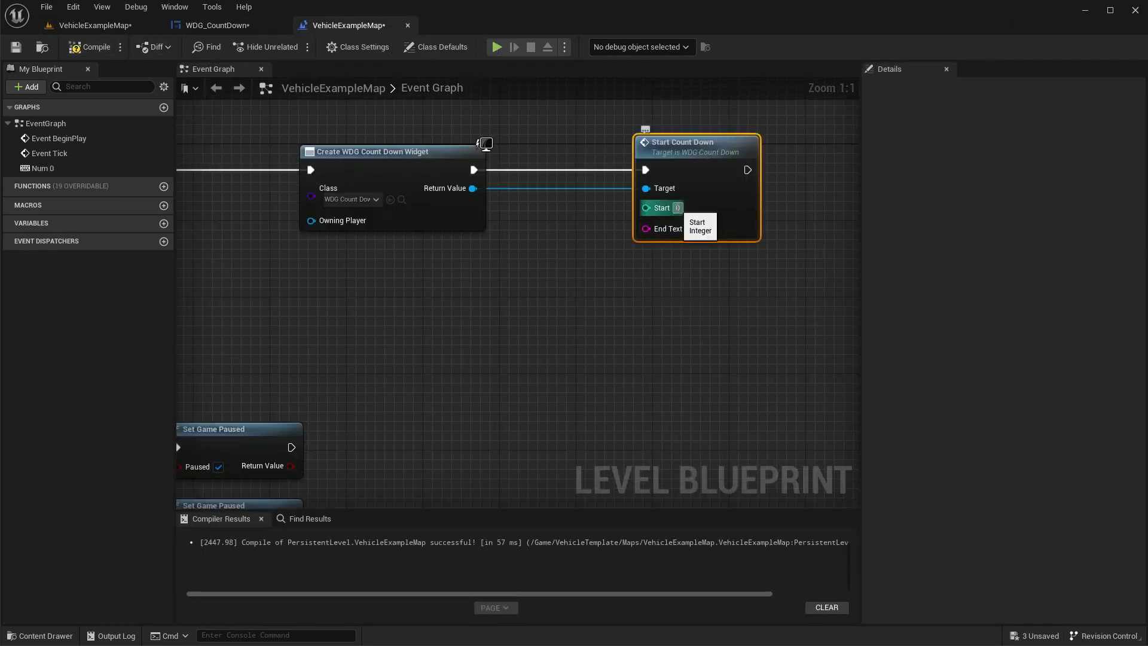
pyautogui.write('3')
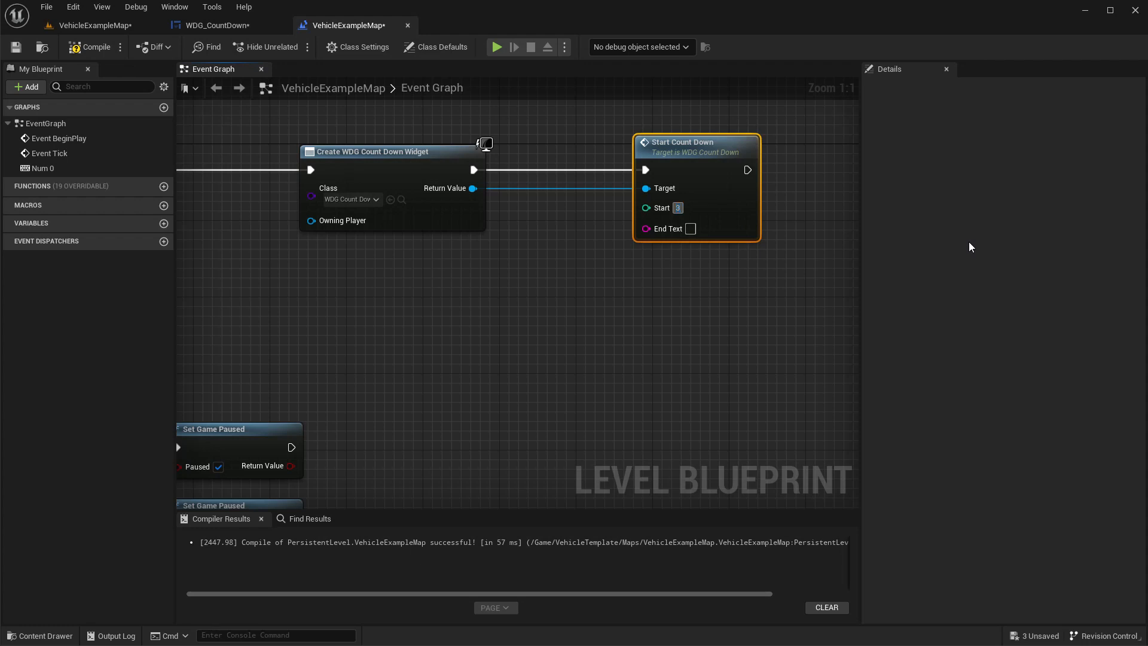
pyautogui.moveTo(691, 229)
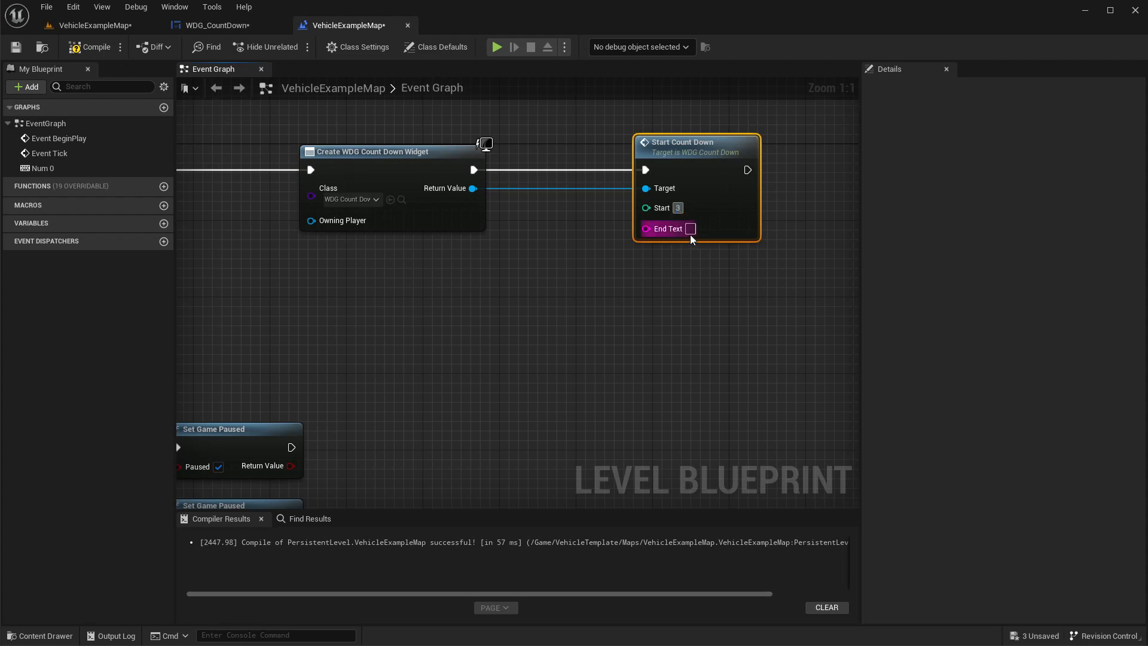
pyautogui.write('GO!')
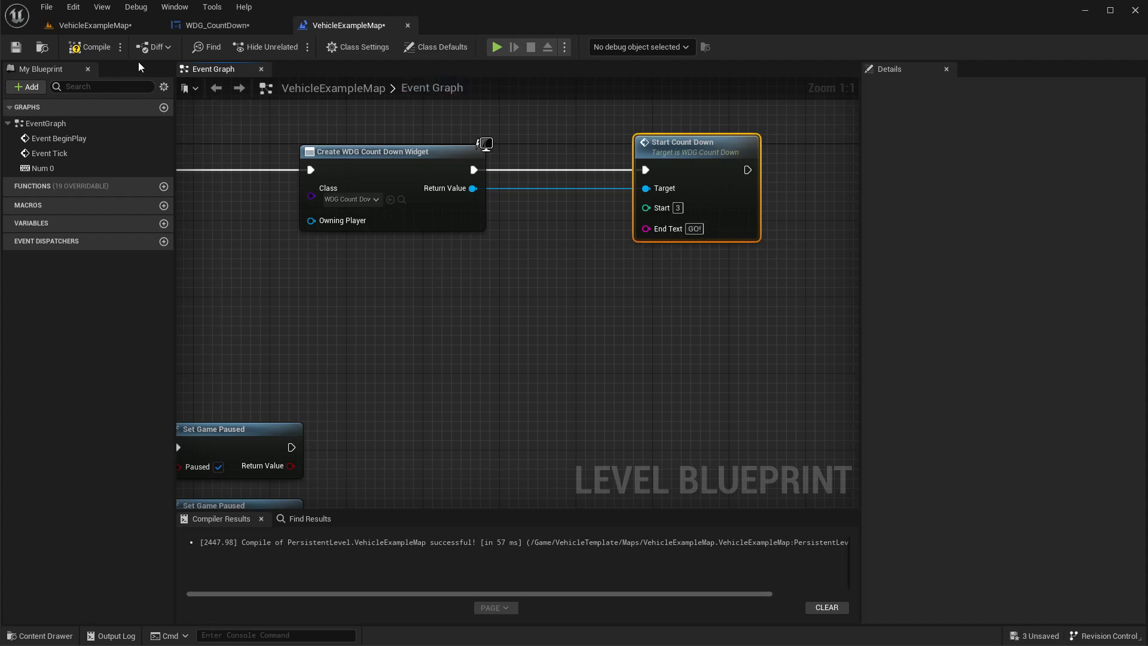
# - Visit the level editor and come back to the recompiled level blueprint graph
pyautogui.click(350, 25)
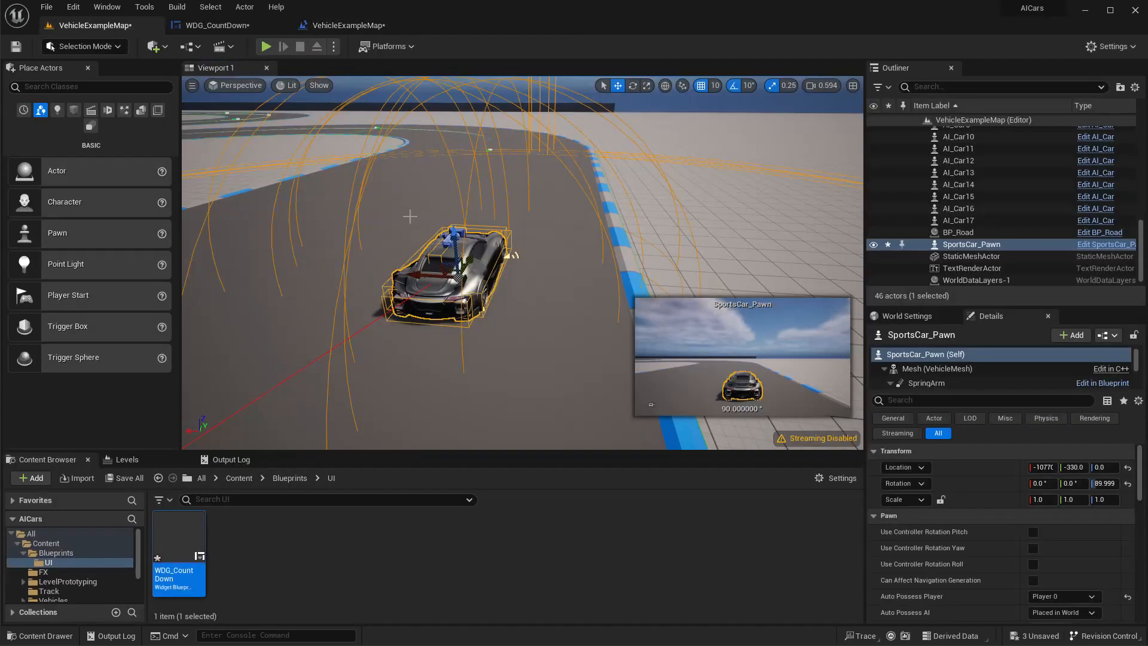
pyautogui.click(350, 25)
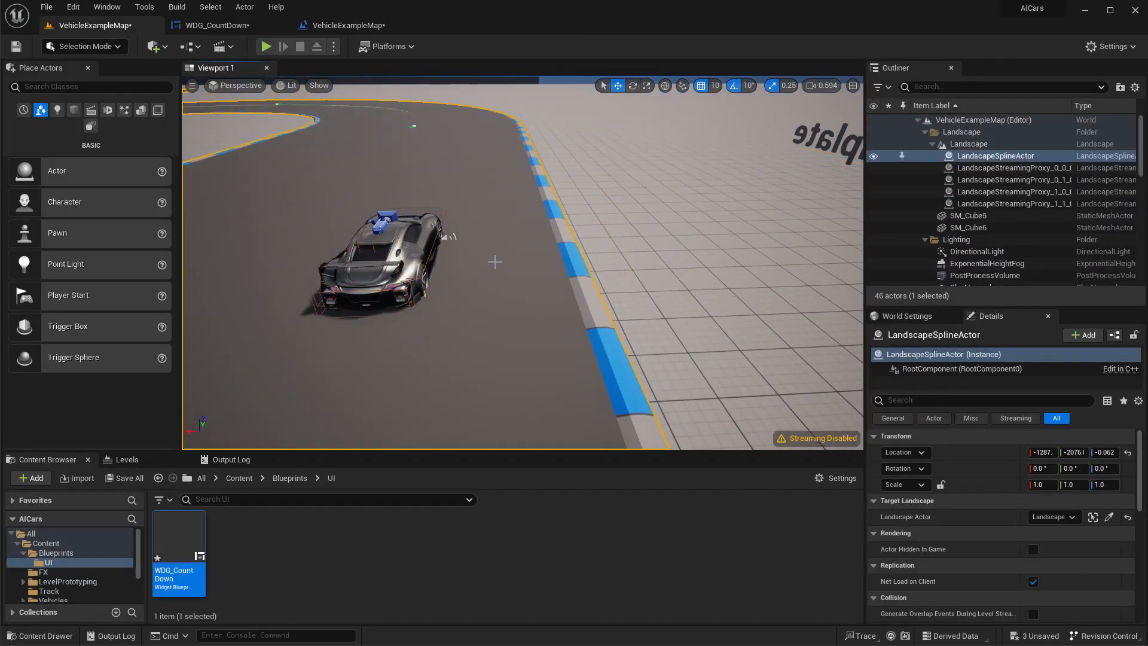
pyautogui.click(348, 25)
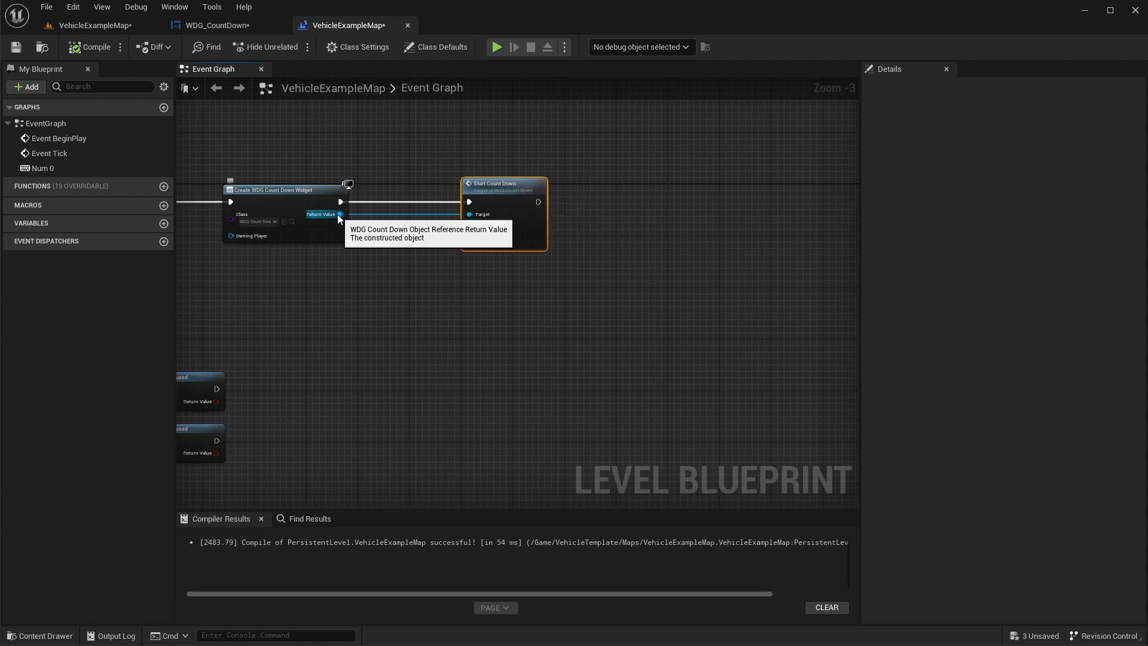
# - Add an Add to Viewport node on the created widget, placed after Start Count Down
pyautogui.moveTo(338, 214); pyautogui.dragTo(410, 301)
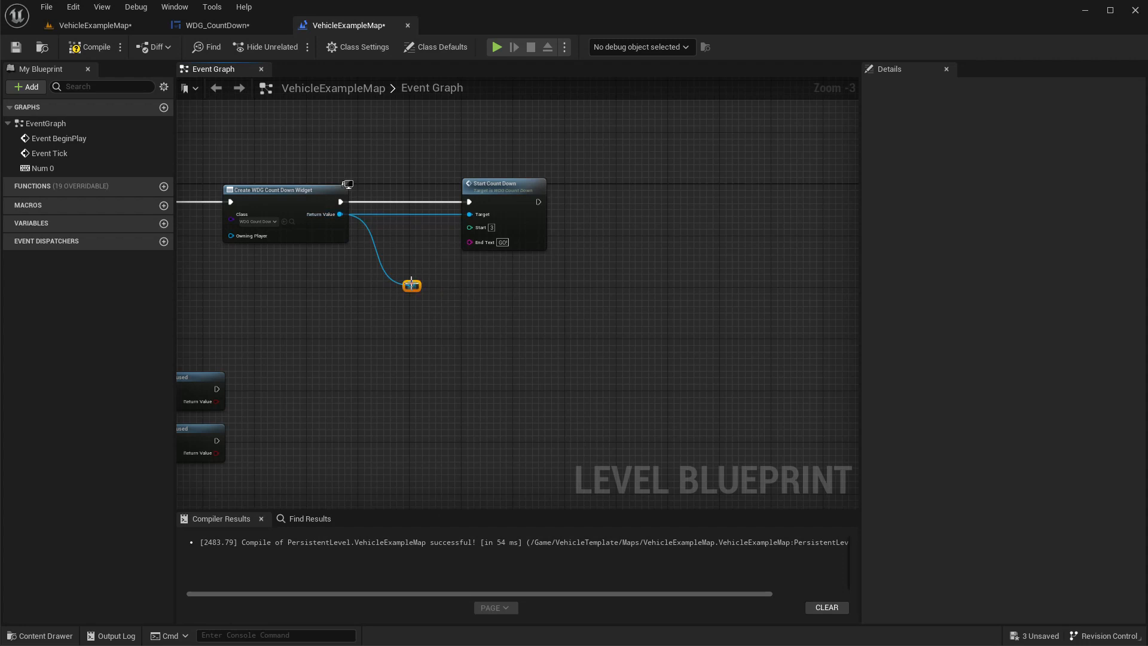
pyautogui.moveTo(470, 214)
pyautogui.write('add to')
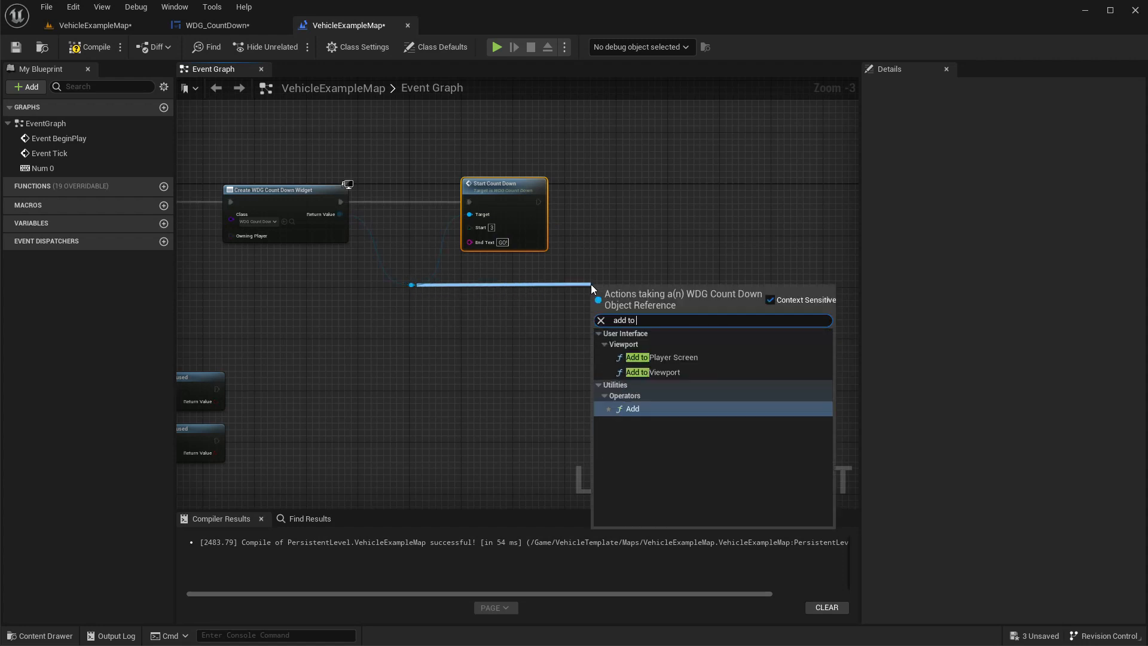
pyautogui.click(652, 372)
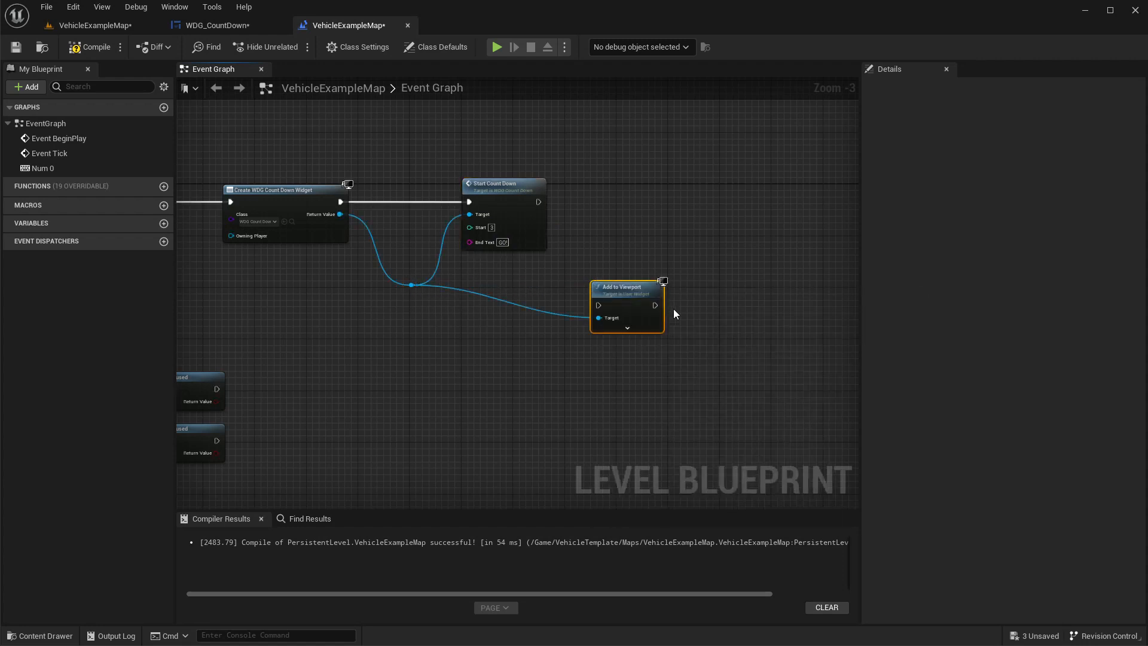
pyautogui.moveTo(626, 307); pyautogui.dragTo(652, 208)
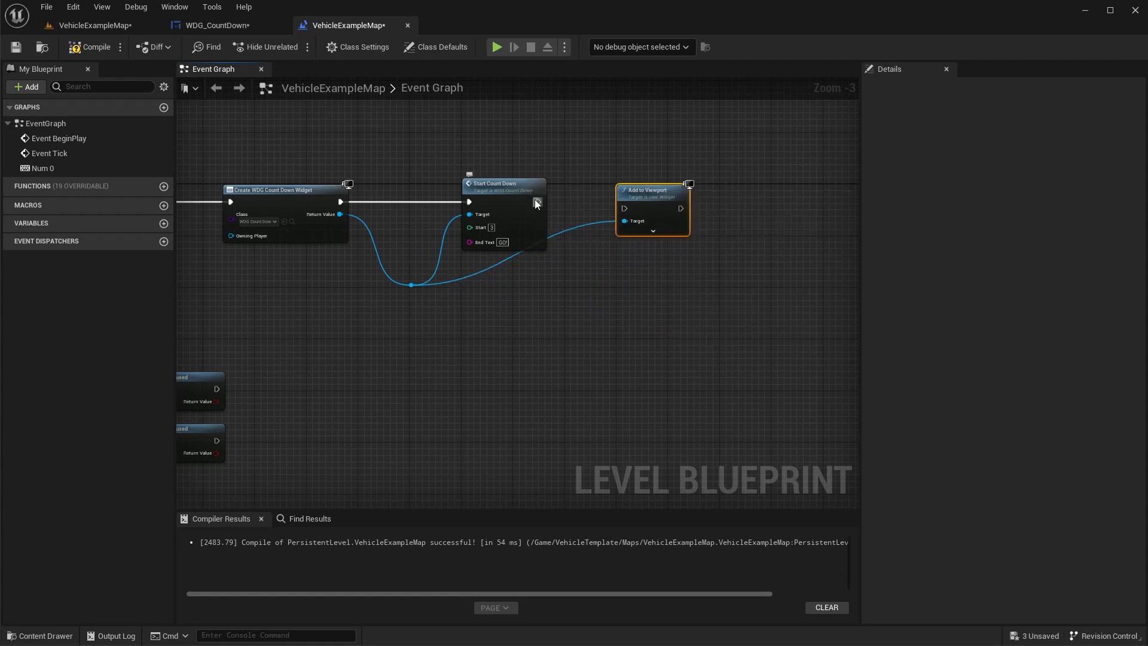
pyautogui.moveTo(653, 195)
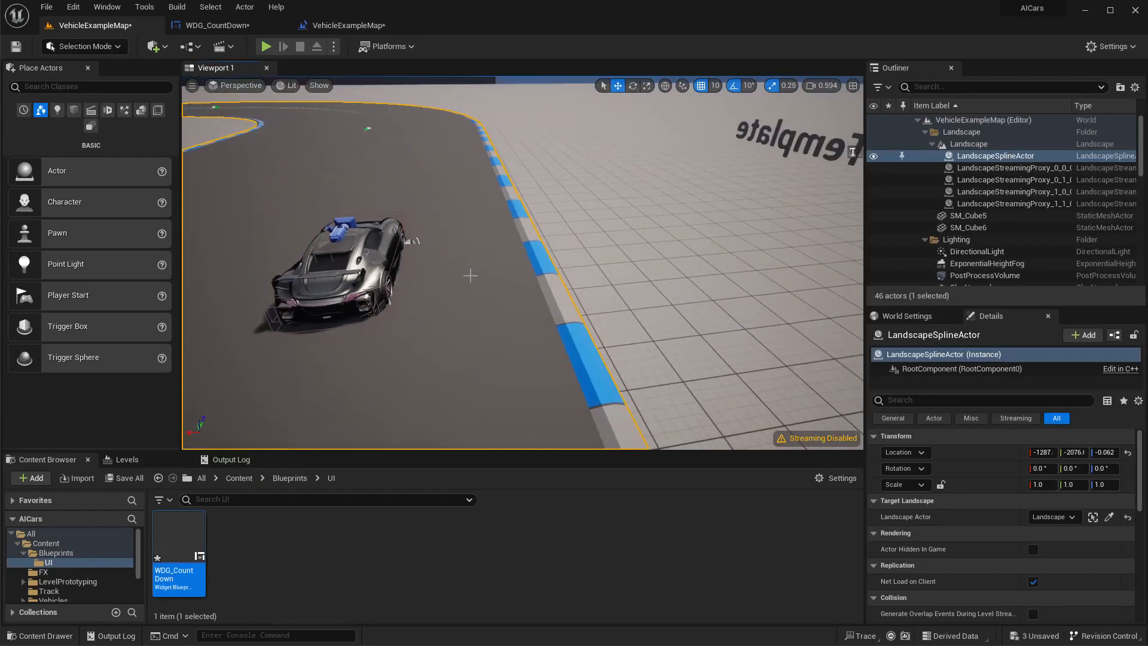
# - Show WDG_CountDown's event graph with its StartCountDown event
pyautogui.click(265, 47)
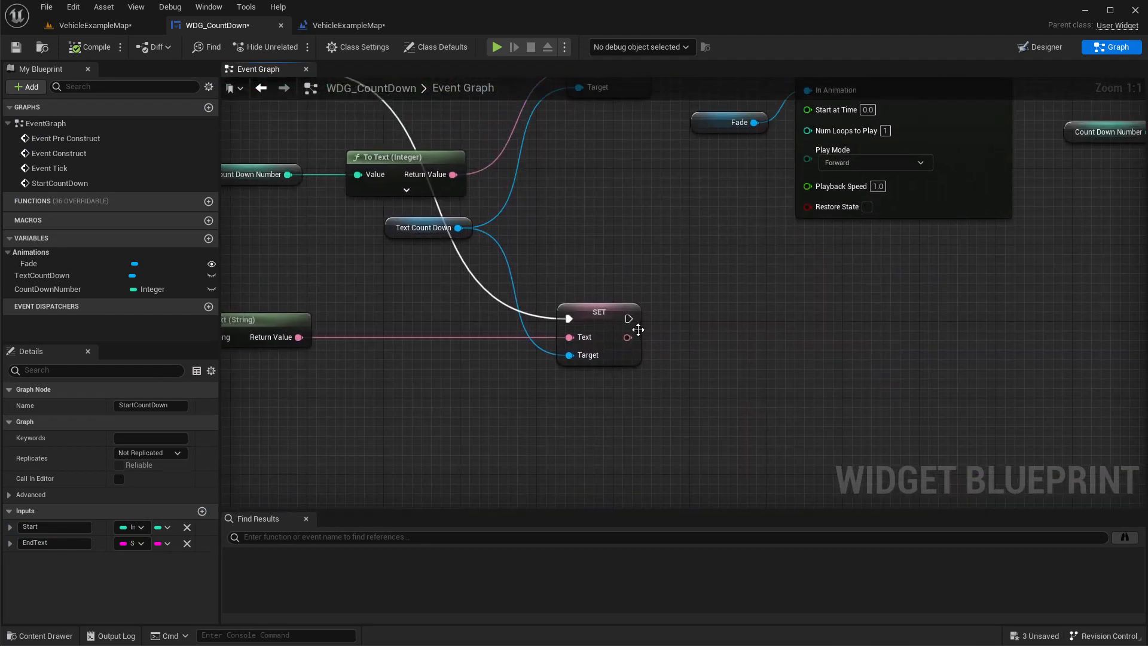
# - Add a Play Animation node playing Fade after the SET Text node, then compile
pyautogui.scroll(-3)
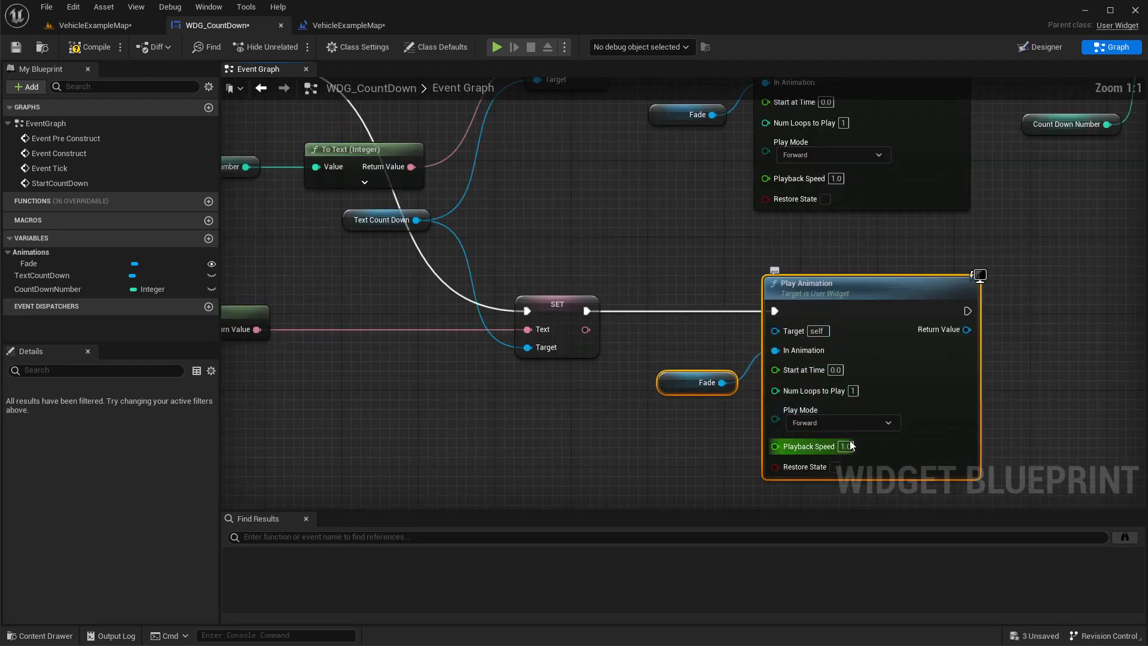
pyautogui.click(96, 25)
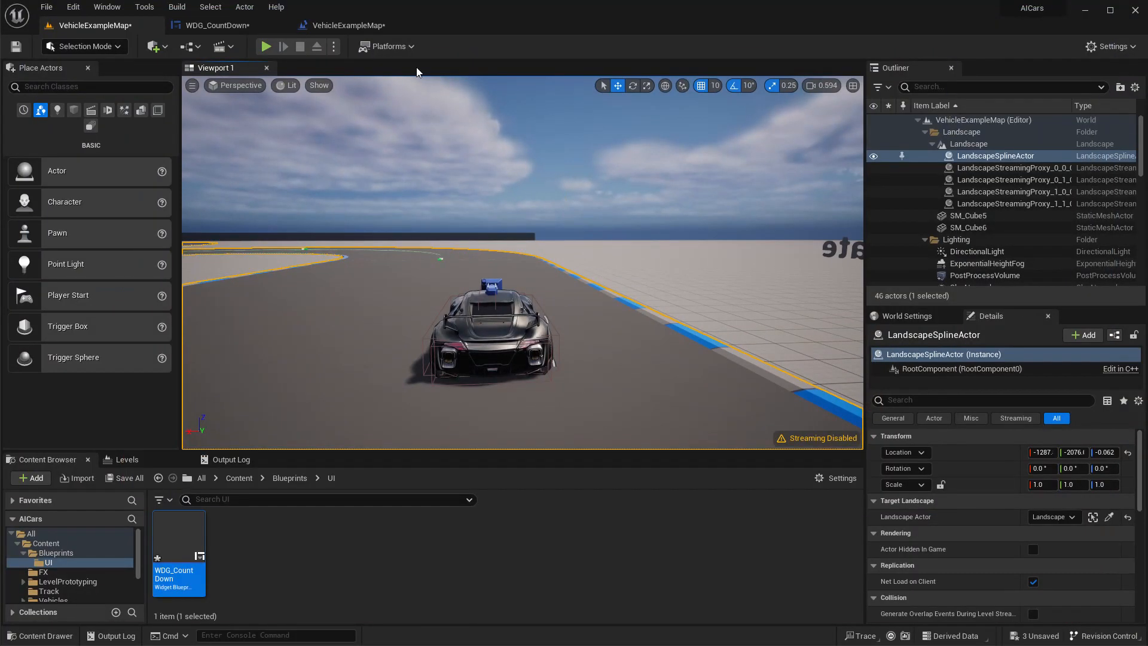
# - Show WDG_CountDown's Designer layout with the Canvas Panel and TextCountDown
pyautogui.click(216, 25)
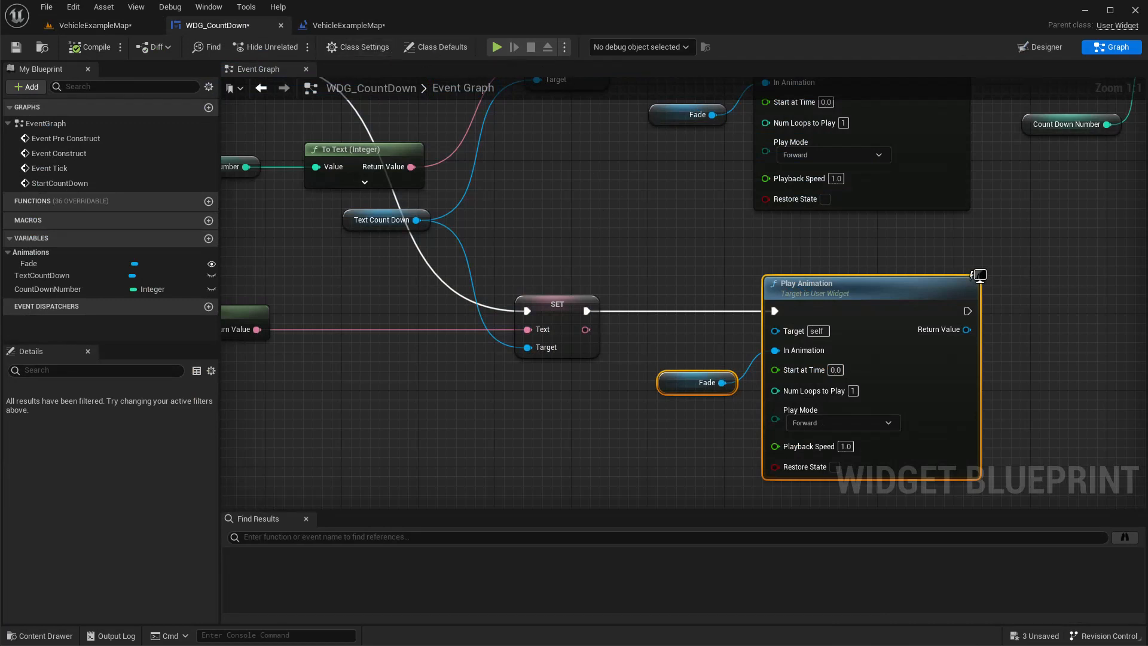
pyautogui.click(1039, 46)
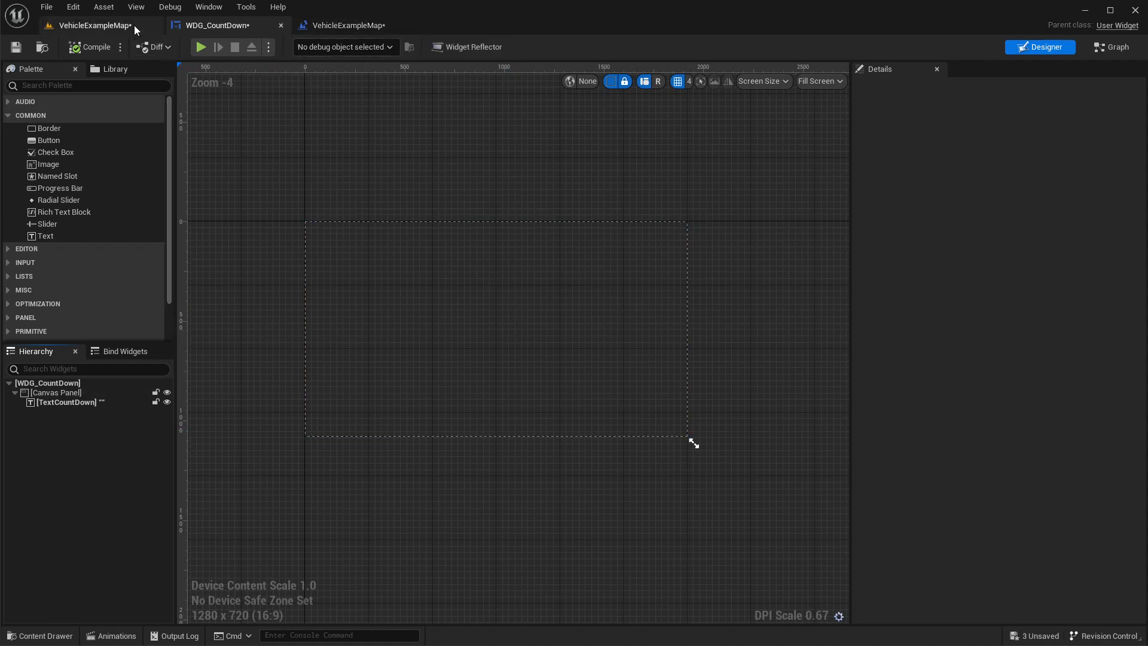
# - Show the Animations panel and set TextCountDown's default text to 3
pyautogui.click(208, 7)
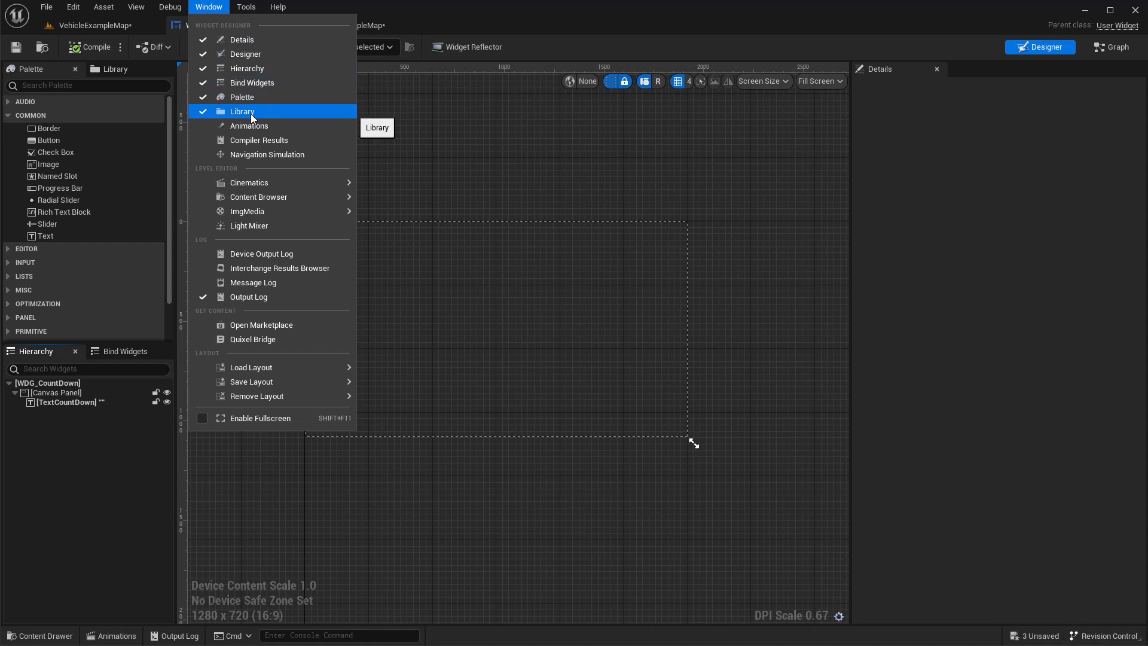
pyautogui.click(248, 126)
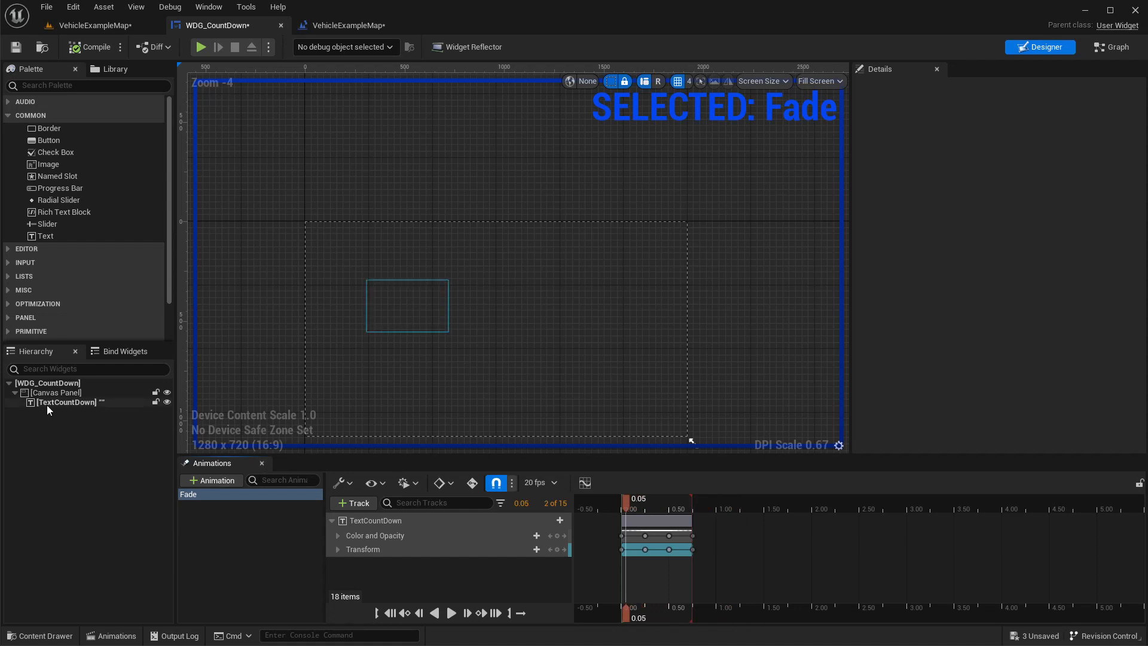
pyautogui.click(65, 402)
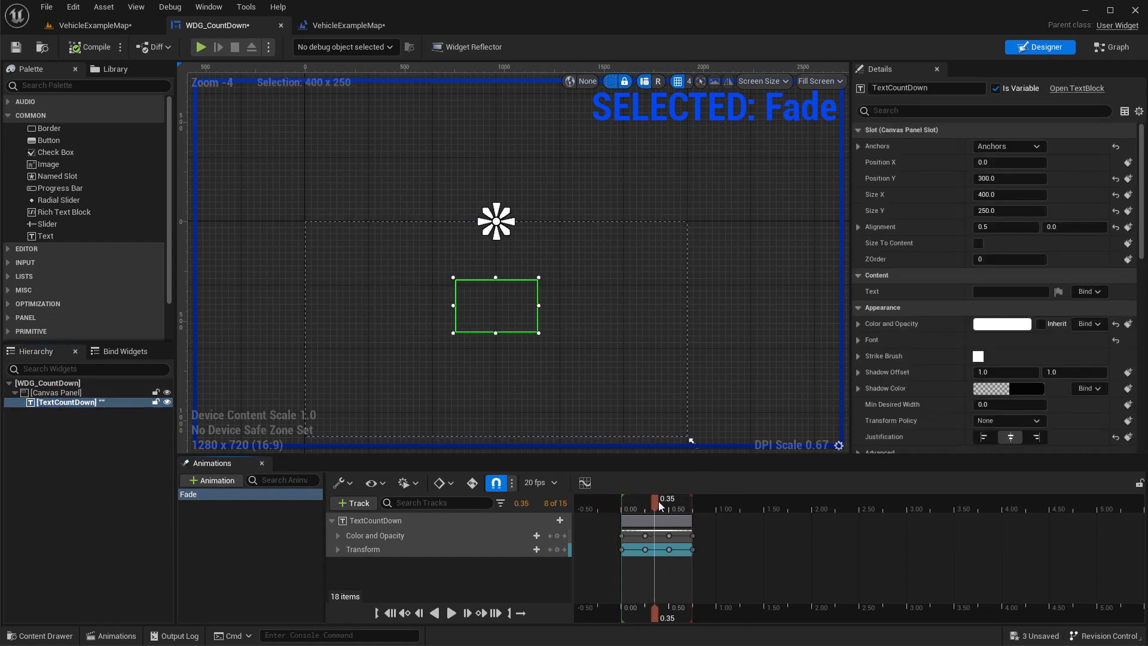
pyautogui.click(1011, 290)
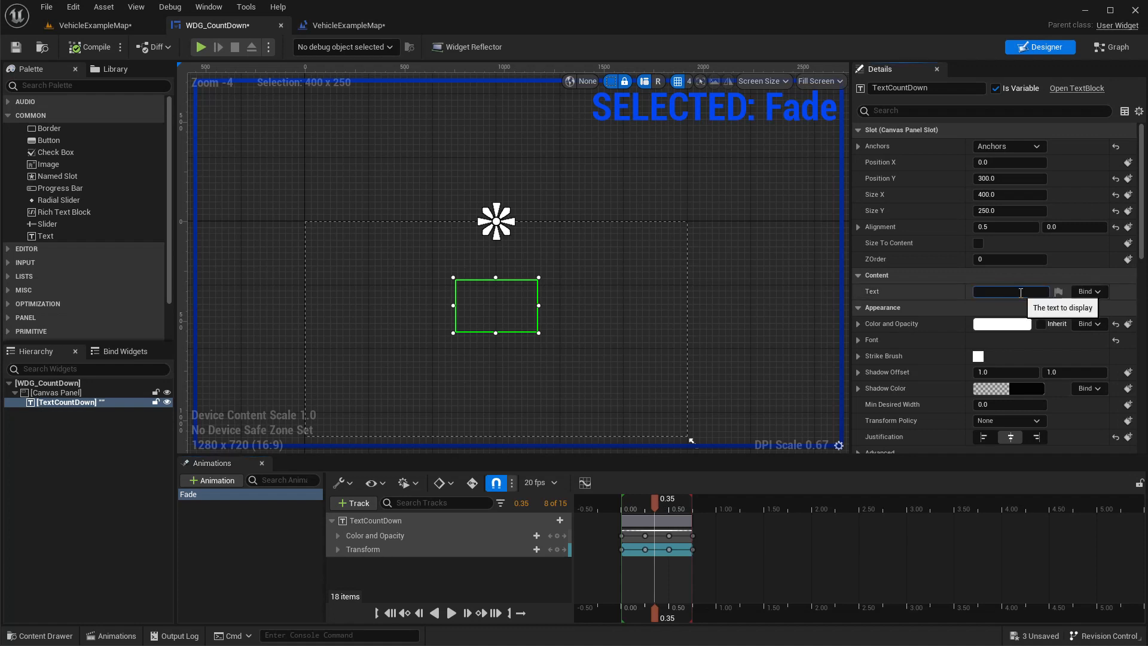
pyautogui.write('3')
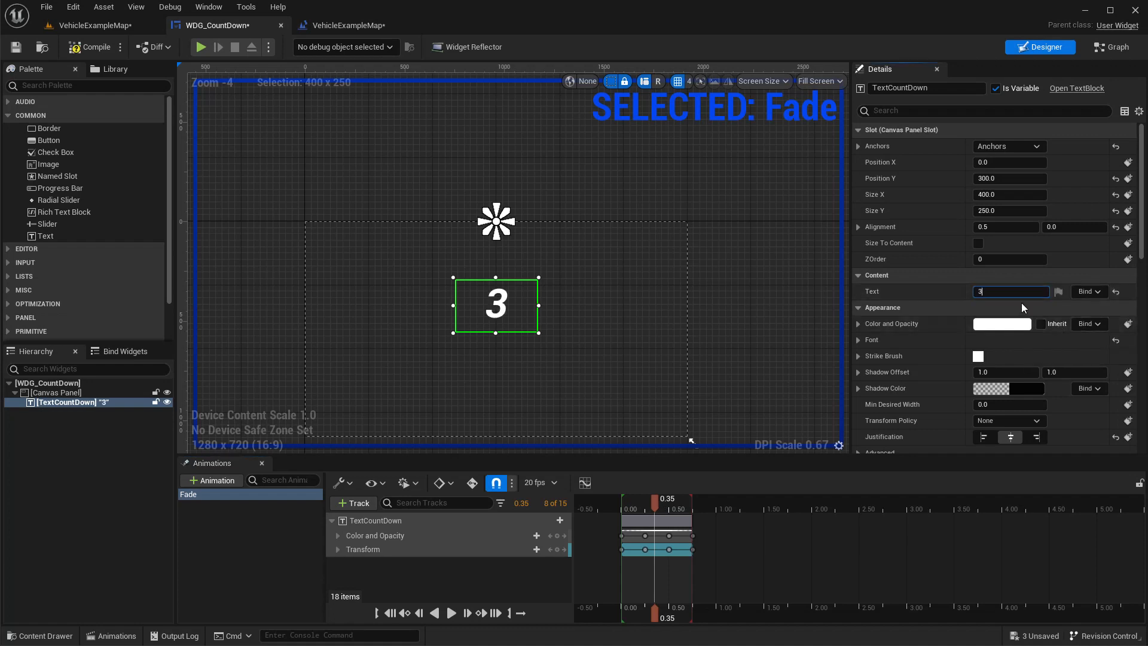
pyautogui.click(1001, 324)
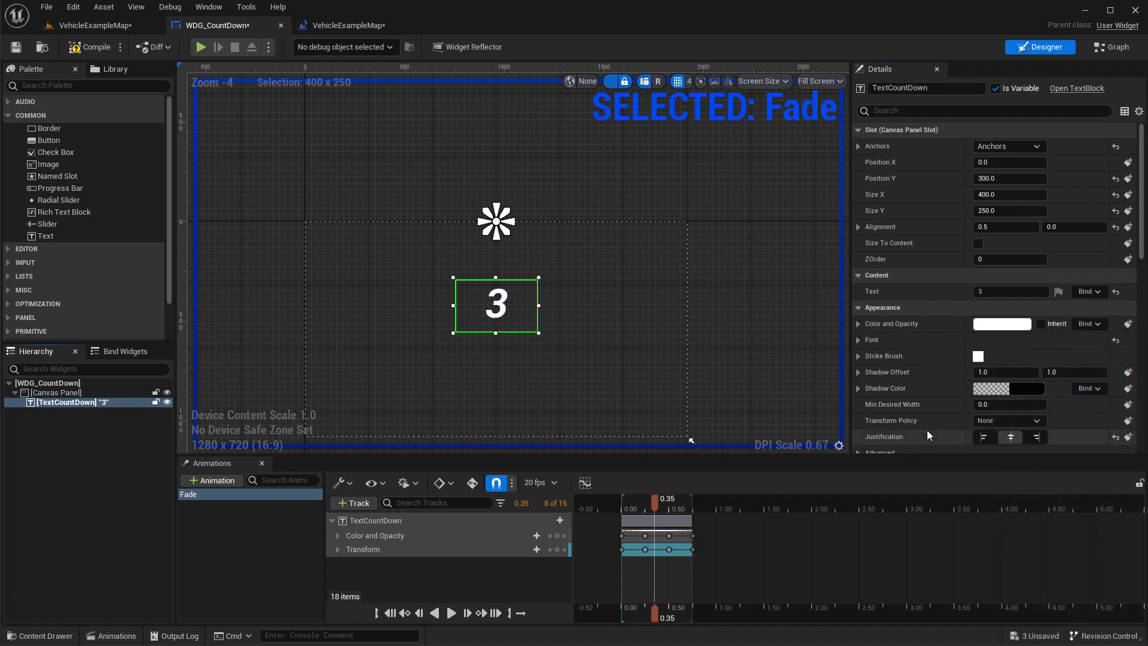
pyautogui.scroll(-3)
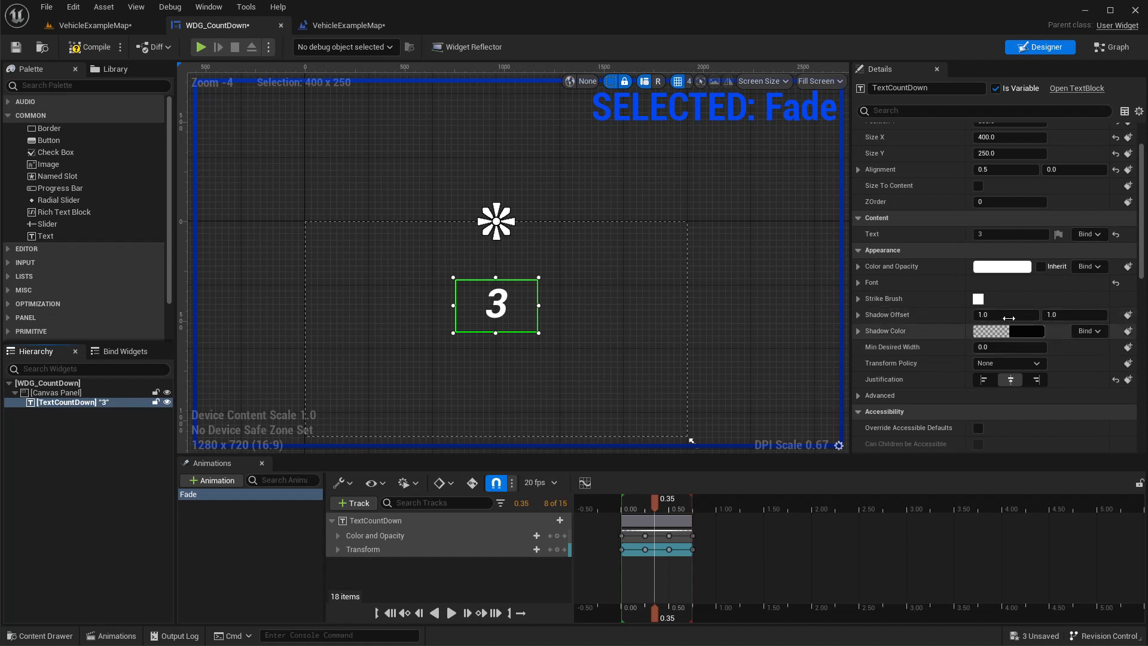
# - Give TextCountDown a 4.0 × 4.0 shadow offset with a pink shadow colour
pyautogui.click(1007, 315)
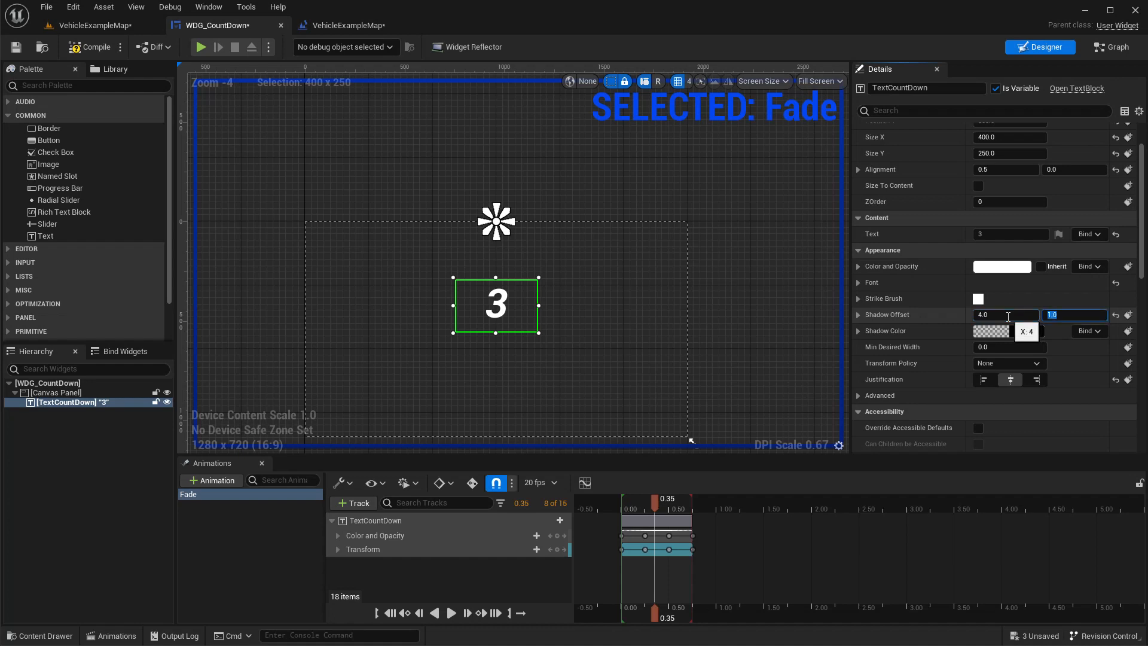
pyautogui.write('4.0')
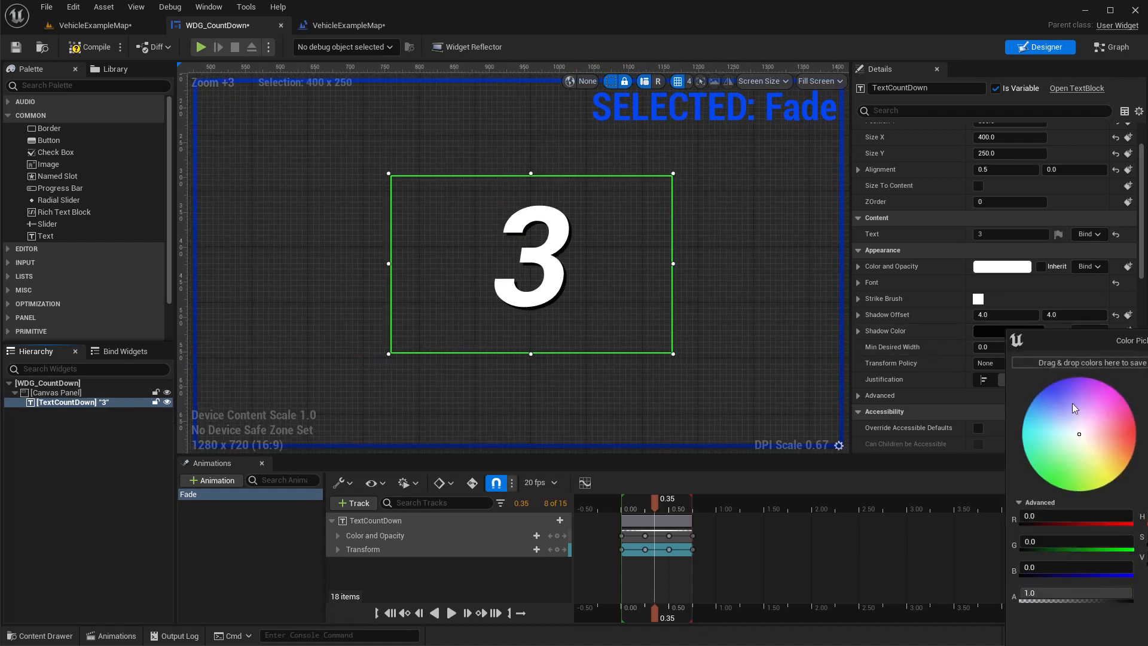
pyautogui.click(1074, 408)
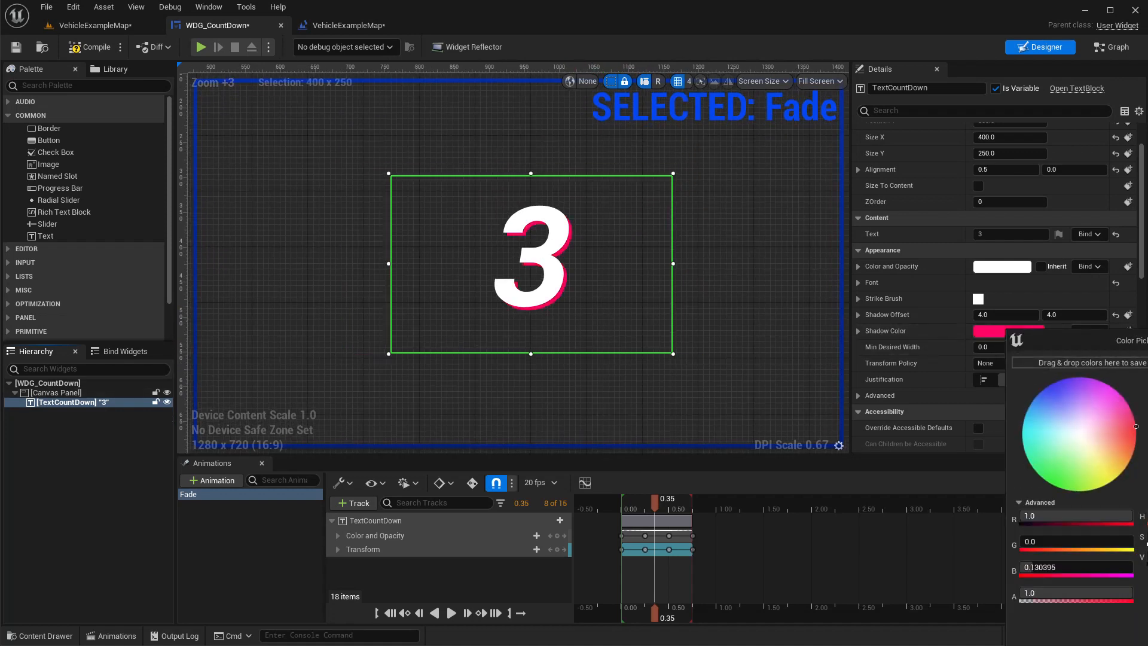
pyautogui.click(1140, 439)
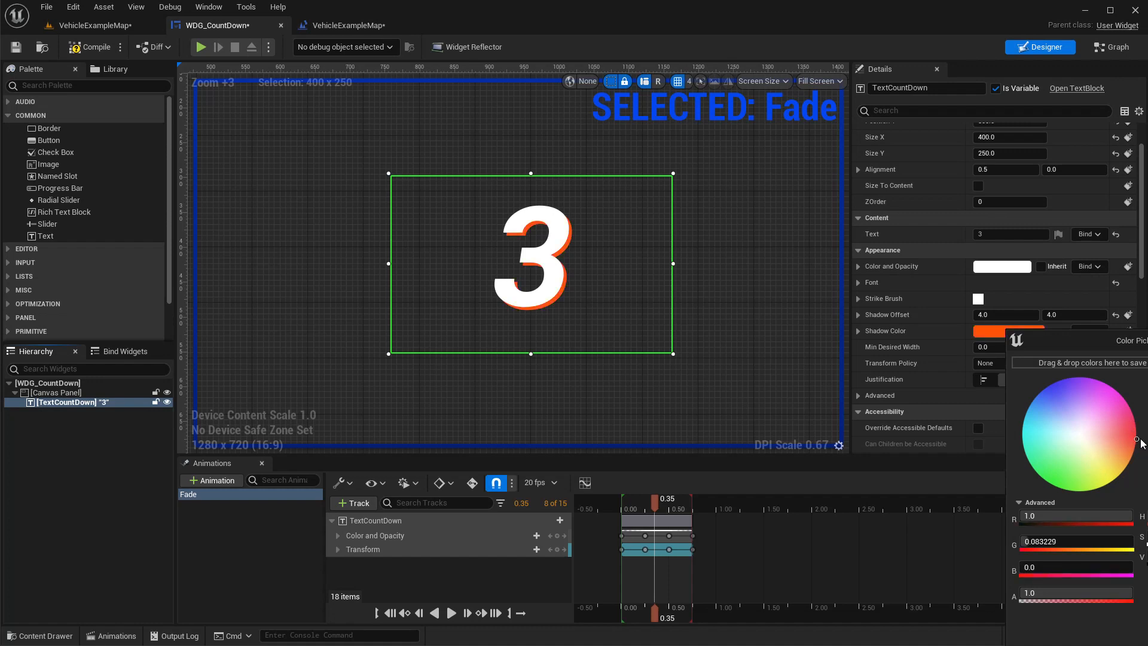
pyautogui.click(1130, 433)
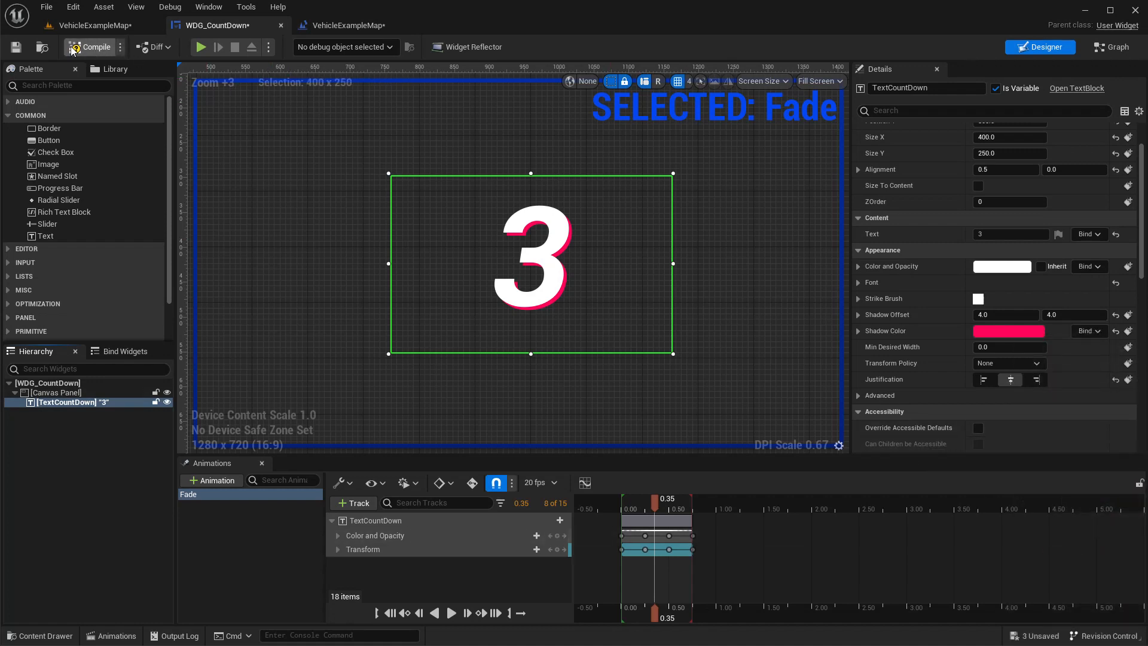
# - Compile the widget and check the level blueprint graph against WDG_CountDown
pyautogui.click(97, 25)
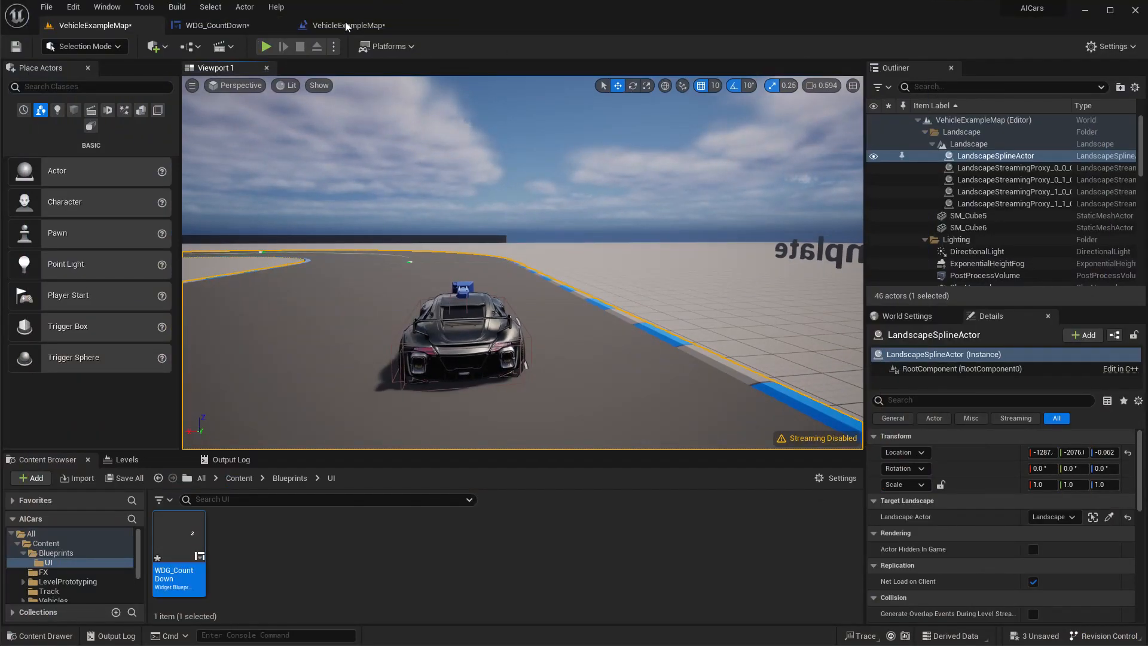
pyautogui.click(344, 25)
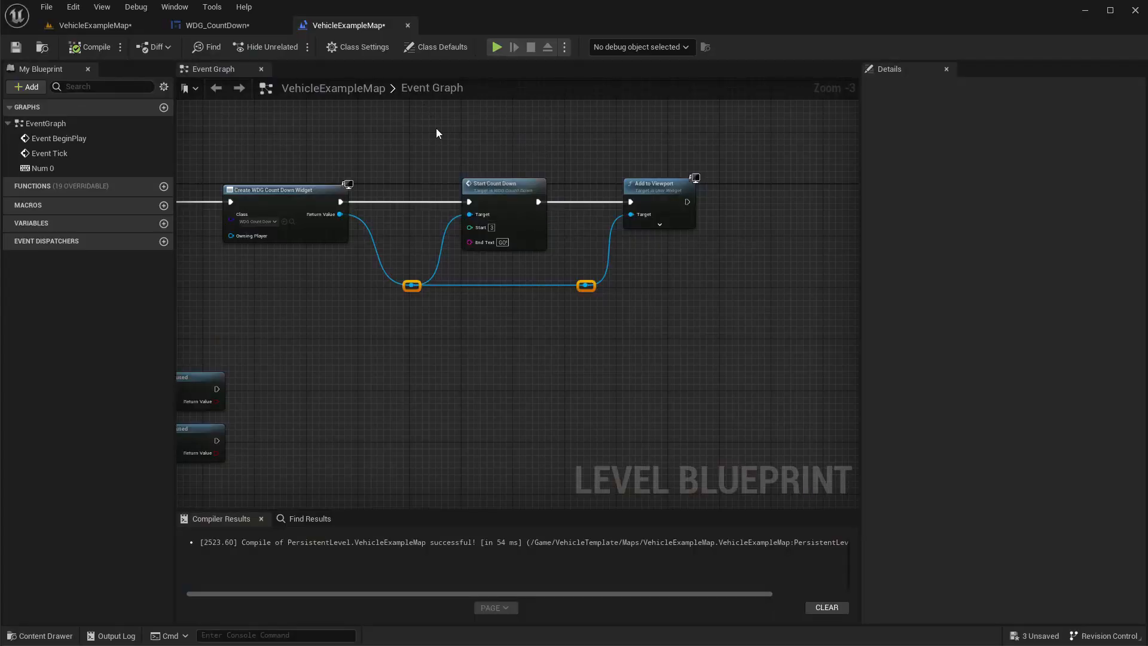
pyautogui.click(217, 25)
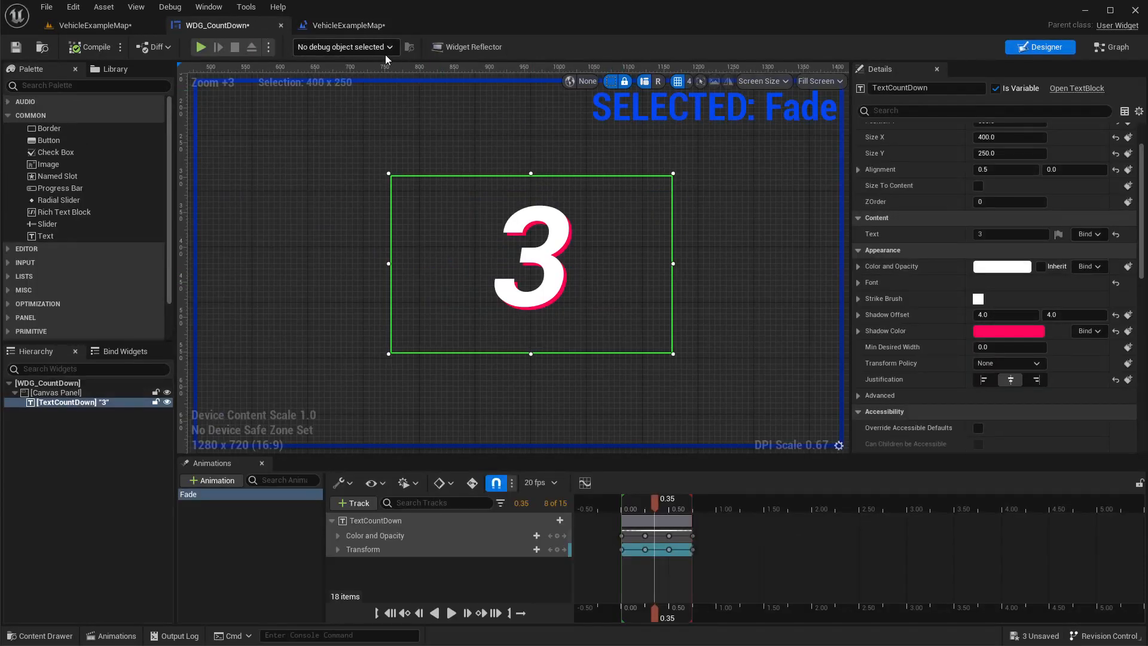
pyautogui.click(343, 26)
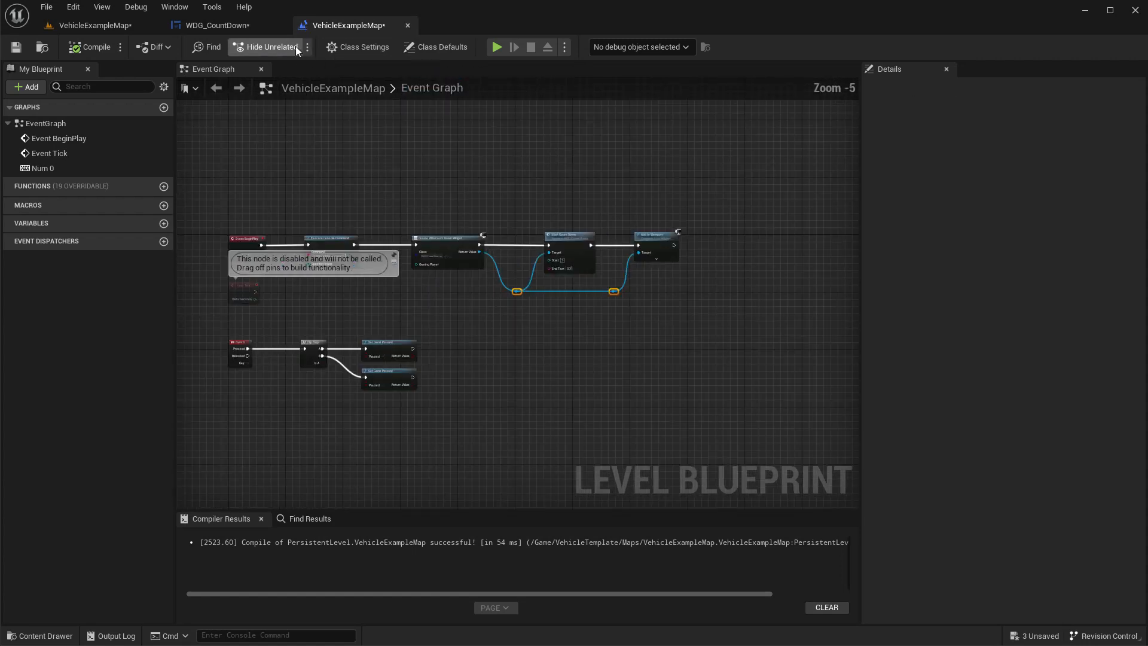
pyautogui.click(212, 26)
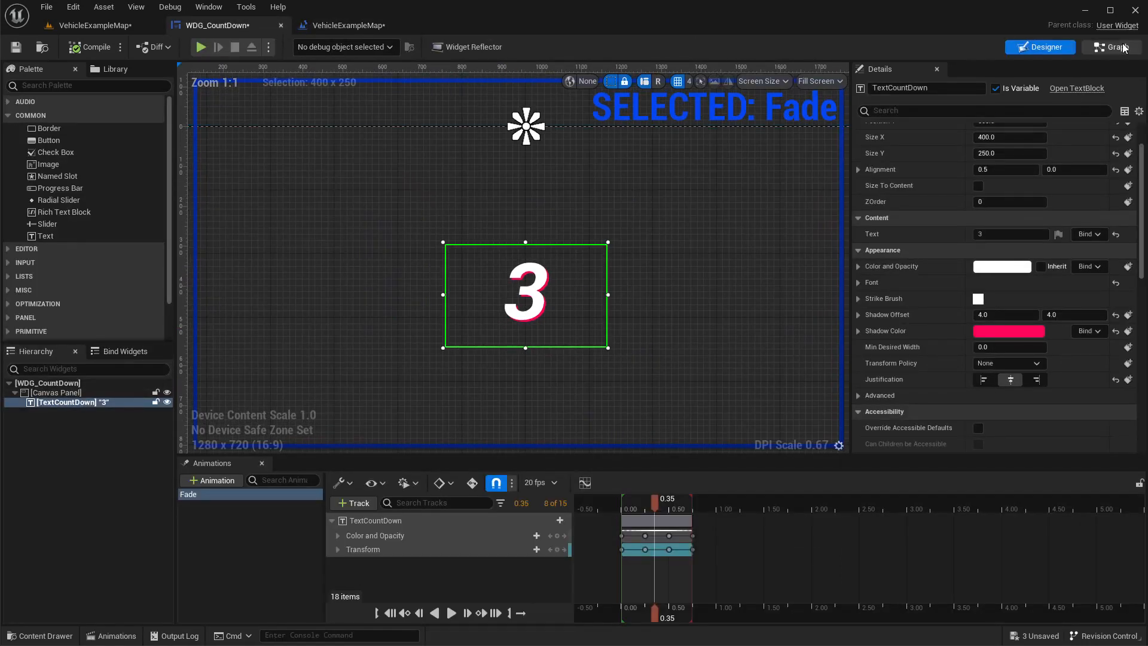
# - Review WDG_CountDown's event graph, then return to its Designer layout
pyautogui.click(1111, 47)
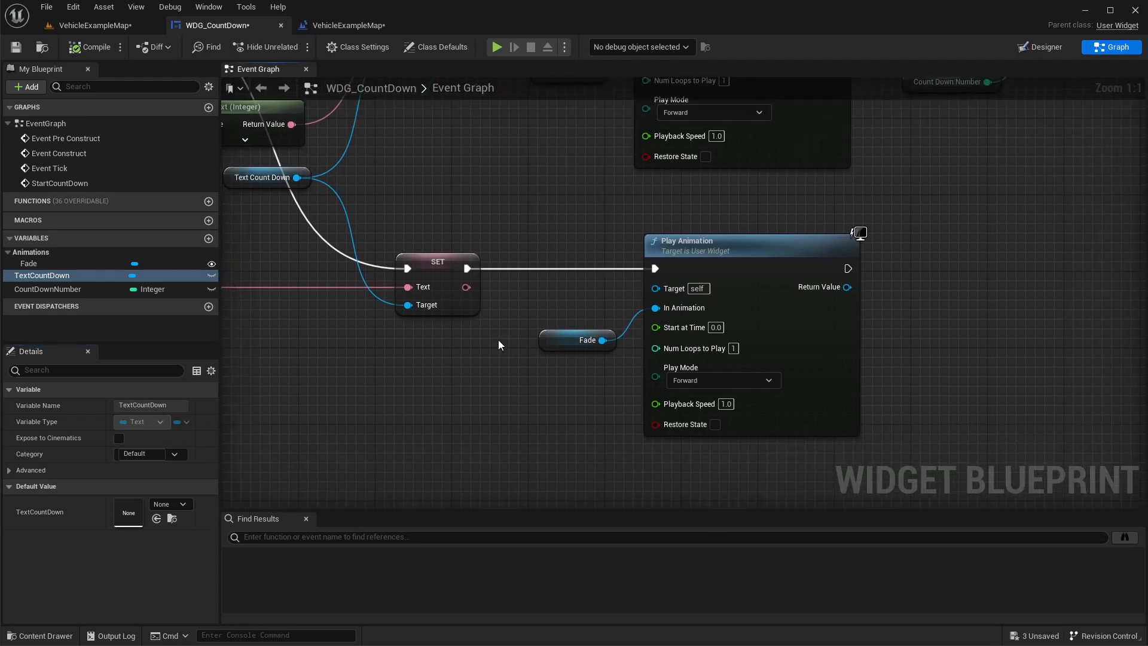
pyautogui.click(348, 25)
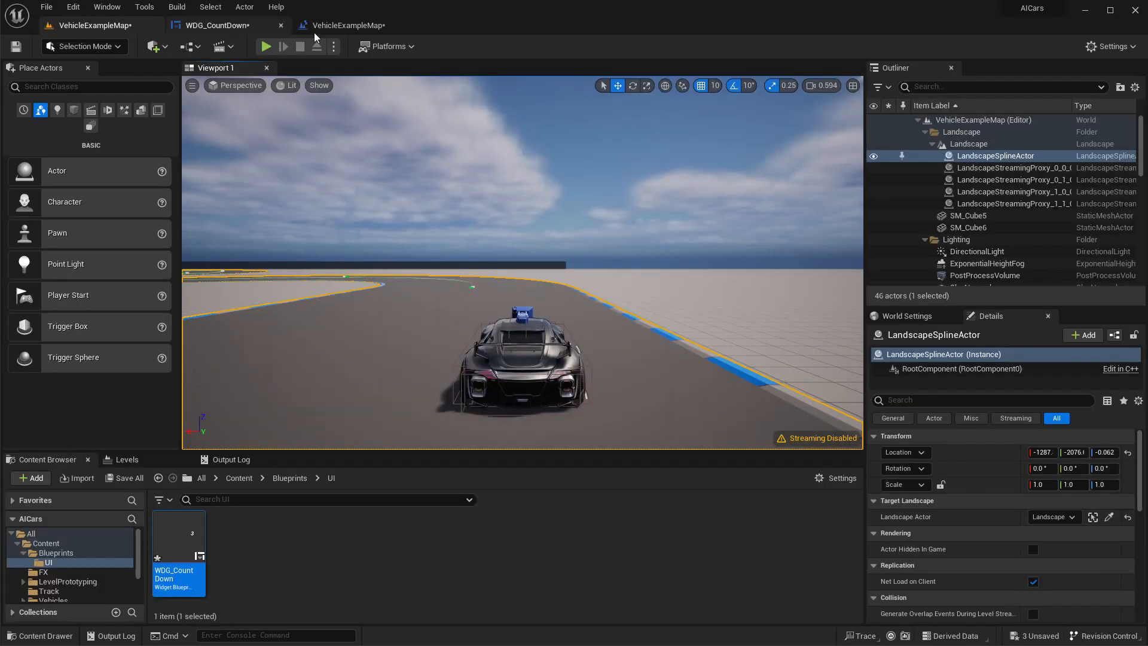
pyautogui.click(217, 25)
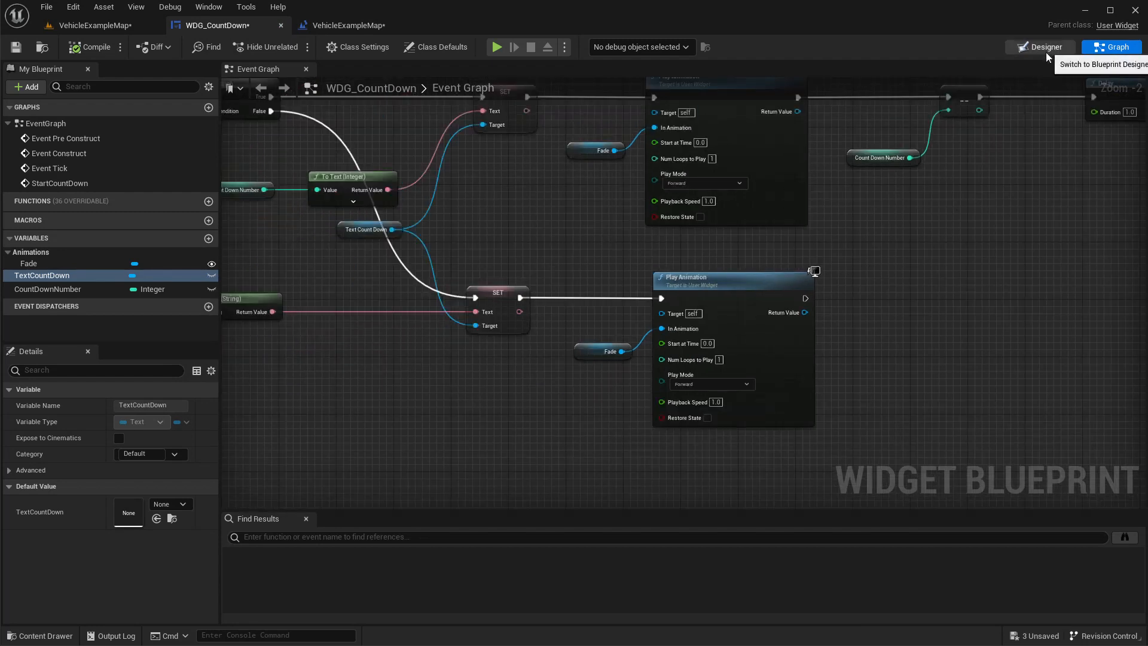
pyautogui.click(1040, 47)
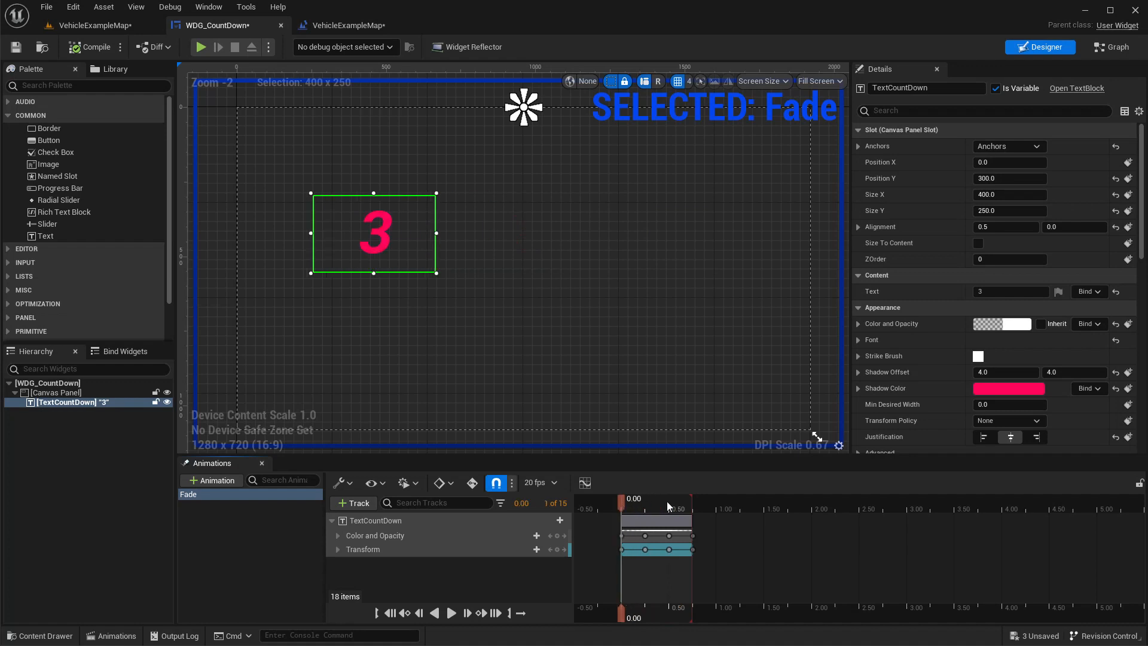
pyautogui.moveTo(920, 453)
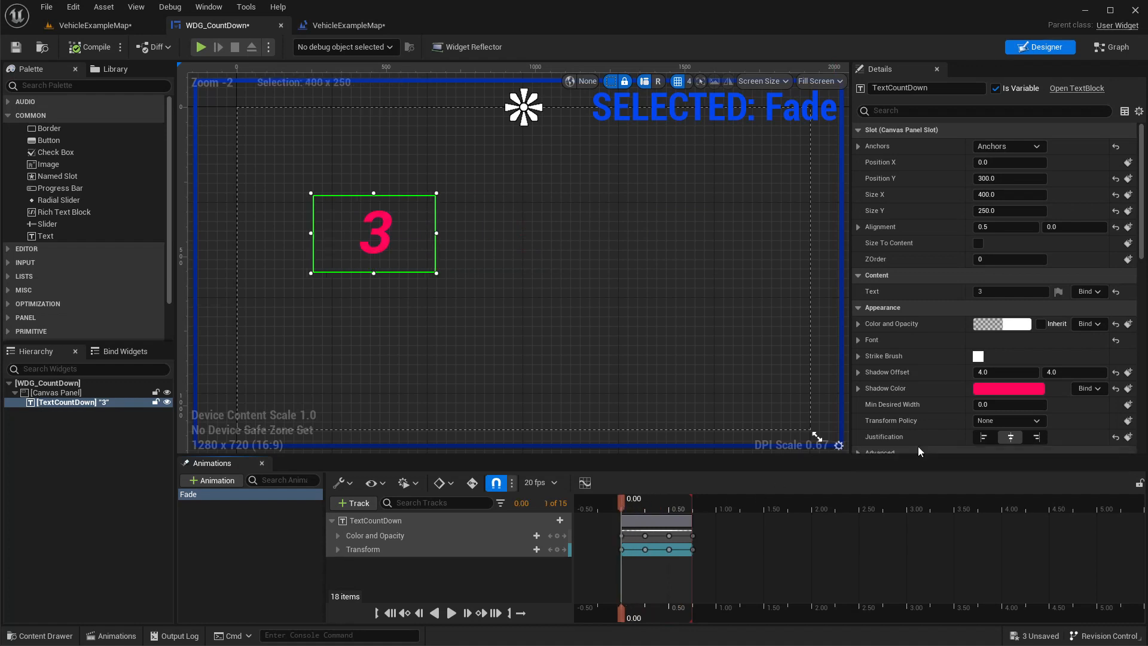
# - Key Shadow Color into Fade with alpha 0.0 at 0.00, then scrub to 0.25 s
pyautogui.click(1000, 324)
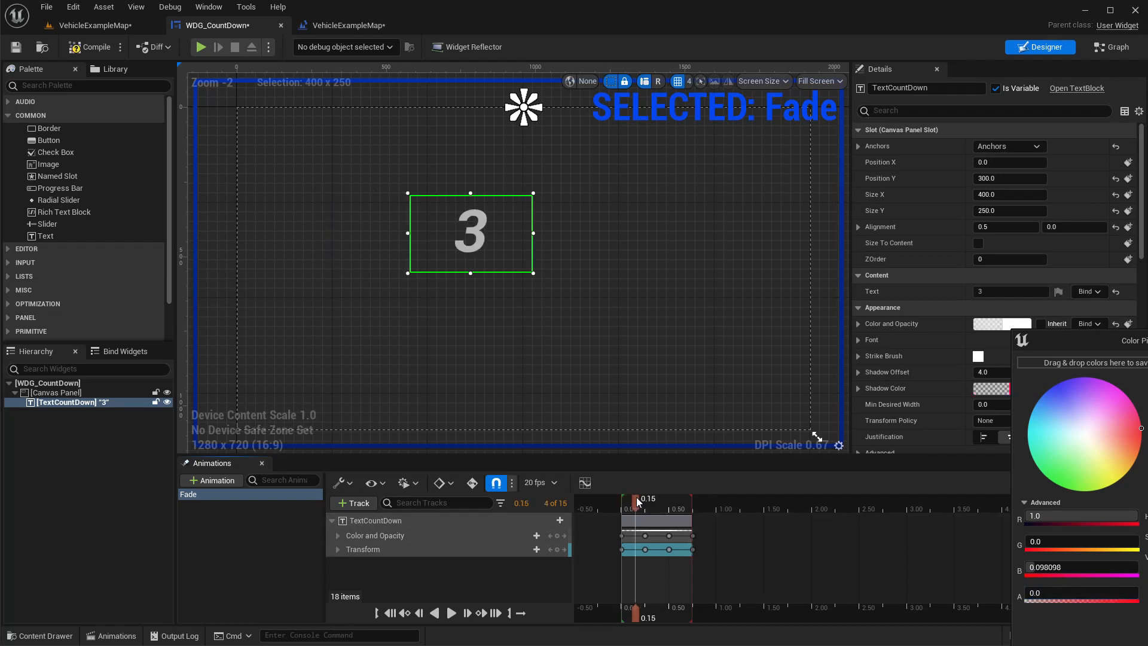
pyautogui.moveTo(636, 500); pyautogui.dragTo(656, 500)
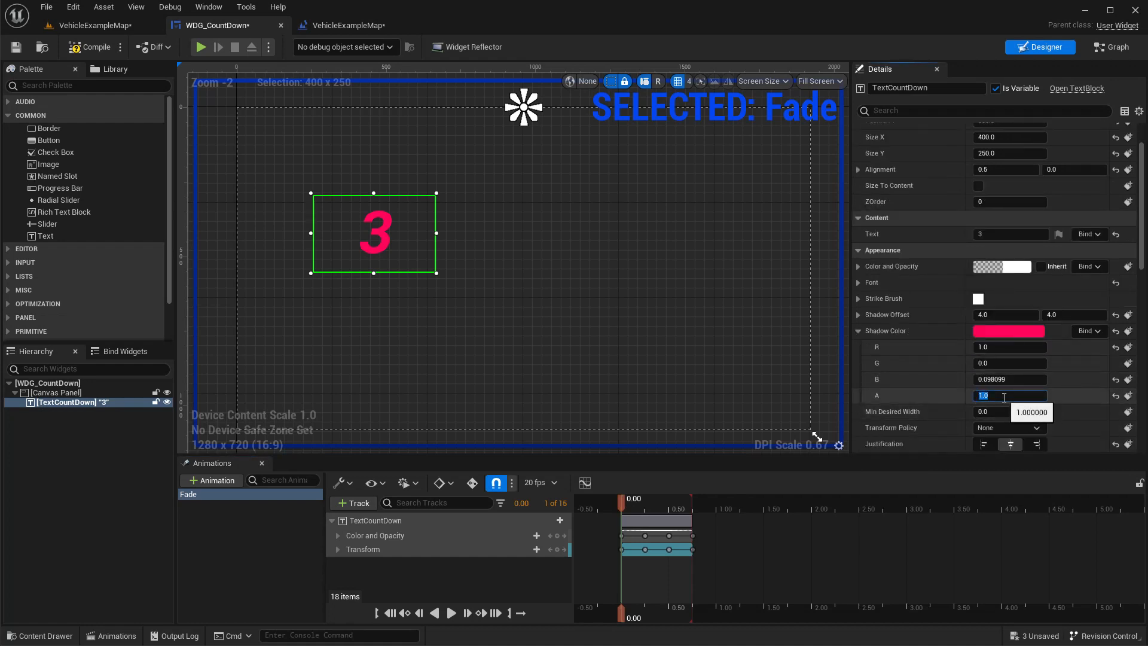
pyautogui.write('0.0')
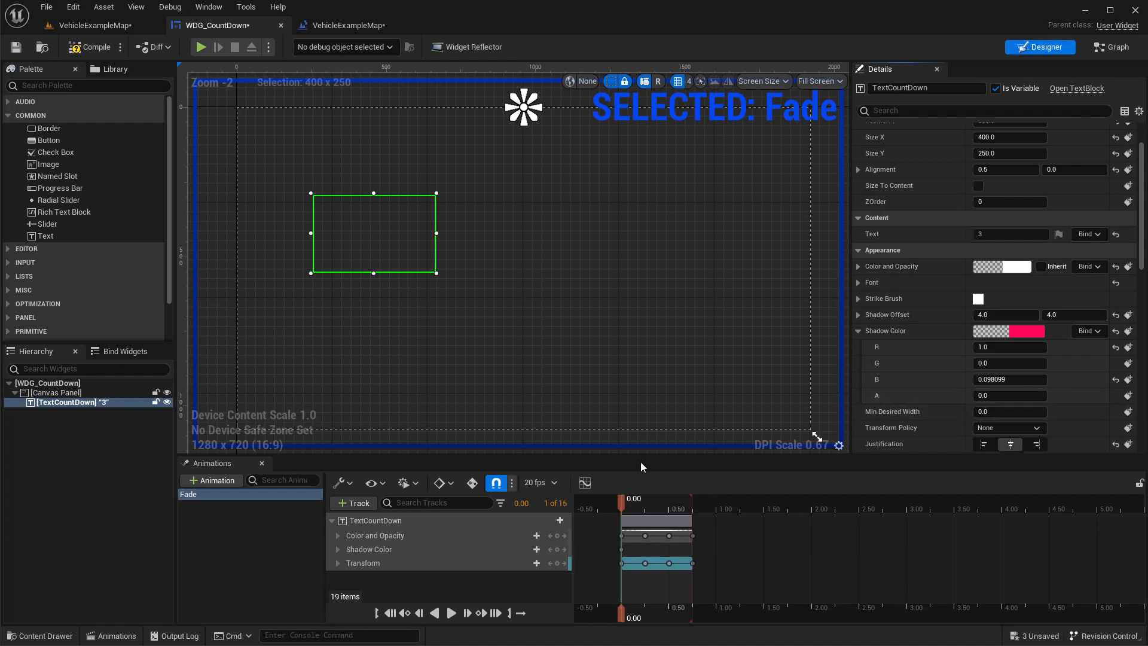
pyautogui.moveTo(622, 508); pyautogui.dragTo(651, 508)
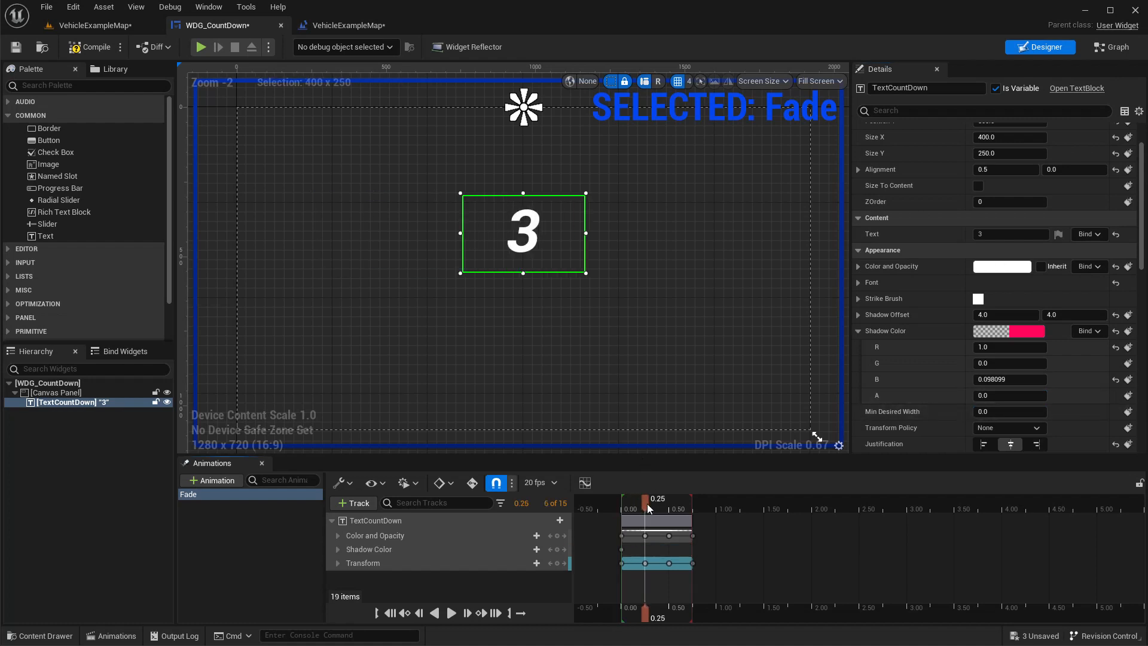
# - Key shadow alpha 1.0 at 0.25 s, scrub to the 0.75 s end and compile
pyautogui.click(1010, 396)
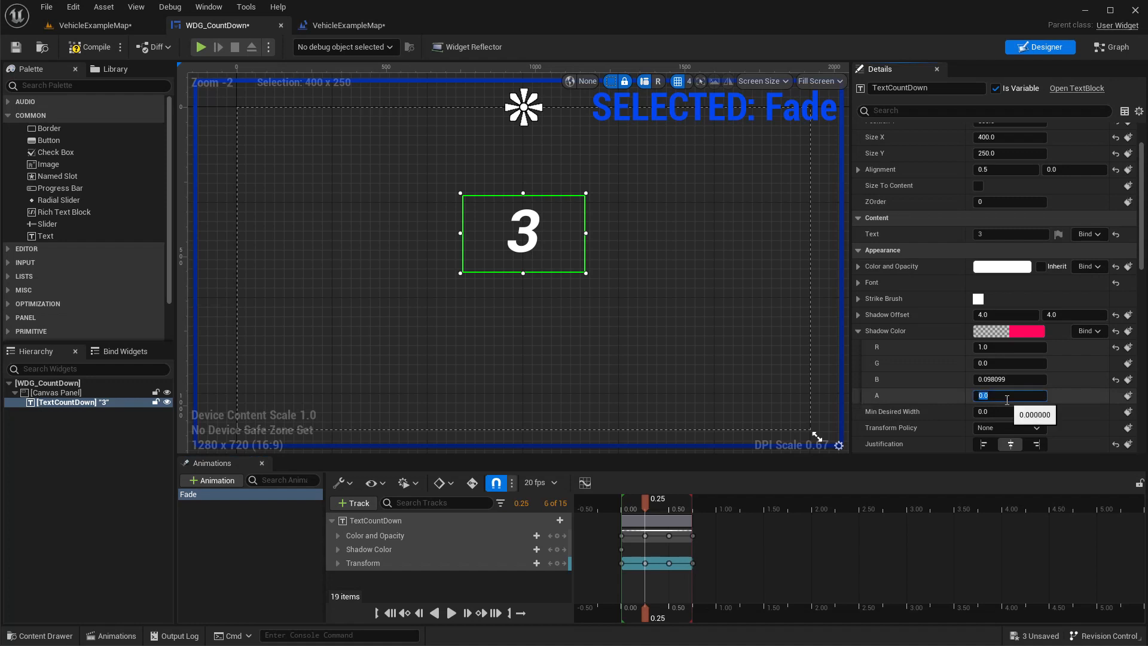
pyautogui.write('1.0')
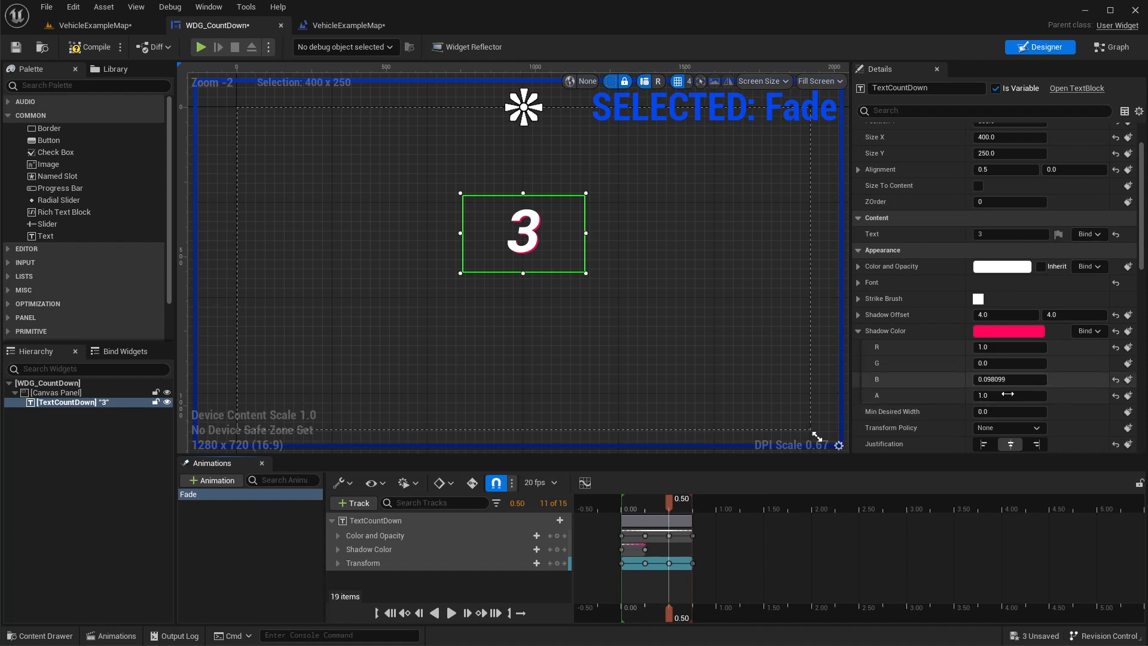
pyautogui.click(1009, 396)
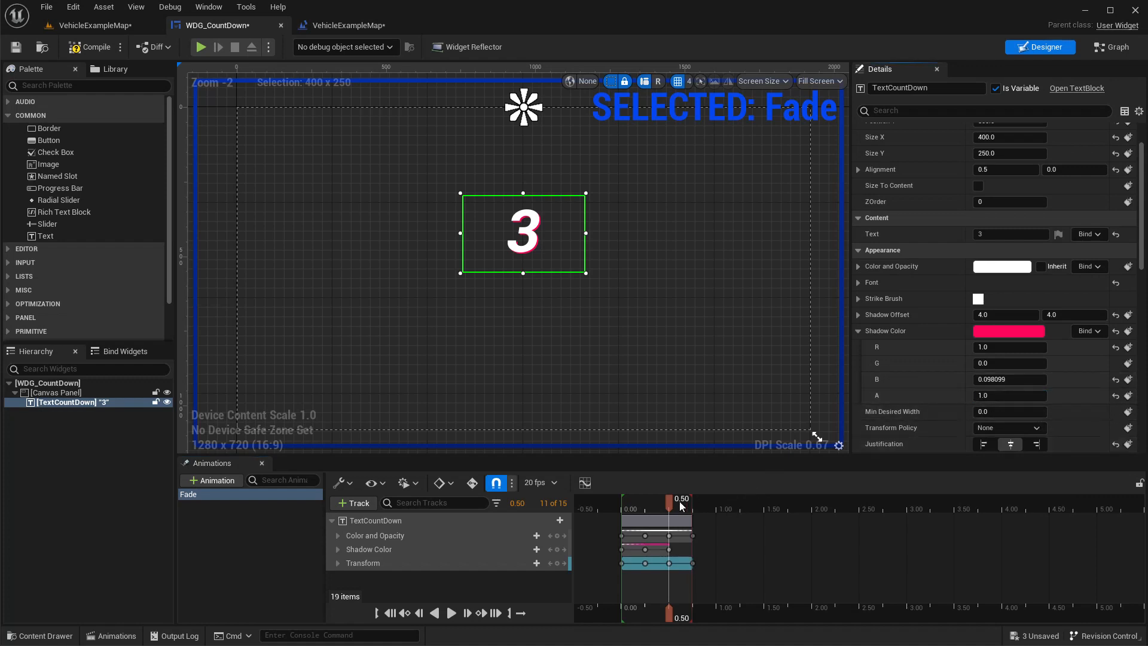
pyautogui.moveTo(669, 498); pyautogui.dragTo(692, 498)
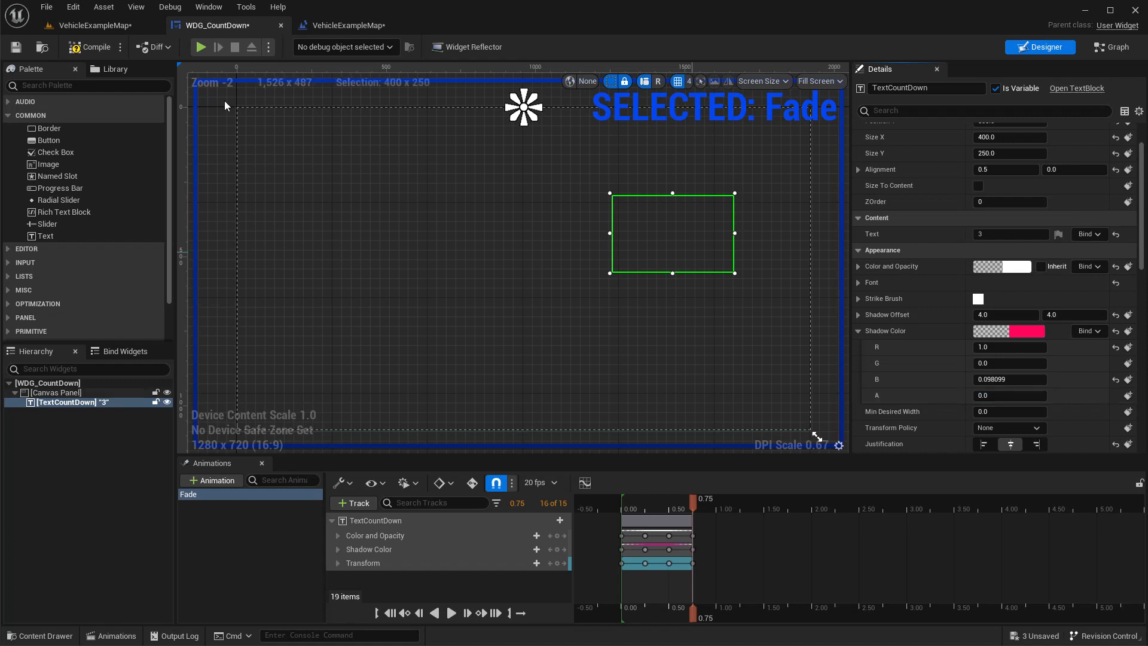
pyautogui.click(93, 25)
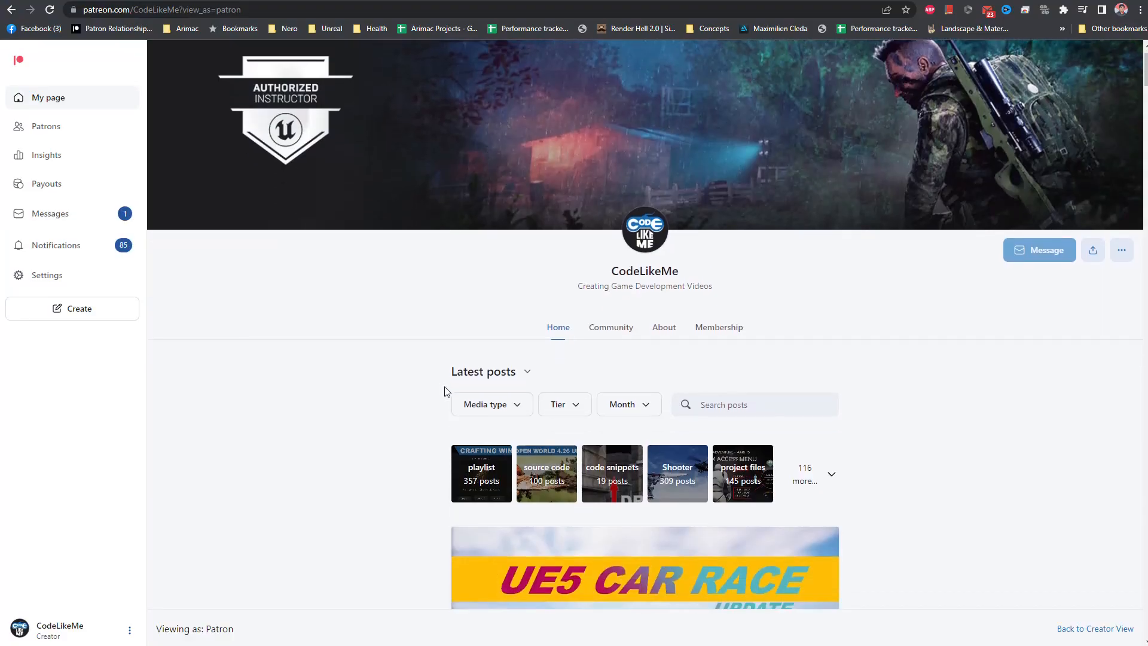
# - Scroll down the CodeLikeMe Patreon page through older Unreal Engine 5 tutorial posts like Helicopter AI
pyautogui.scroll(-3)
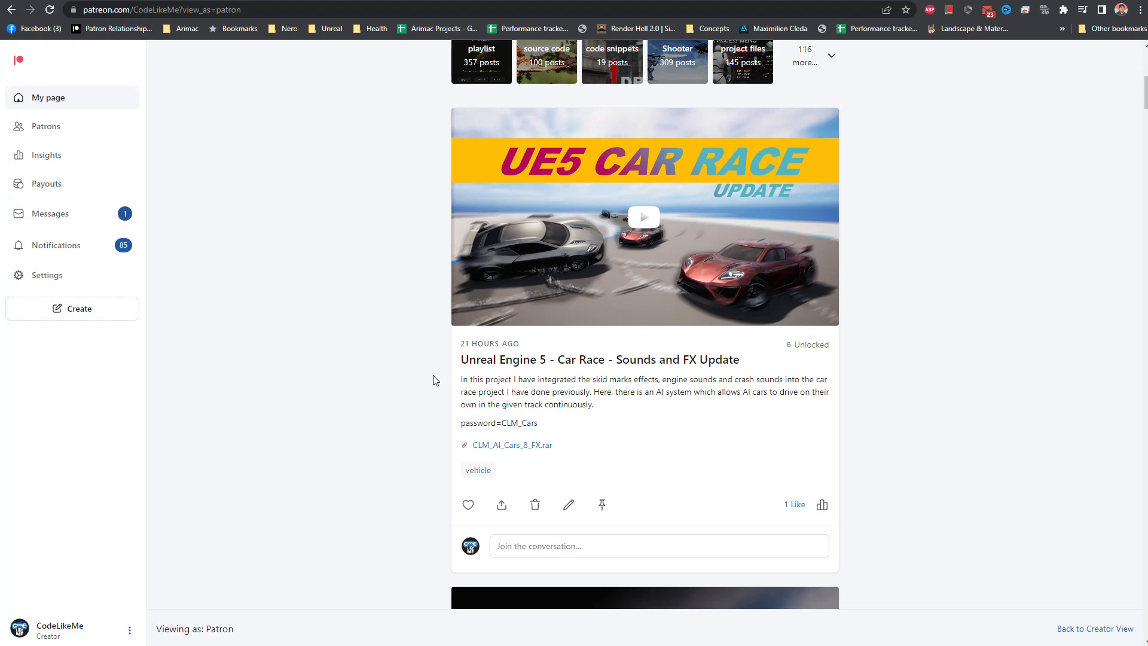
pyautogui.scroll(-3)
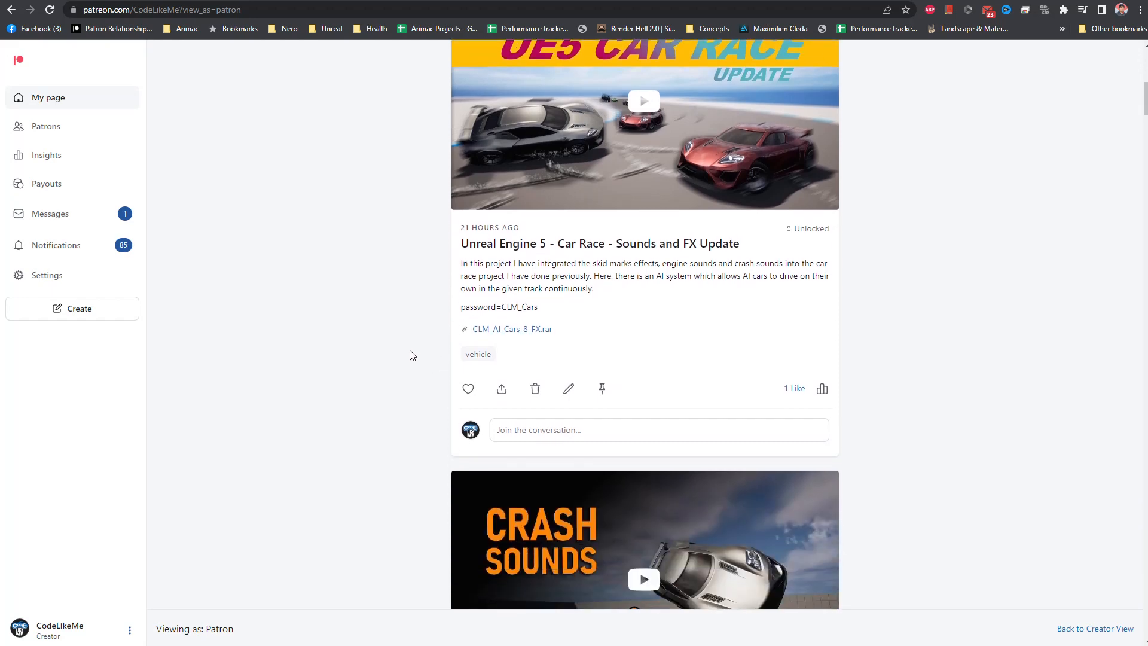
pyautogui.scroll(-3)
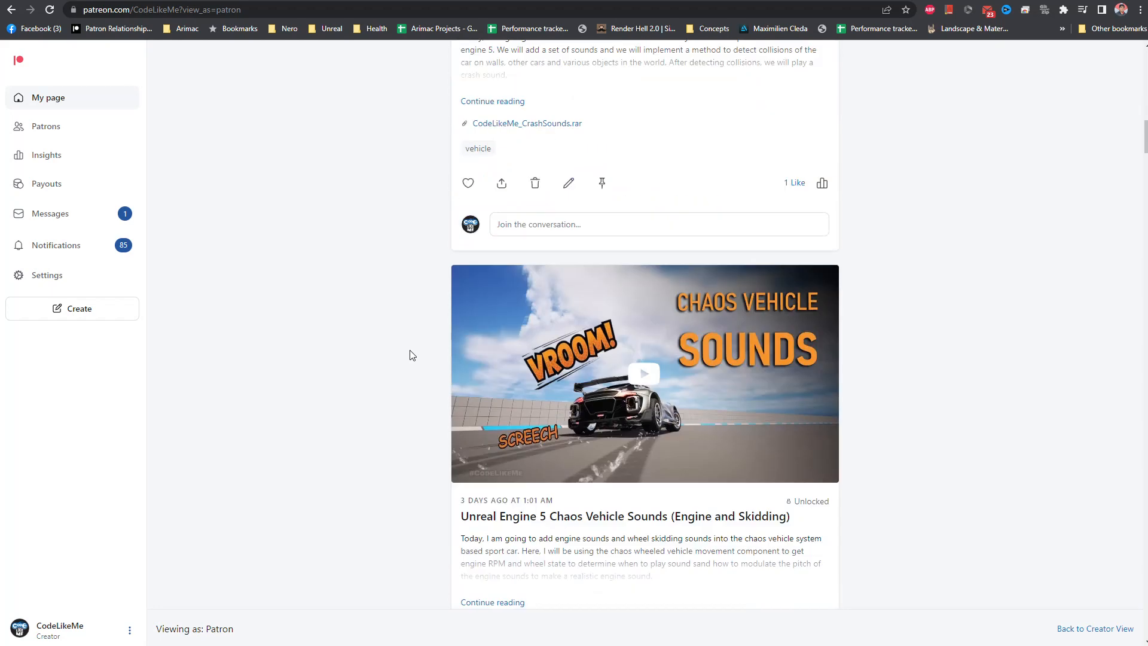
pyautogui.scroll(-3)
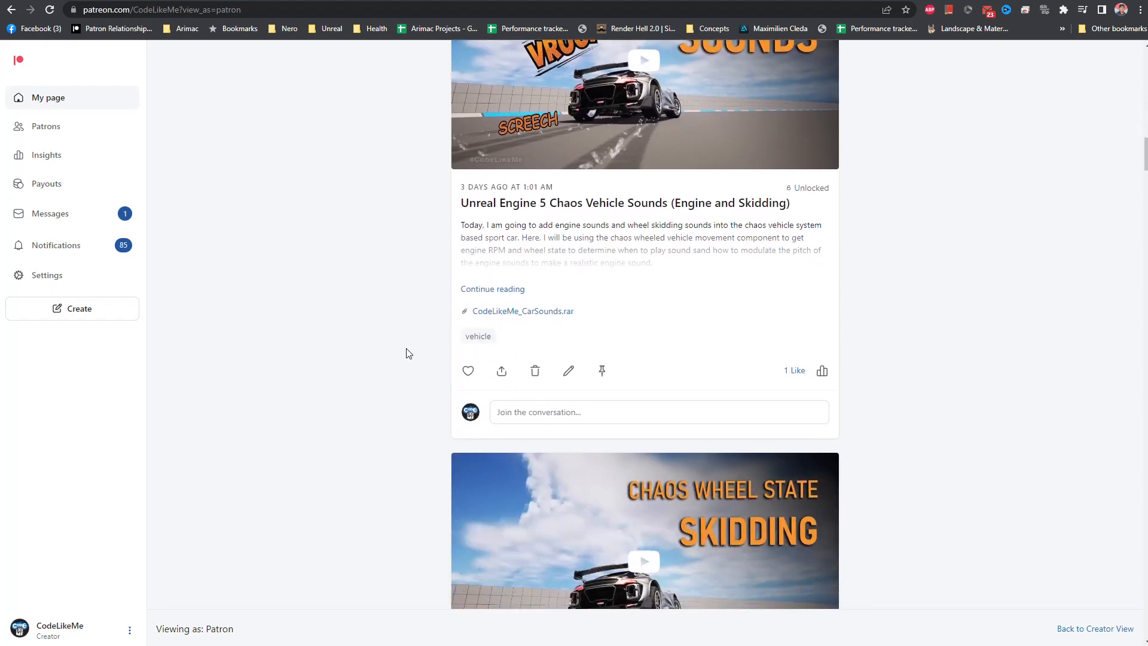
pyautogui.scroll(-3)
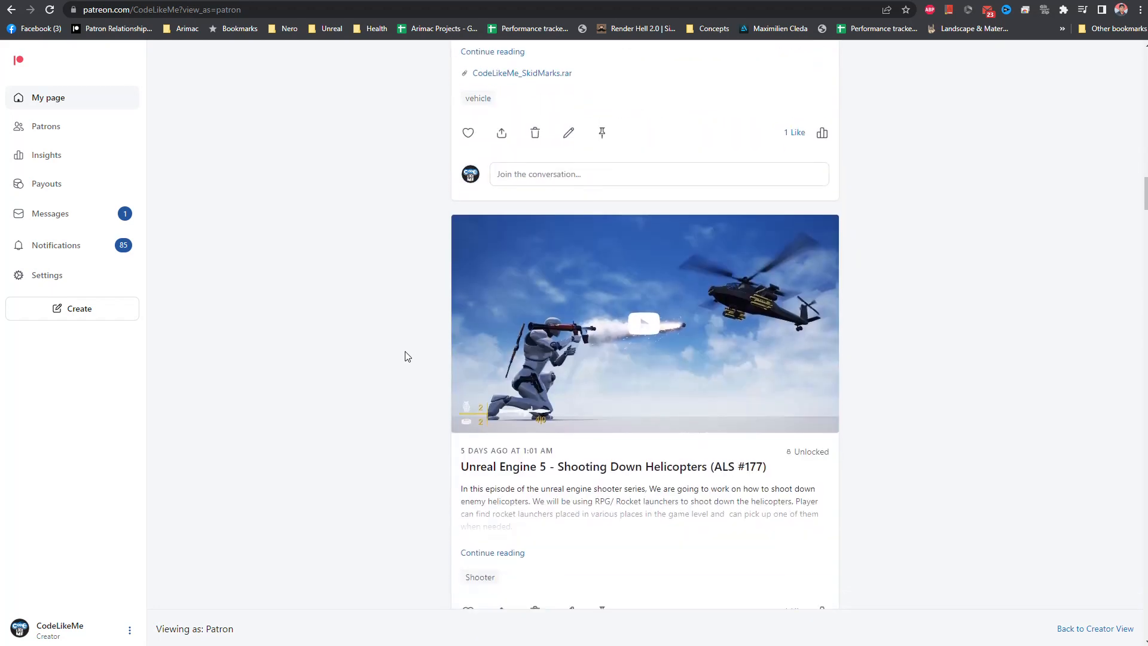
pyautogui.scroll(-3)
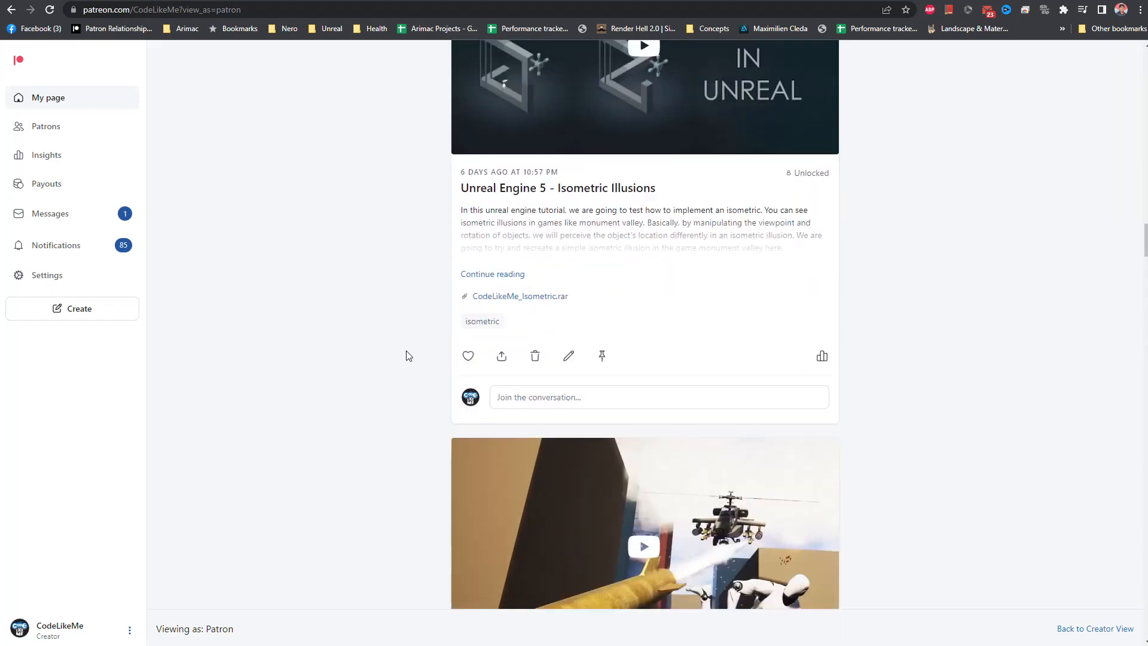
pyautogui.scroll(-3)
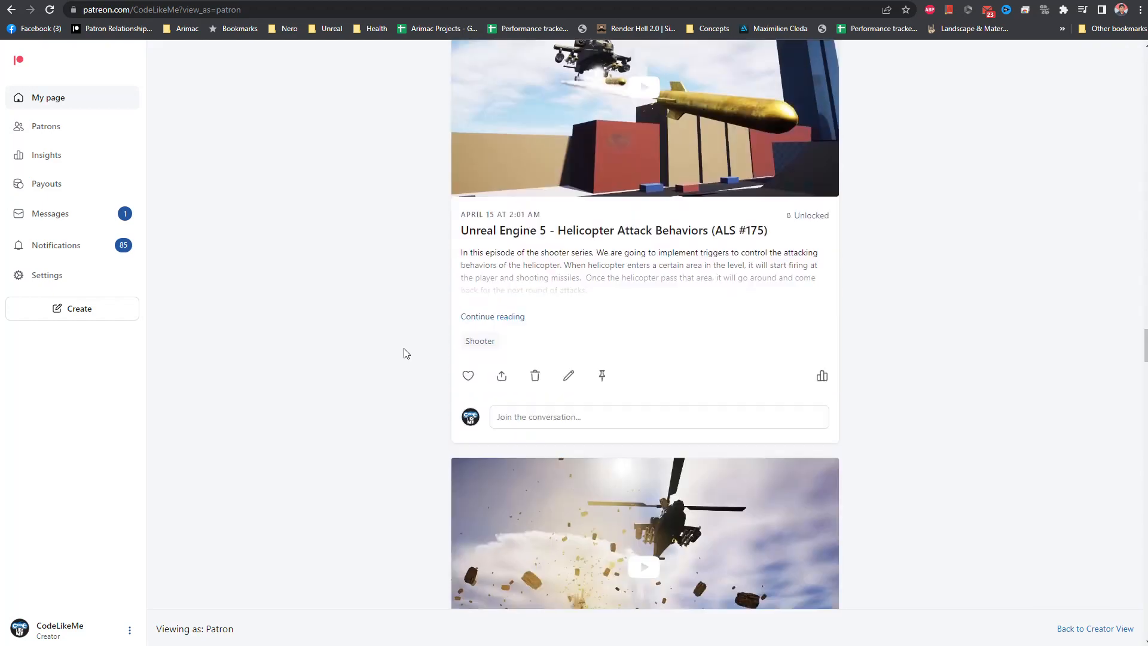
pyautogui.scroll(-3)
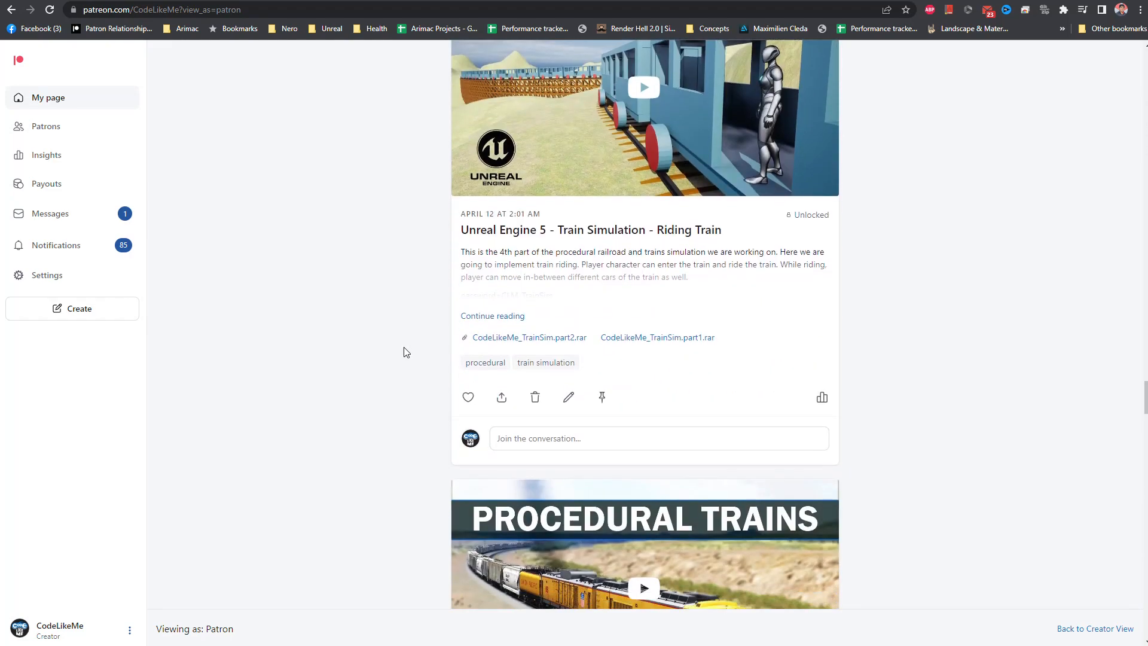
pyautogui.scroll(-3)
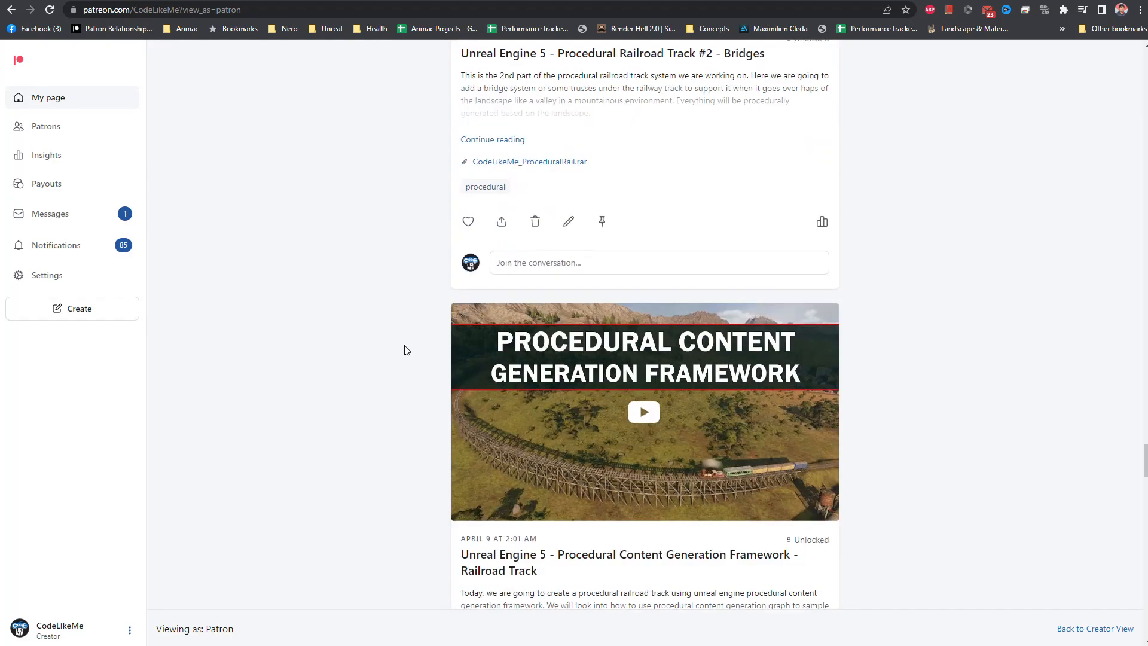
pyautogui.scroll(-3)
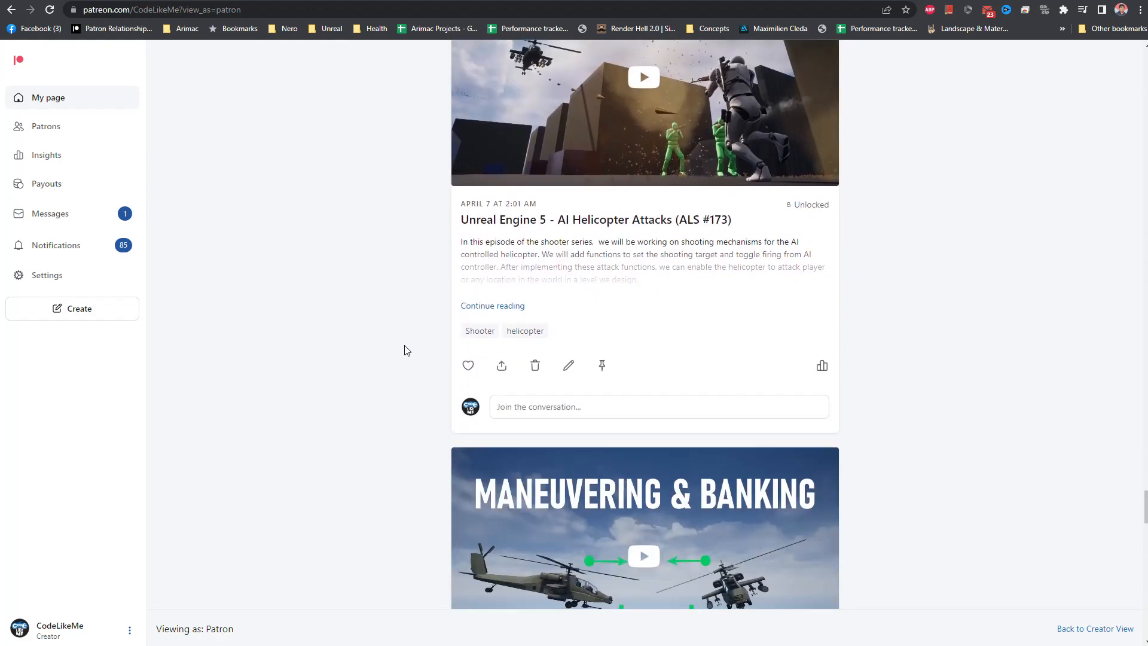
pyautogui.scroll(-3)
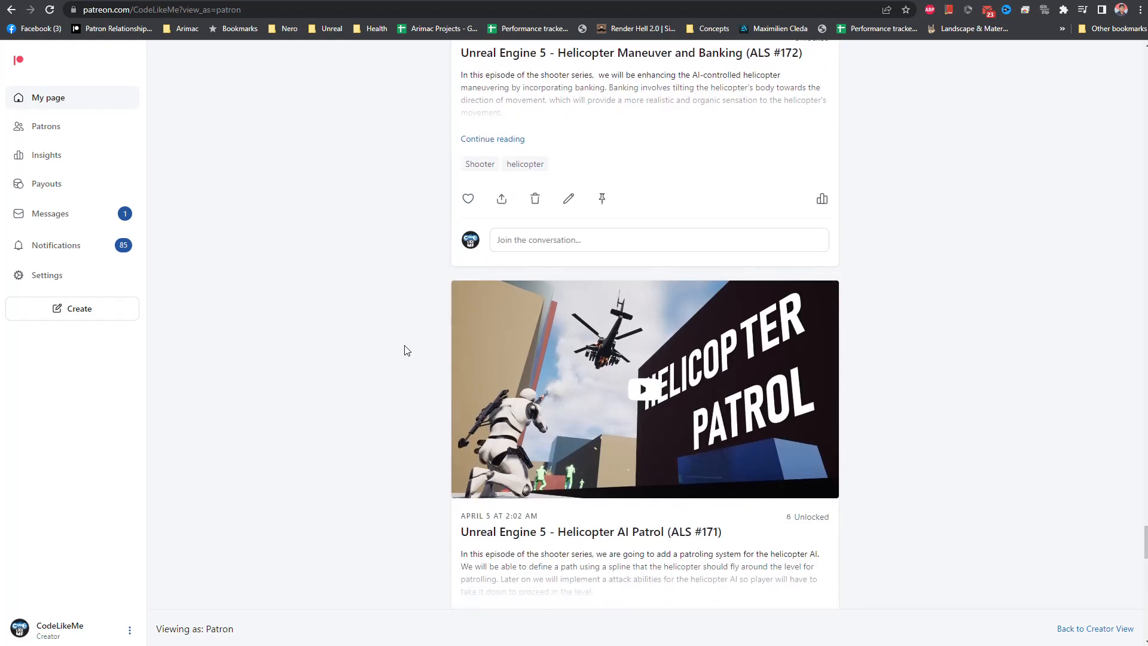
pyautogui.scroll(-3)
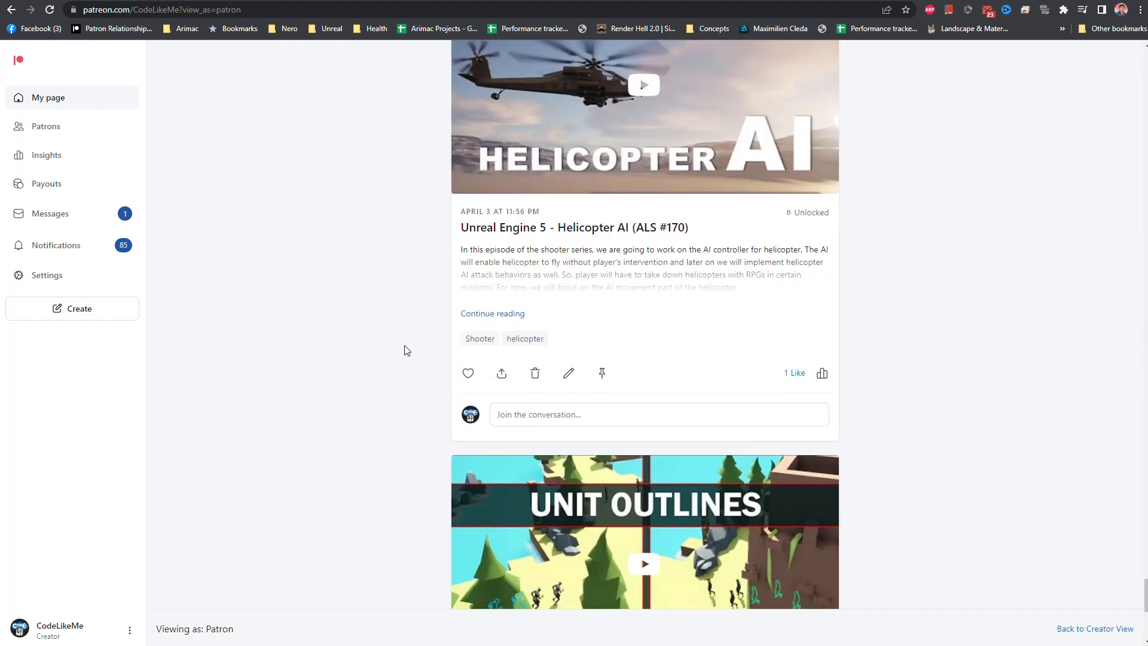